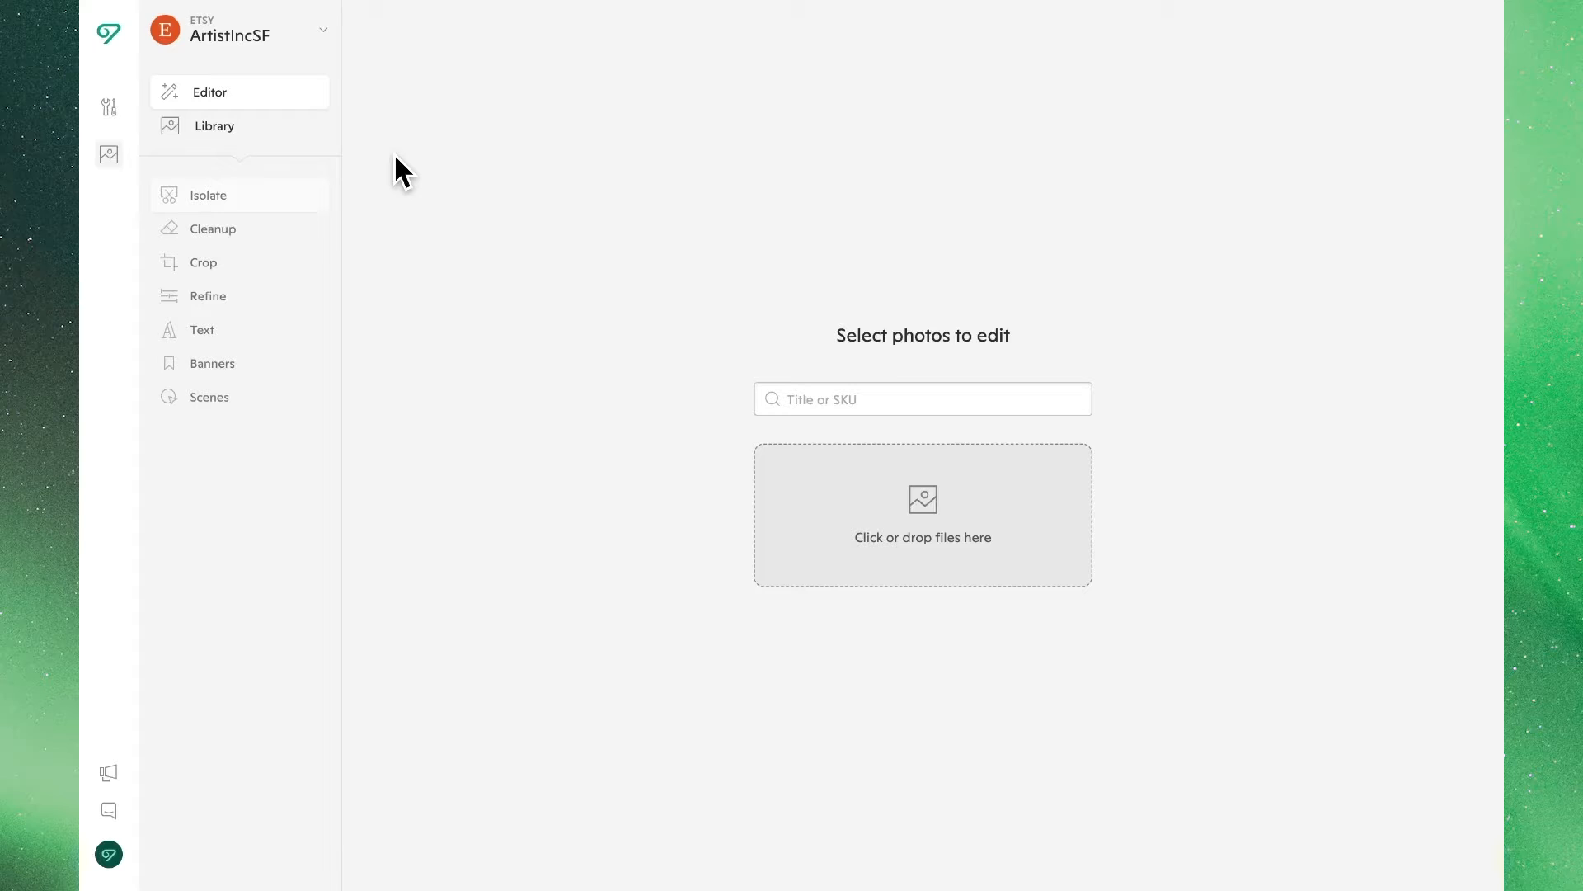
{"action": "mouse_move", "coordinate": [108, 154]}
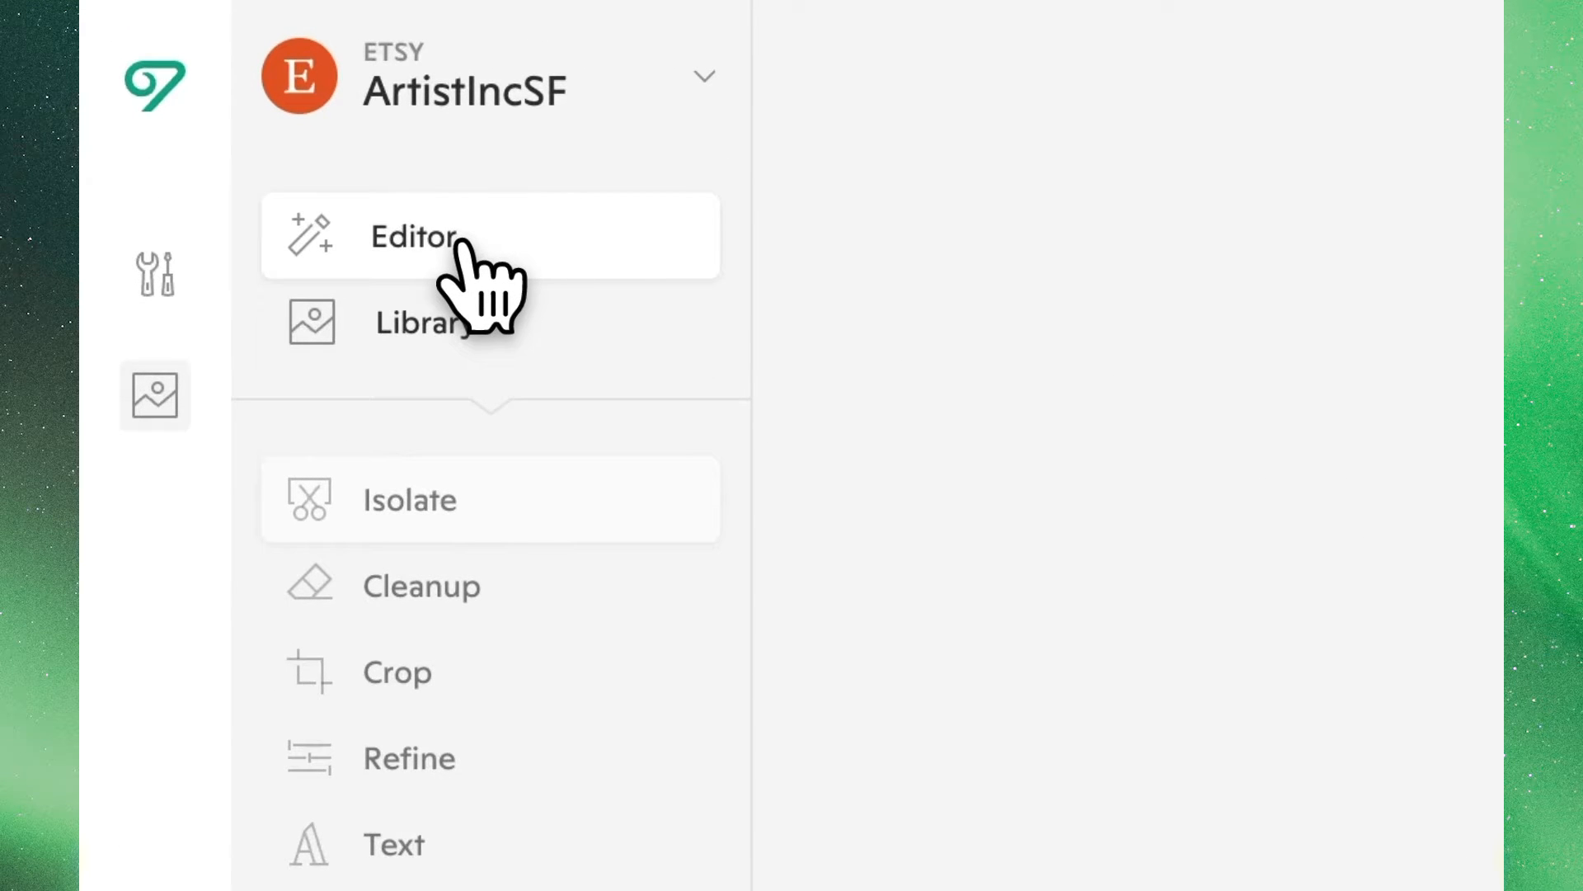
Search the Title or SKU box for 'John Grimshaw' to load the matching phone-case photos.
{"action": "left_click", "coordinate": [414, 237]}
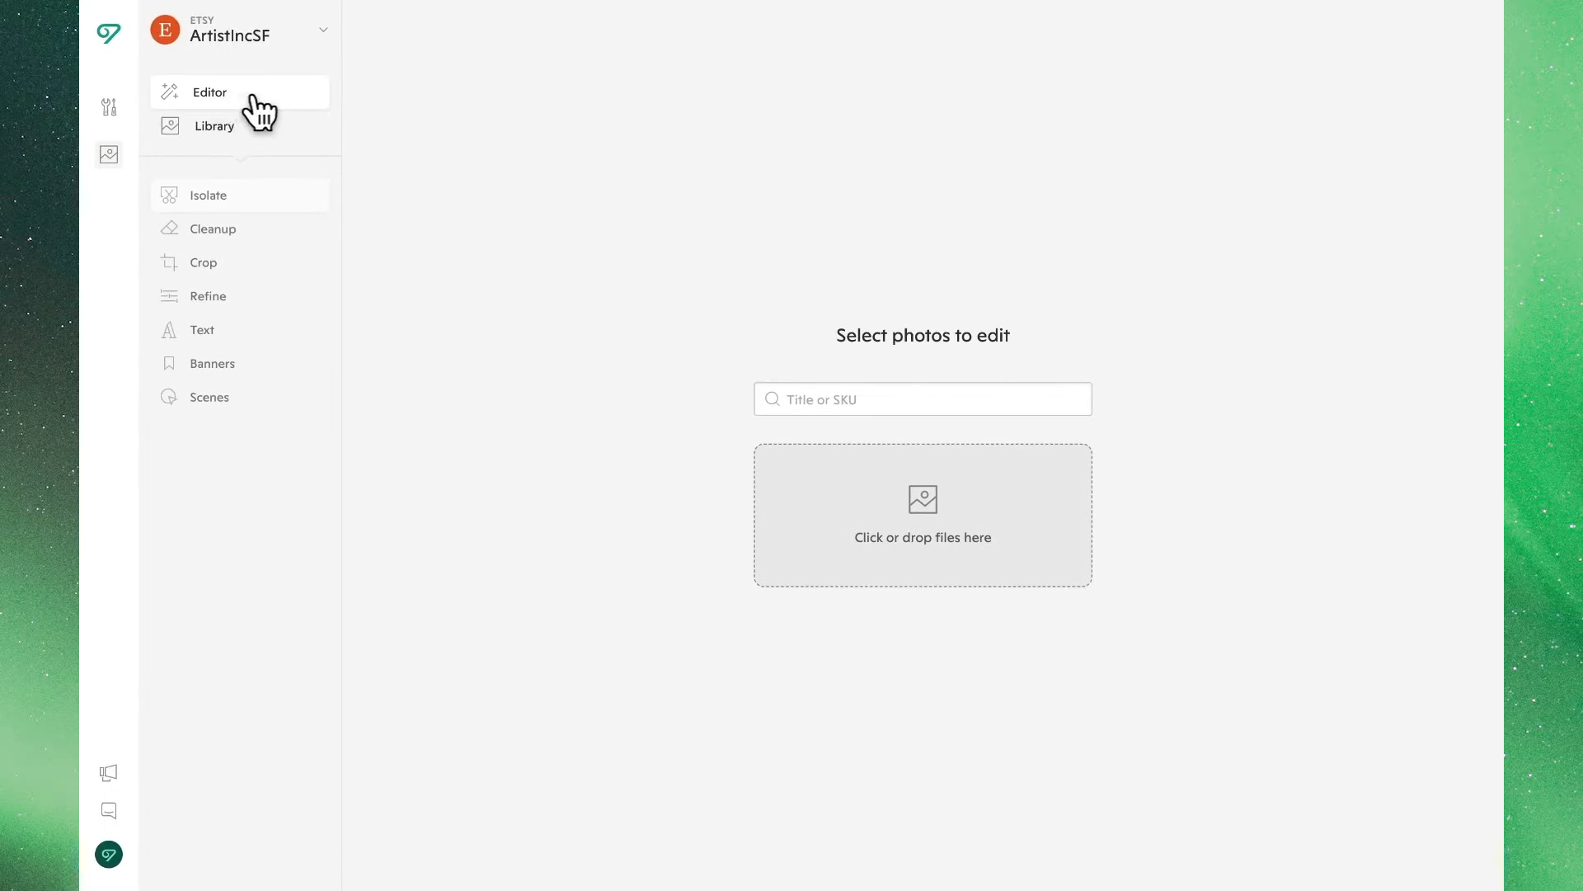
{"action": "mouse_move", "coordinate": [707, 411]}
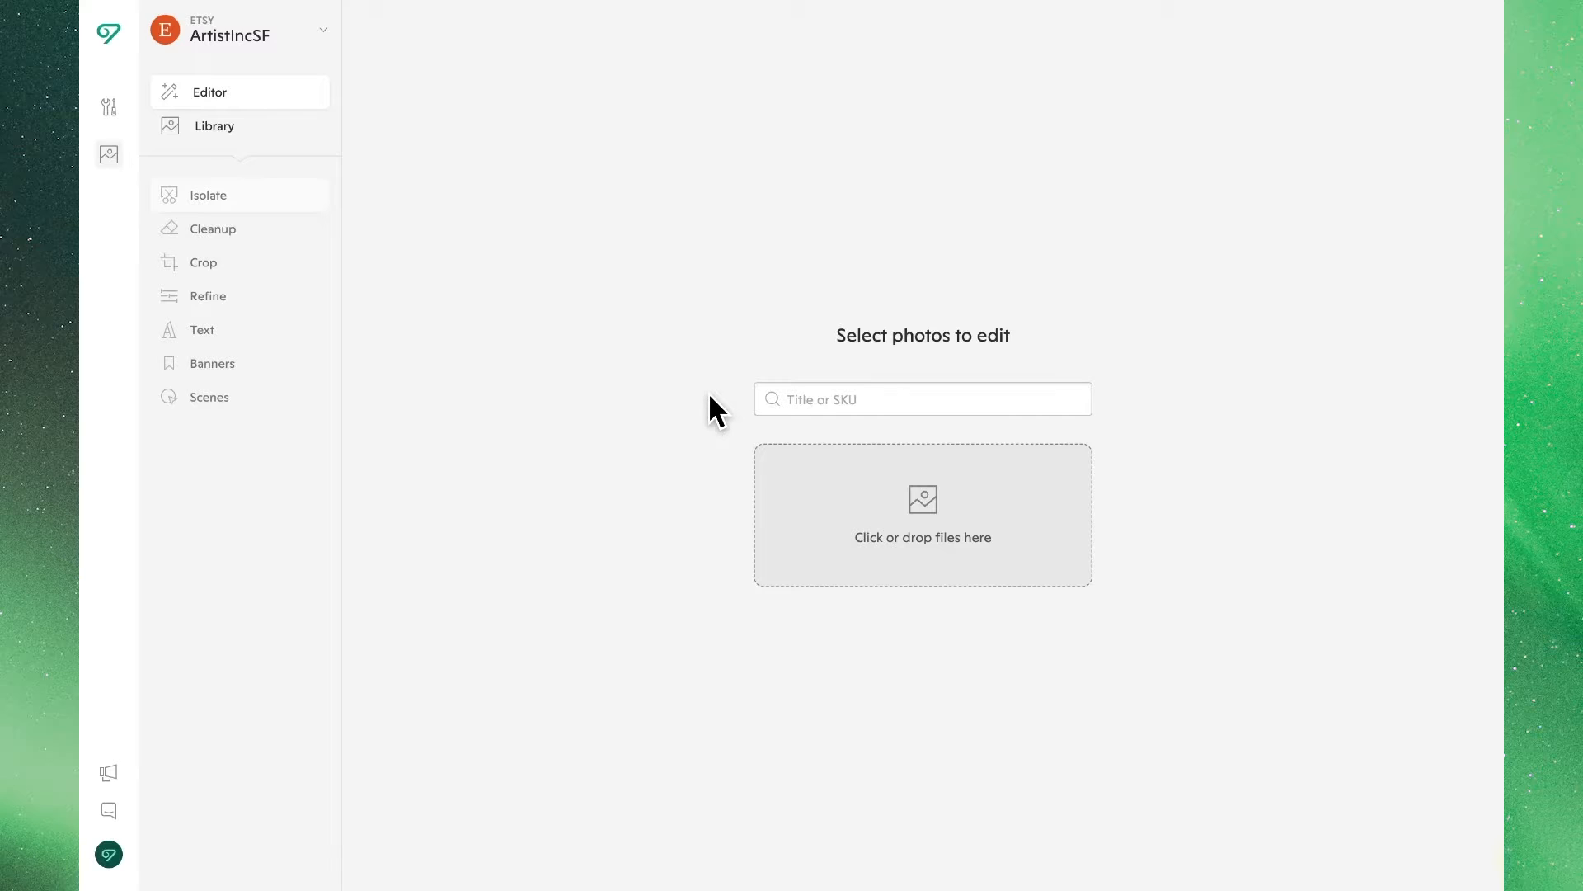
{"action": "mouse_move", "coordinate": [715, 518]}
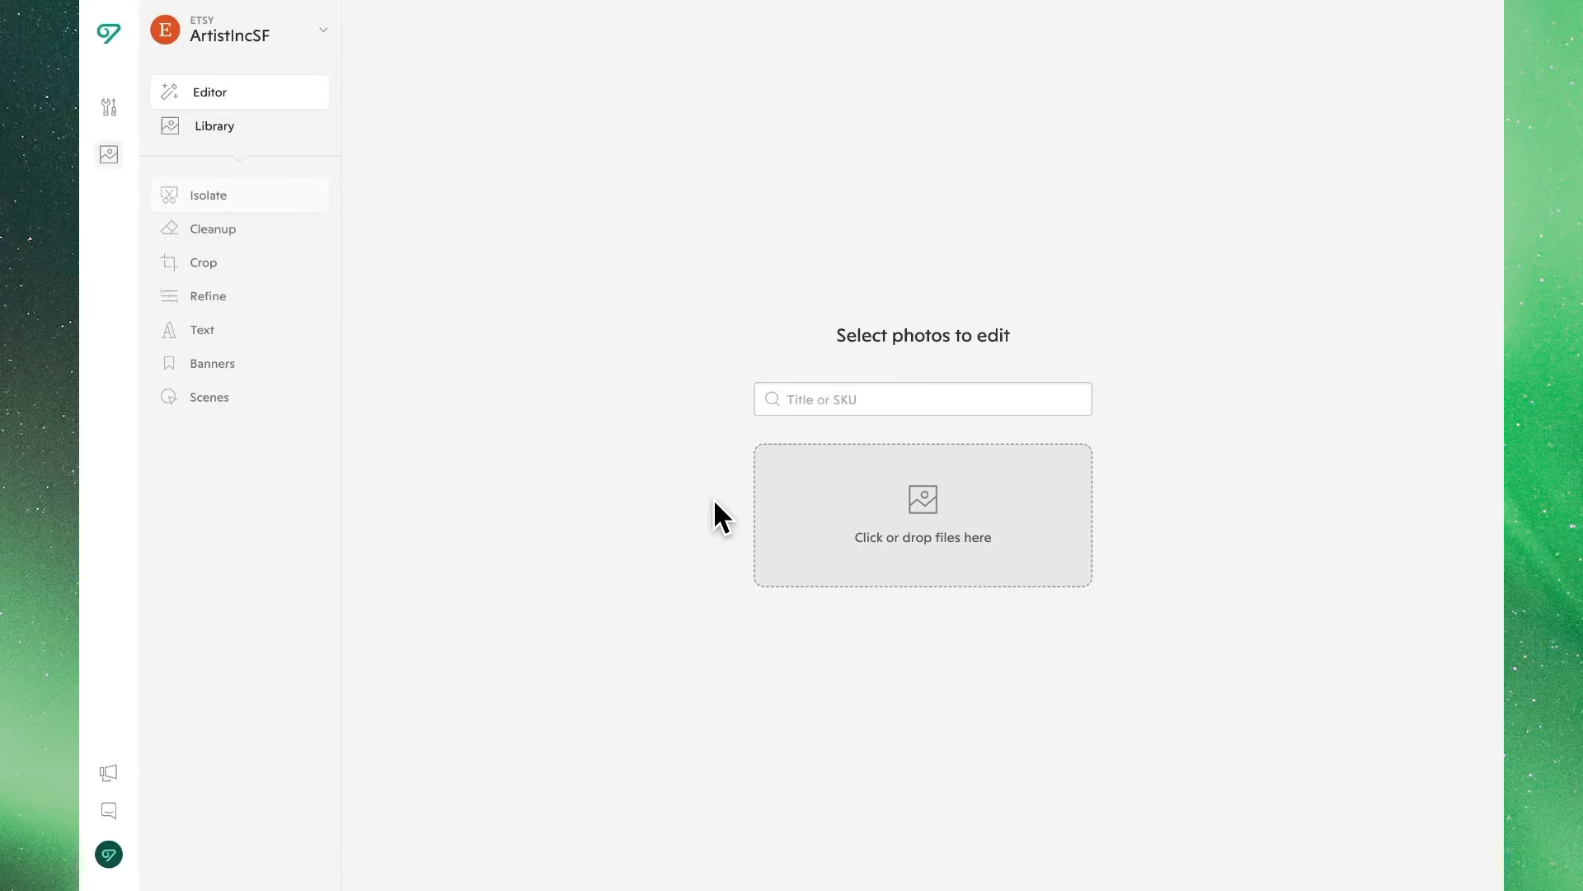
{"action": "type", "text": "John Grimshaw"}
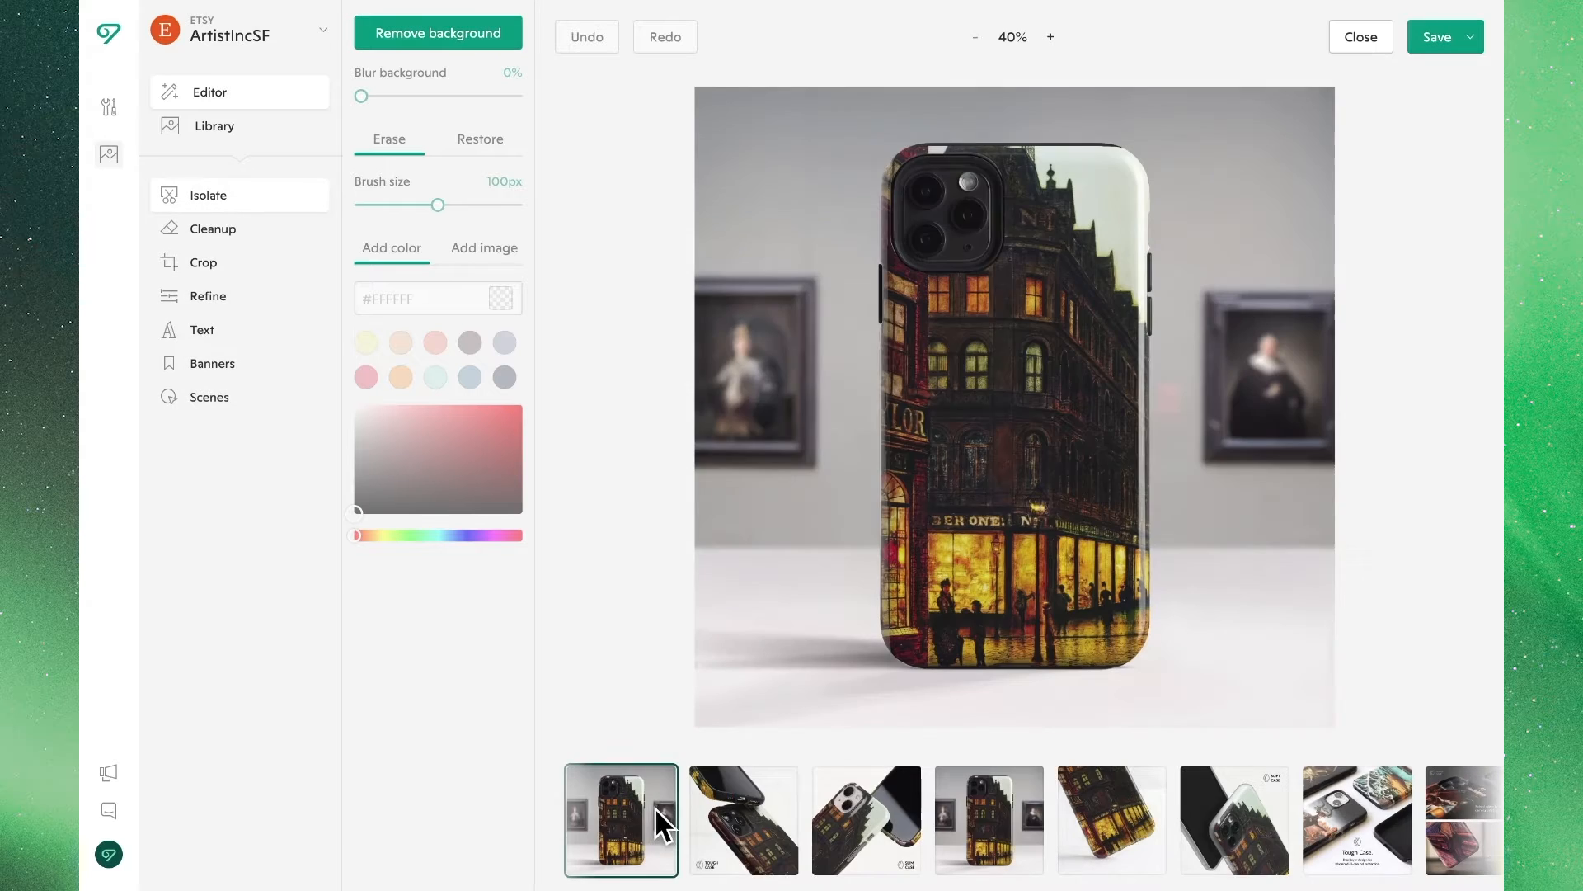
{"action": "scroll", "scroll_direction": "right", "scroll_amount": 3}
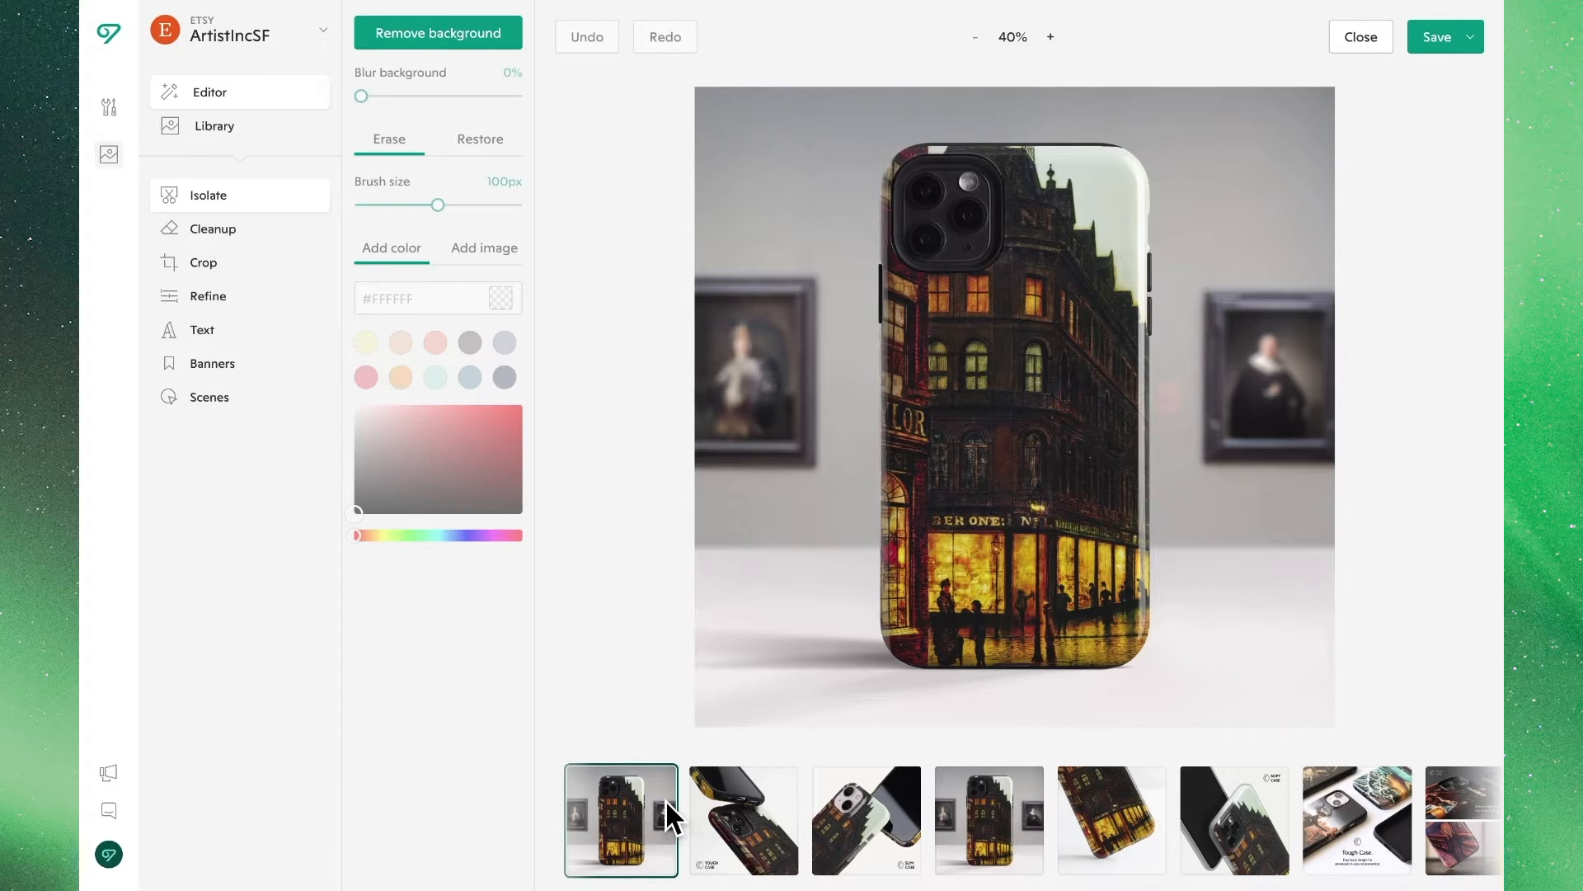
{"action": "mouse_move", "coordinate": [593, 419]}
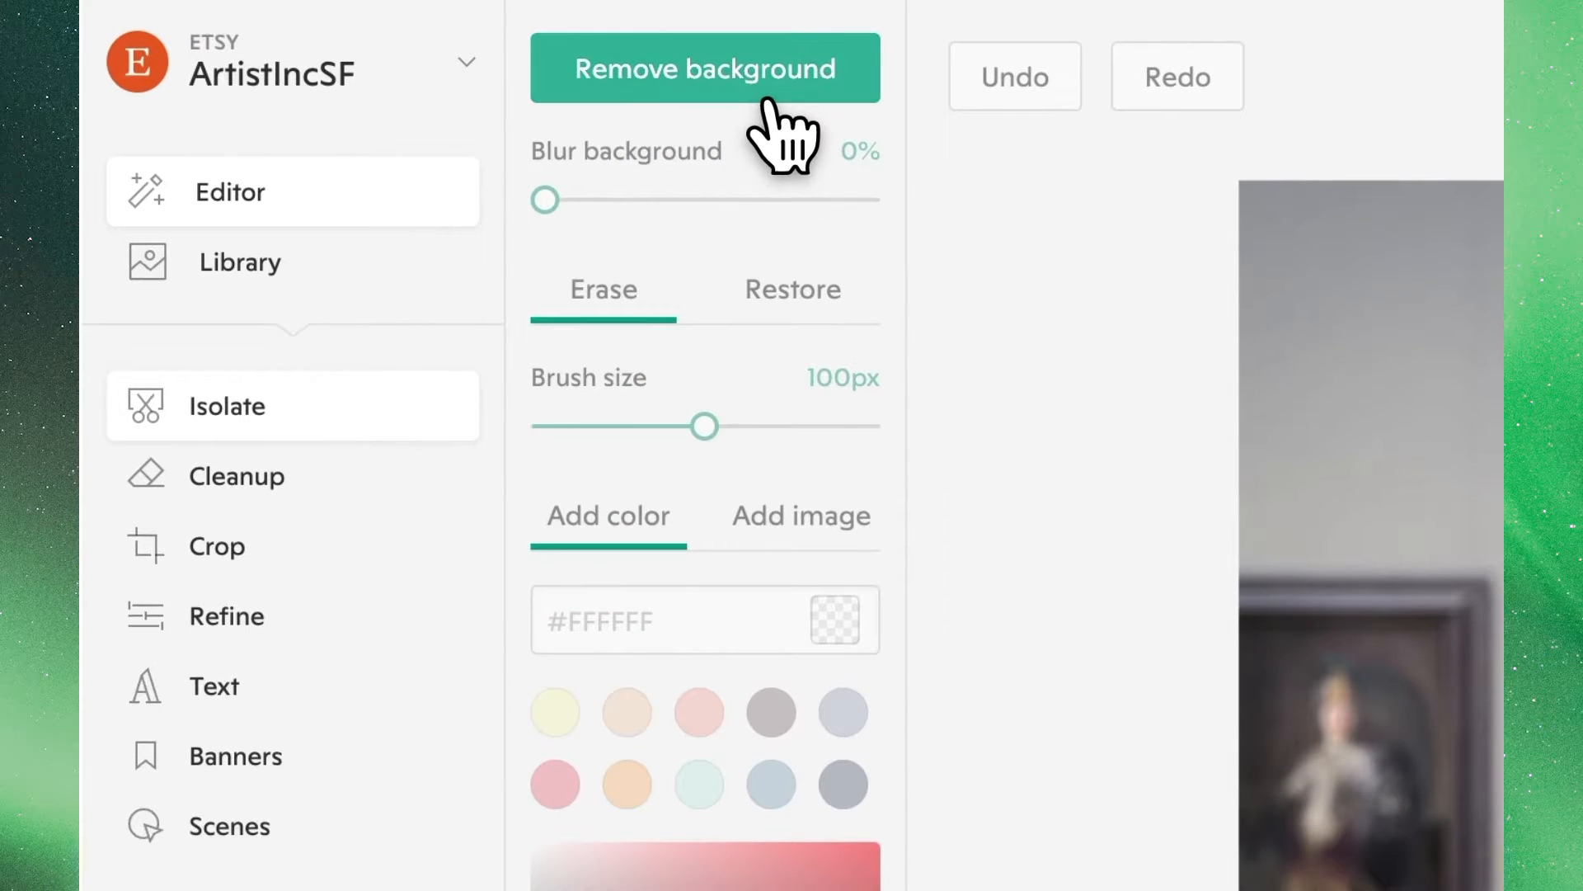
Remove the gallery background, undo it, then remove it again to leave the case on transparency.
{"action": "left_click", "coordinate": [703, 68]}
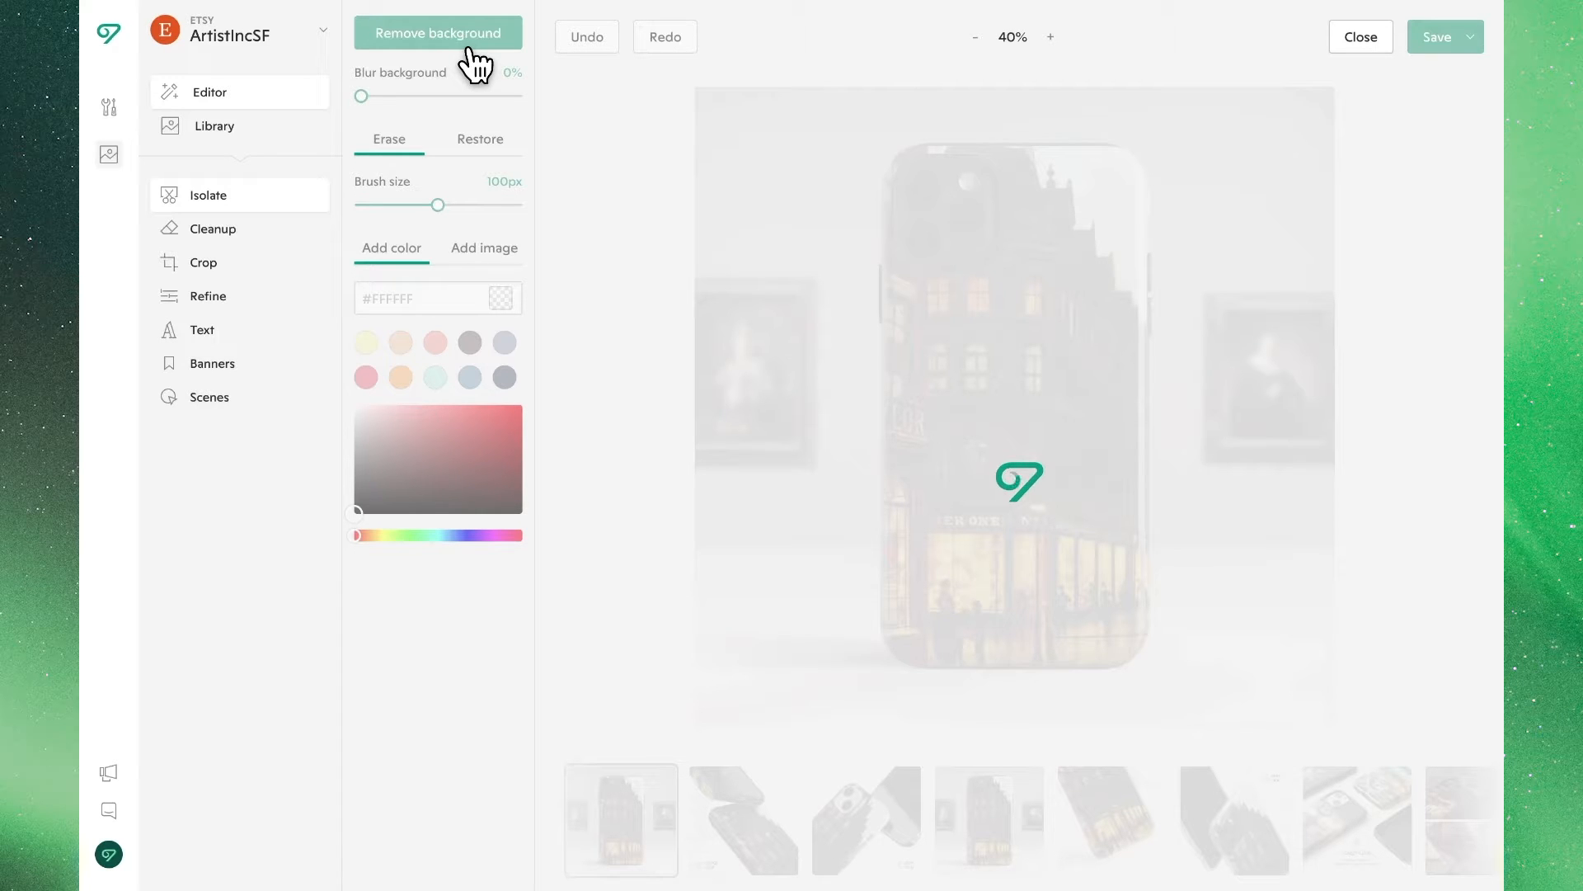
{"action": "left_click", "coordinate": [437, 32]}
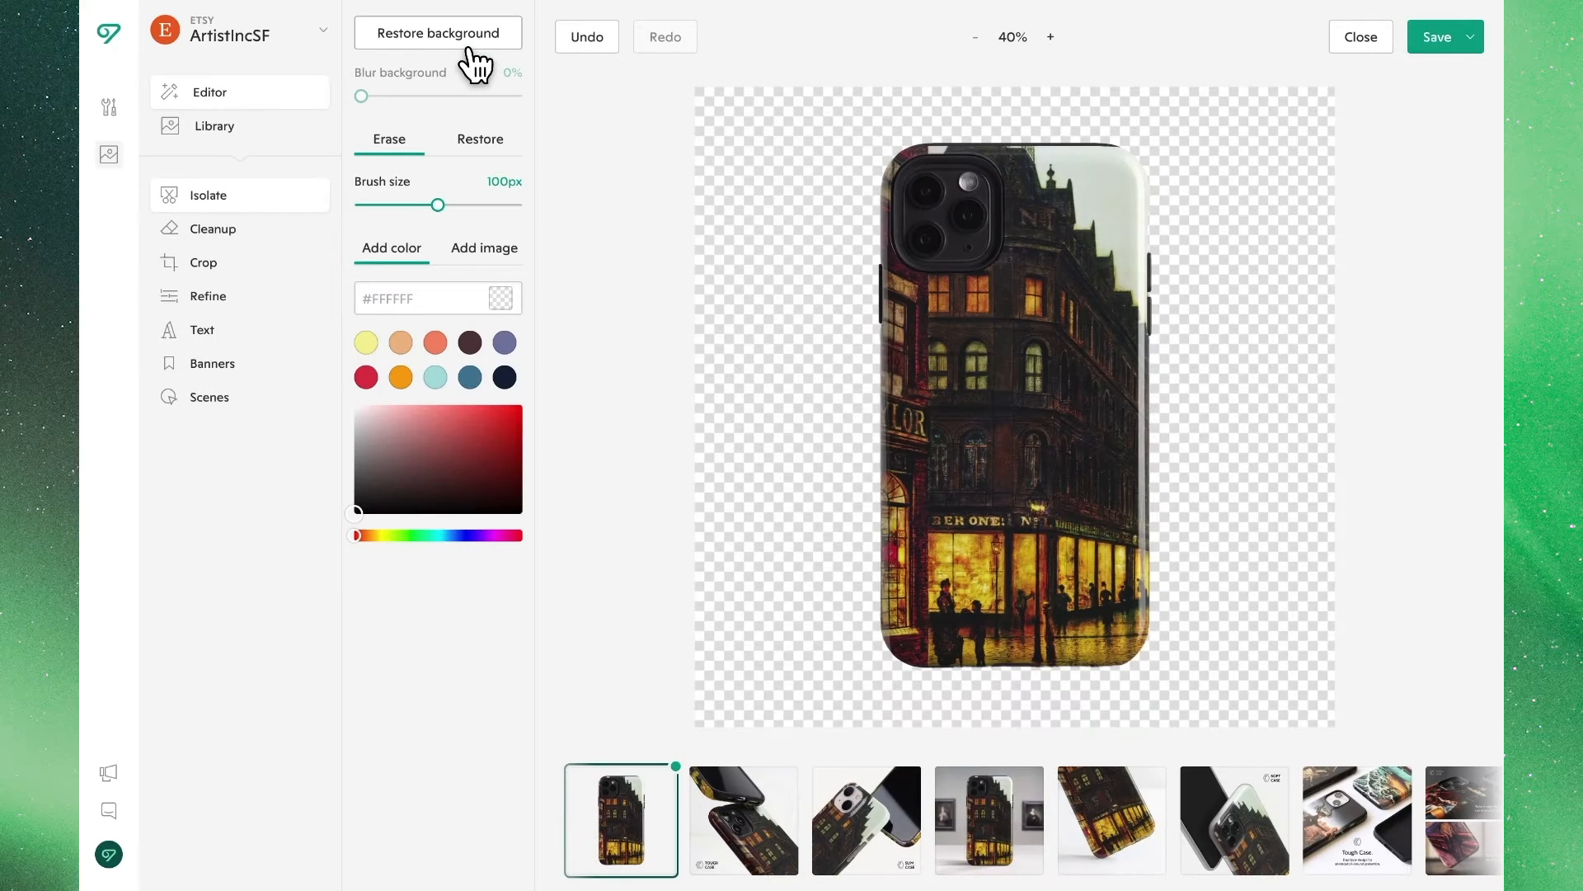
{"action": "mouse_move", "coordinate": [550, 91]}
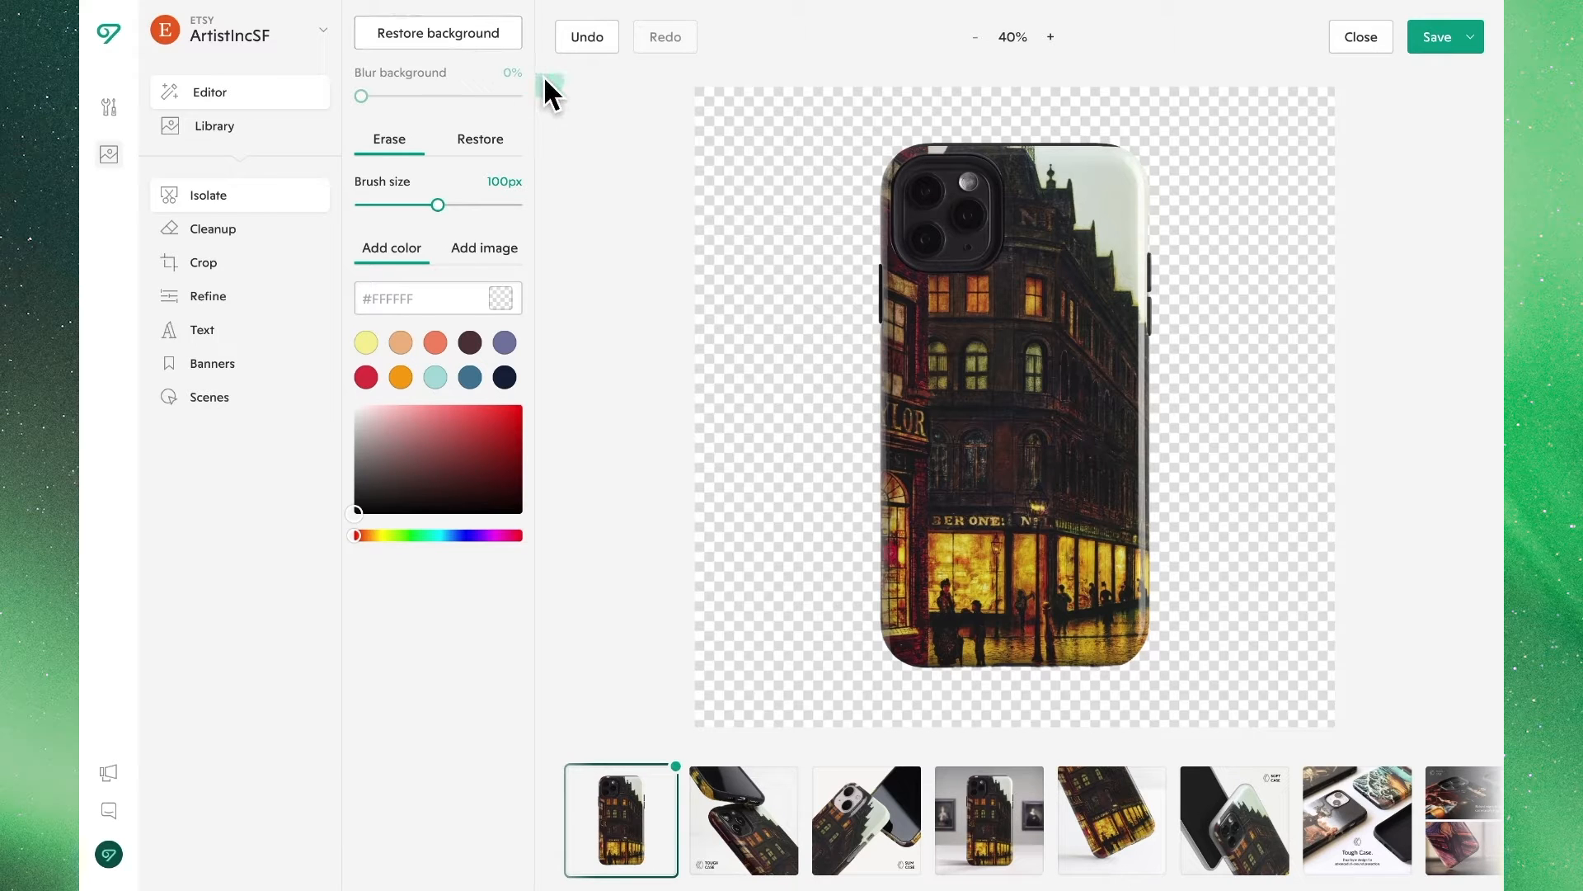
{"action": "left_click", "coordinate": [436, 33]}
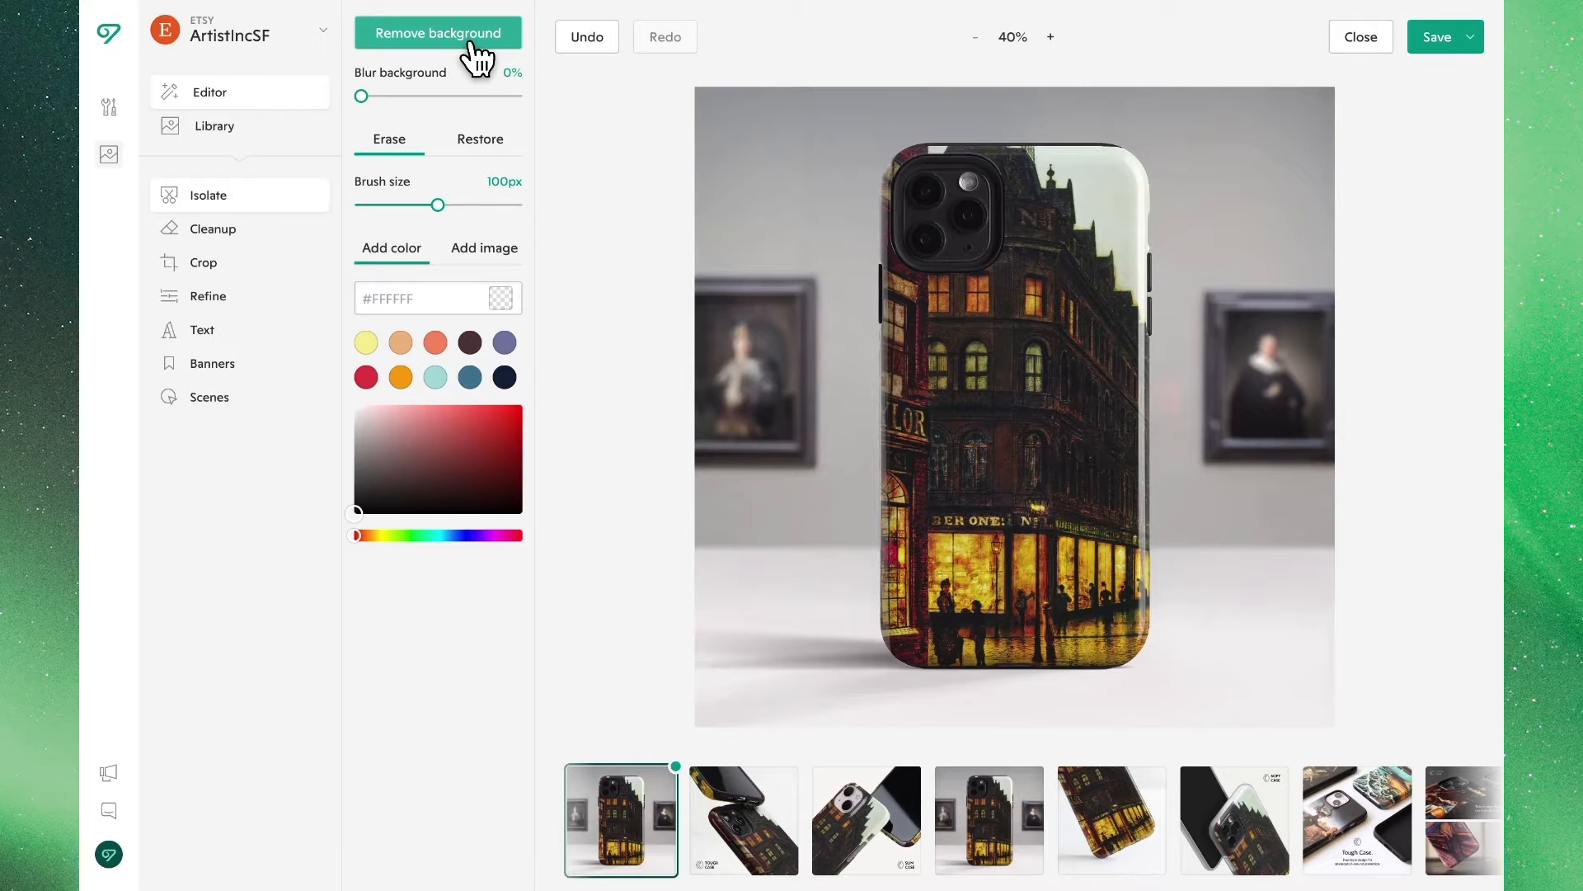
{"action": "left_click", "coordinate": [437, 32]}
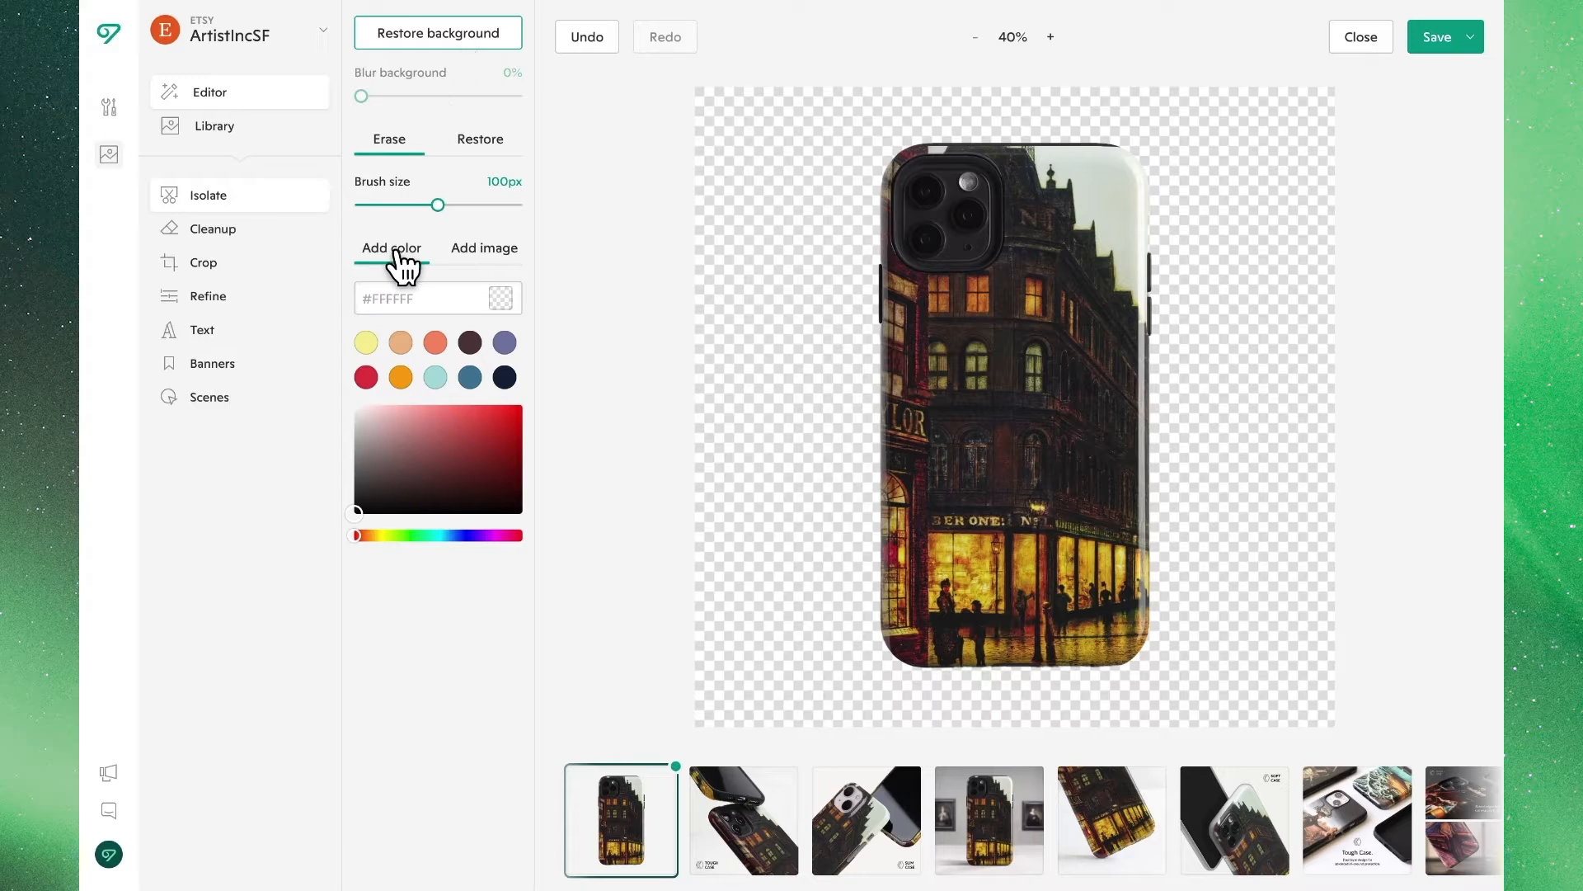
{"action": "mouse_move", "coordinate": [459, 278]}
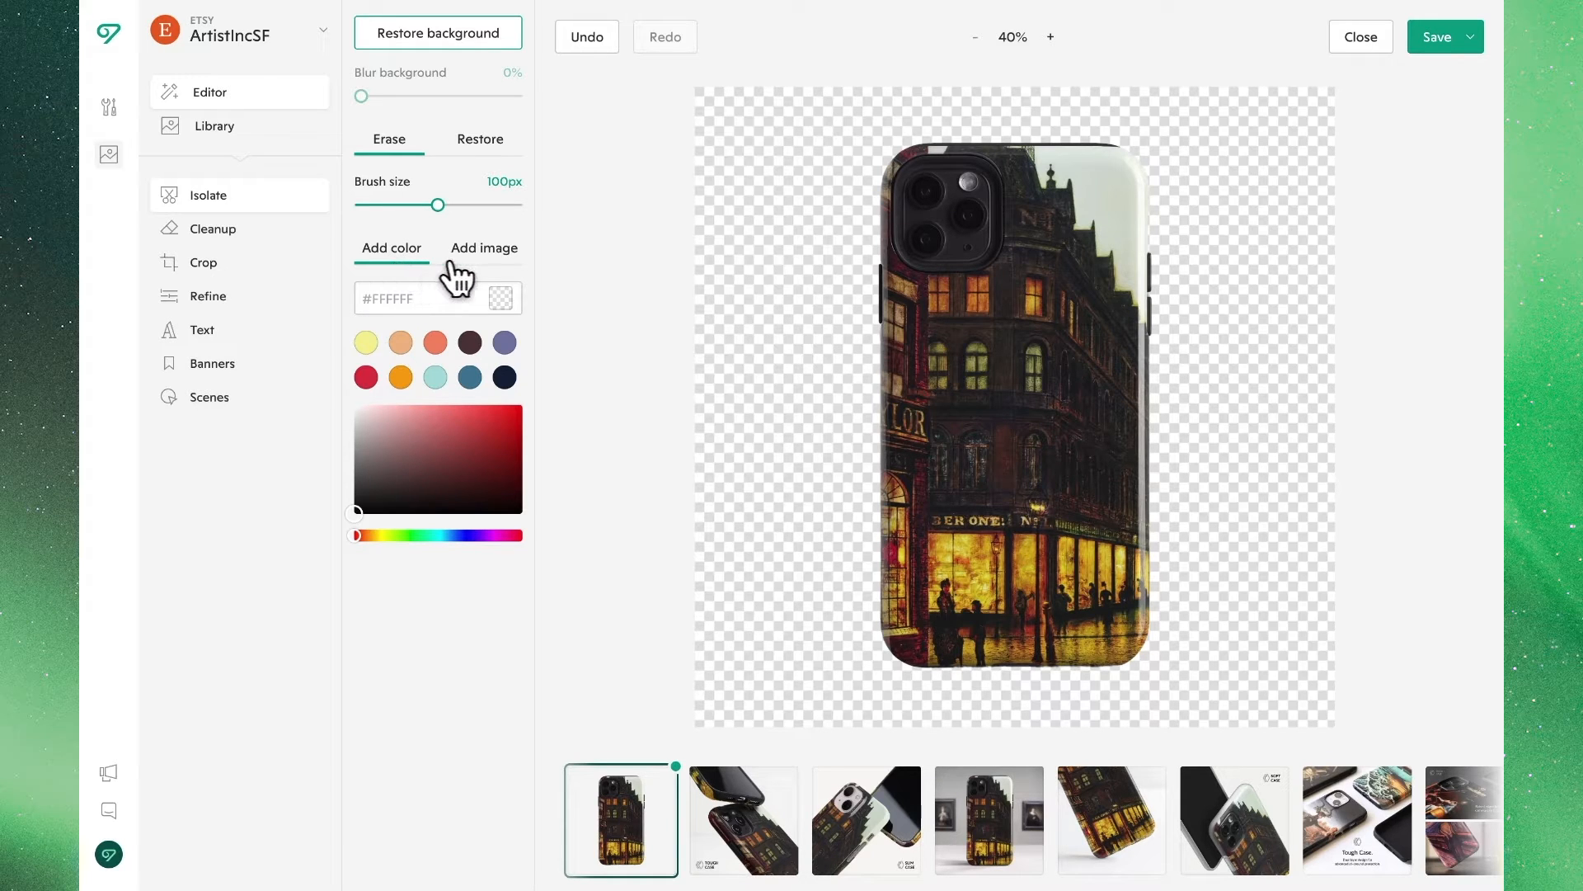
{"action": "mouse_move", "coordinate": [419, 323]}
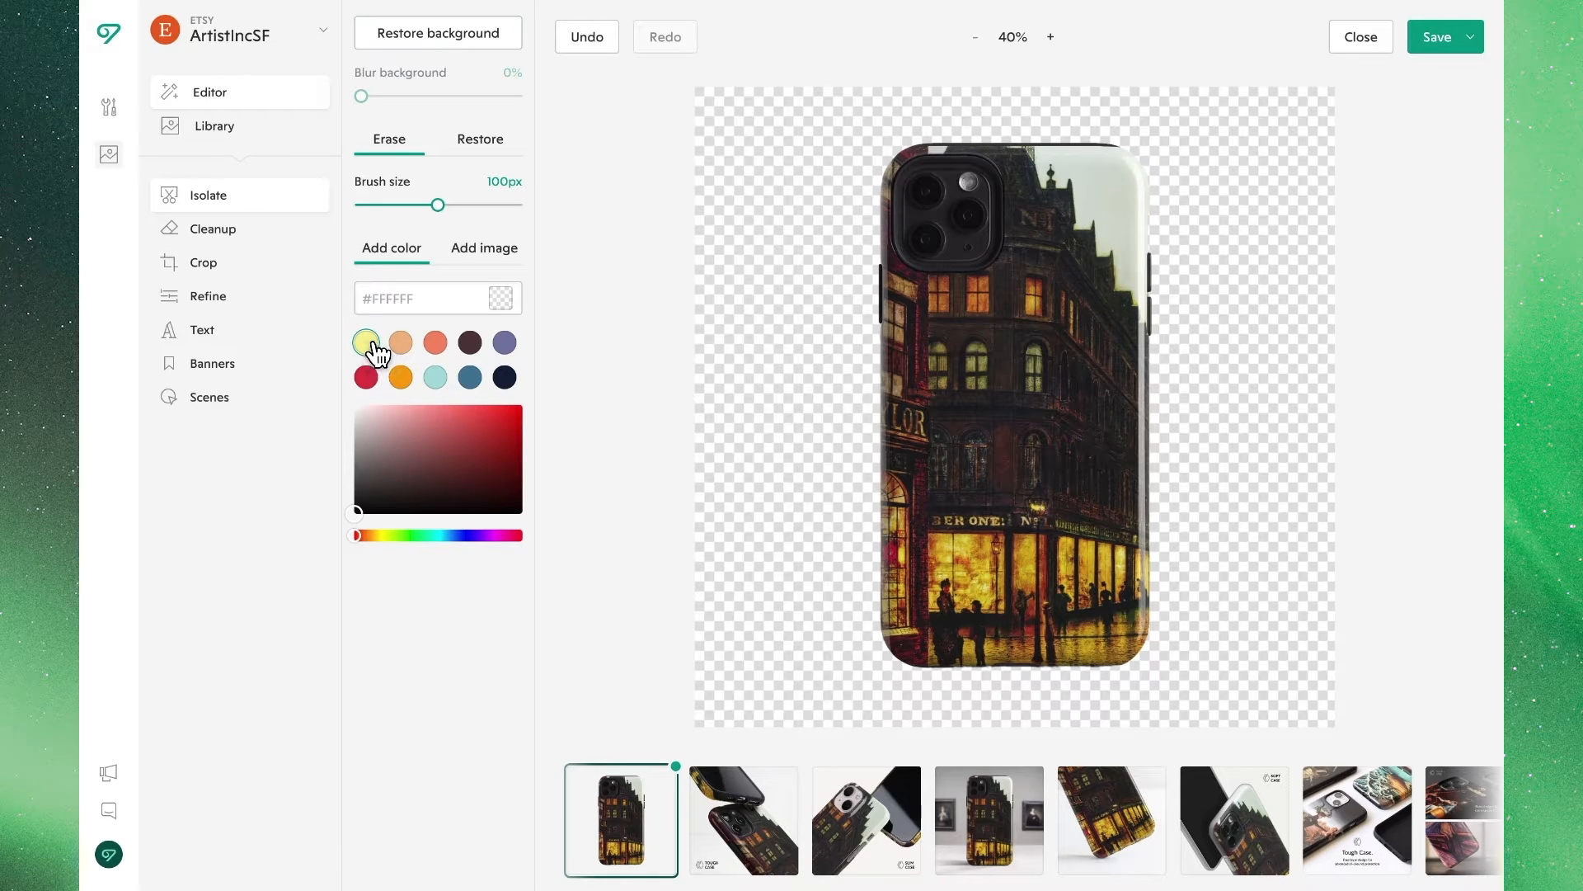
Fill the transparent background with a solid colour, adjusting from yellow to muted grey #999888.
{"action": "left_click", "coordinate": [365, 343]}
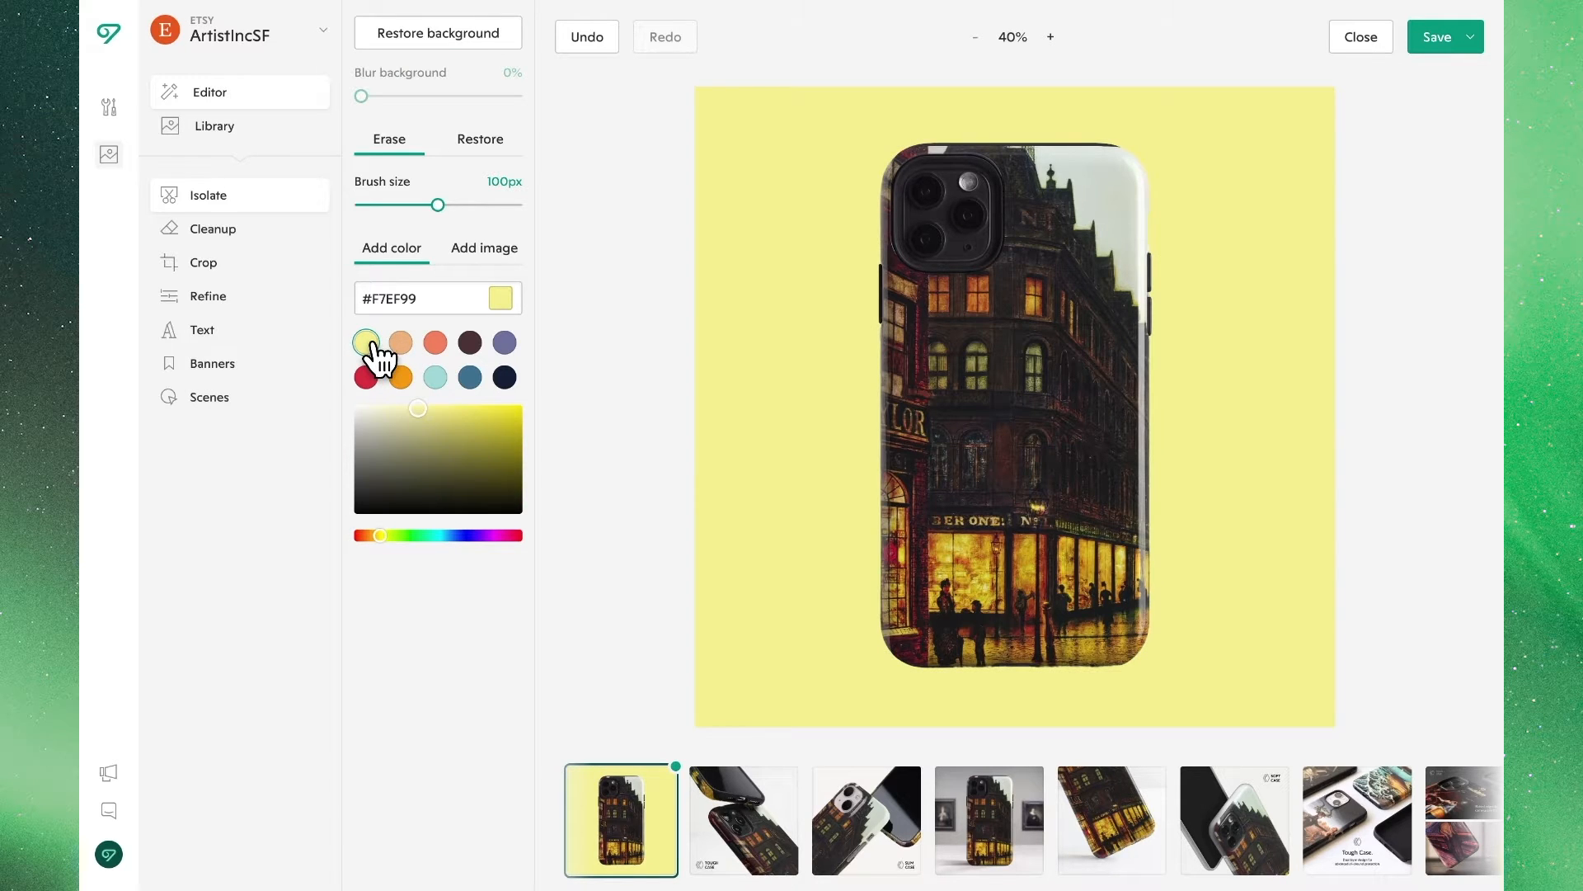
{"action": "left_click", "coordinate": [418, 458]}
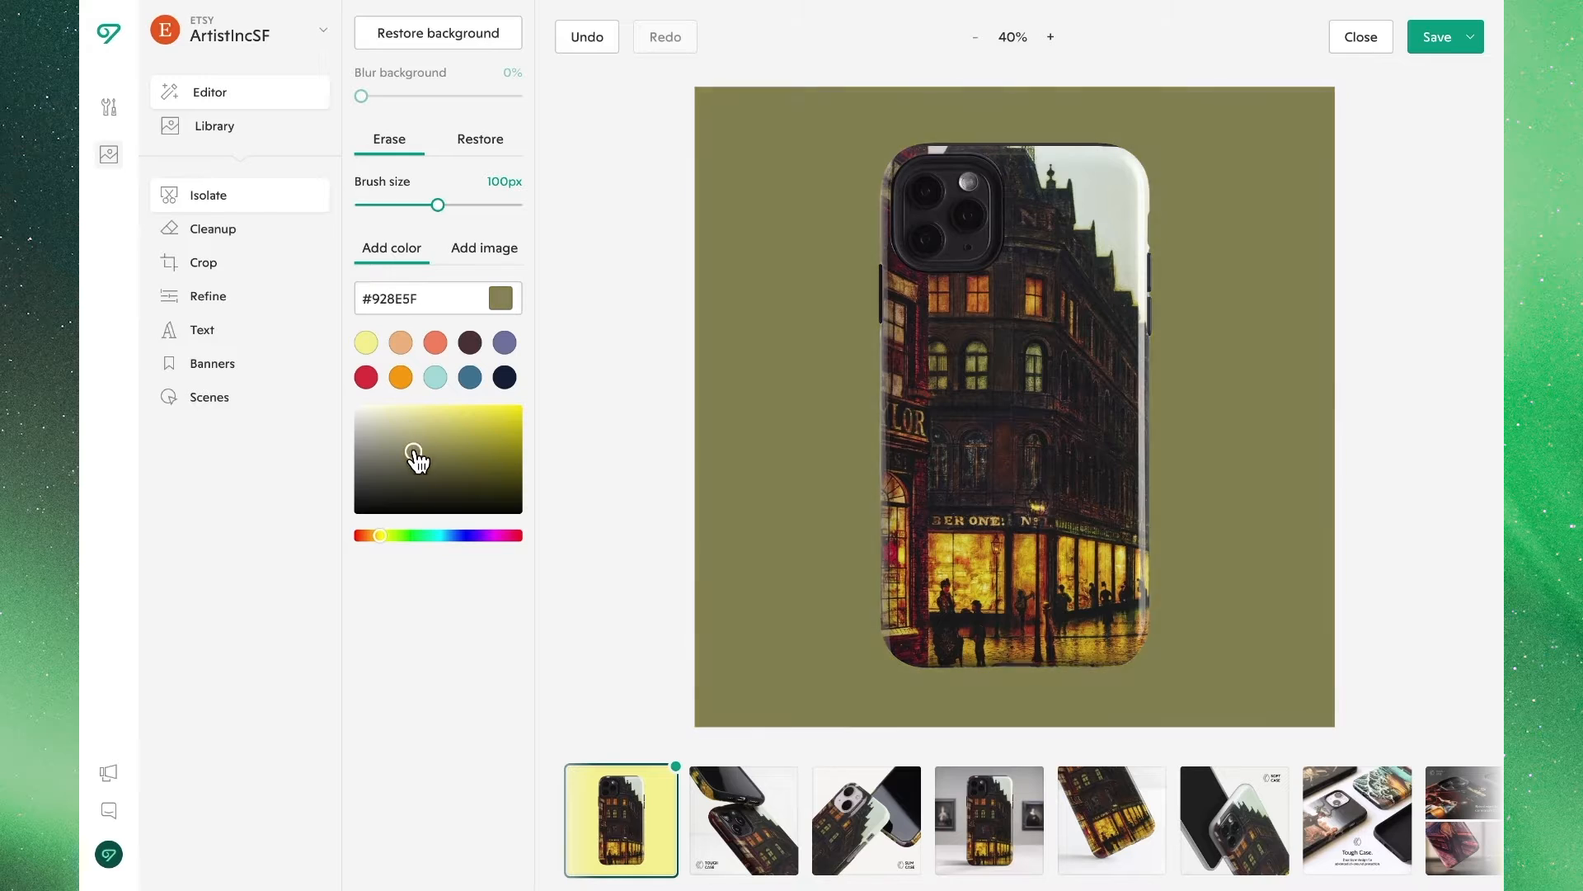
{"action": "left_click", "coordinate": [431, 429]}
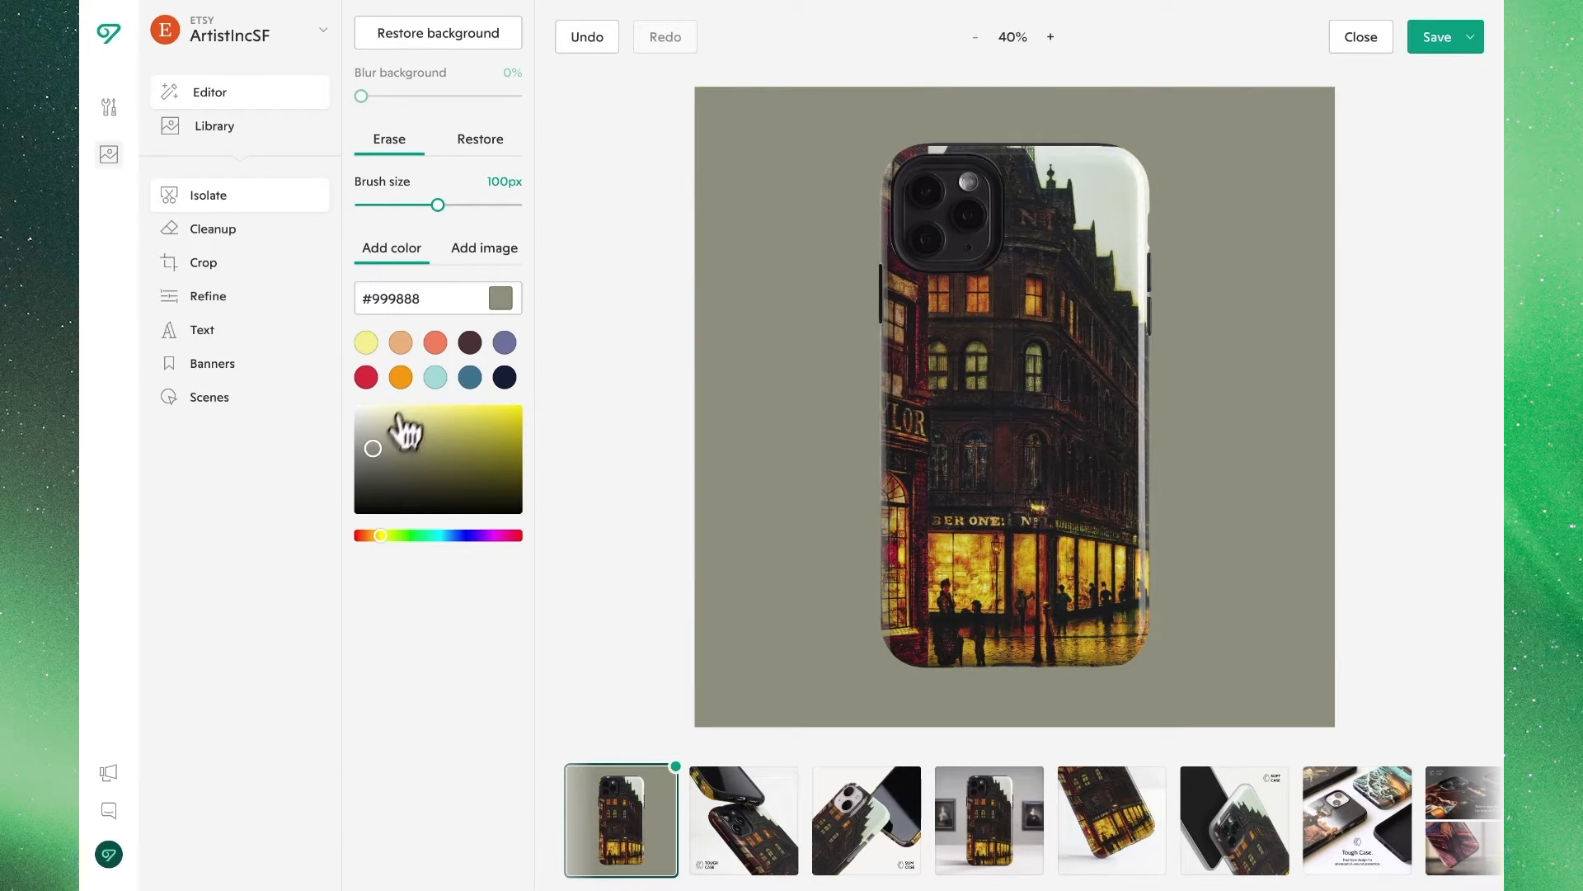
{"action": "mouse_move", "coordinate": [463, 257]}
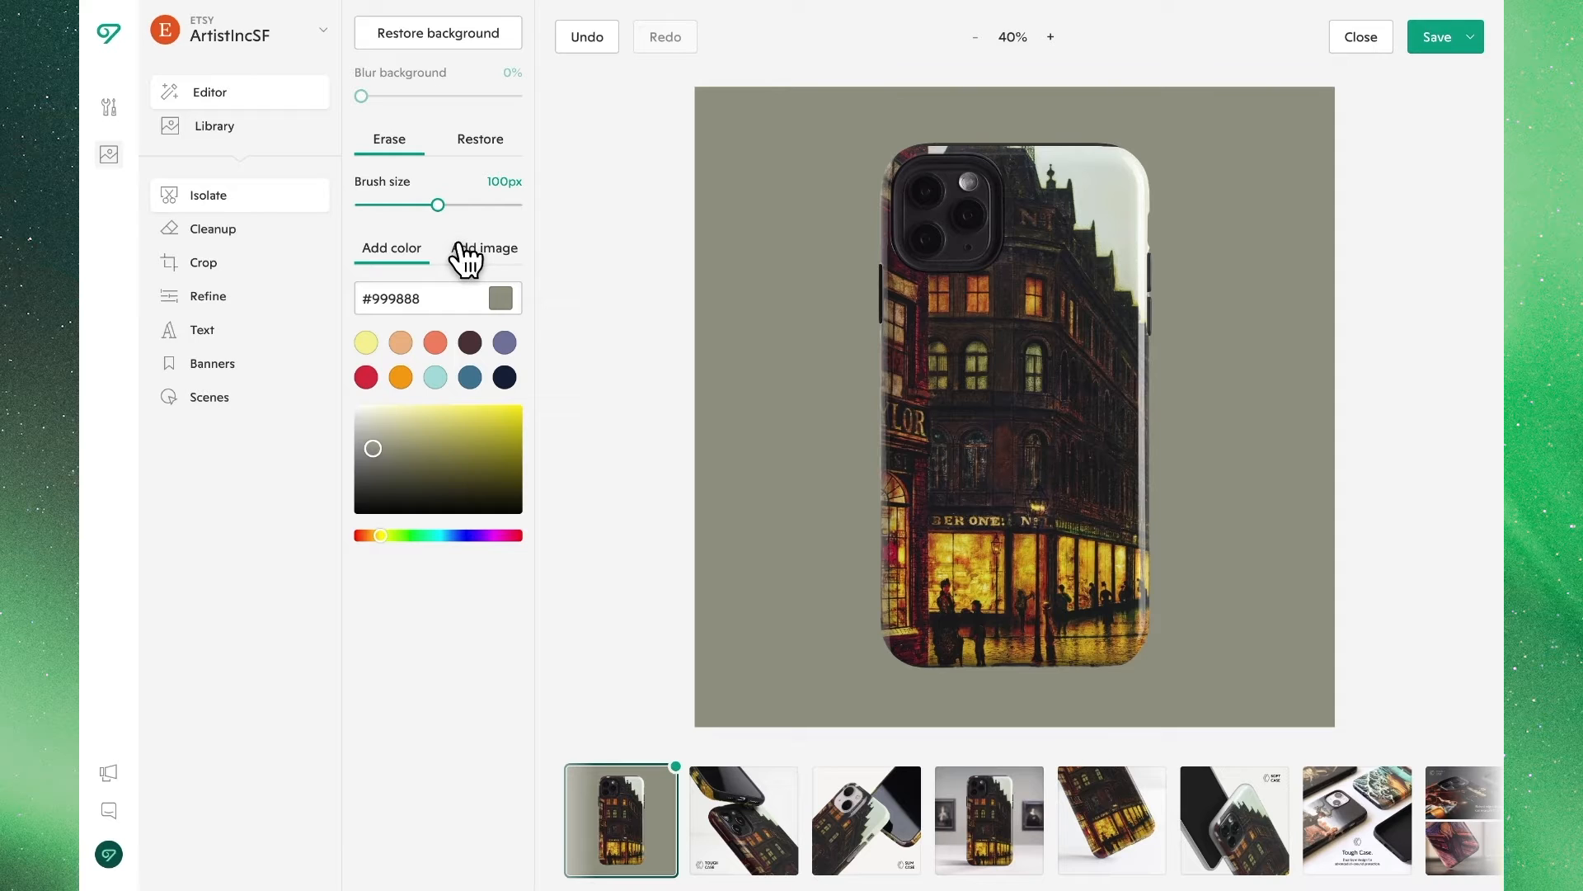
Set a 'museum' gallery photo as the background and blur it to 34%.
{"action": "left_click", "coordinate": [485, 248]}
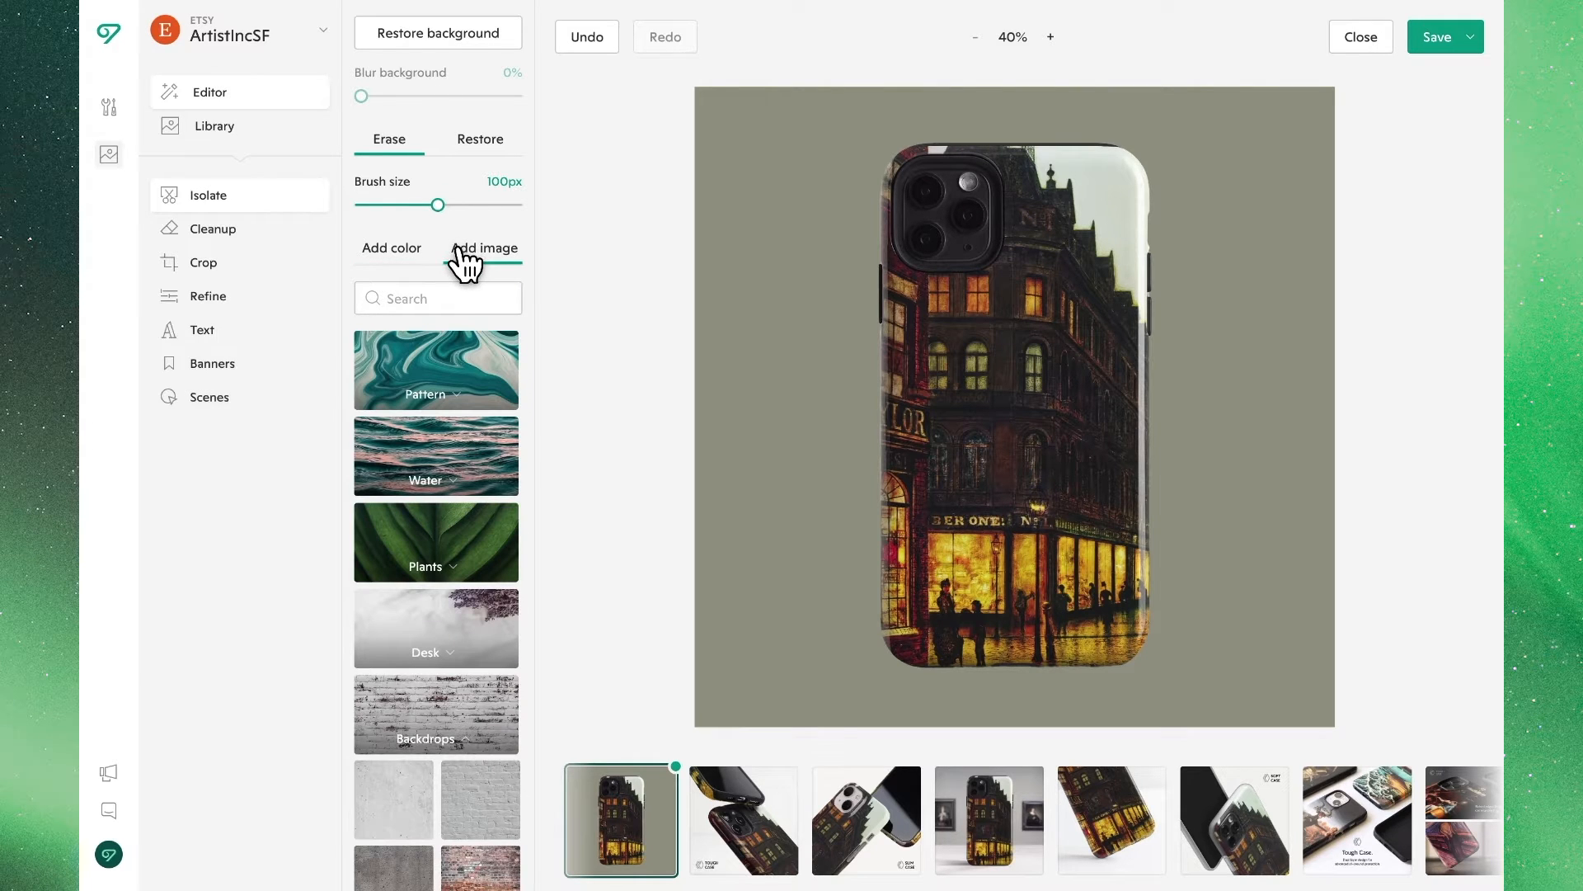
{"action": "left_click", "coordinate": [435, 394]}
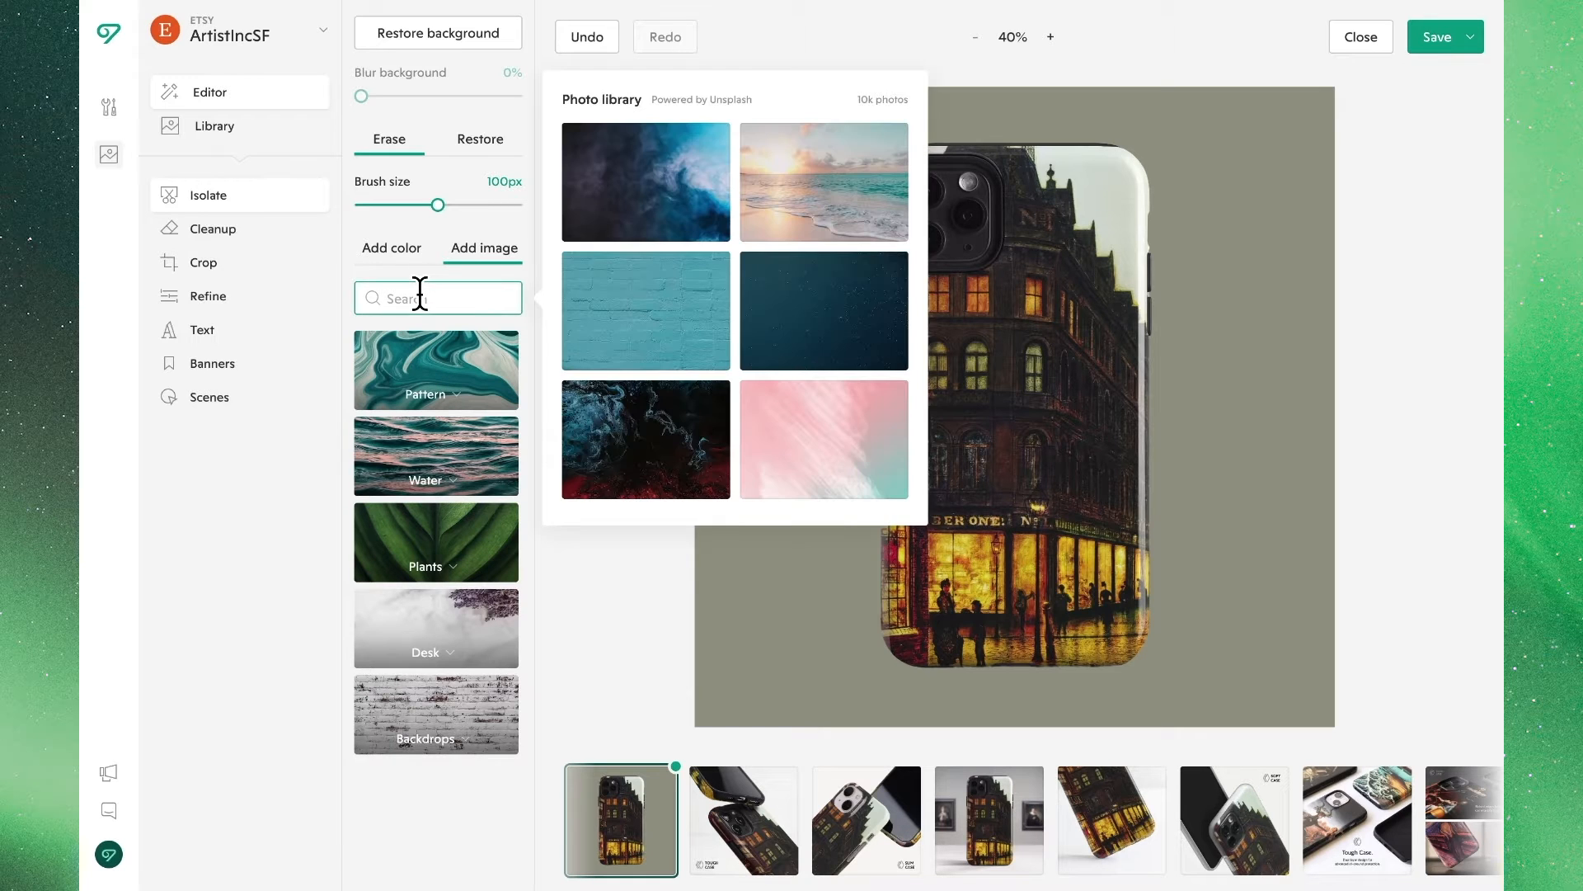
{"action": "type", "text": "museum"}
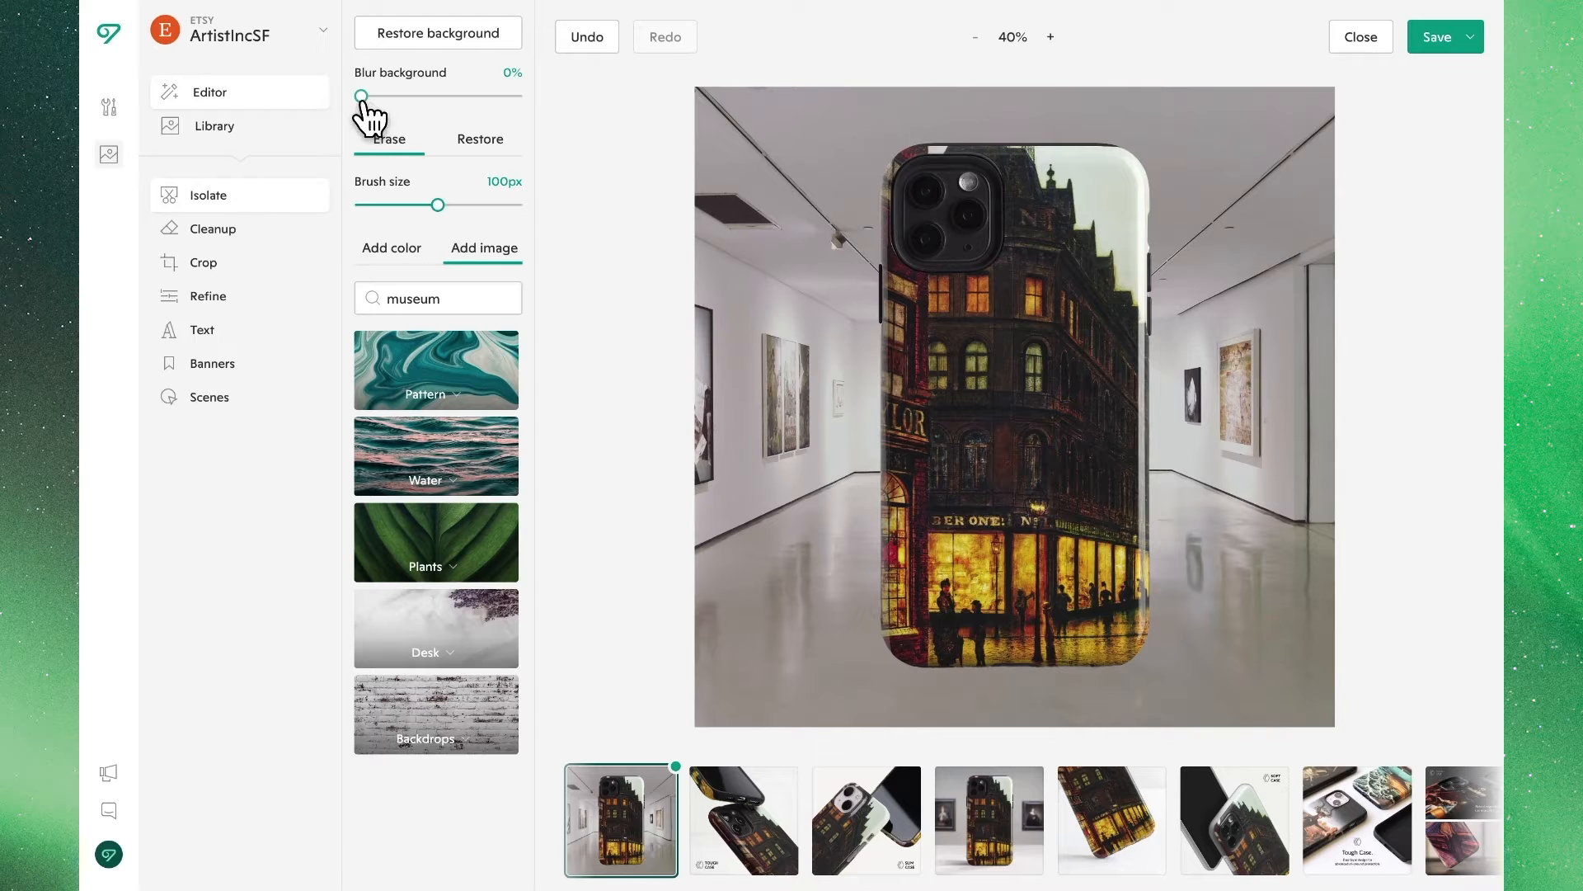
{"action": "left_click_drag", "start_coordinate": [361, 95], "coordinate": [392, 95]}
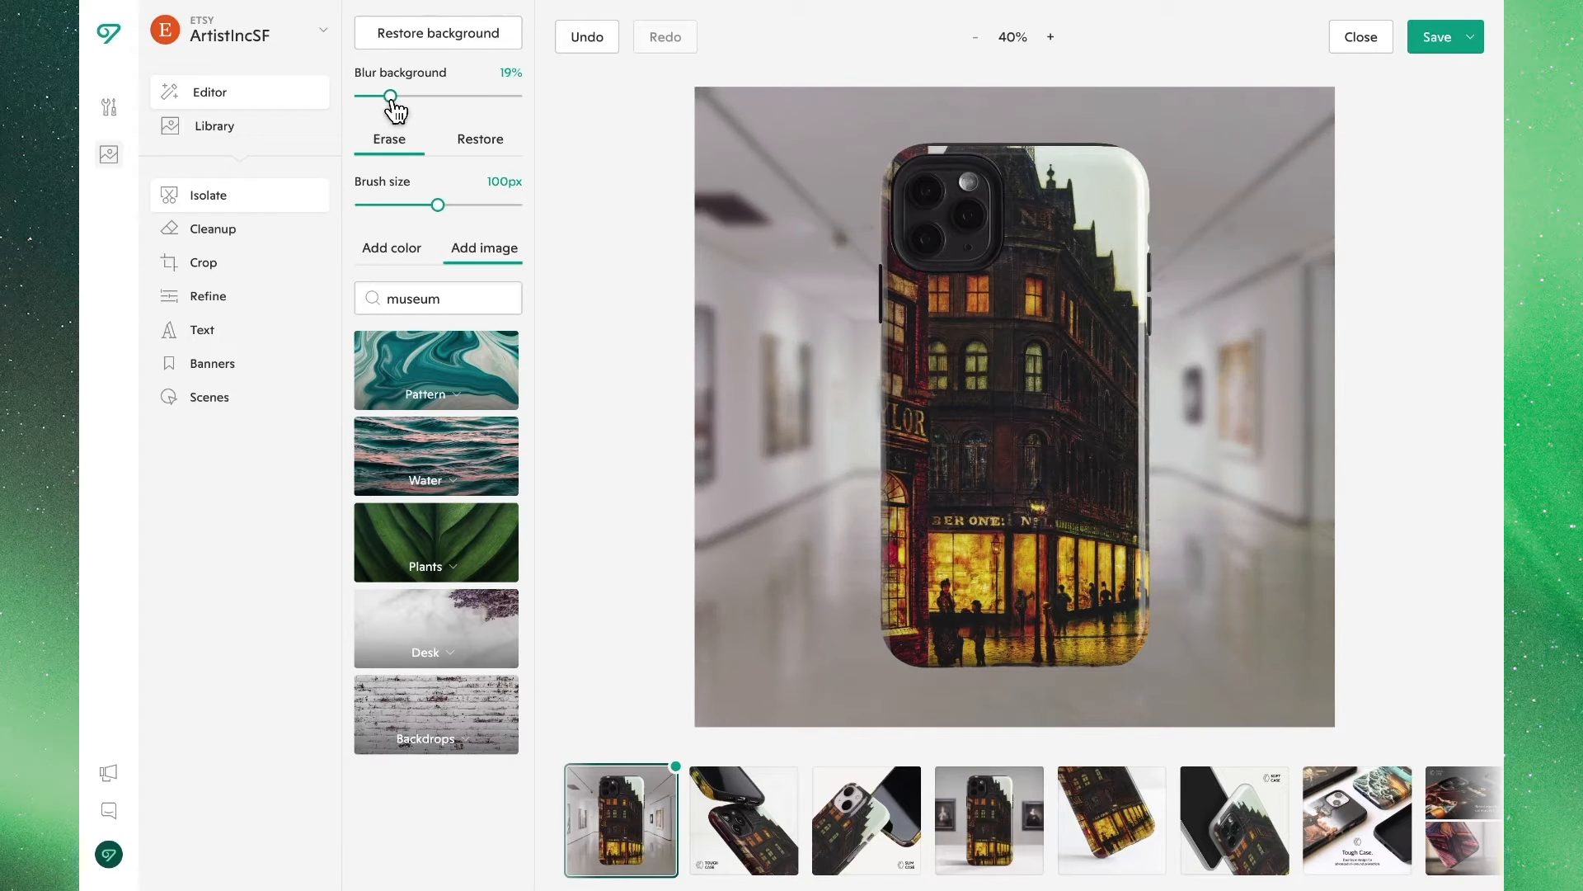
{"action": "left_click_drag", "start_coordinate": [391, 98], "coordinate": [409, 97]}
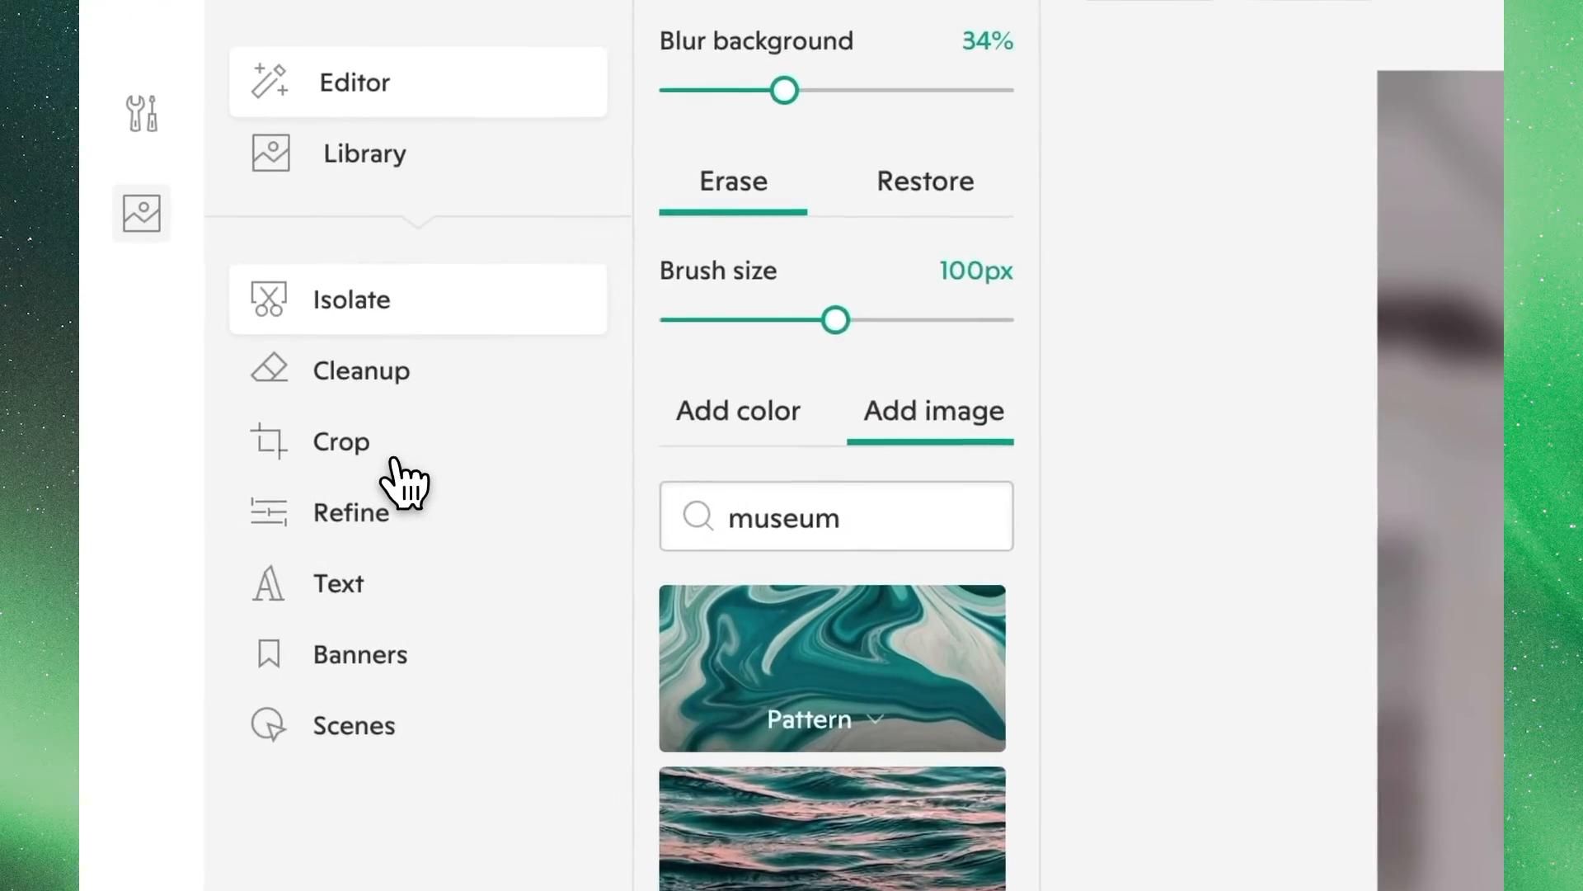
Try the Facebook Post crop, then revert to the Original 1618×1618 frame.
{"action": "left_click", "coordinate": [341, 441]}
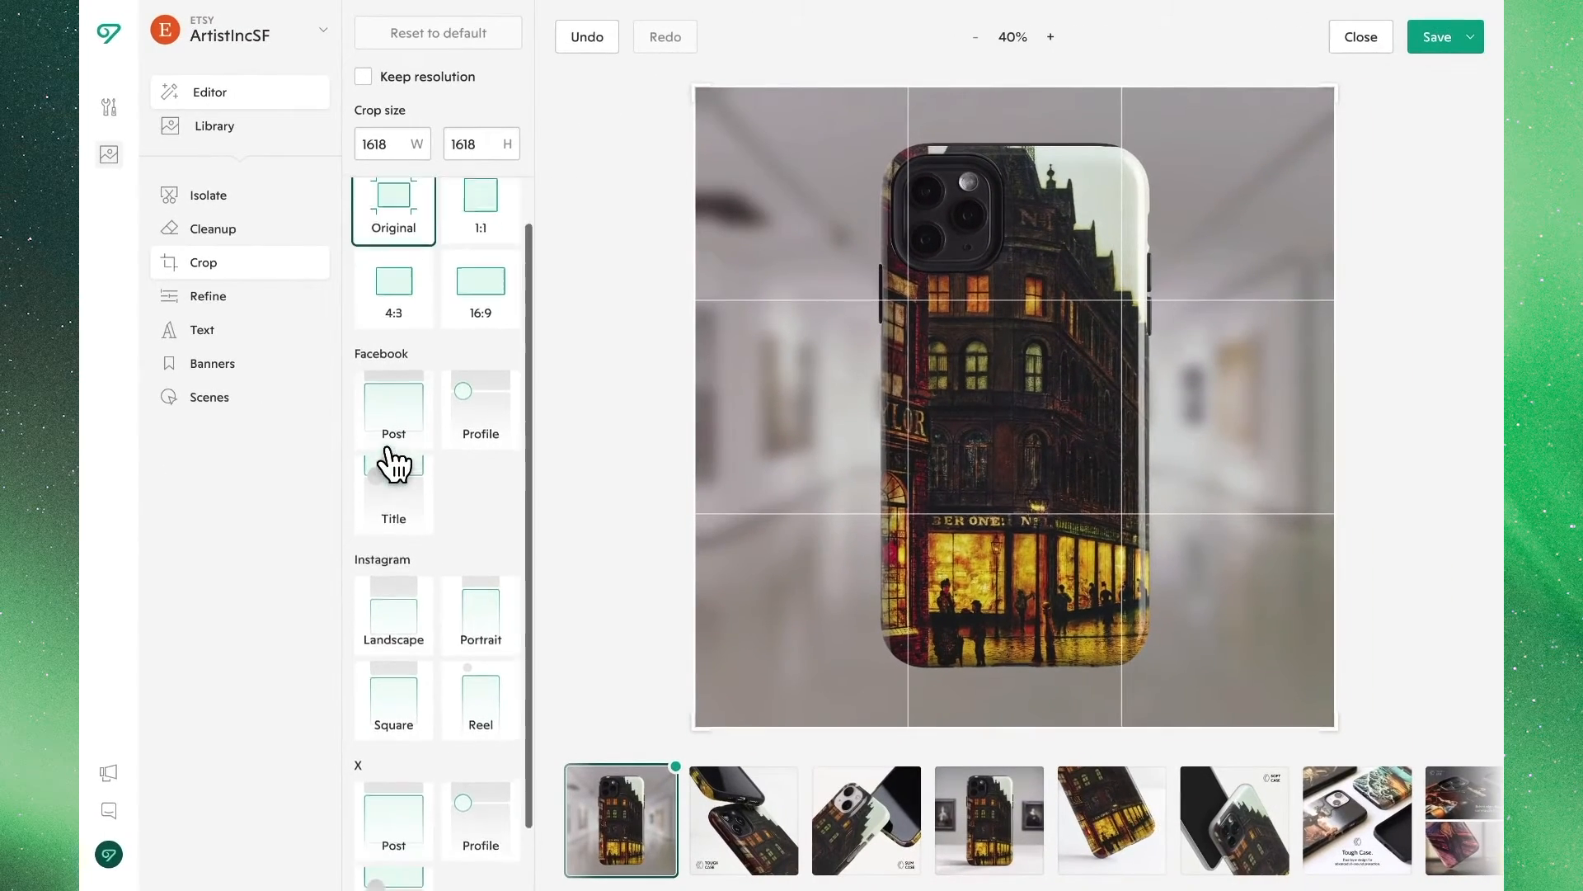
{"action": "scroll", "scroll_direction": "down", "scroll_amount": 3}
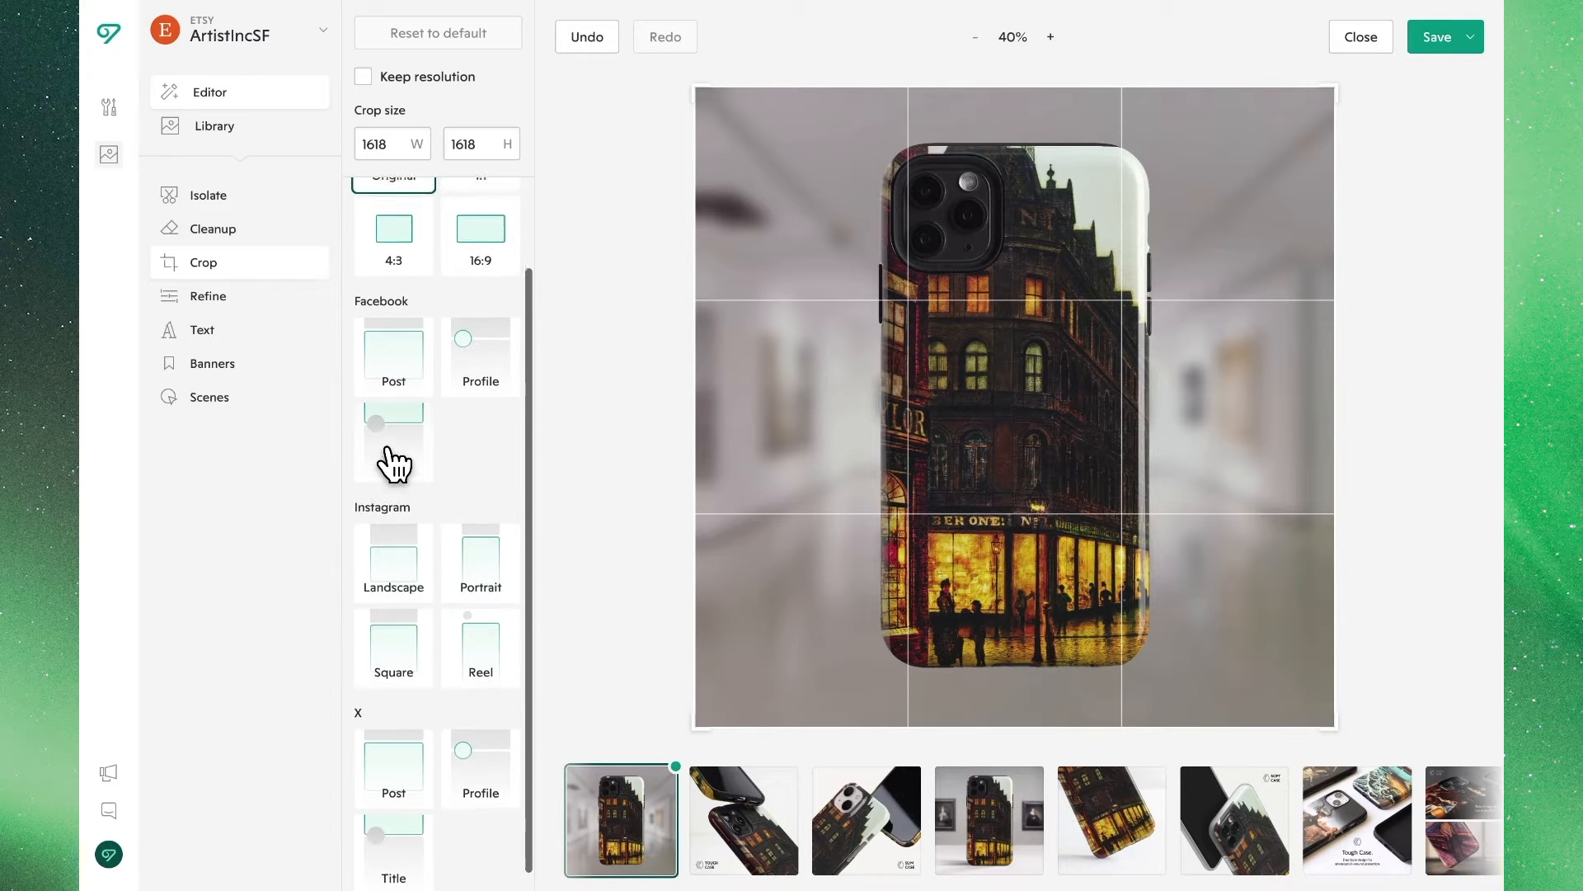
{"action": "scroll", "scroll_direction": "up", "scroll_amount": 3}
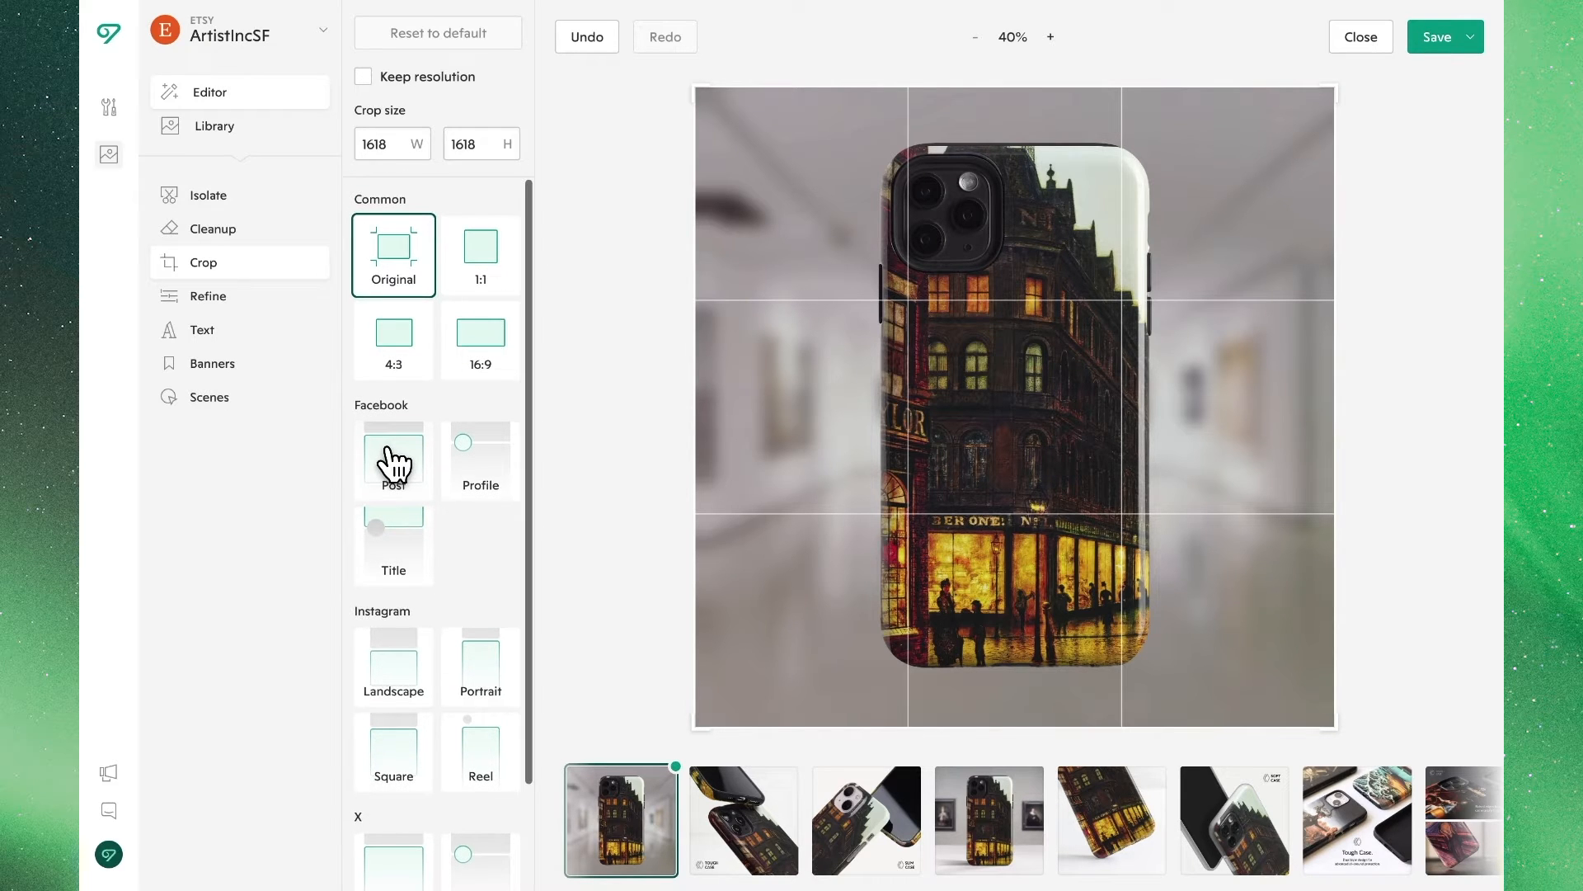
{"action": "left_click", "coordinate": [393, 459]}
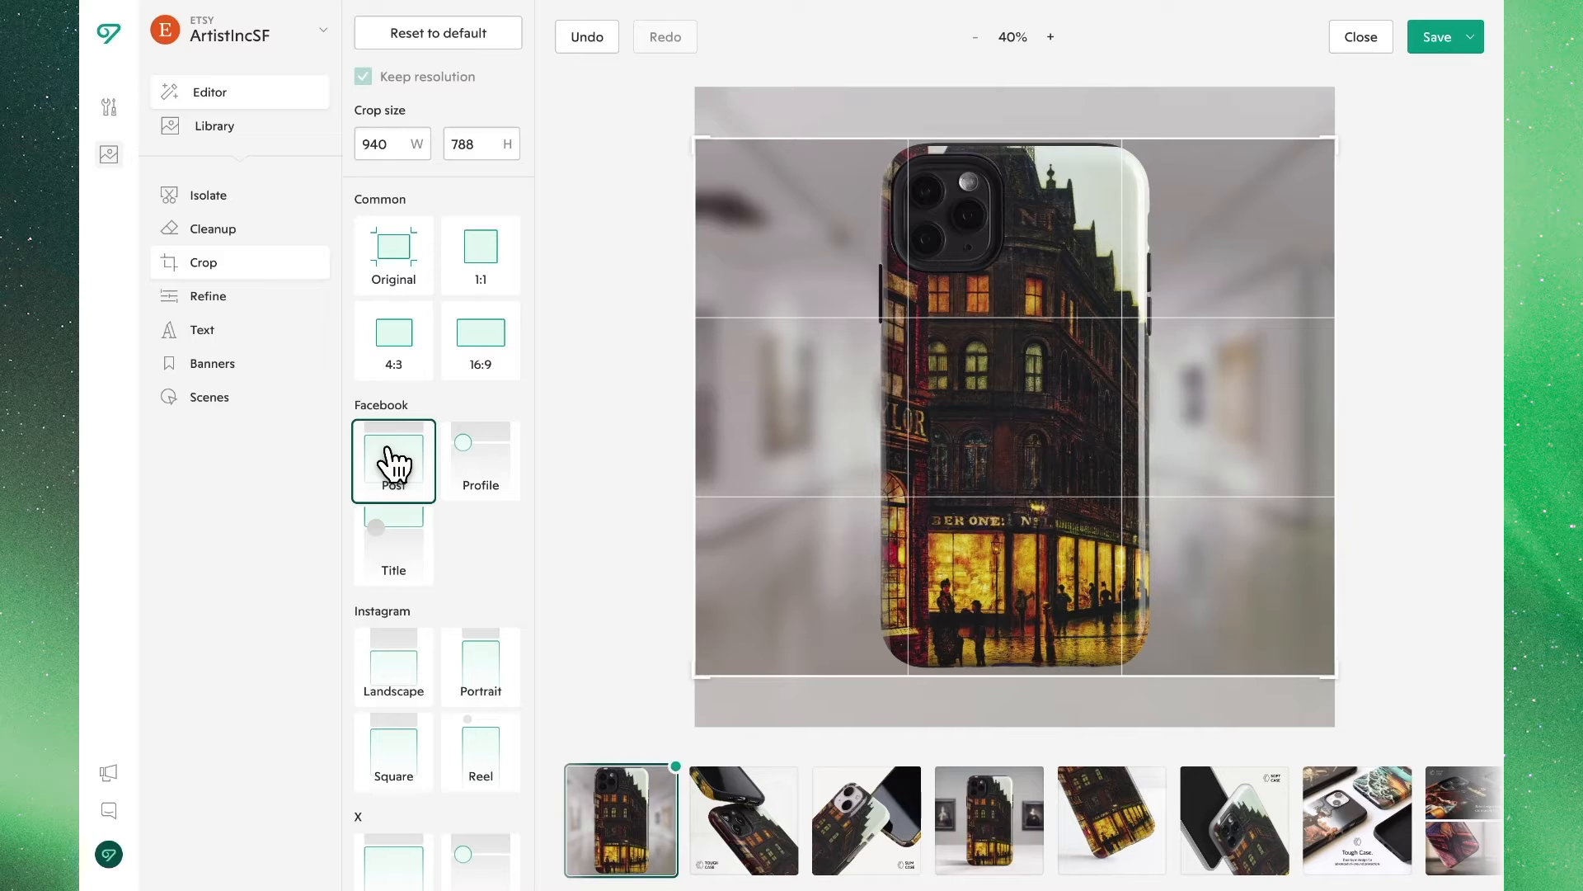
{"action": "mouse_move", "coordinate": [394, 424]}
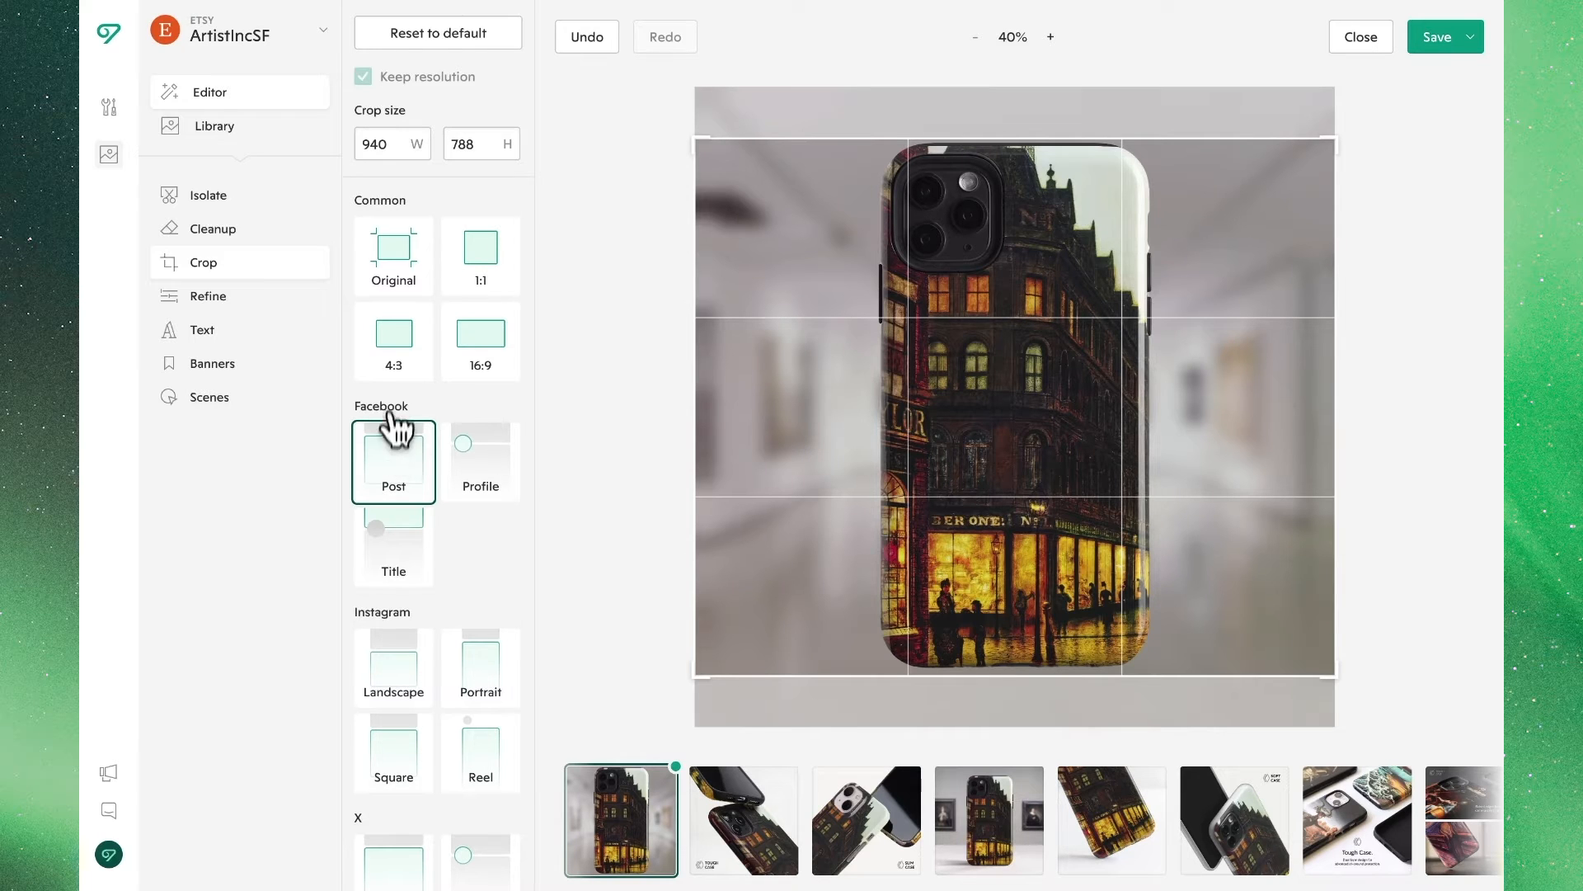
{"action": "left_click", "coordinate": [392, 256]}
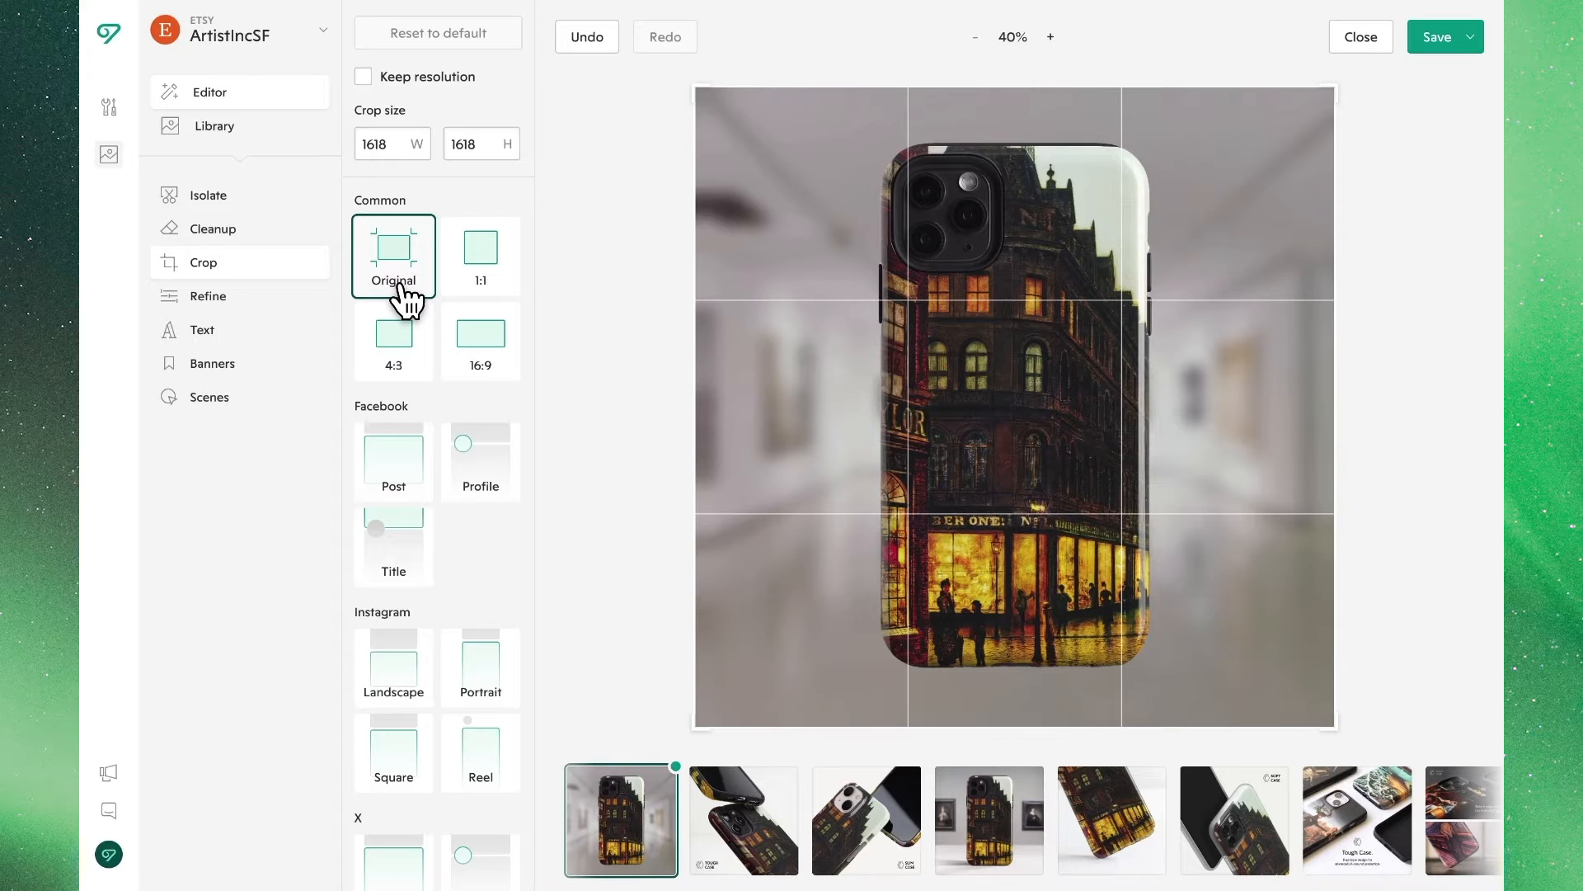
{"action": "mouse_move", "coordinate": [255, 313]}
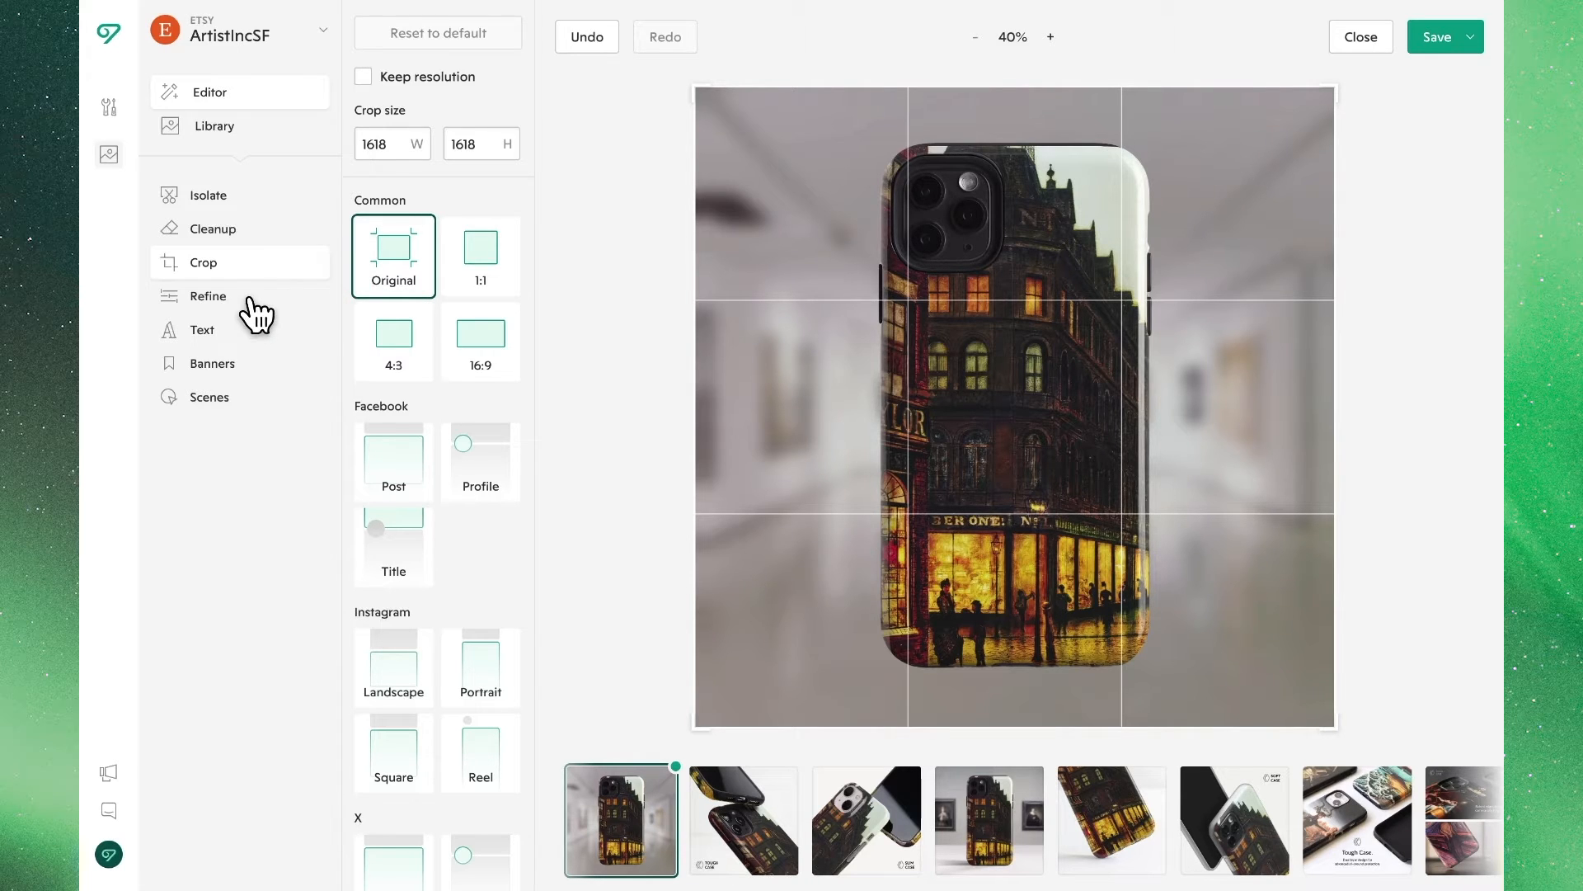
Apply the Vibrant preset from the Refine adjustments to the phone-case photo.
{"action": "left_click", "coordinate": [209, 296]}
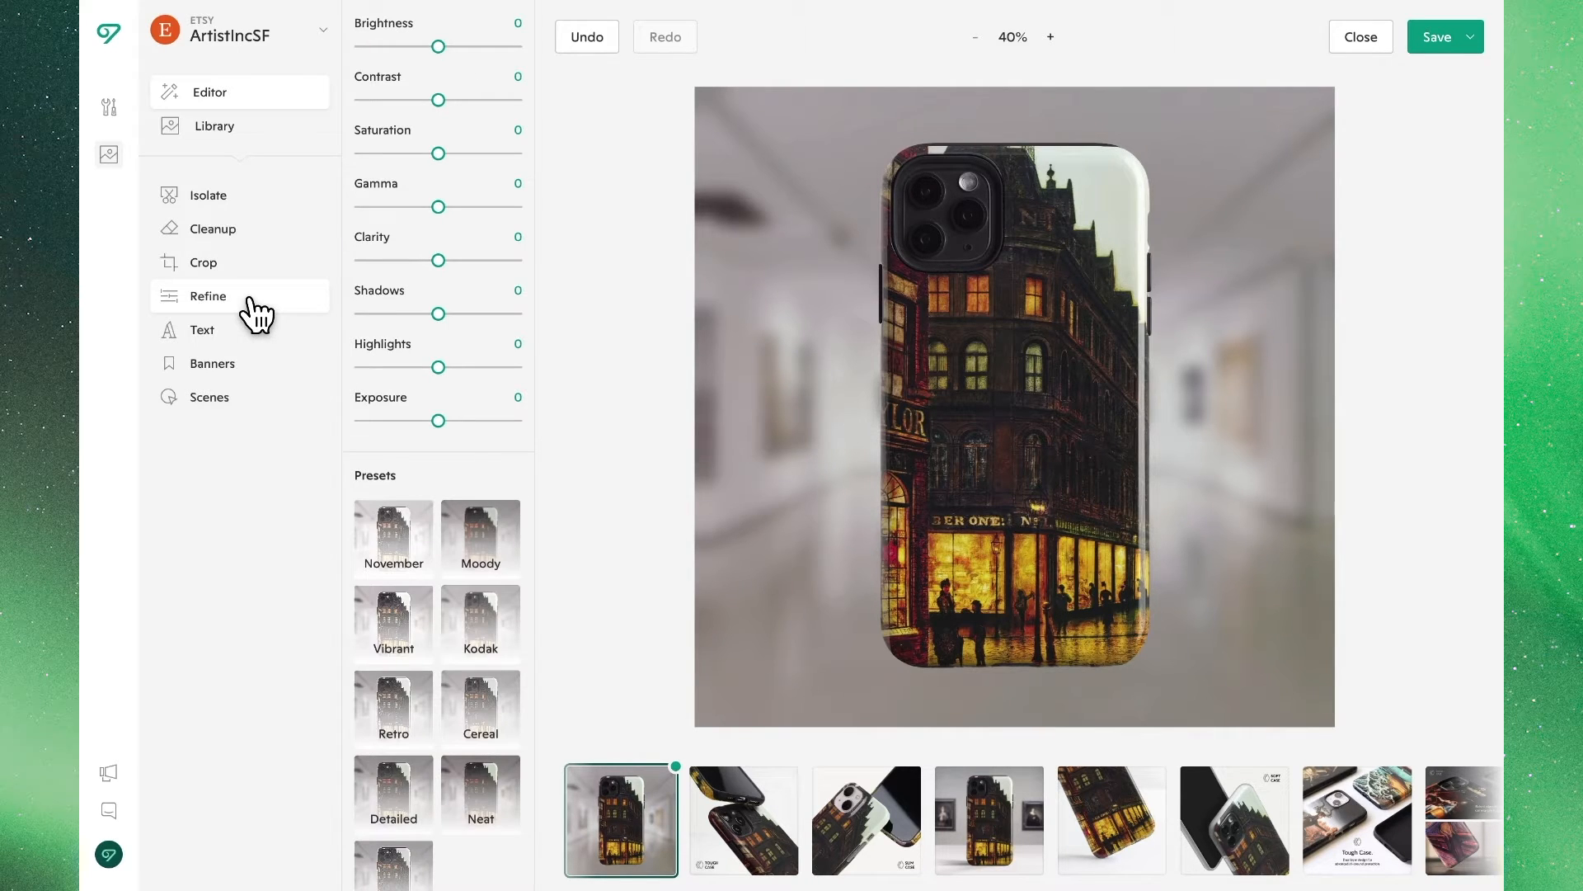
{"action": "mouse_move", "coordinate": [462, 114]}
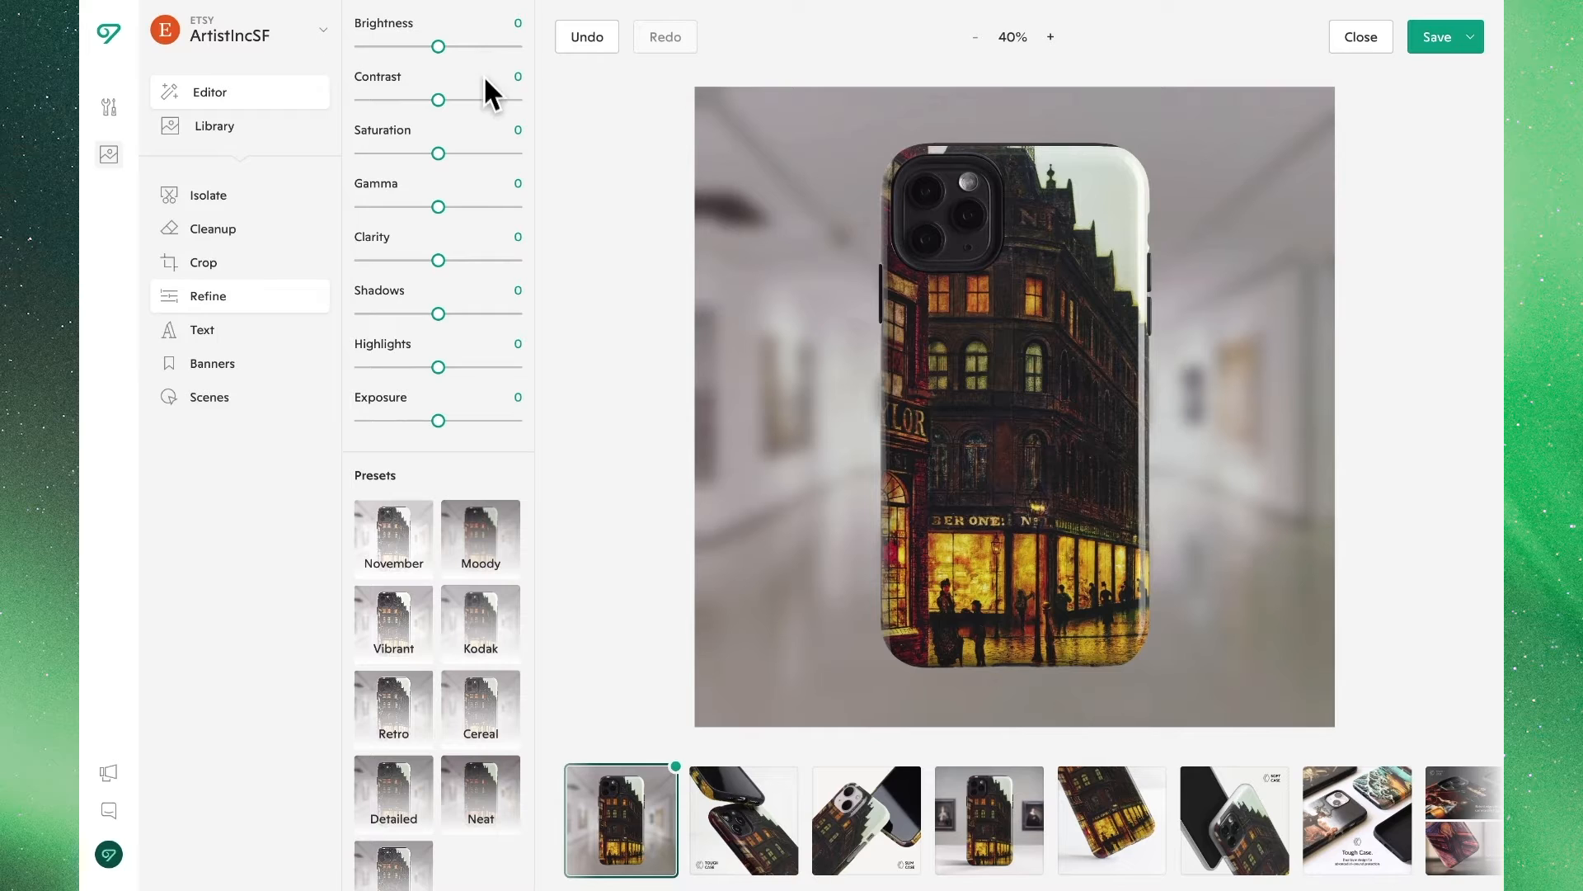
{"action": "mouse_move", "coordinate": [470, 378]}
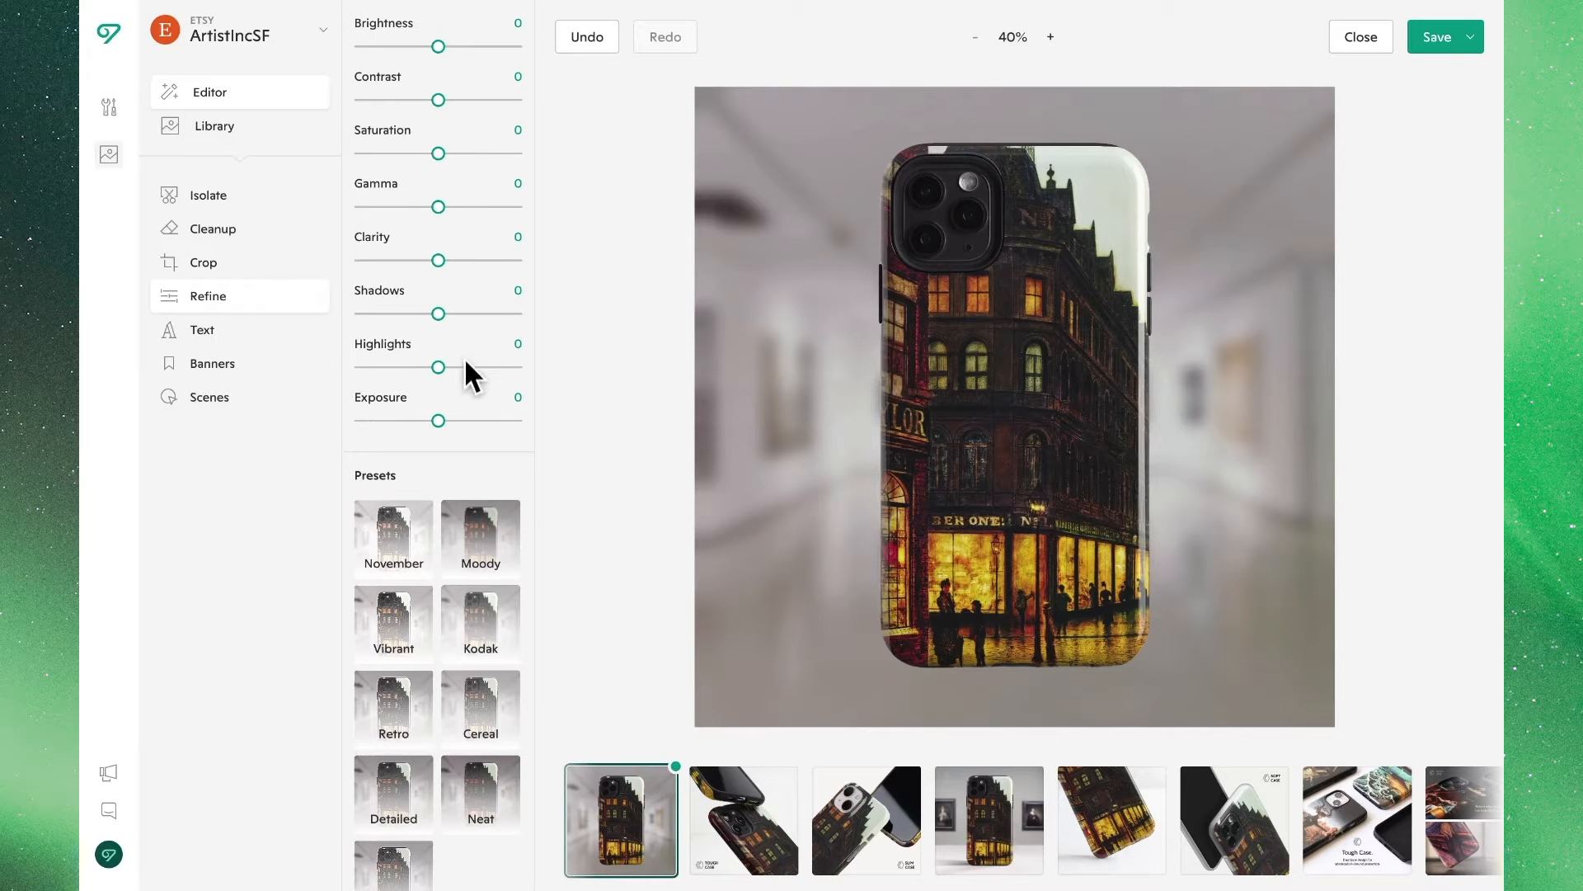
{"action": "mouse_move", "coordinate": [424, 510]}
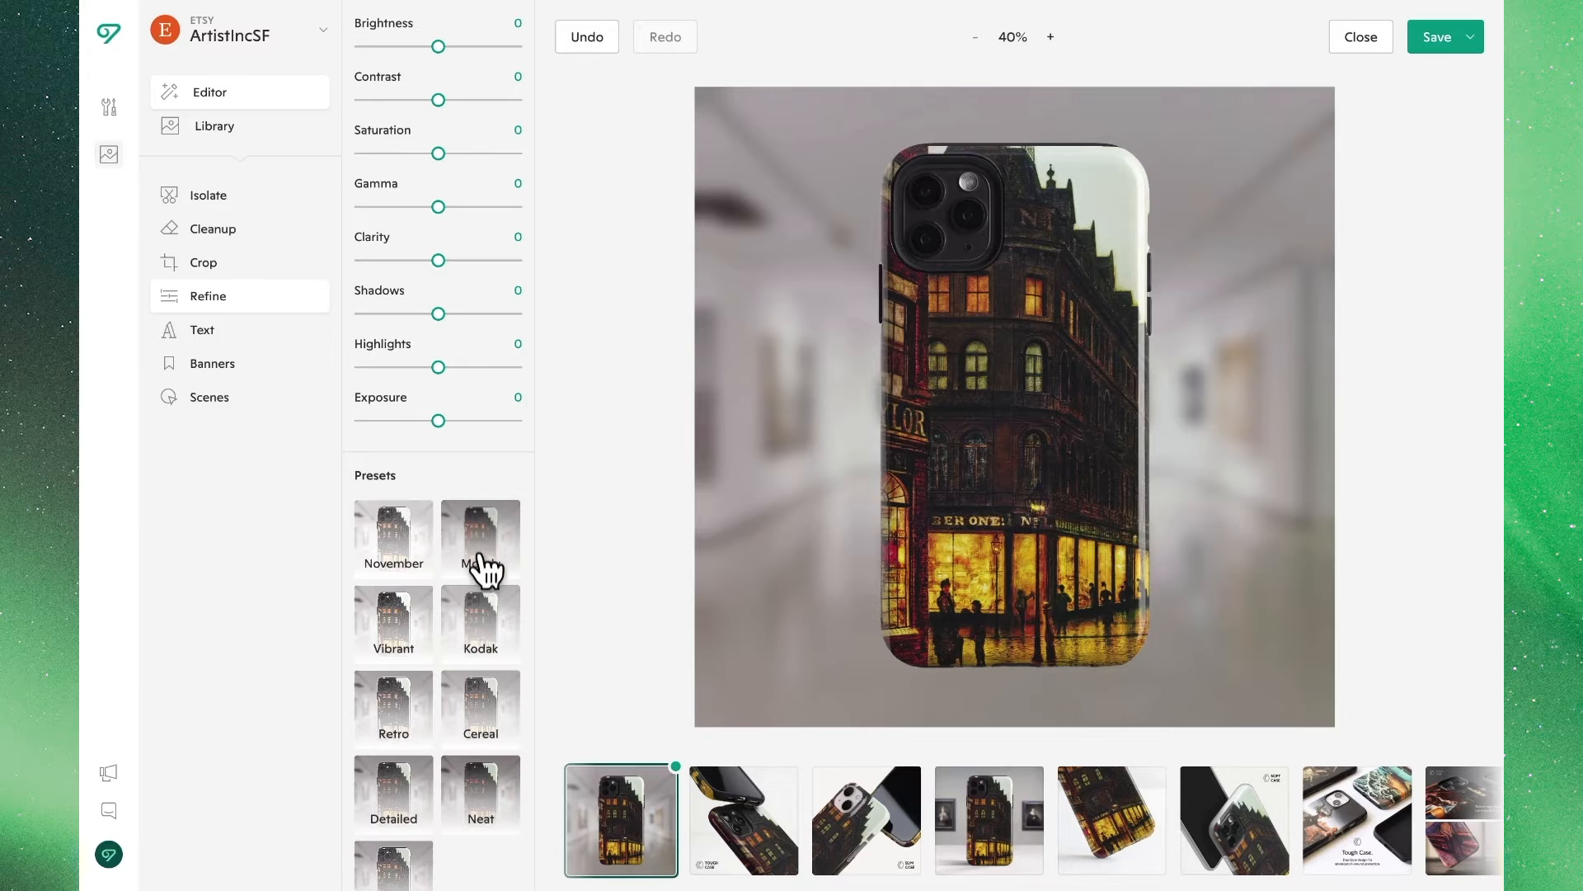
{"action": "mouse_move", "coordinate": [431, 621]}
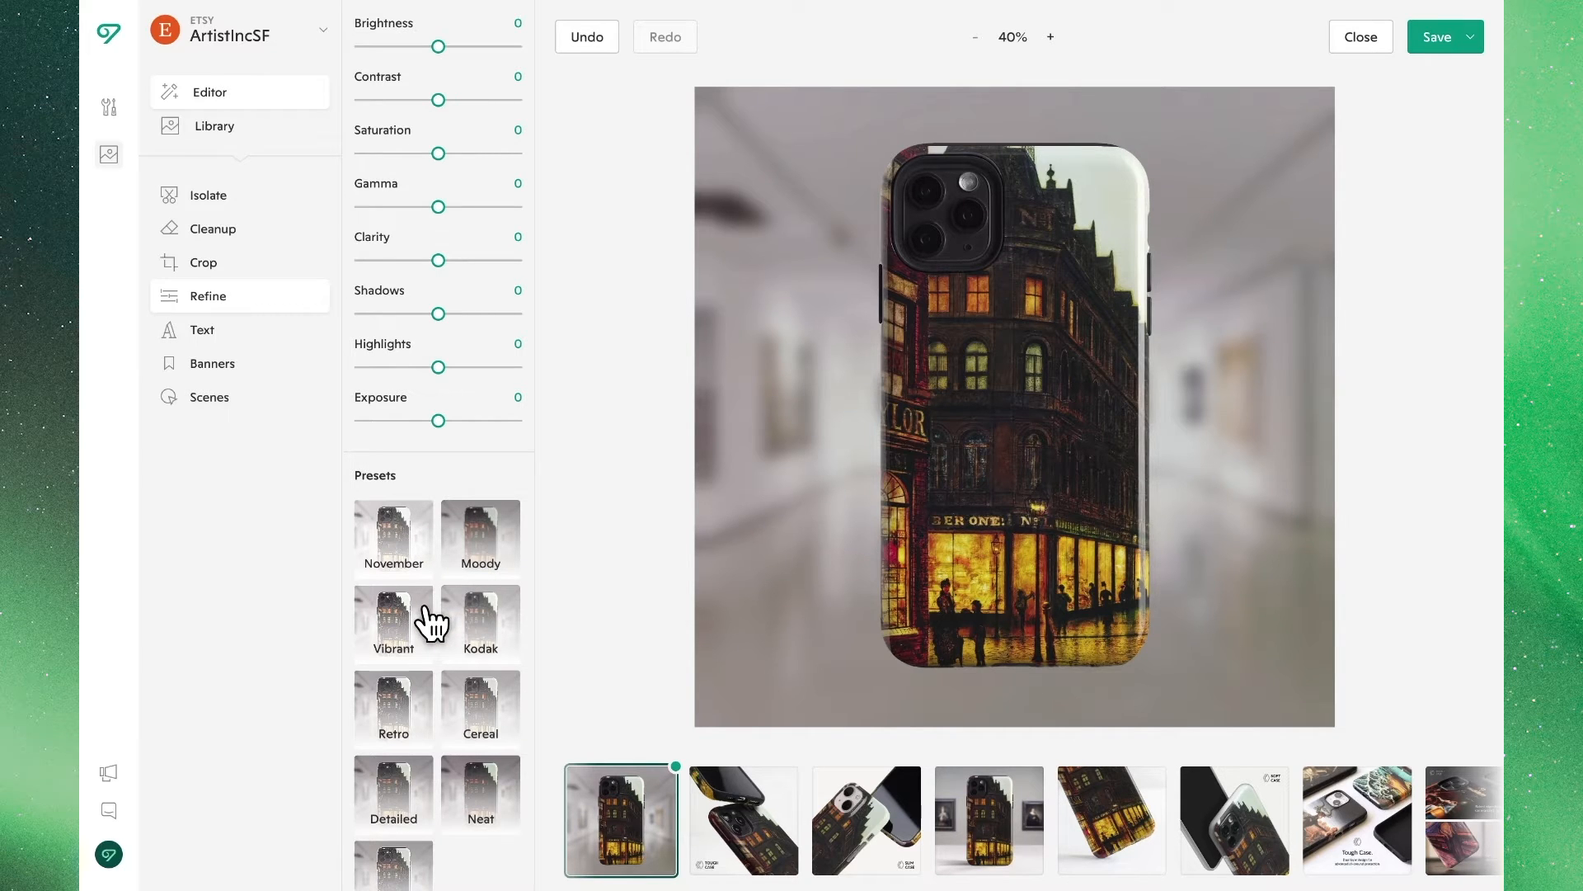
{"action": "left_click", "coordinate": [393, 621]}
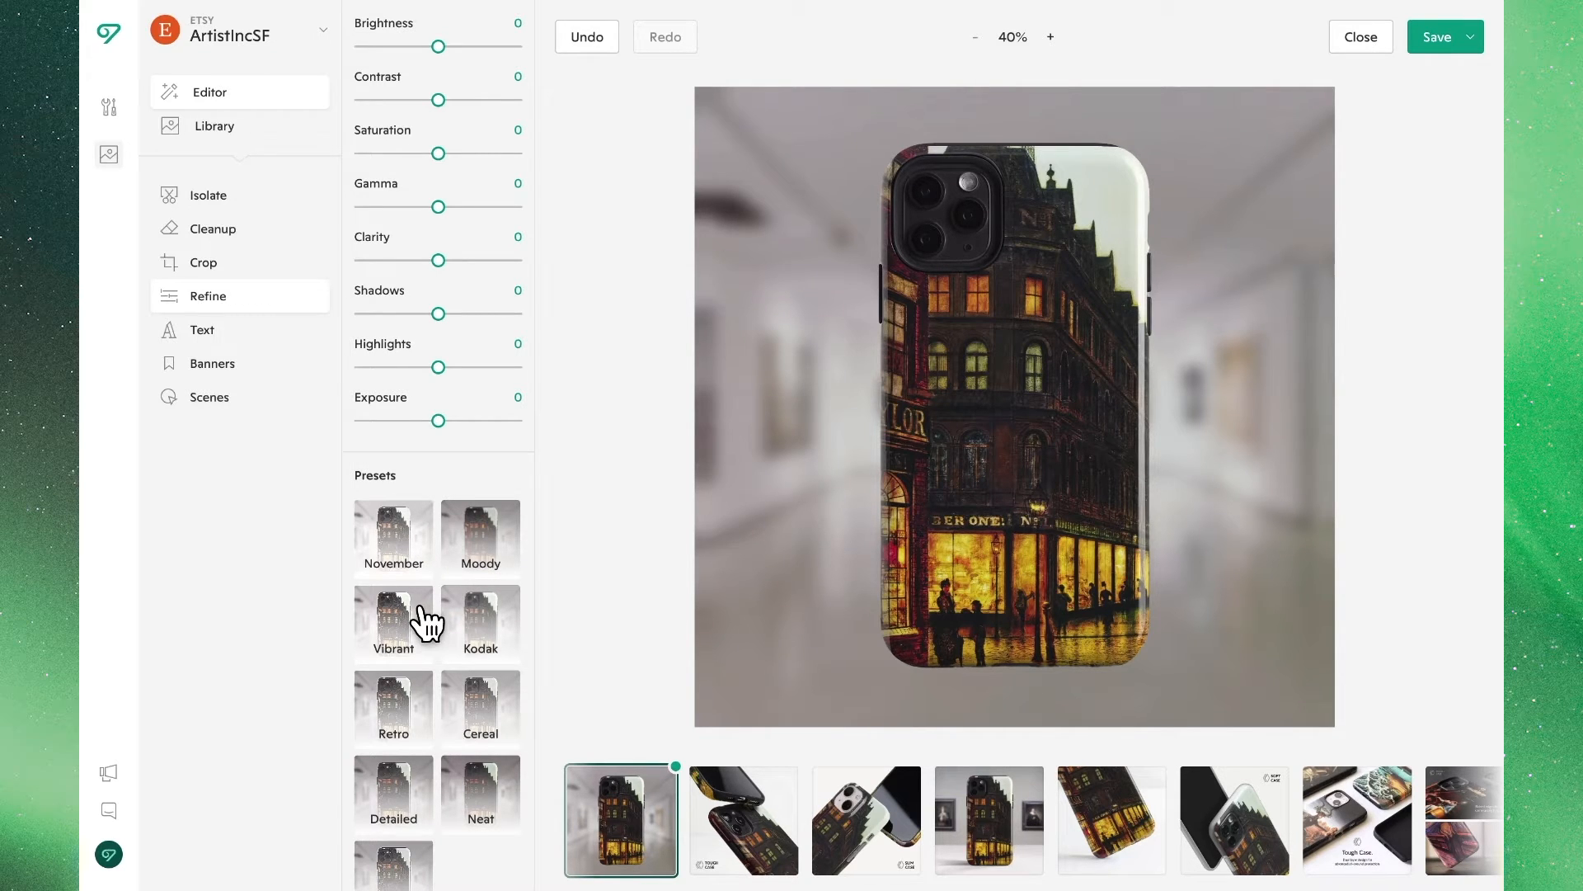
{"action": "left_click", "coordinate": [393, 621]}
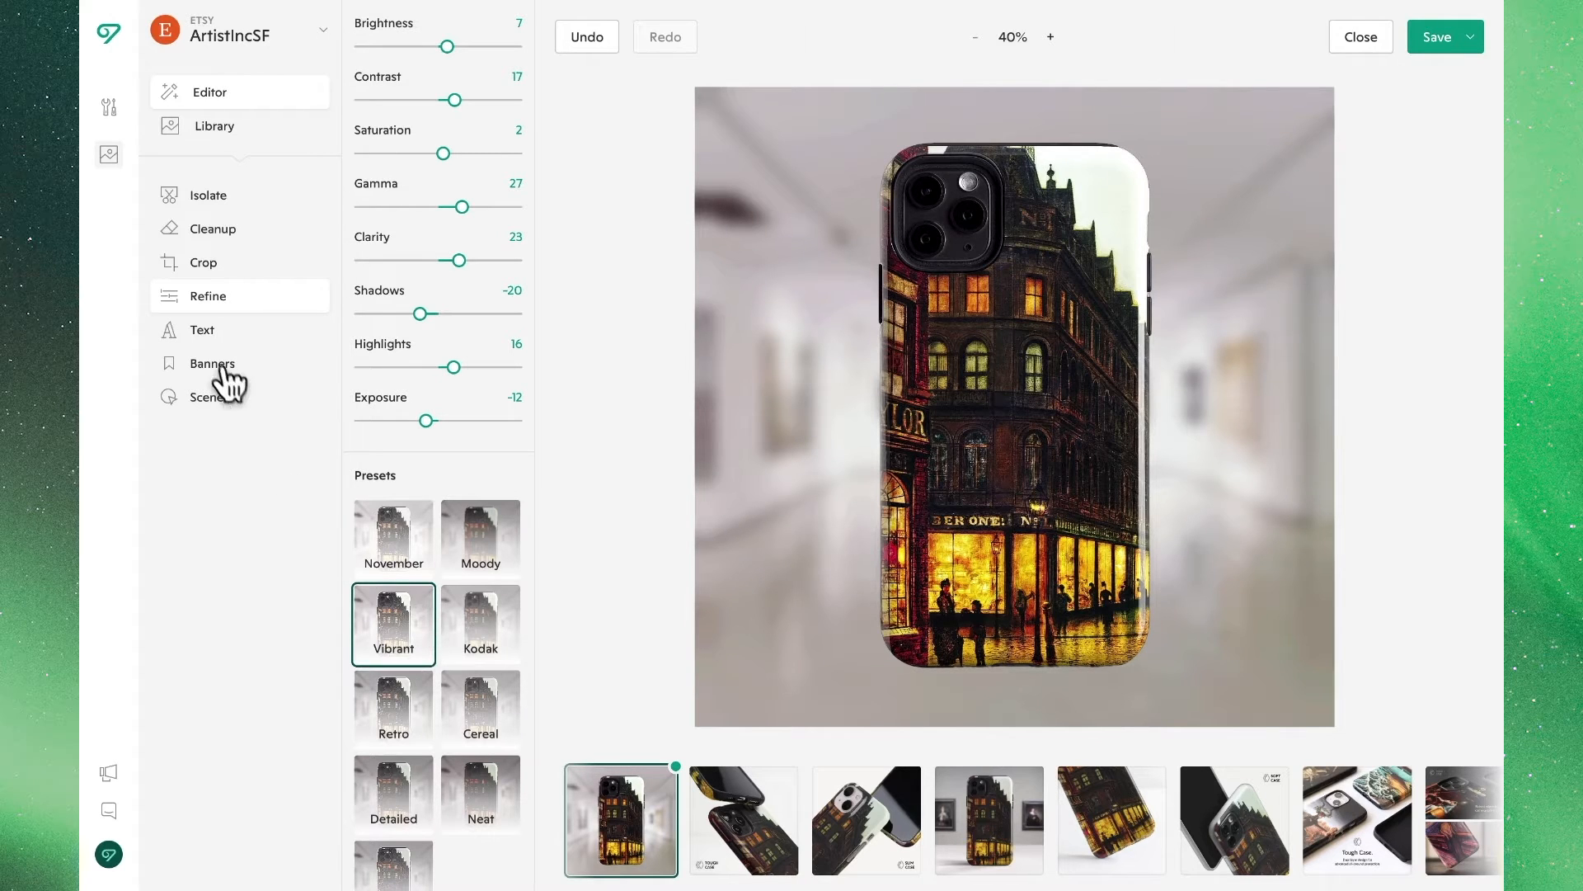
Add a 'Write something' text box: Vela Sans Light, size 125, centred, tighter line spacing.
{"action": "left_click", "coordinate": [202, 329]}
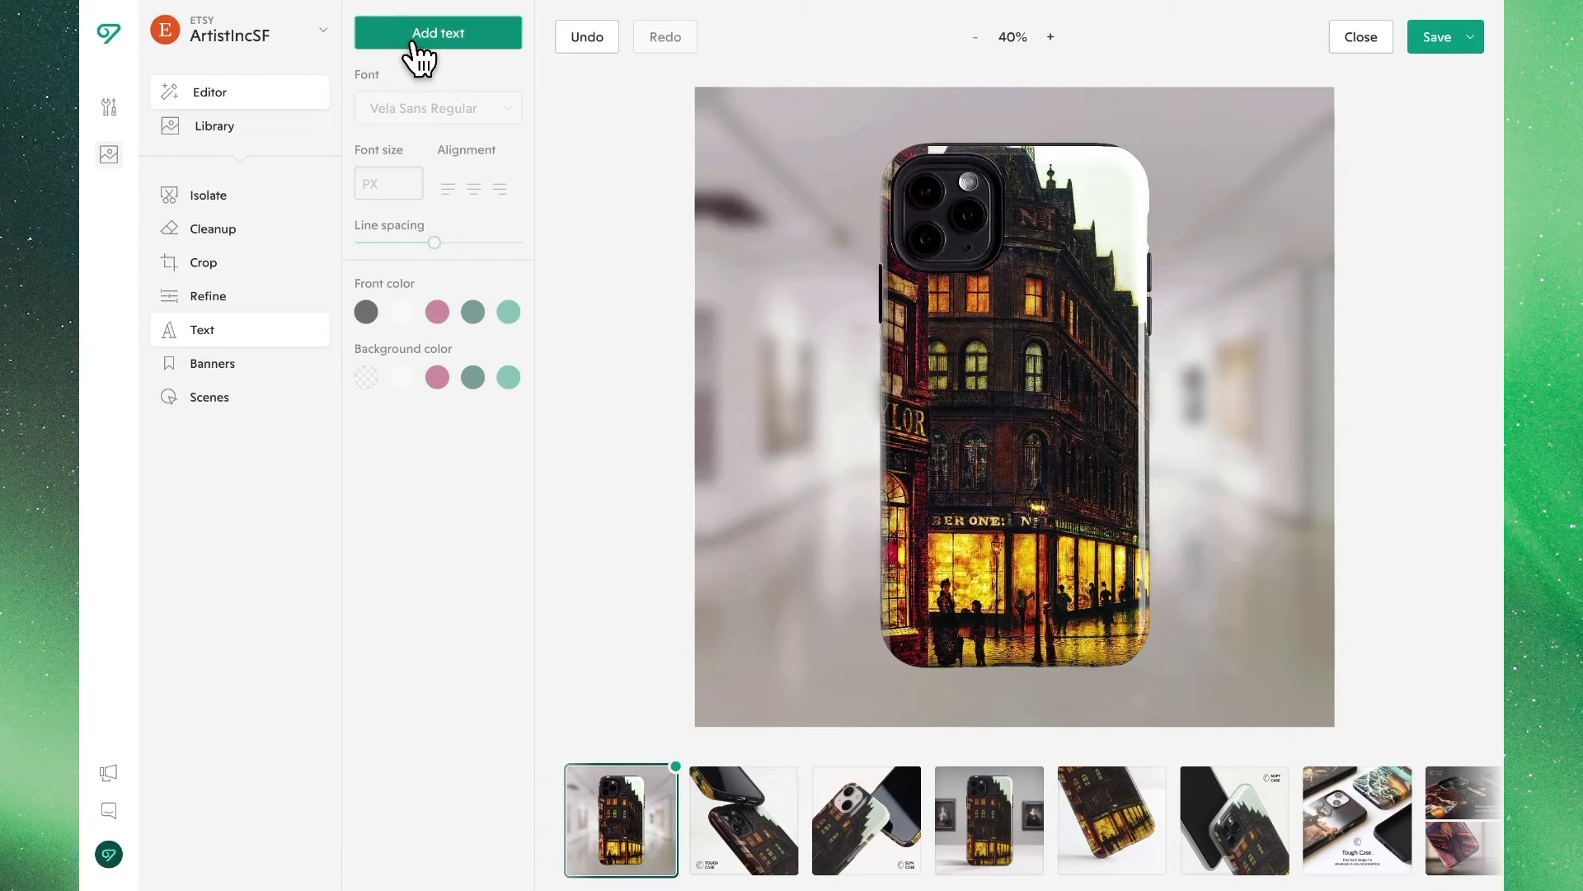
{"action": "left_click", "coordinate": [437, 33]}
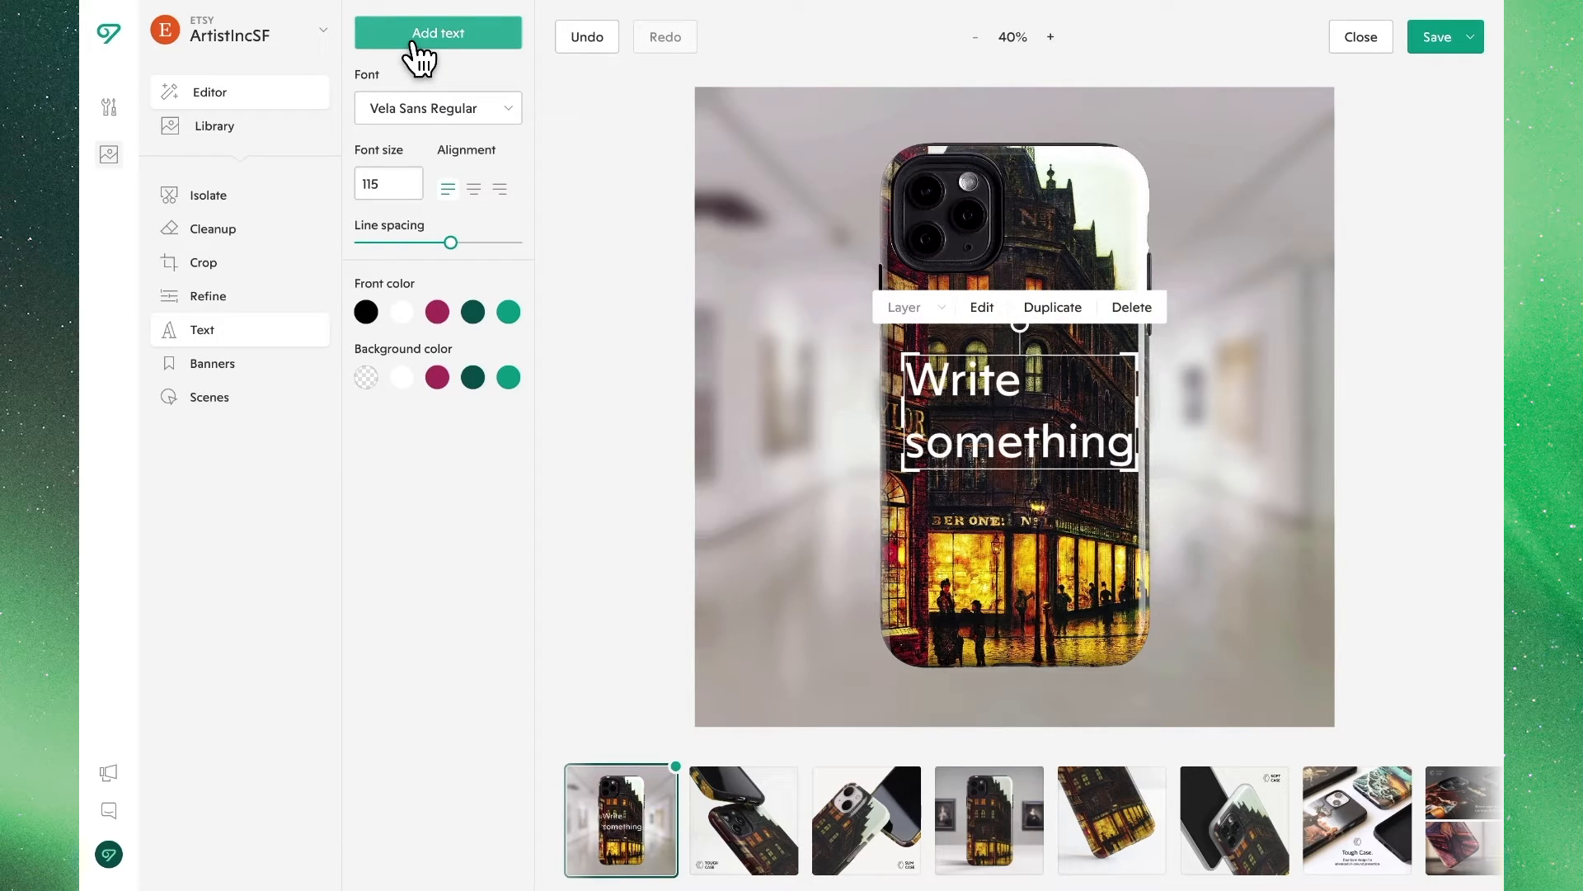
{"action": "left_click", "coordinate": [437, 108]}
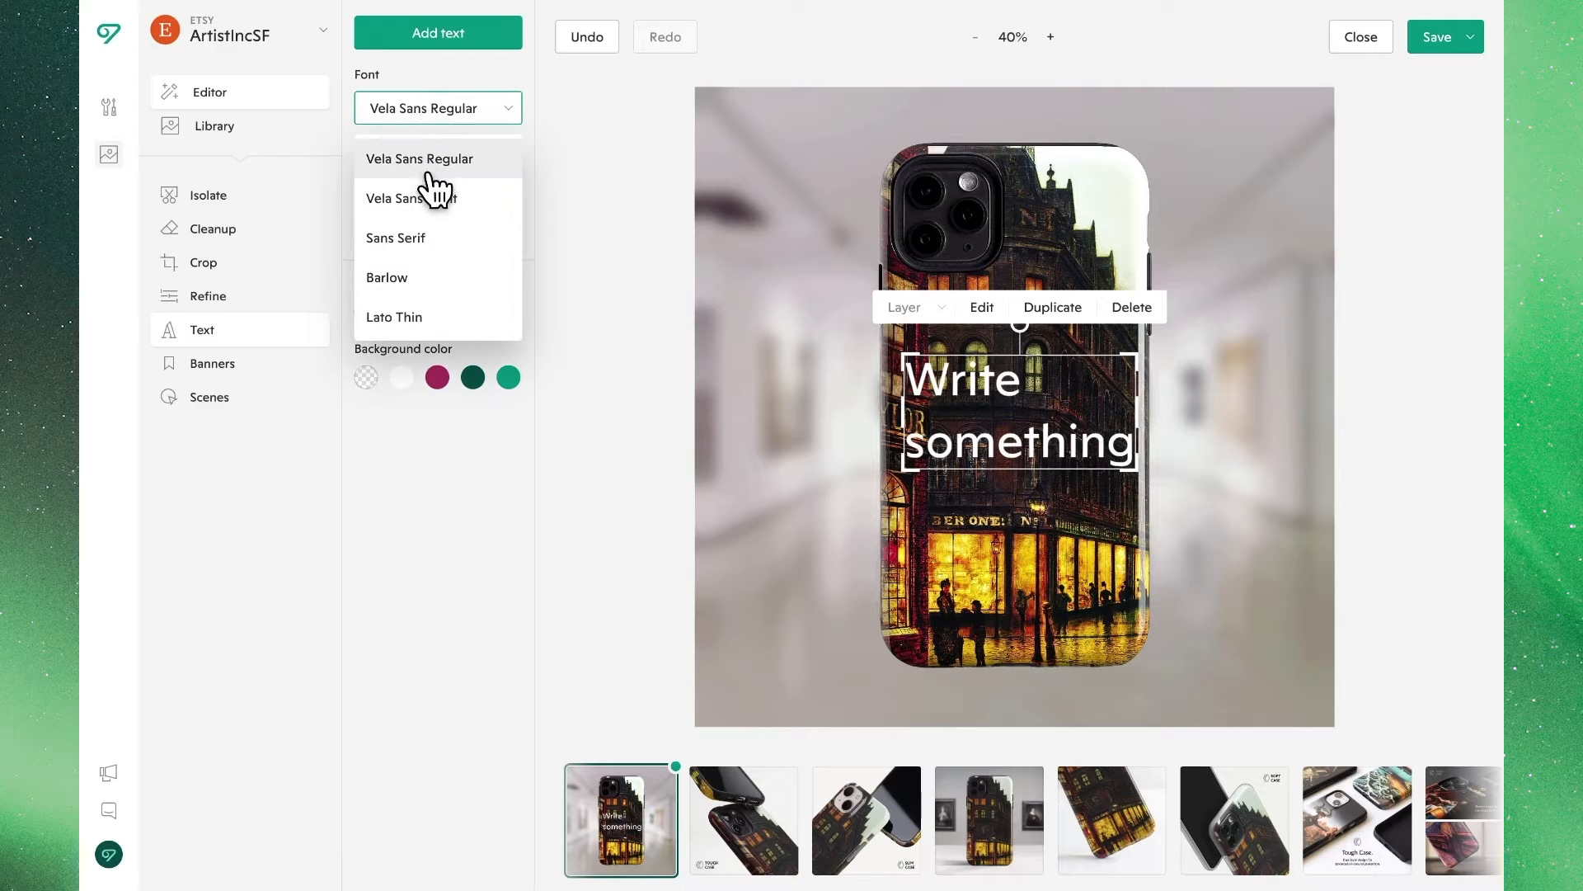
{"action": "mouse_move", "coordinate": [435, 192]}
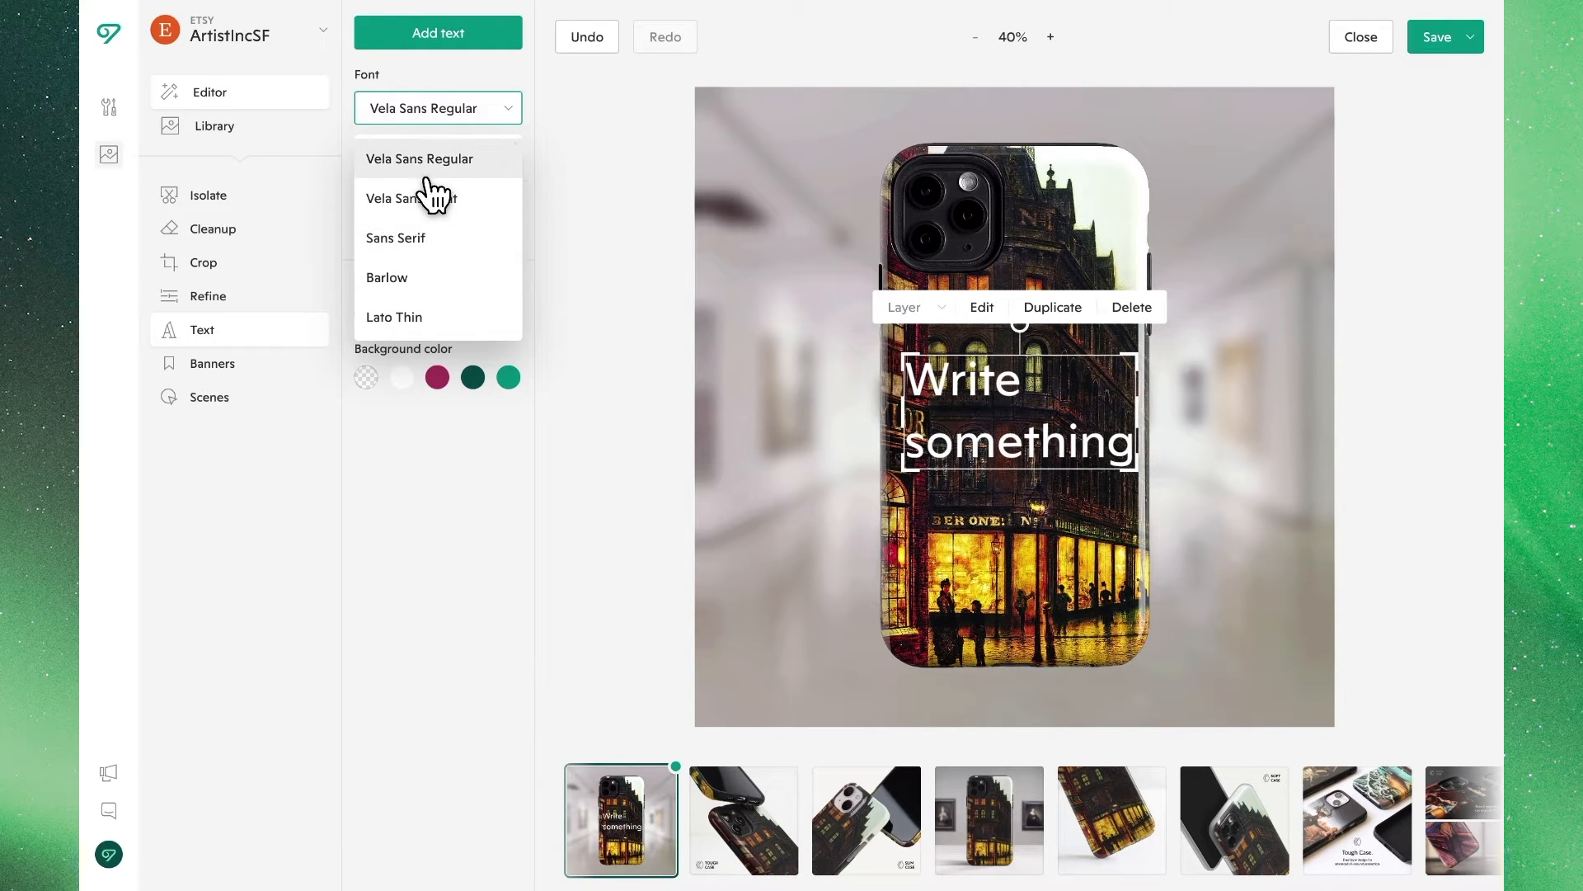
{"action": "left_click", "coordinate": [409, 198]}
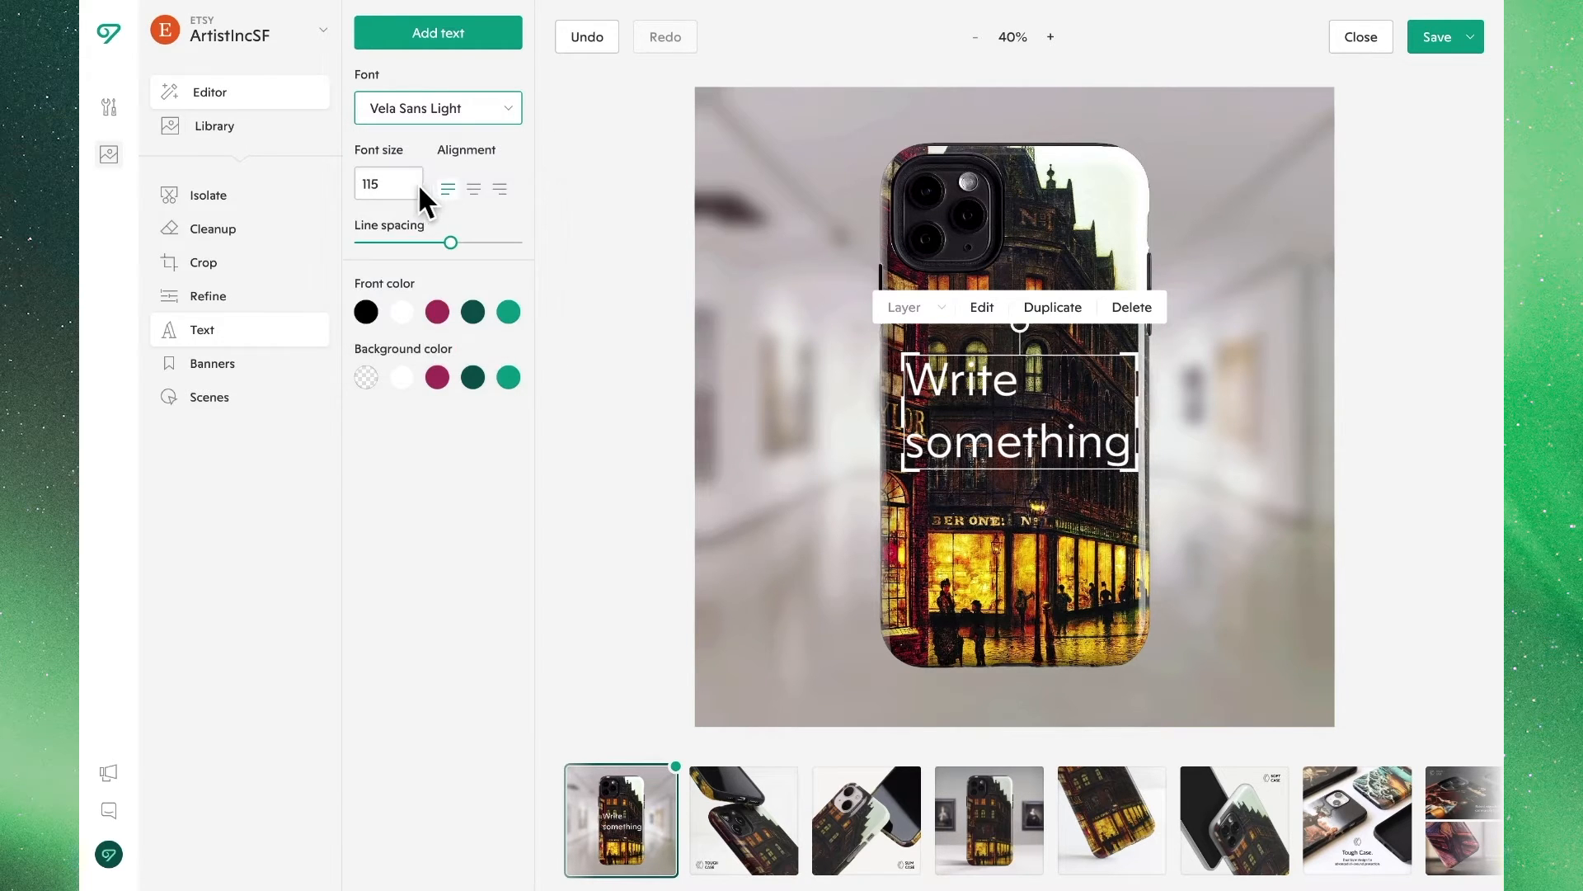
{"action": "left_click", "coordinate": [388, 184]}
{"action": "type", "text": "125"}
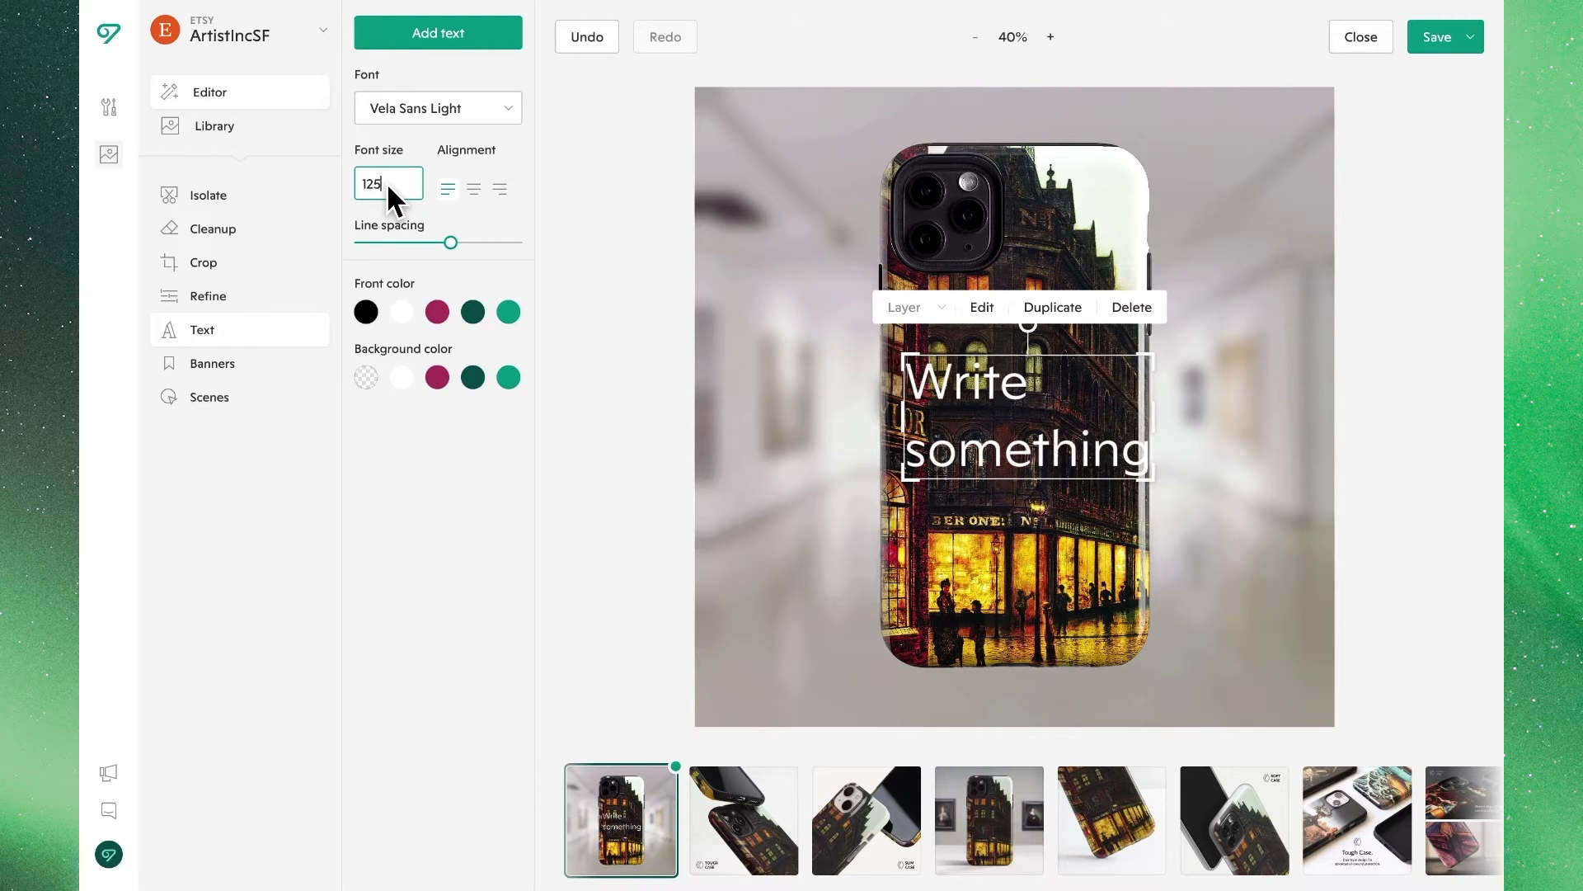
{"action": "mouse_move", "coordinate": [476, 207]}
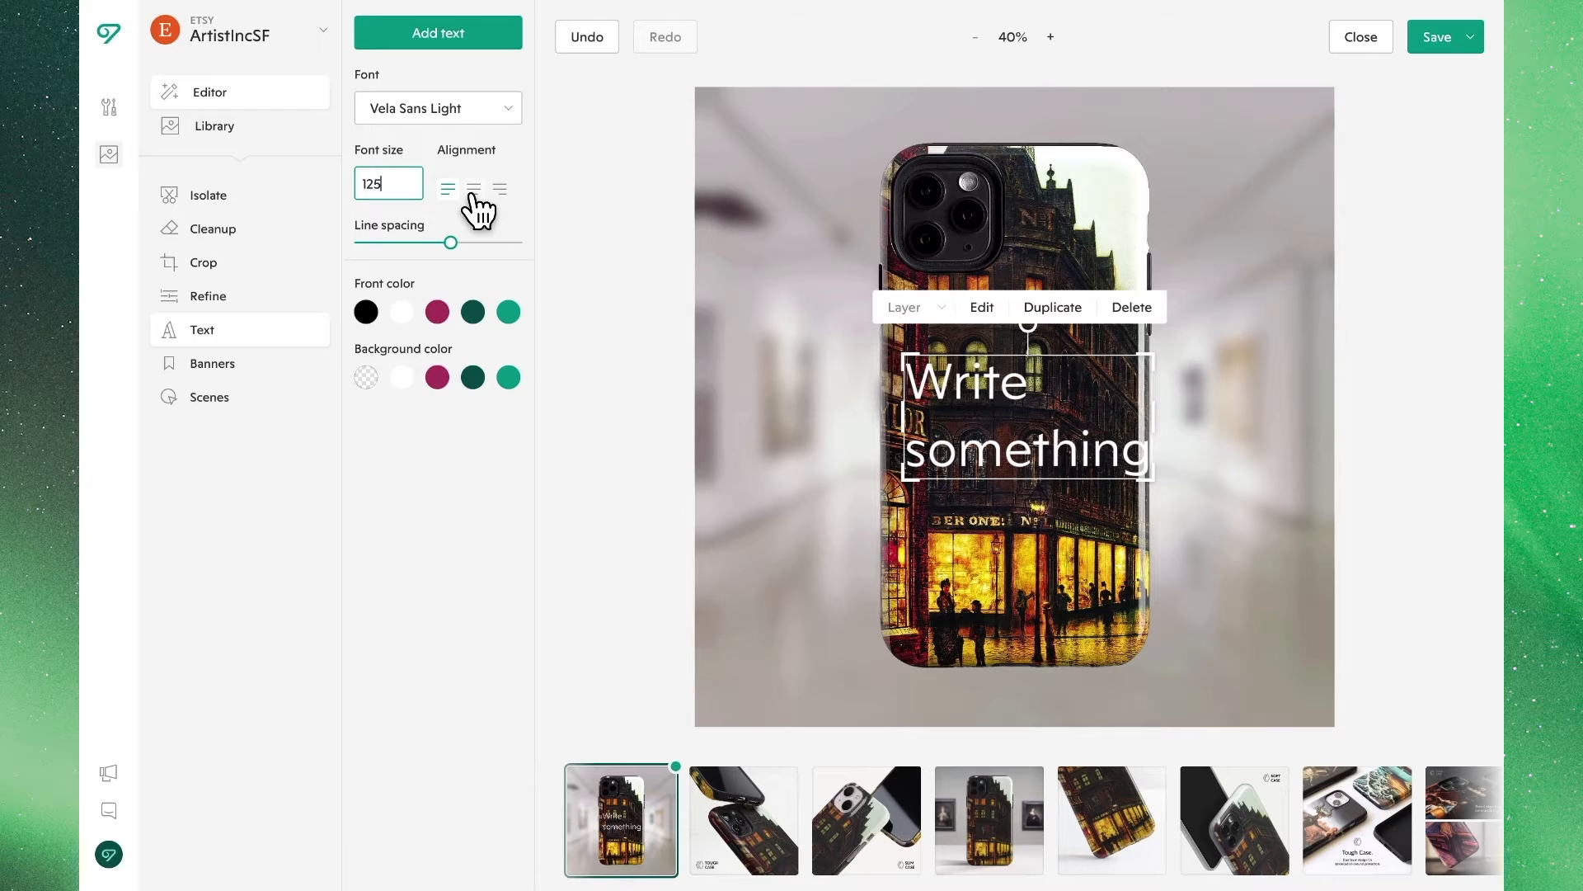
{"action": "left_click", "coordinate": [447, 190]}
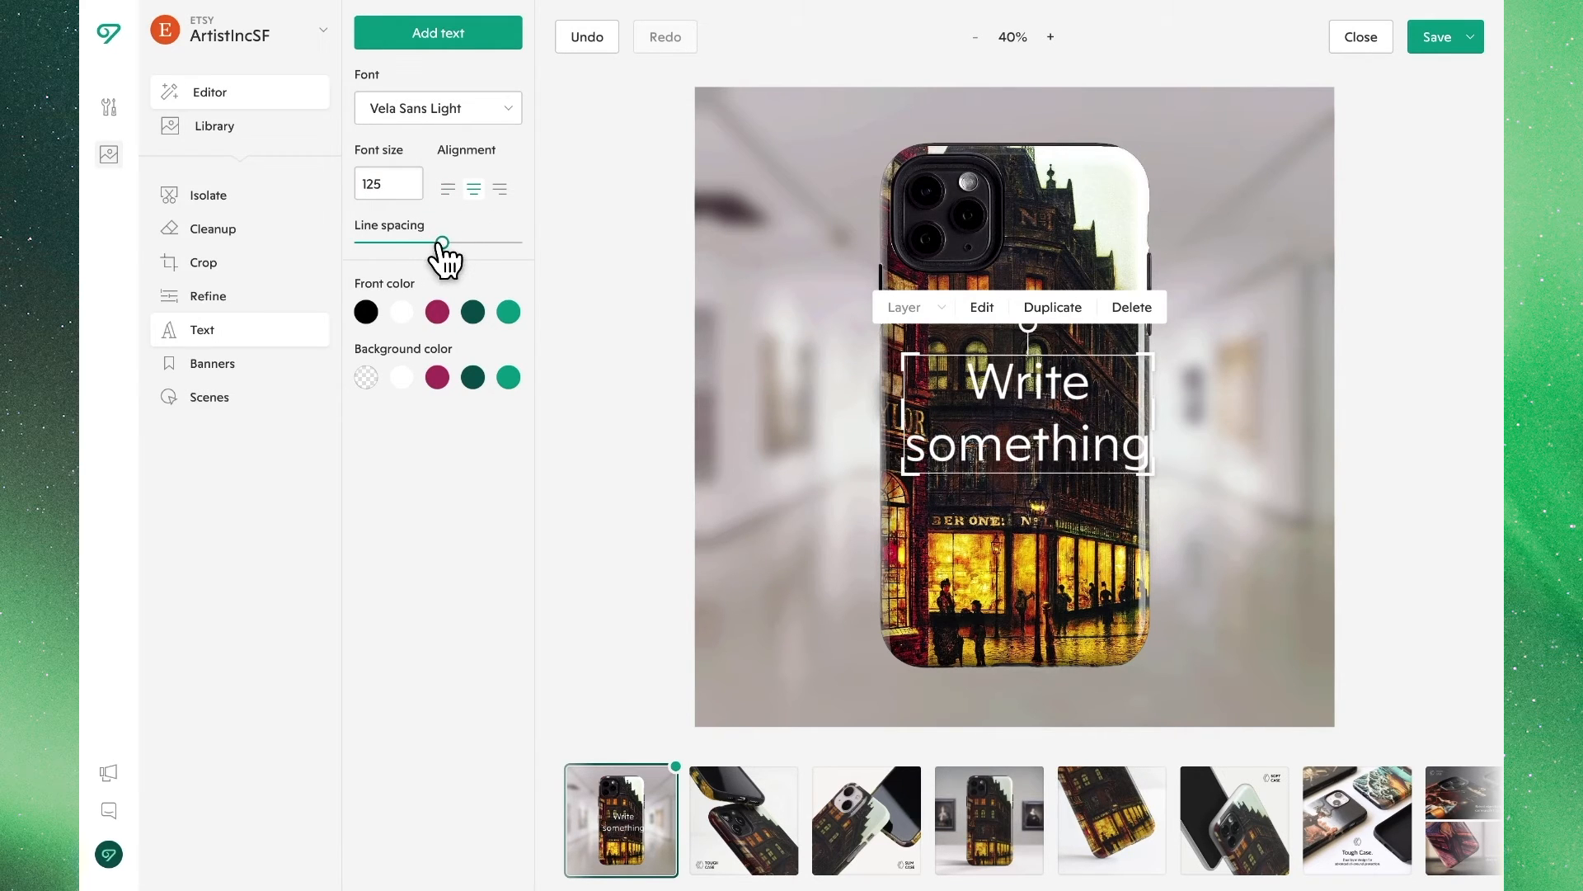
{"action": "left_click_drag", "start_coordinate": [441, 242], "coordinate": [427, 242]}
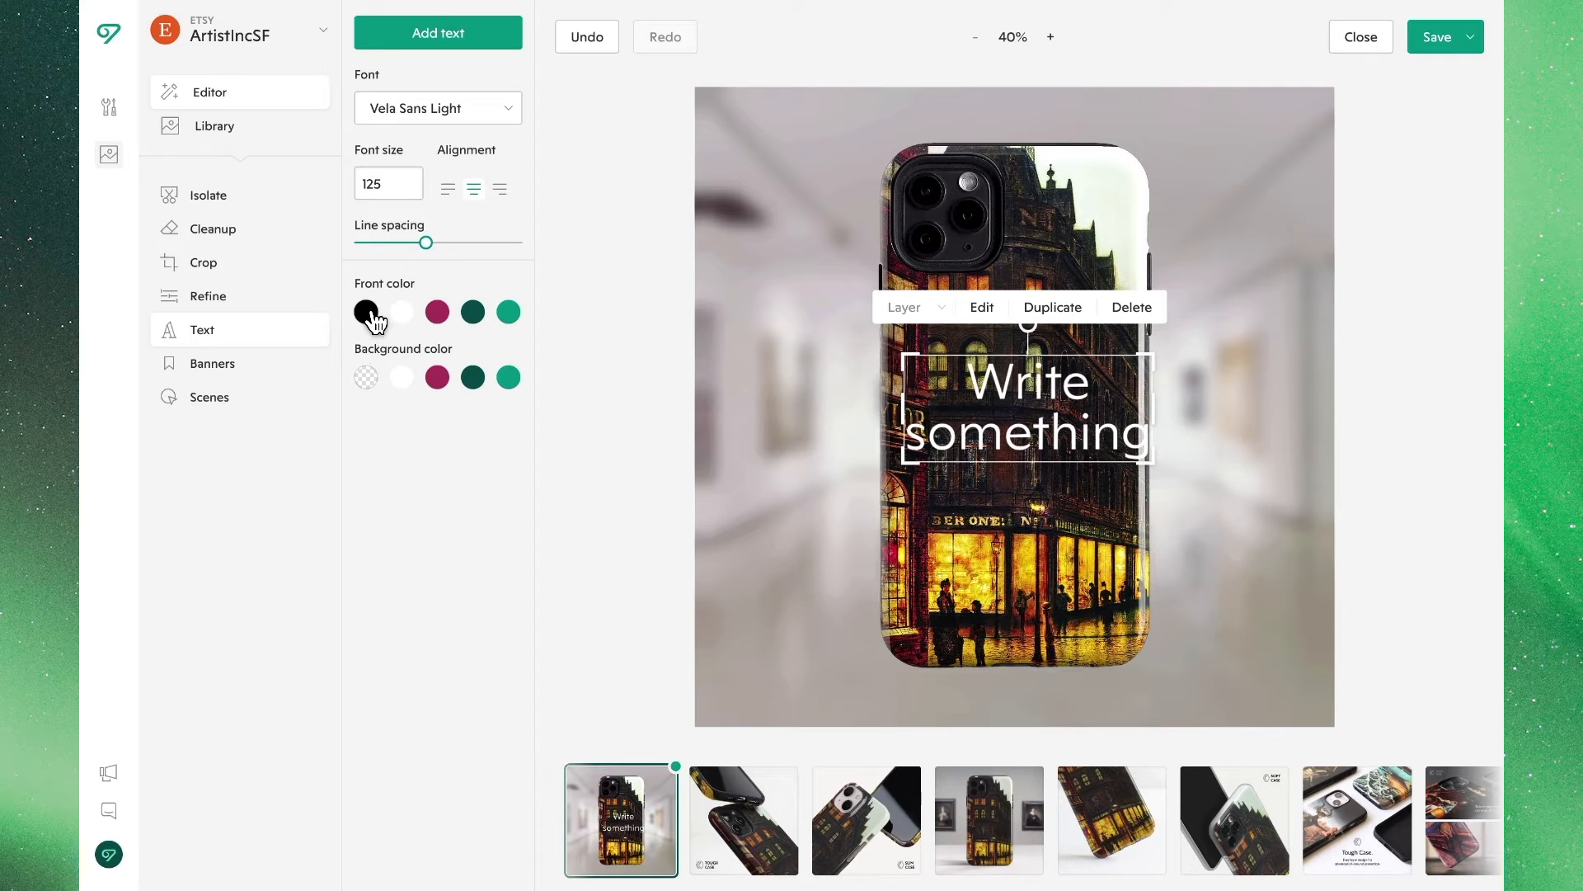
Colour the text dark grey #645B5B after briefly trying black and white.
{"action": "left_click", "coordinate": [365, 311]}
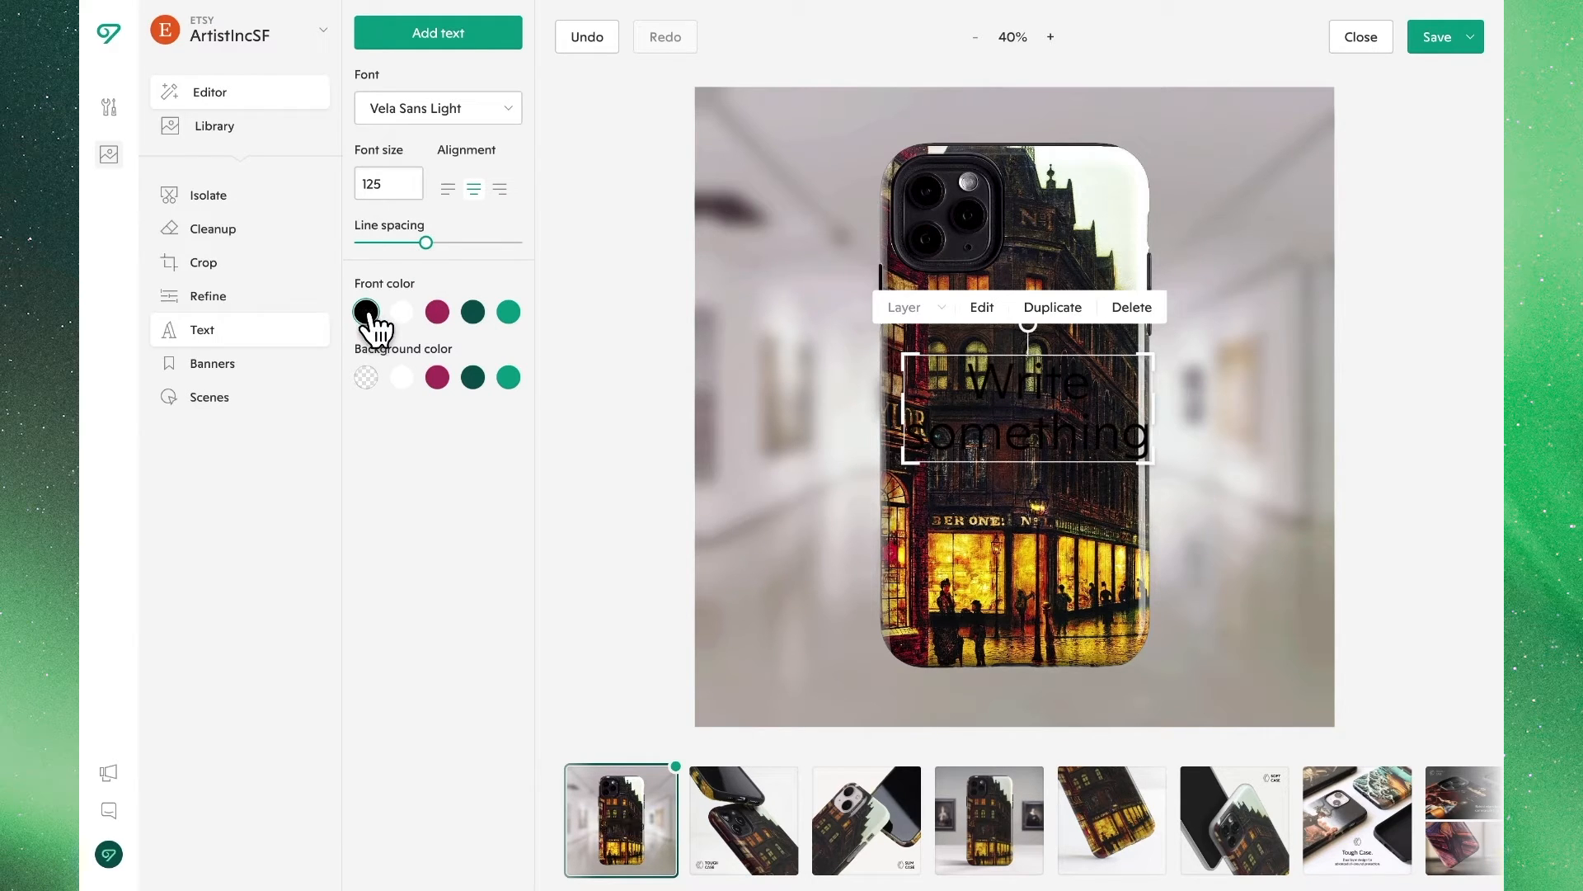
{"action": "left_click", "coordinate": [365, 311]}
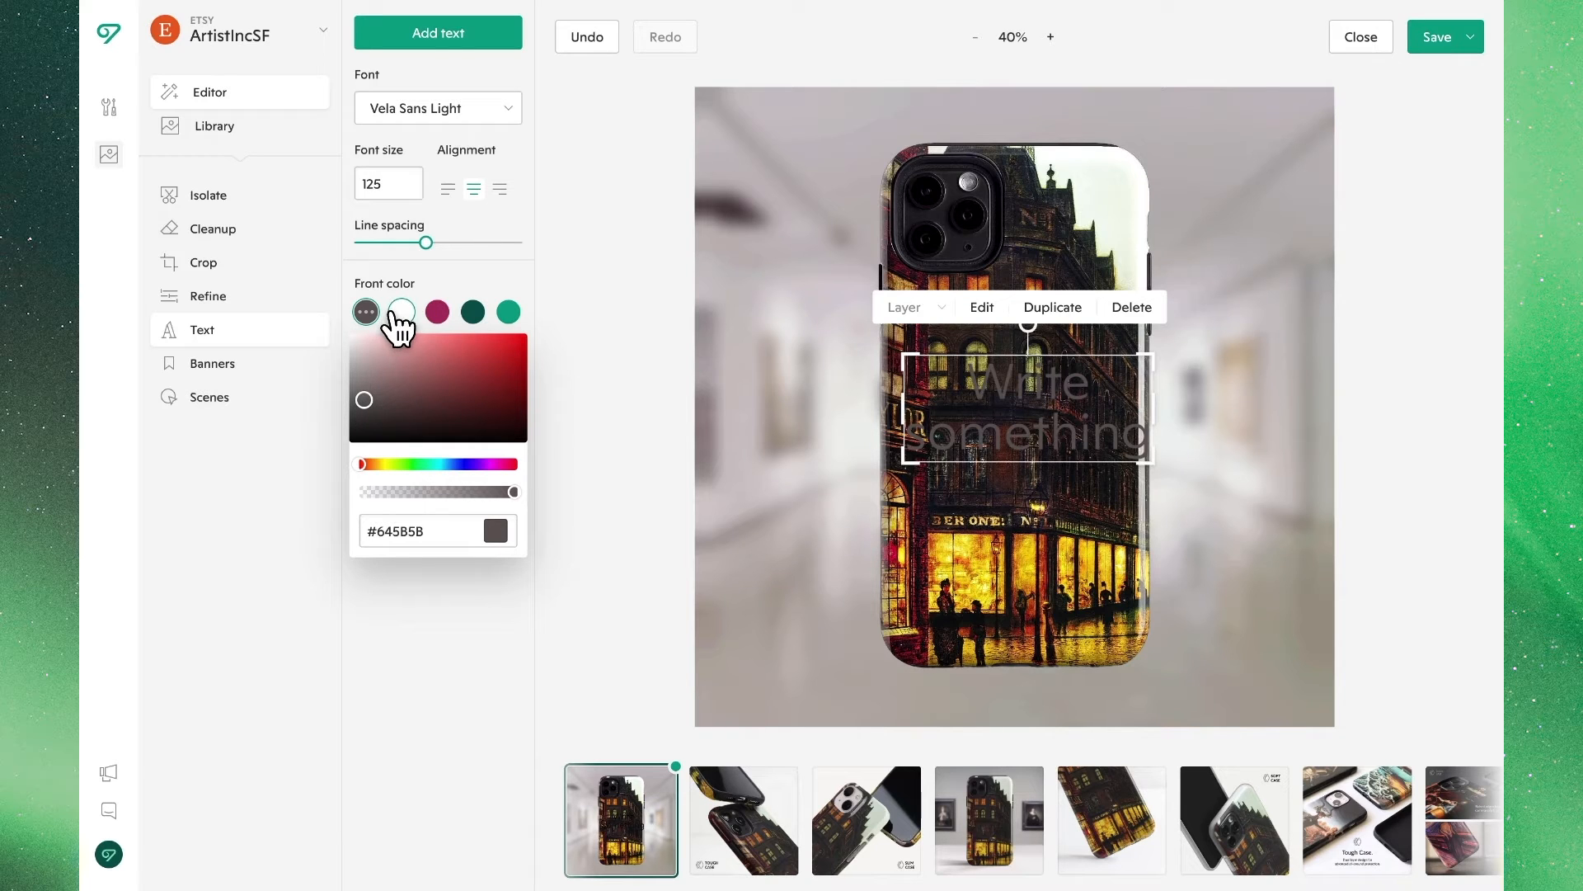
{"action": "left_click", "coordinate": [401, 311]}
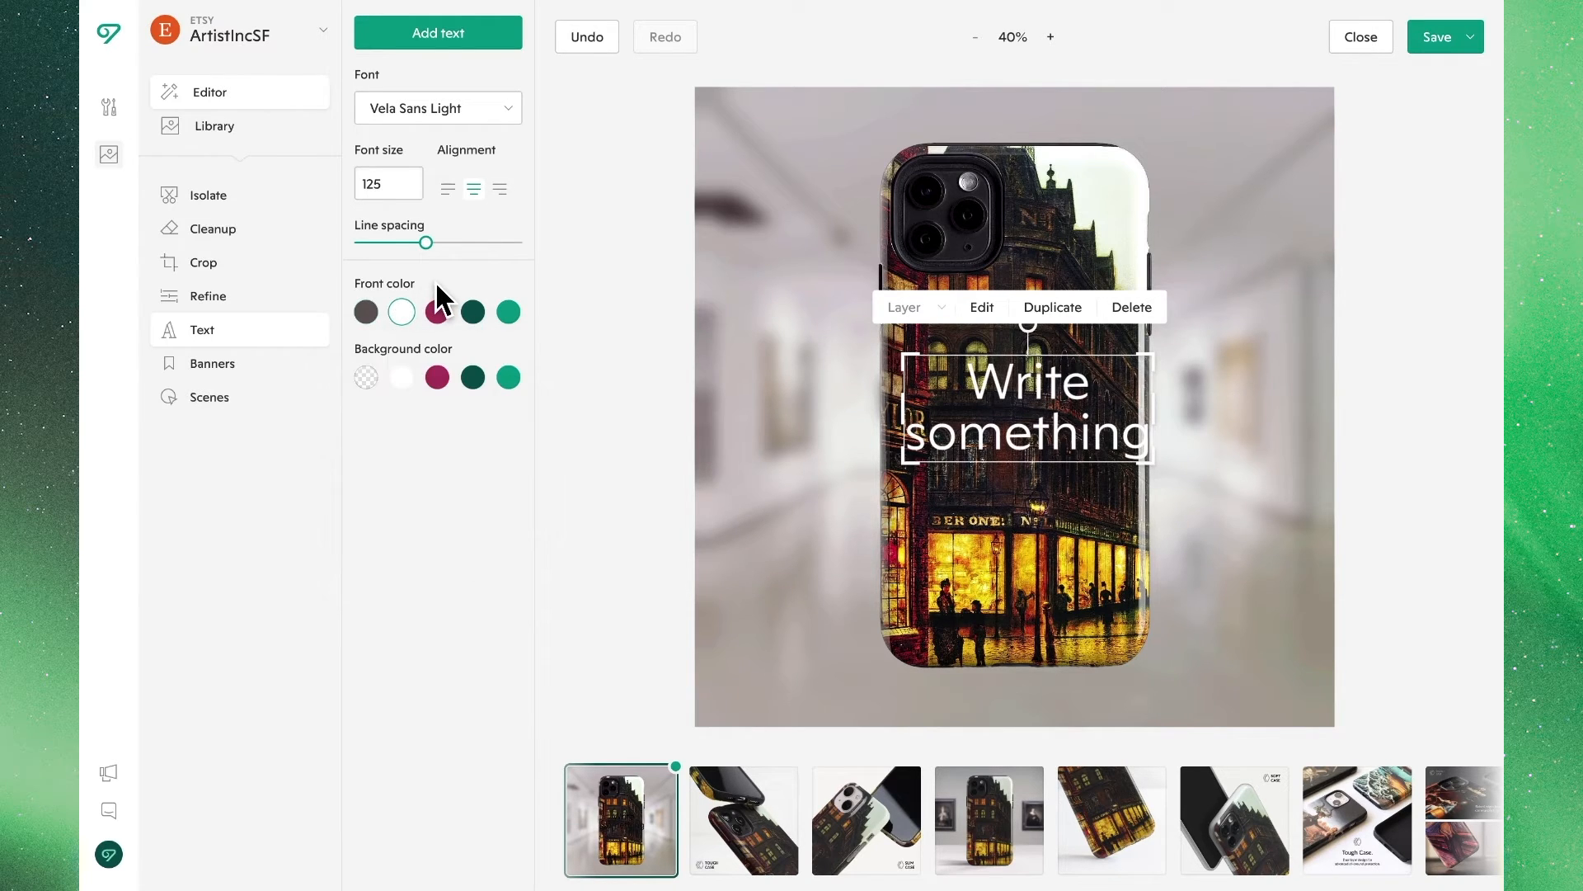
{"action": "left_click", "coordinate": [365, 311]}
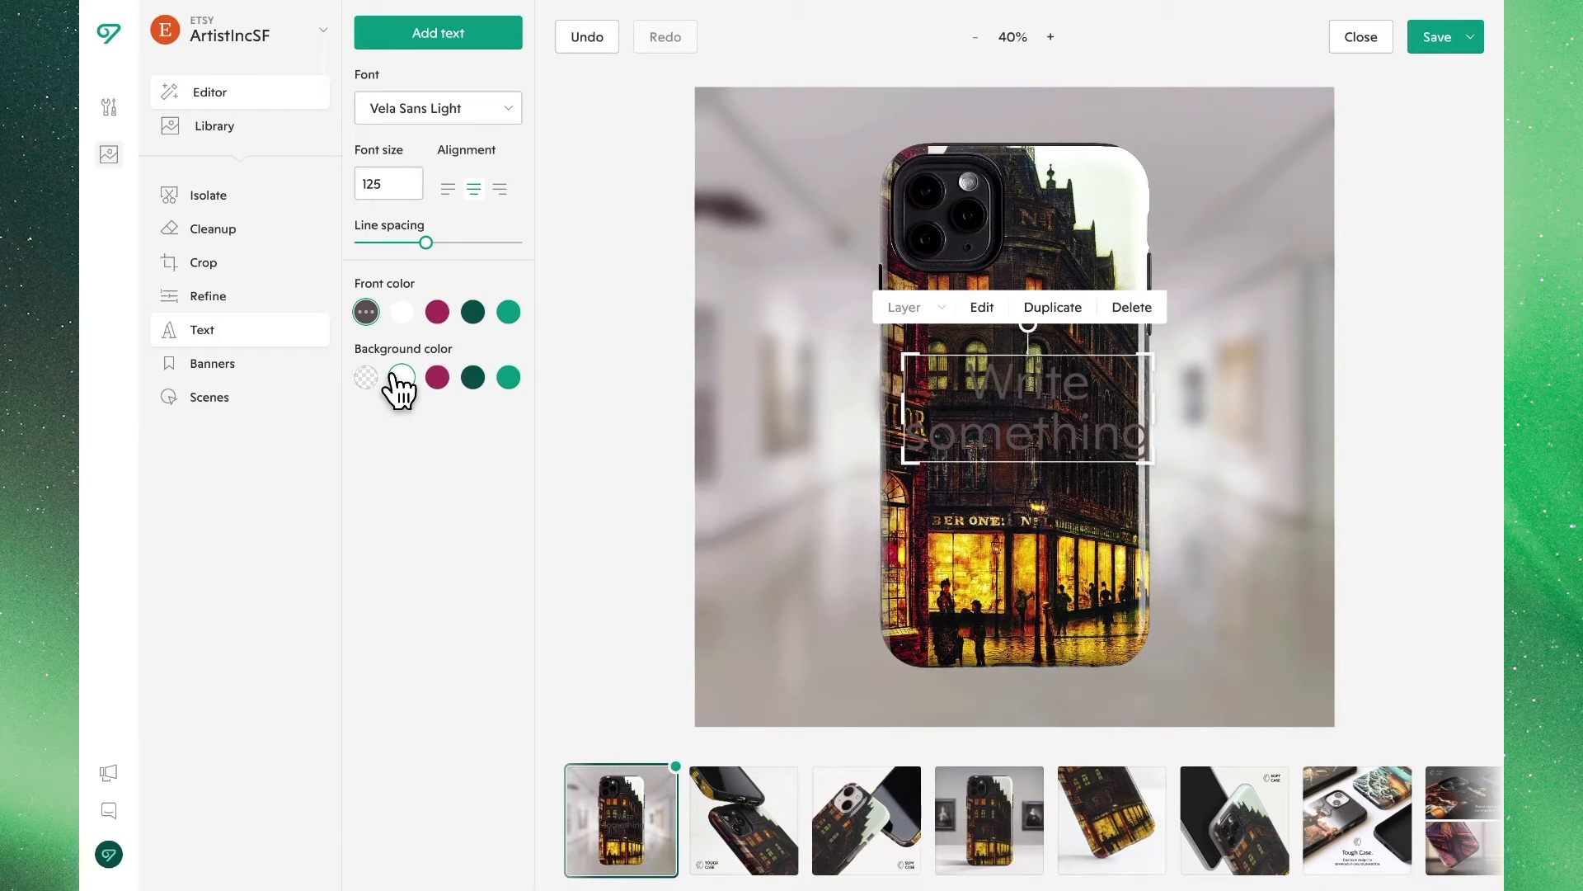
Remove the text's background fill after trying white and magenta swatches.
{"action": "left_click", "coordinate": [401, 377]}
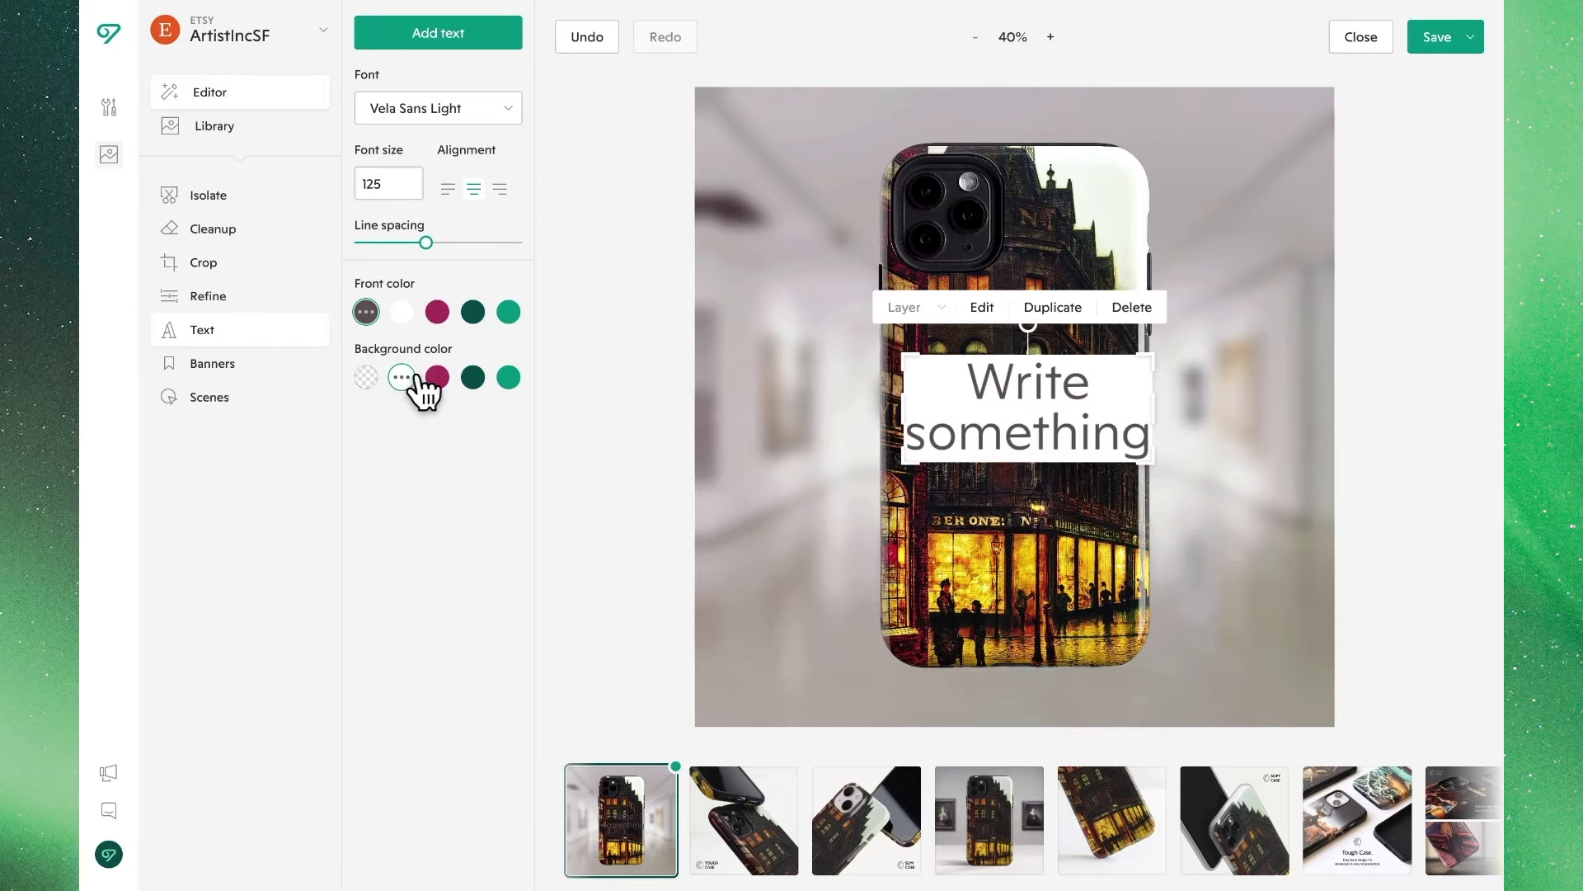
{"action": "left_click", "coordinate": [436, 376]}
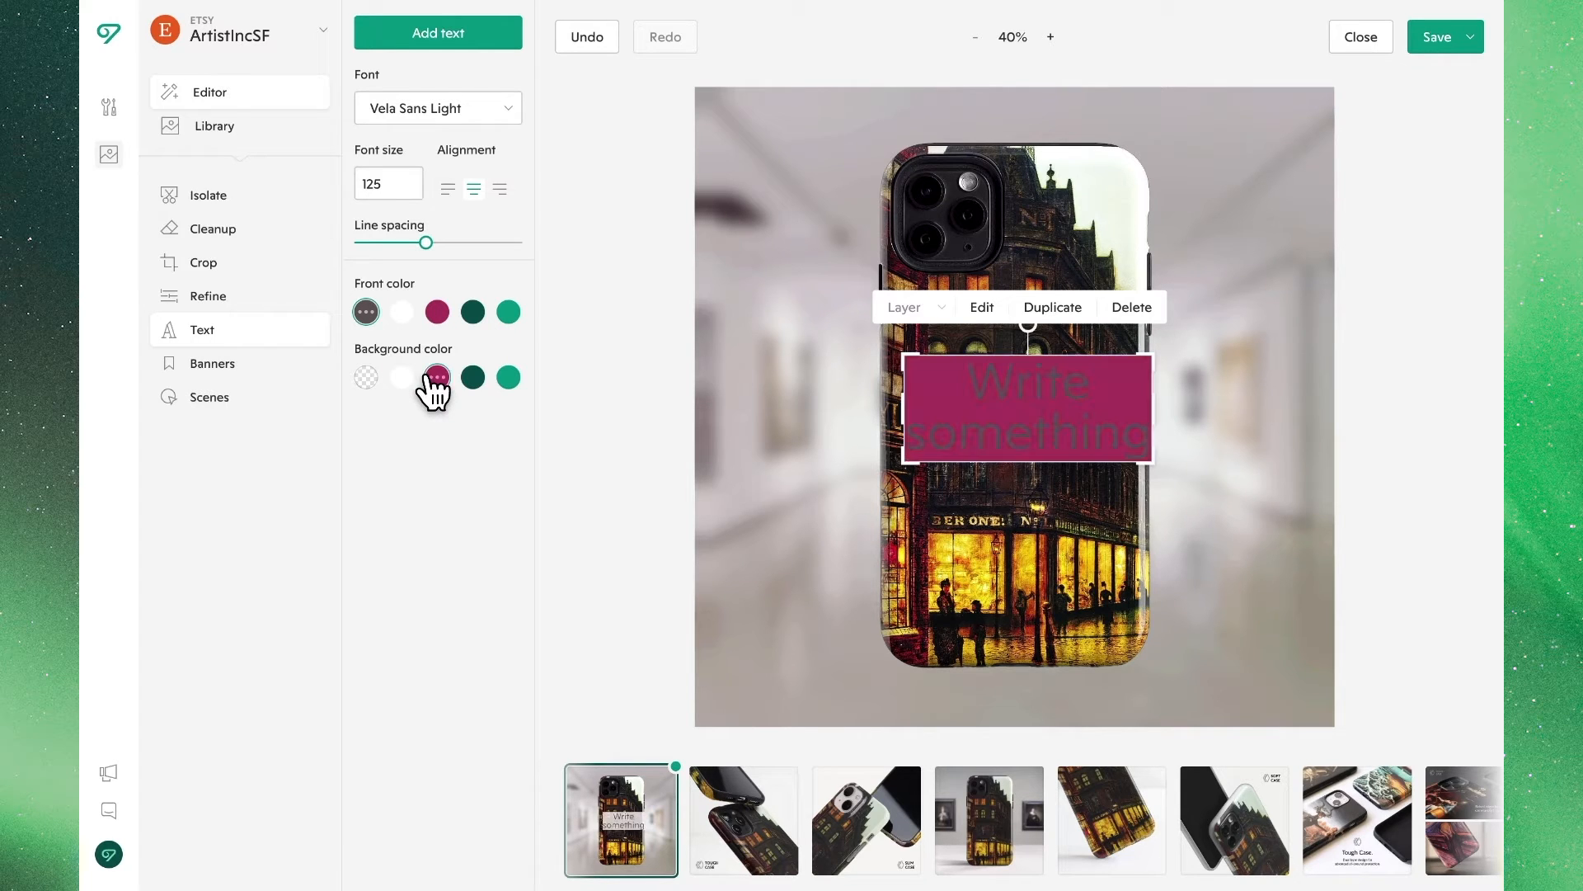
{"action": "left_click", "coordinate": [365, 376]}
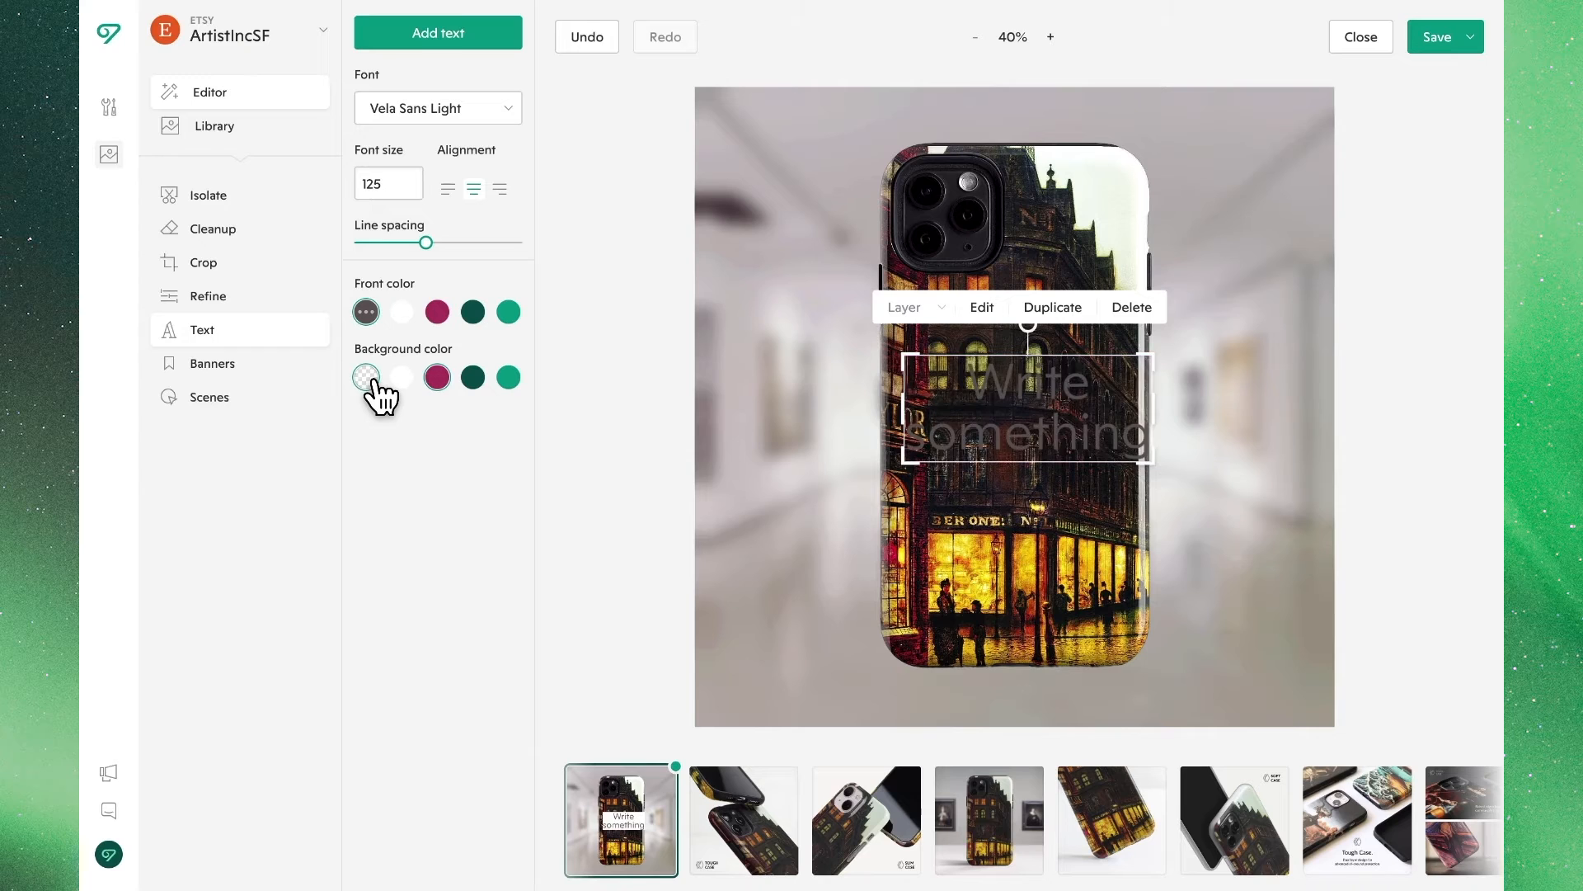
{"action": "left_click", "coordinate": [365, 377]}
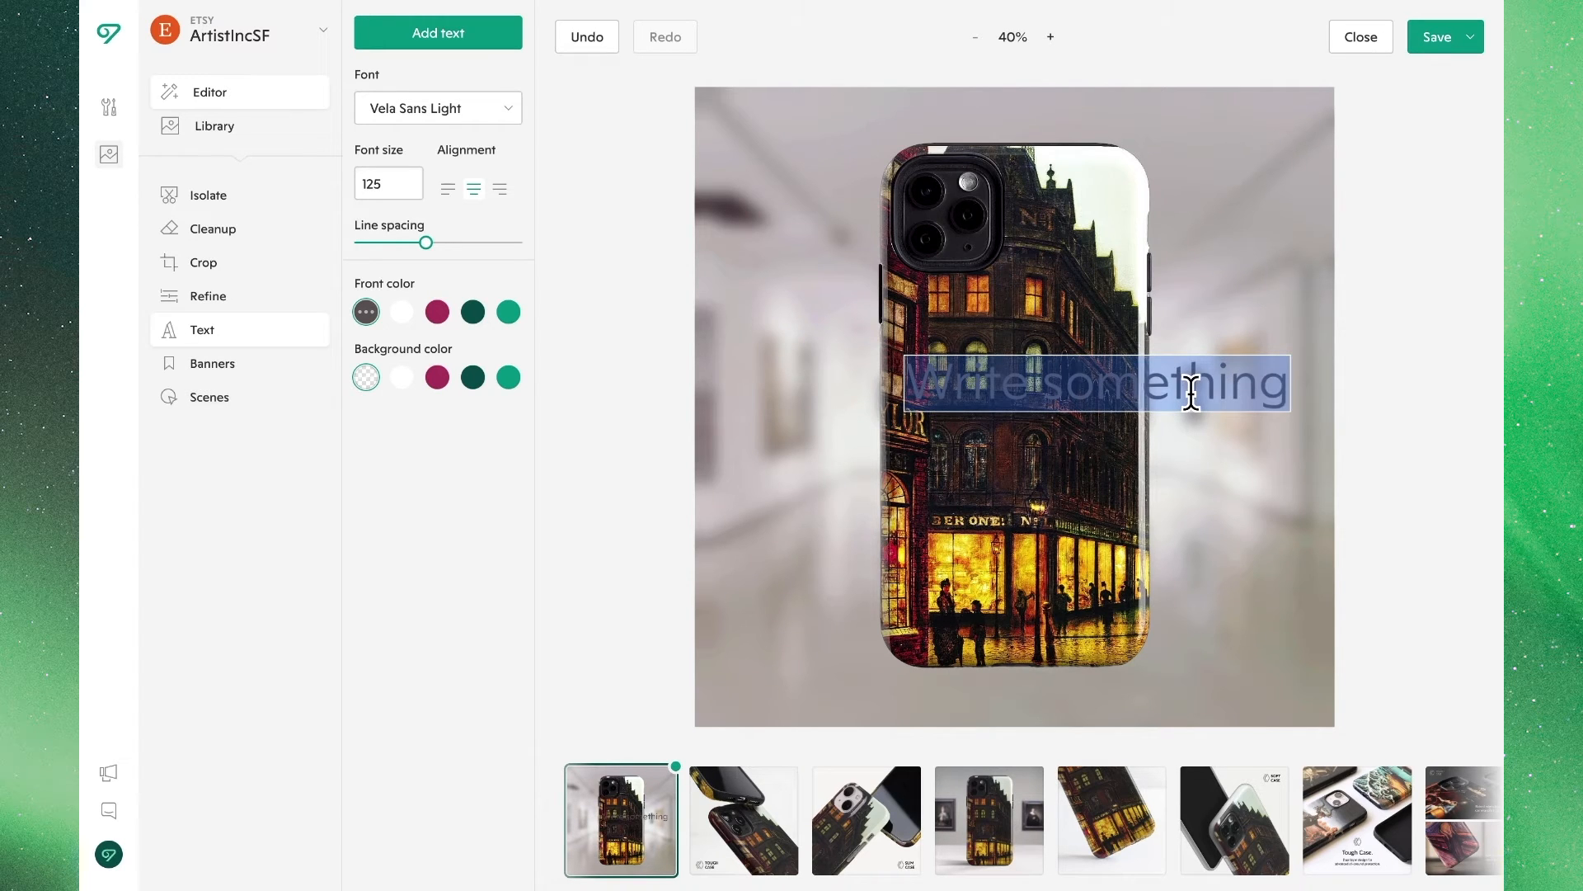
Change the text to 'Free Shipping' and deselect the layer.
{"action": "type", "text": "Free Shi"}
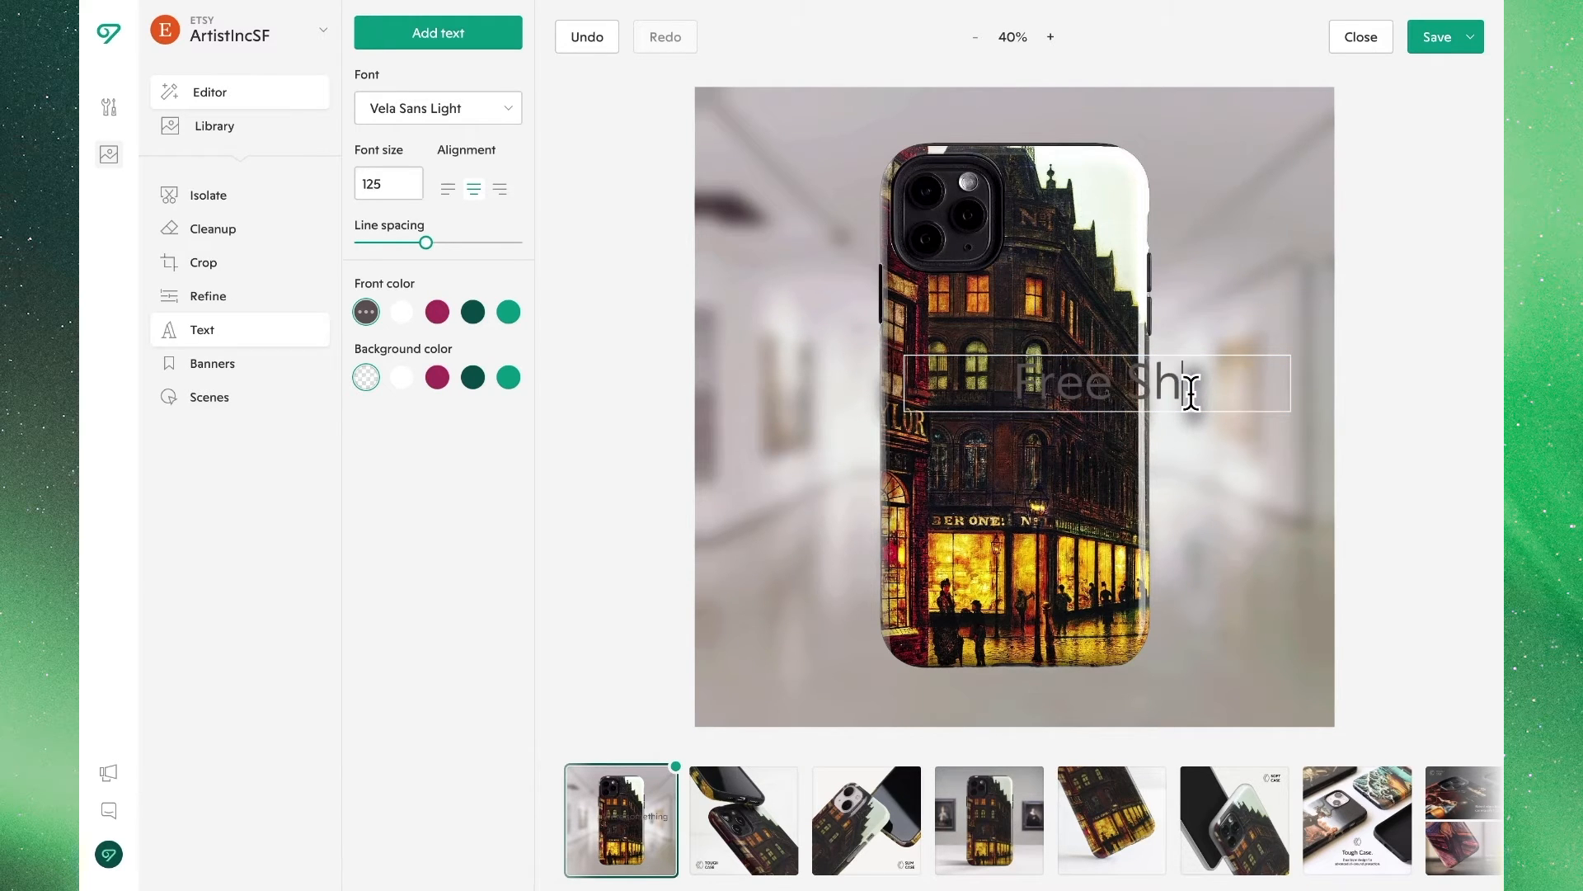
{"action": "type", "text": "pping"}
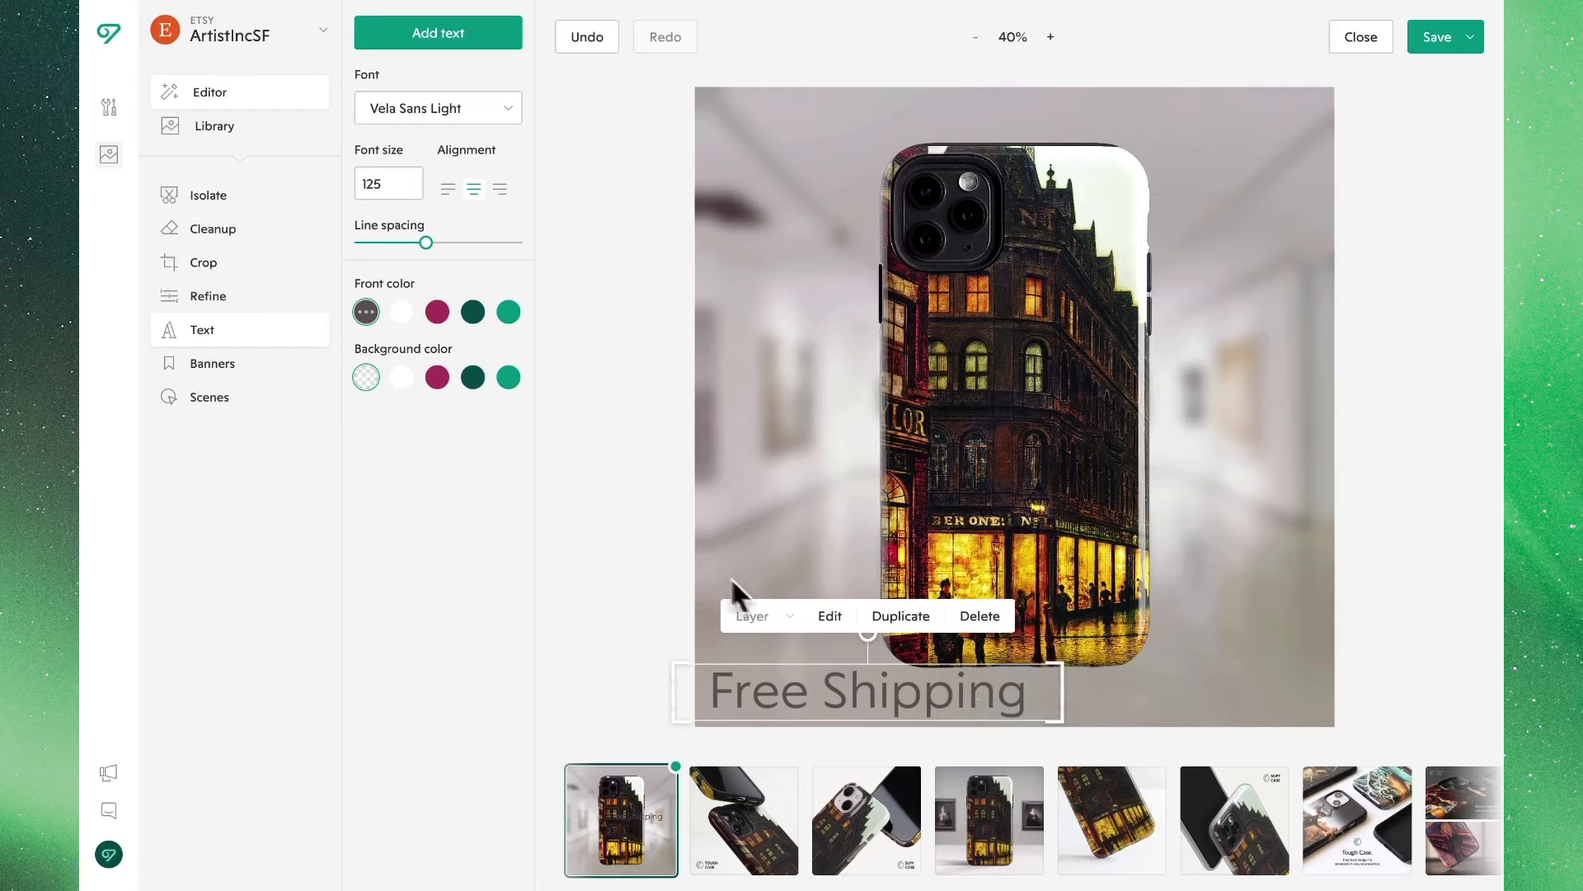
{"action": "left_click", "coordinate": [657, 551]}
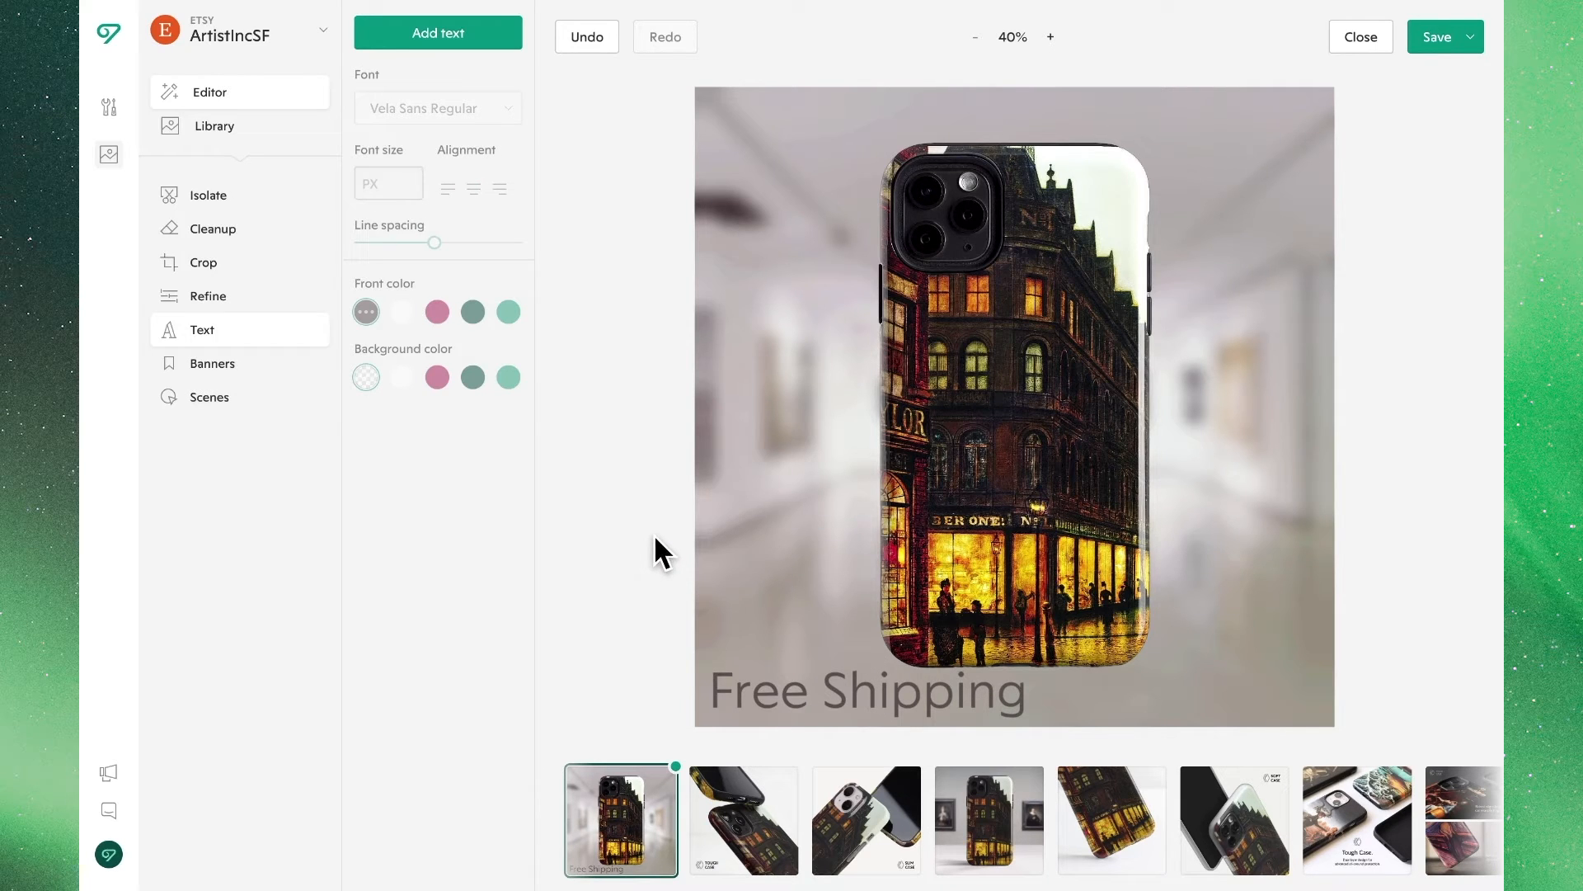
{"action": "mouse_move", "coordinate": [394, 444]}
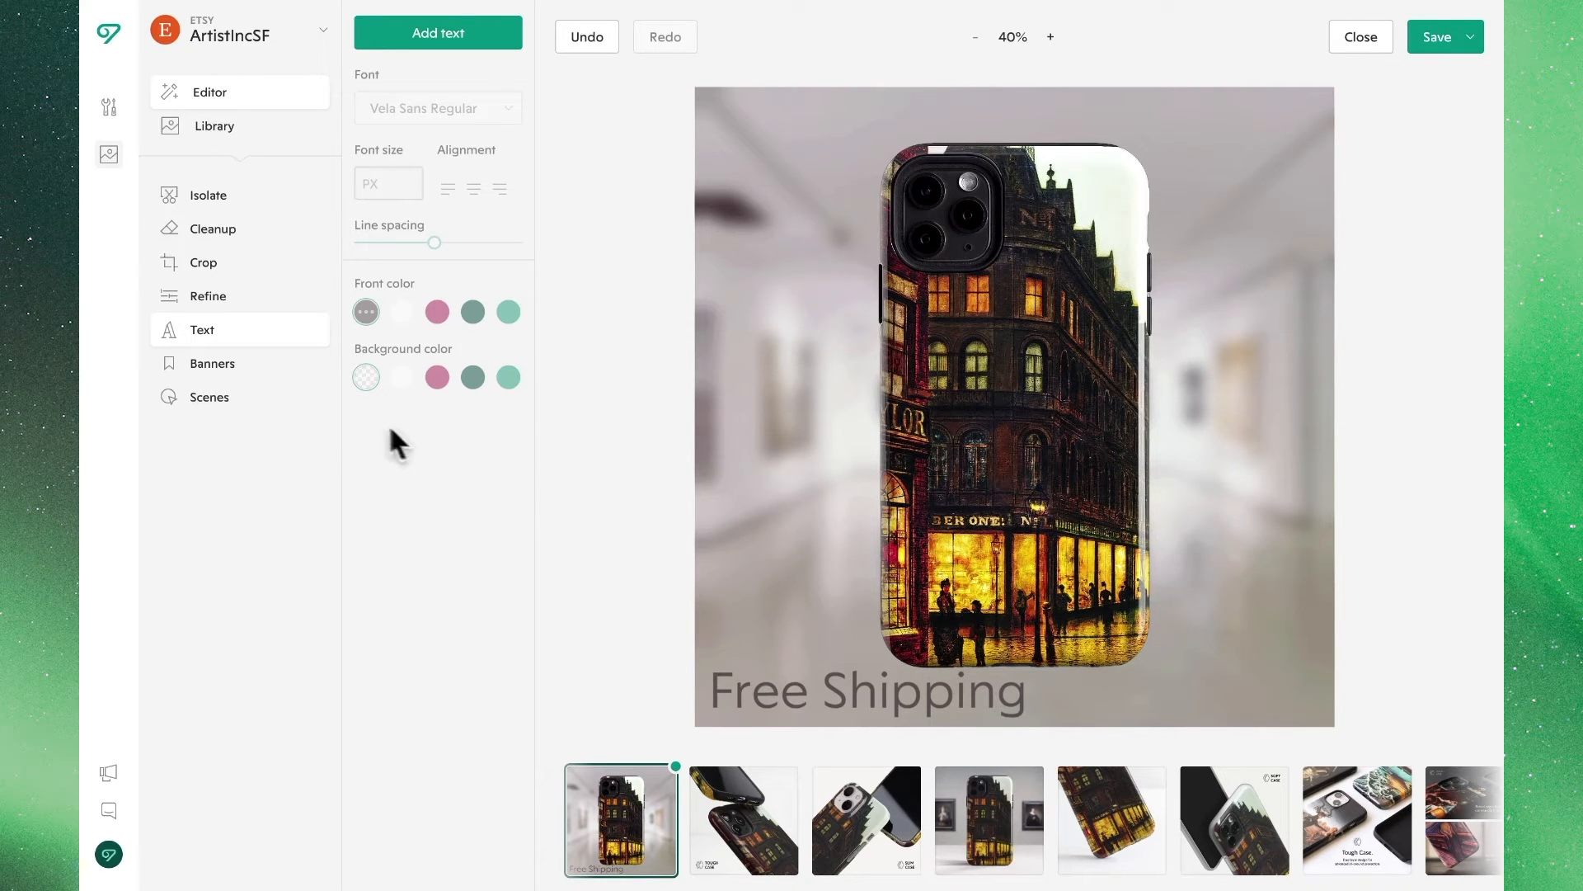
Browse the Banners gallery for the red 5% SALE starburst.
{"action": "left_click", "coordinate": [212, 364]}
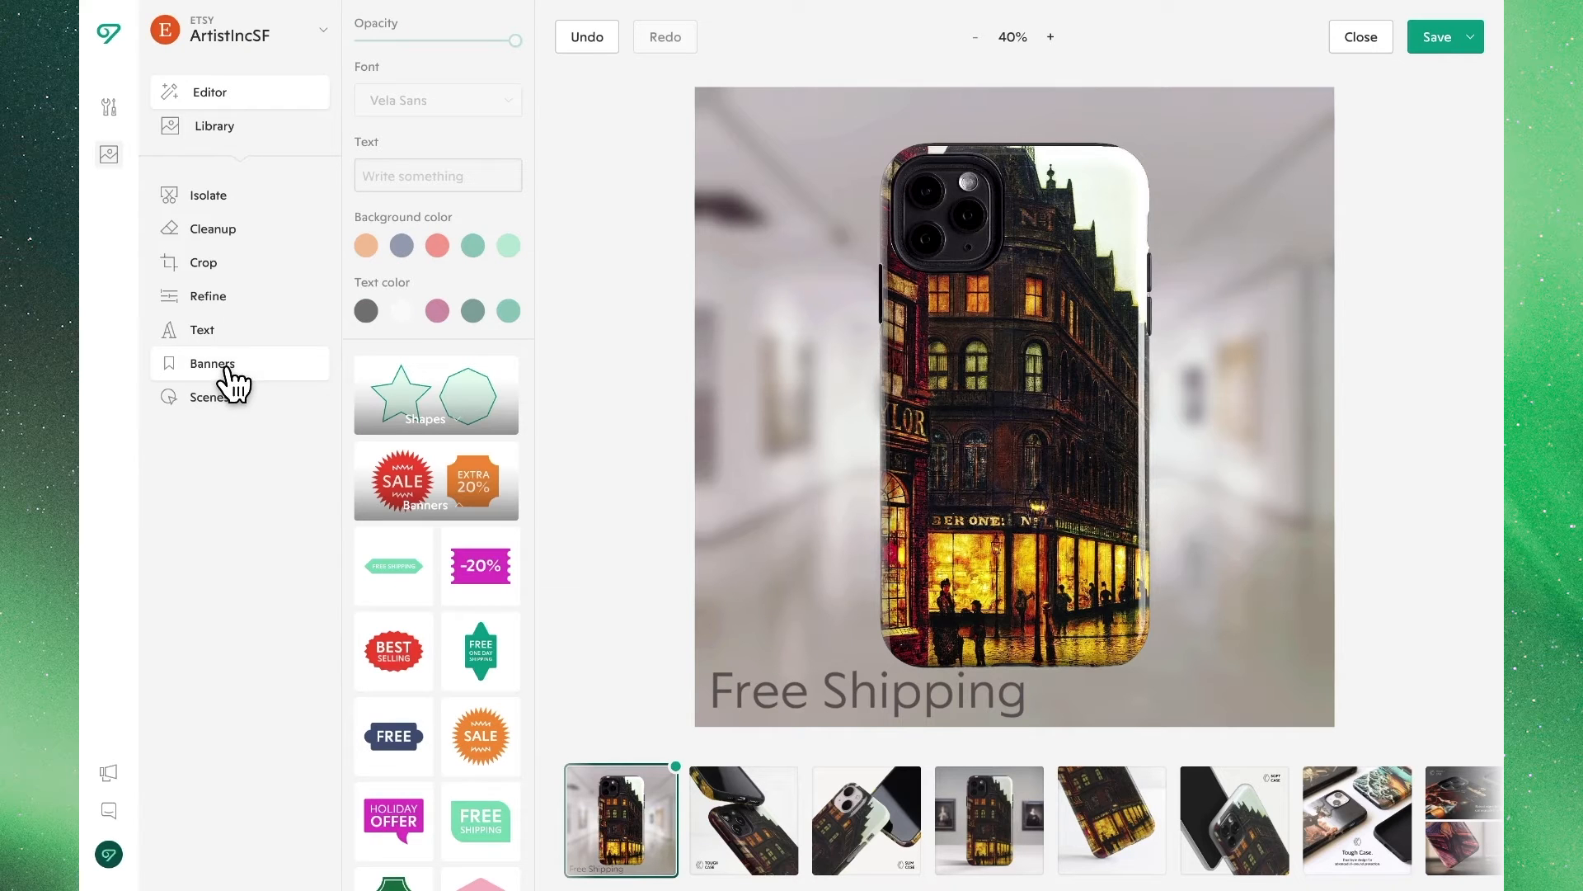
{"action": "mouse_move", "coordinate": [434, 492]}
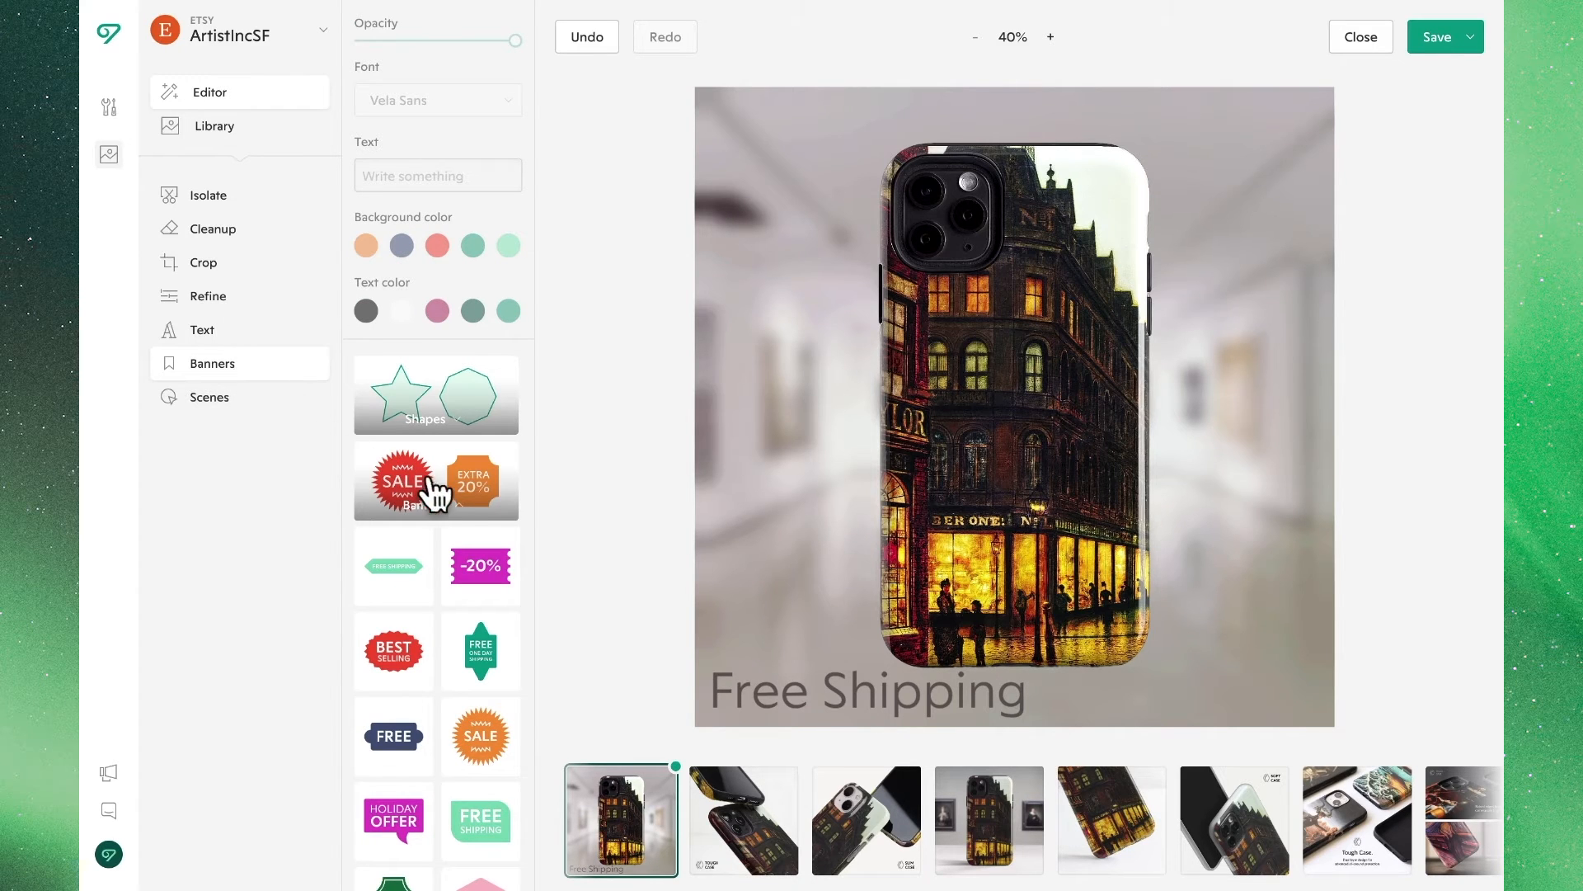
{"action": "scroll", "scroll_direction": "down", "scroll_amount": 3}
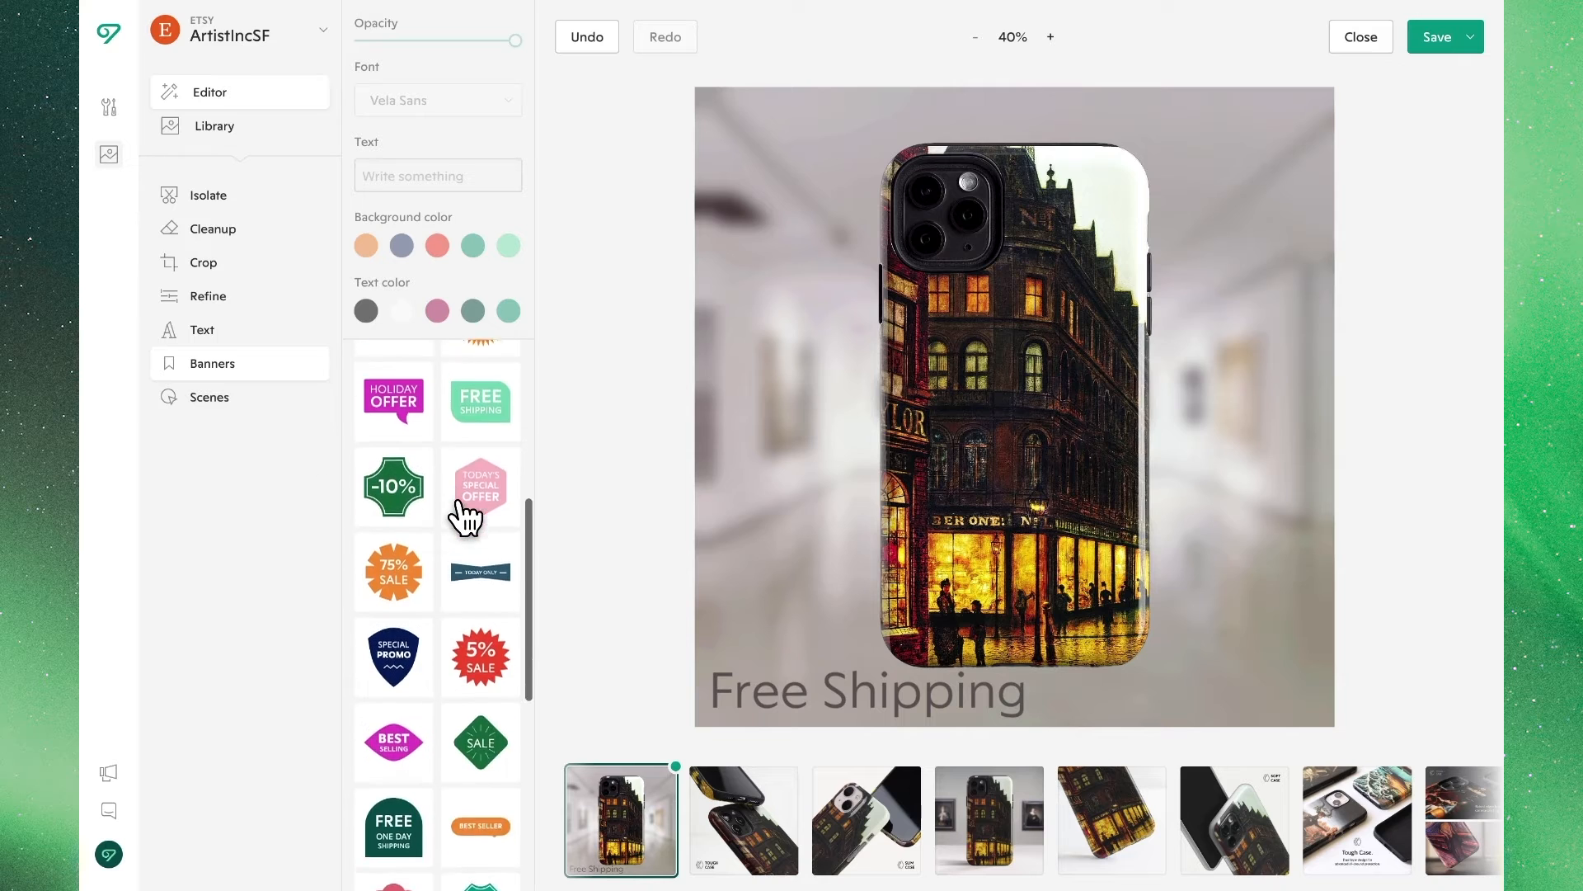
{"action": "scroll", "scroll_direction": "down", "scroll_amount": 3}
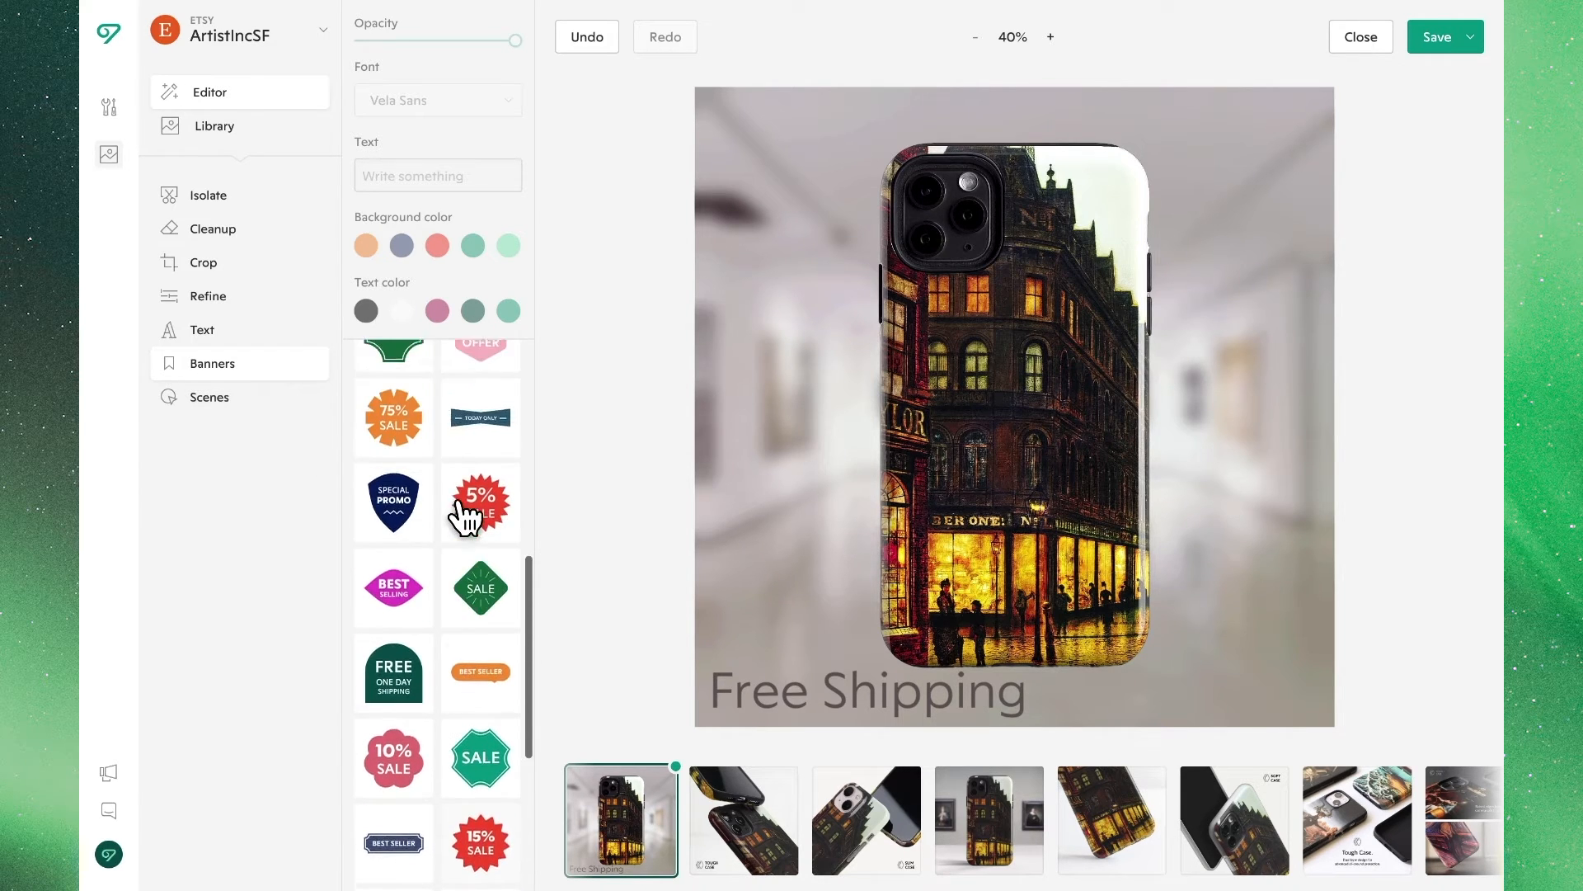
{"action": "scroll", "scroll_direction": "up", "scroll_amount": 3}
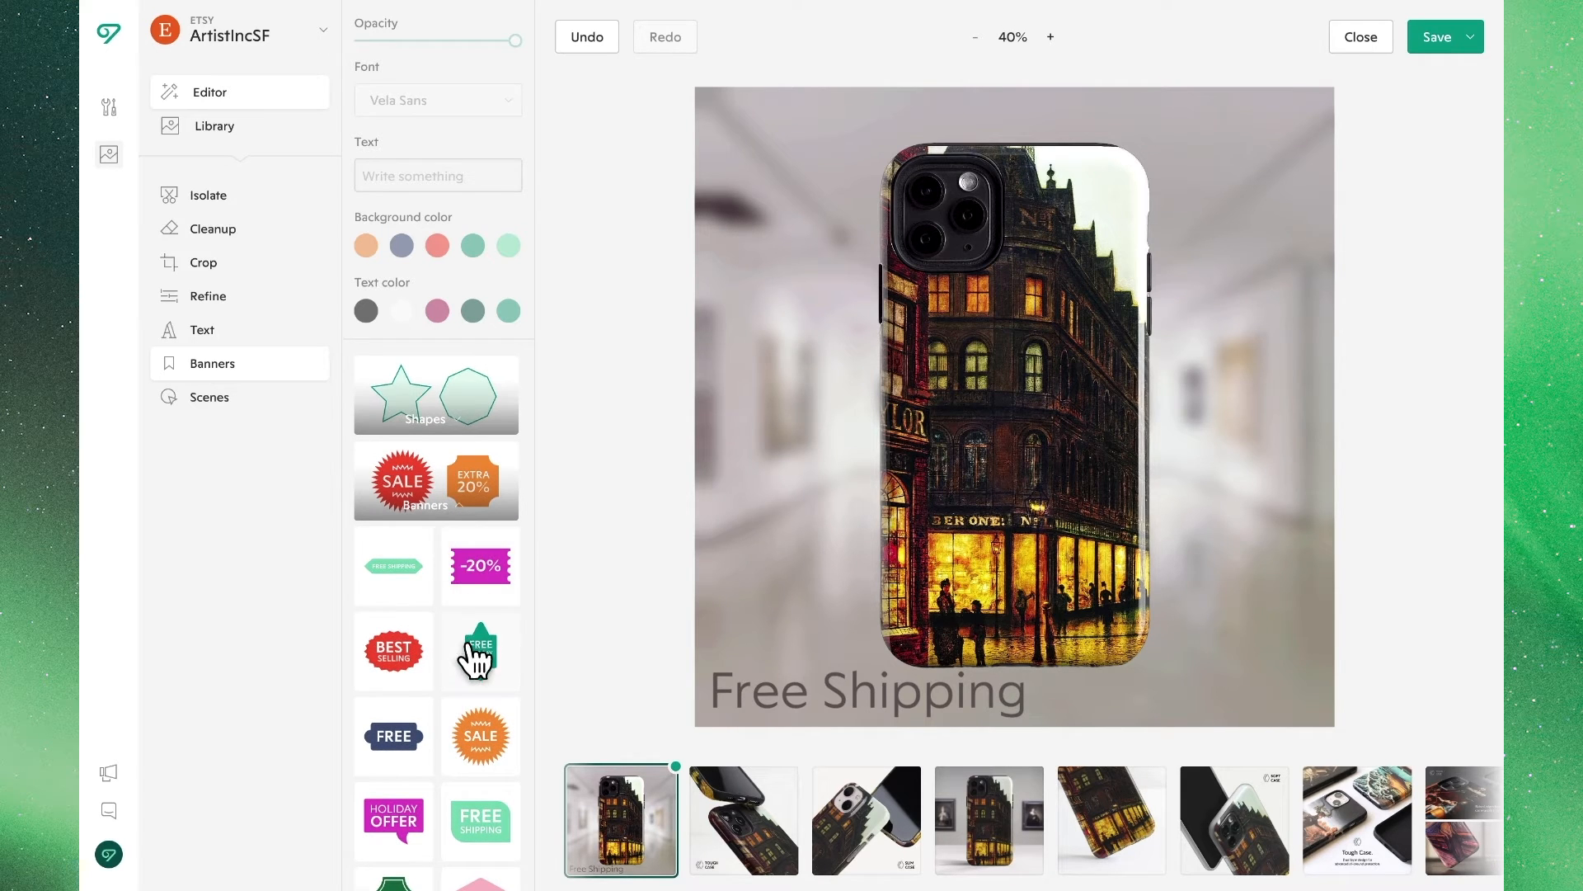
{"action": "scroll", "scroll_direction": "down", "scroll_amount": 3}
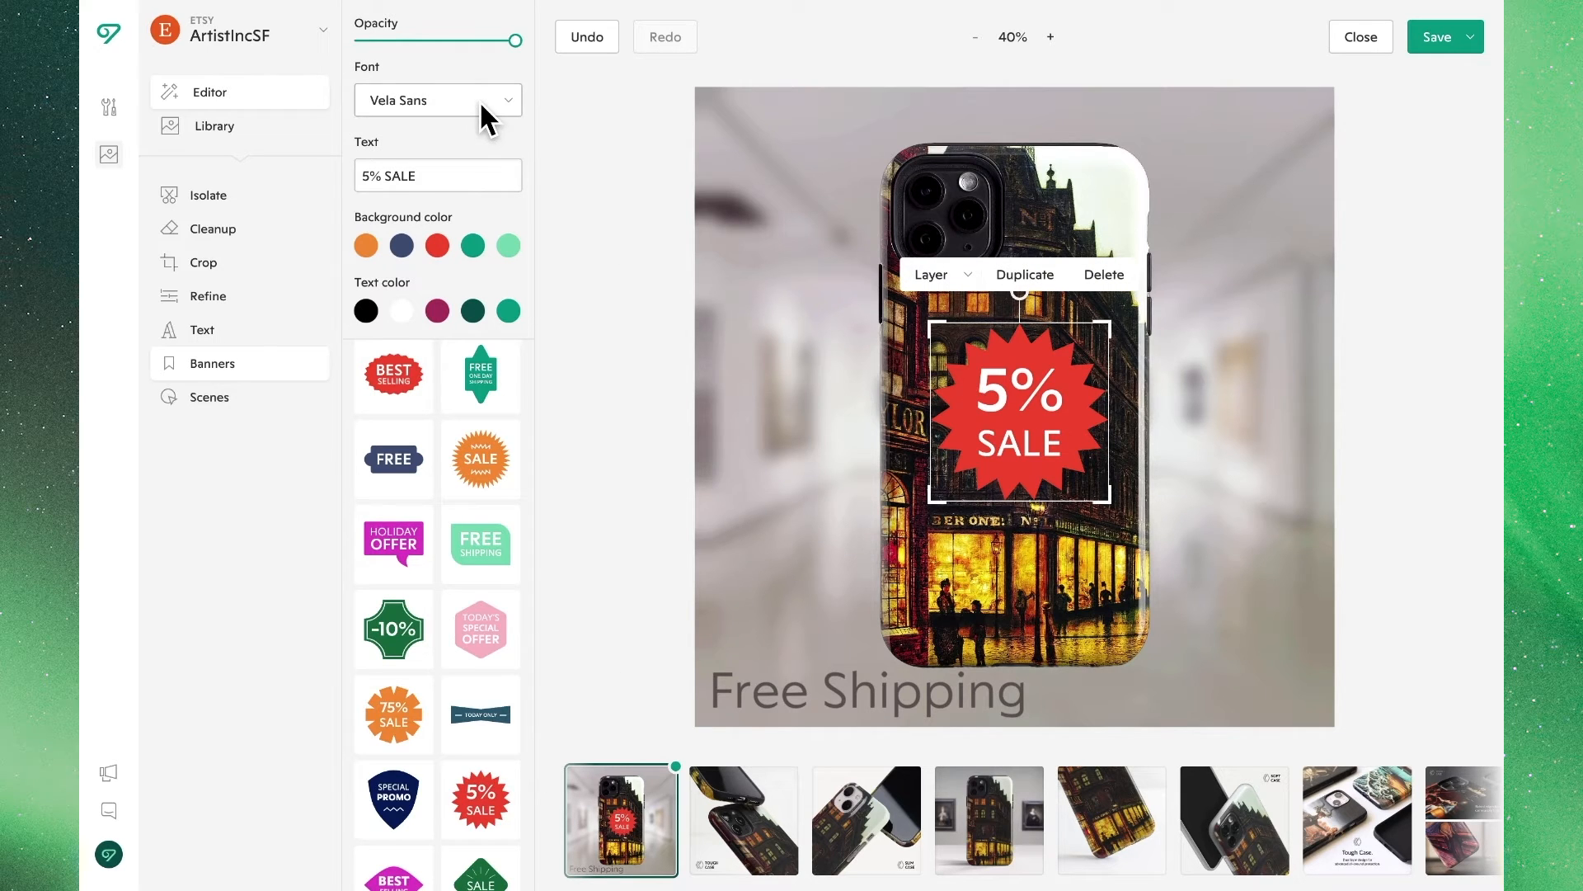
Try a lower banner opacity and browse the available banner fonts.
{"action": "left_click_drag", "start_coordinate": [522, 39], "coordinate": [445, 39]}
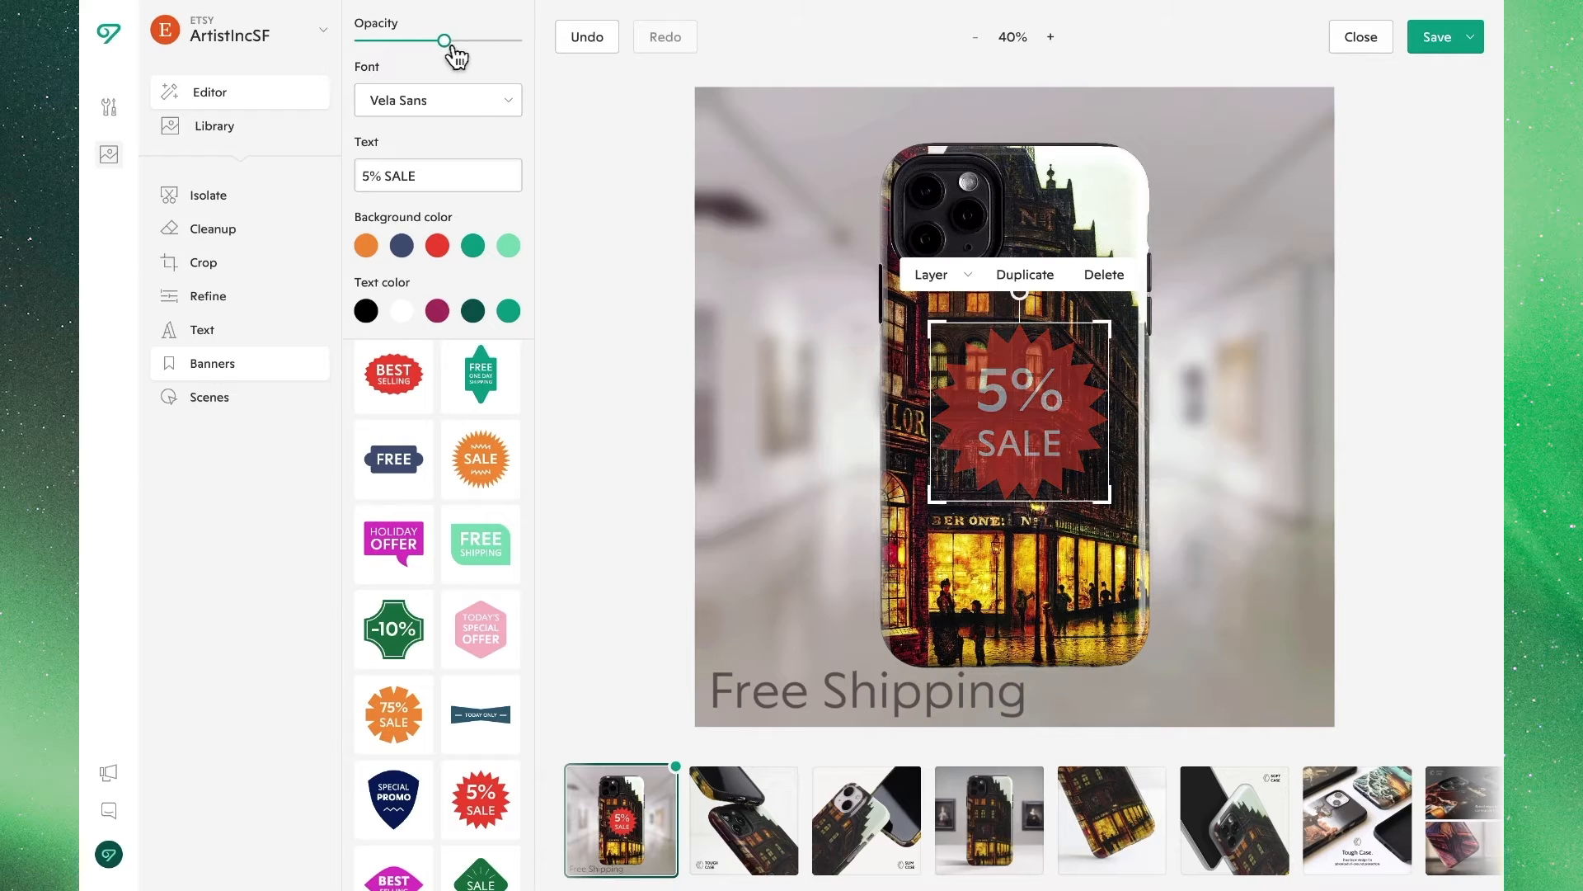
{"action": "left_click", "coordinate": [437, 99]}
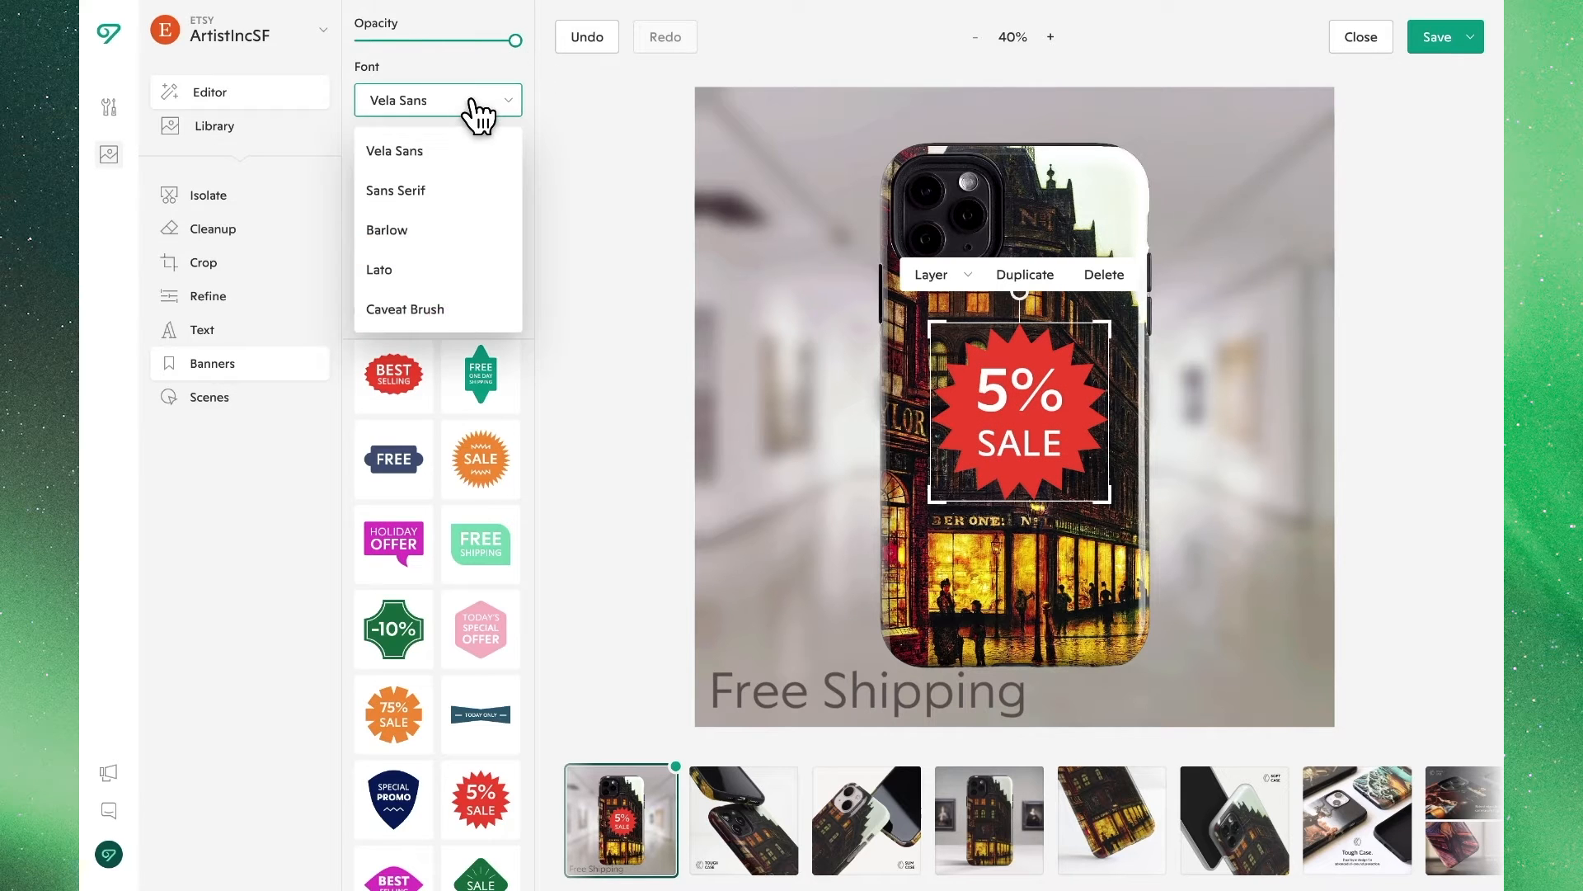
{"action": "scroll", "scroll_direction": "down", "scroll_amount": 3}
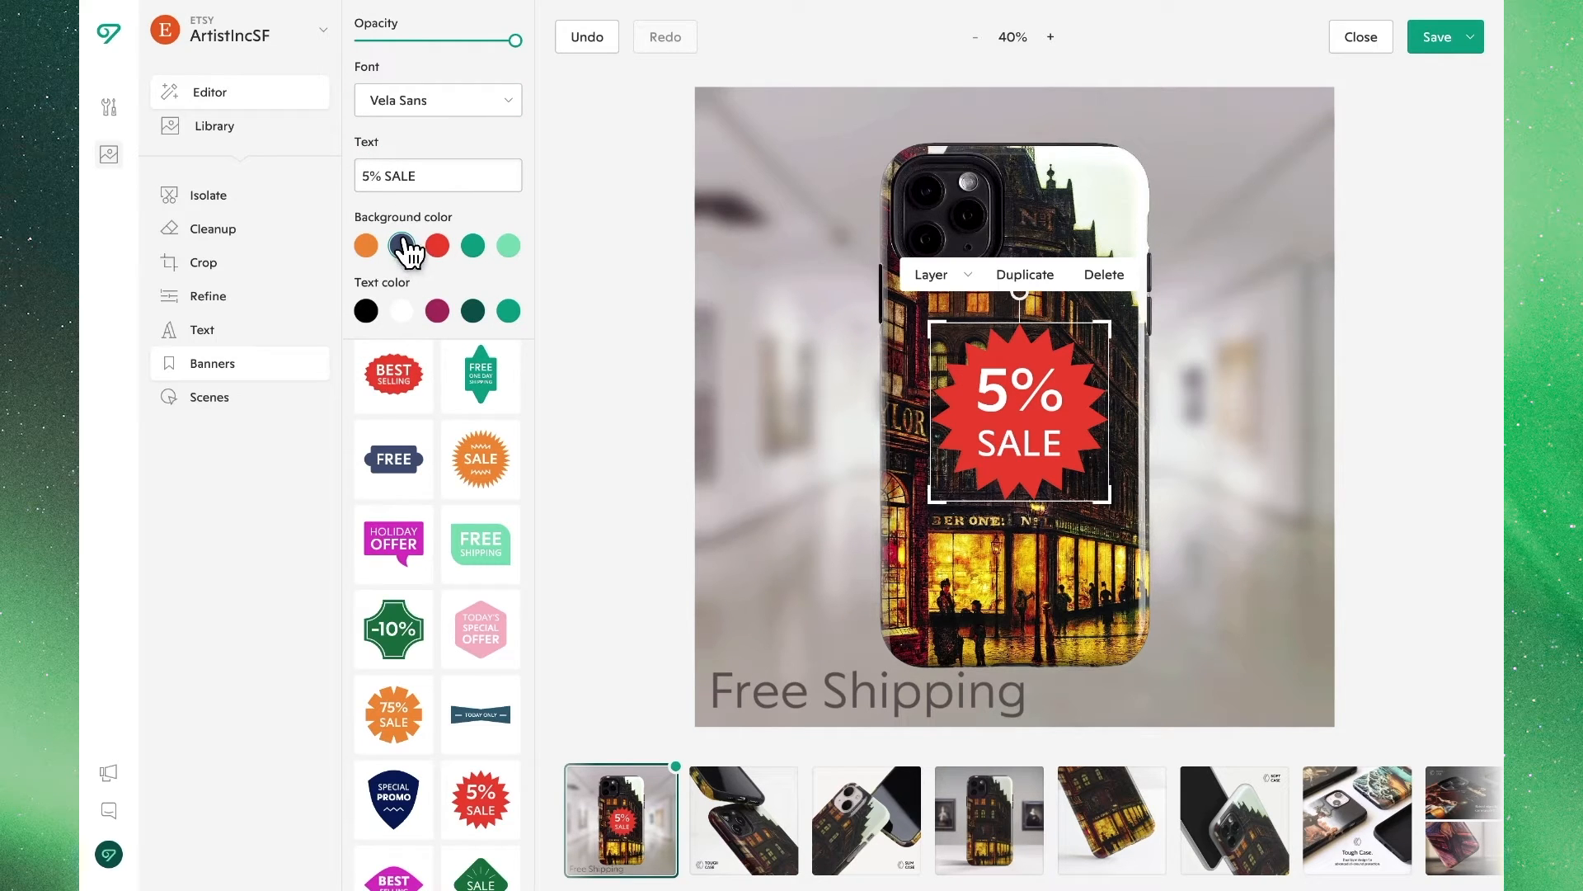
Make the 5% SALE banner background navy blue.
{"action": "left_click", "coordinate": [400, 246]}
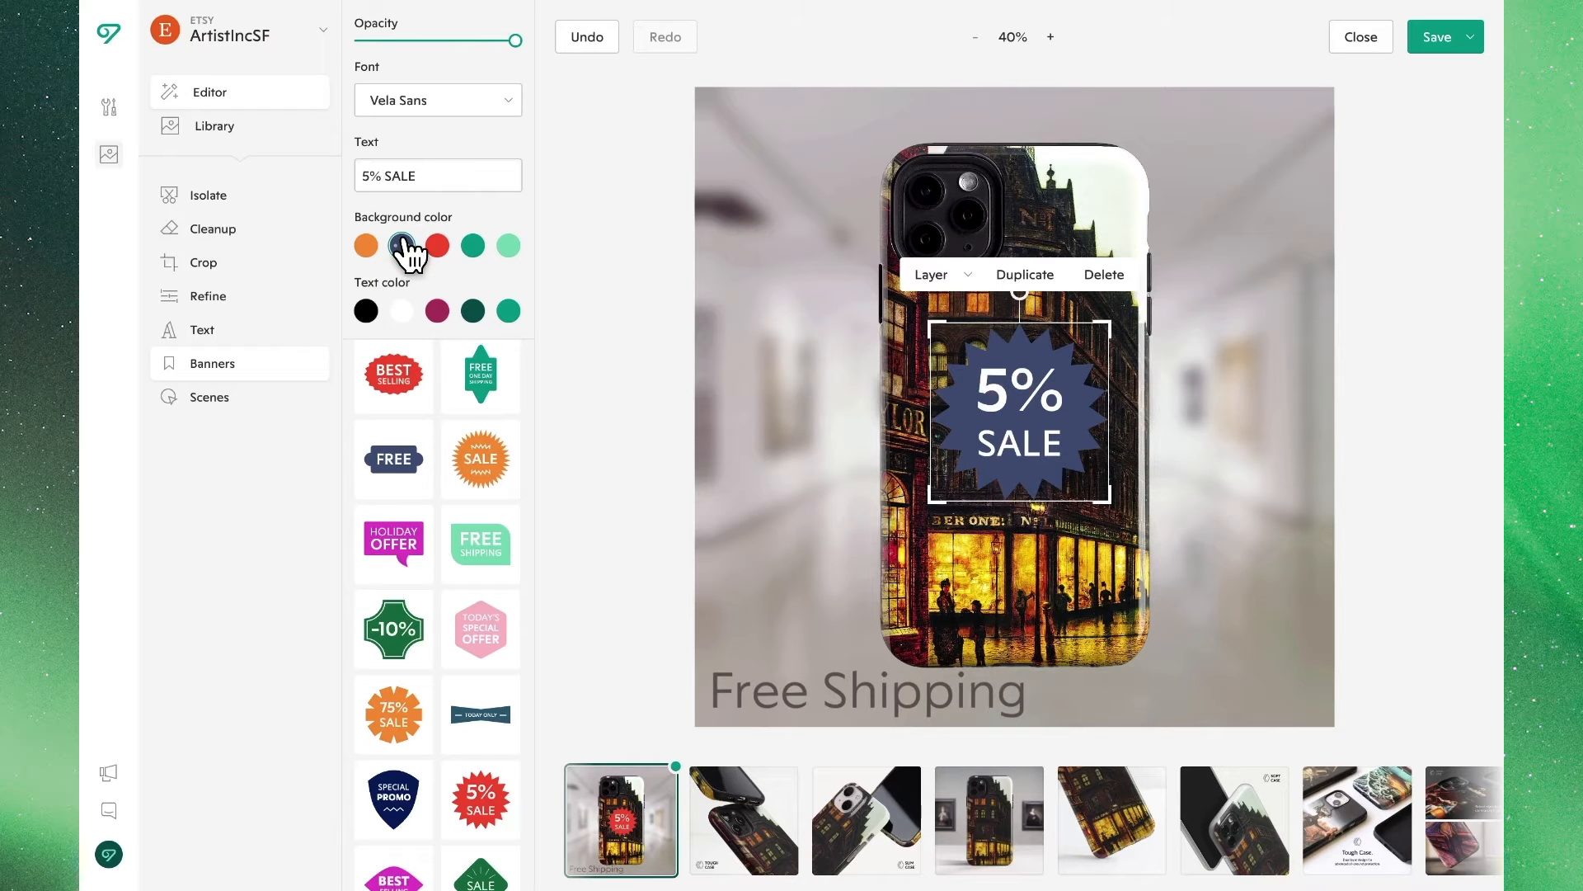
{"action": "left_click", "coordinate": [401, 246]}
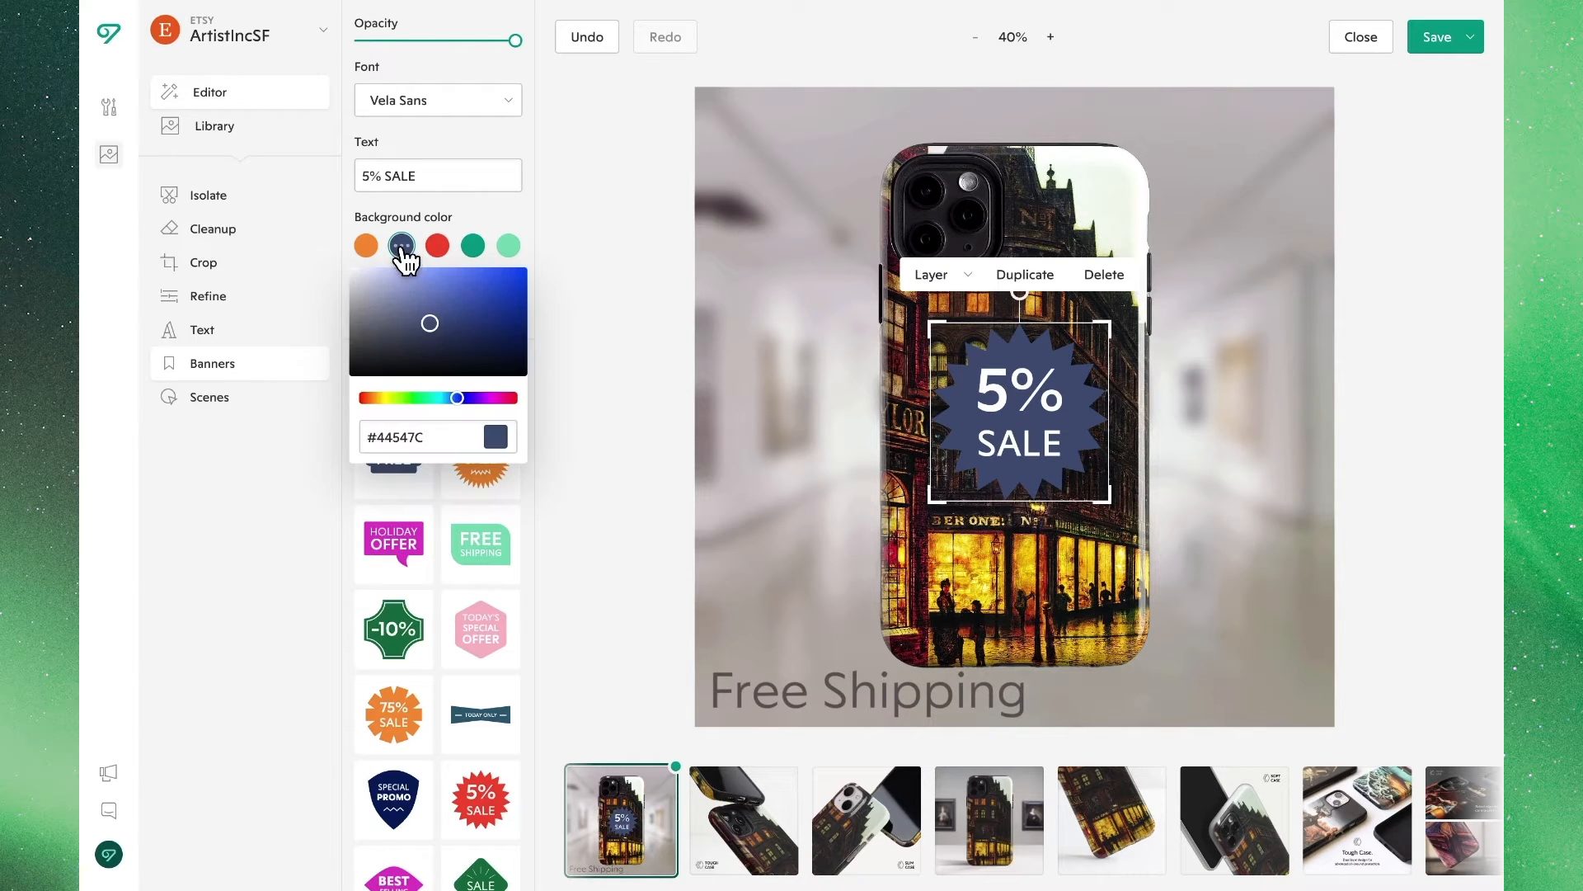
{"action": "left_click", "coordinate": [401, 246]}
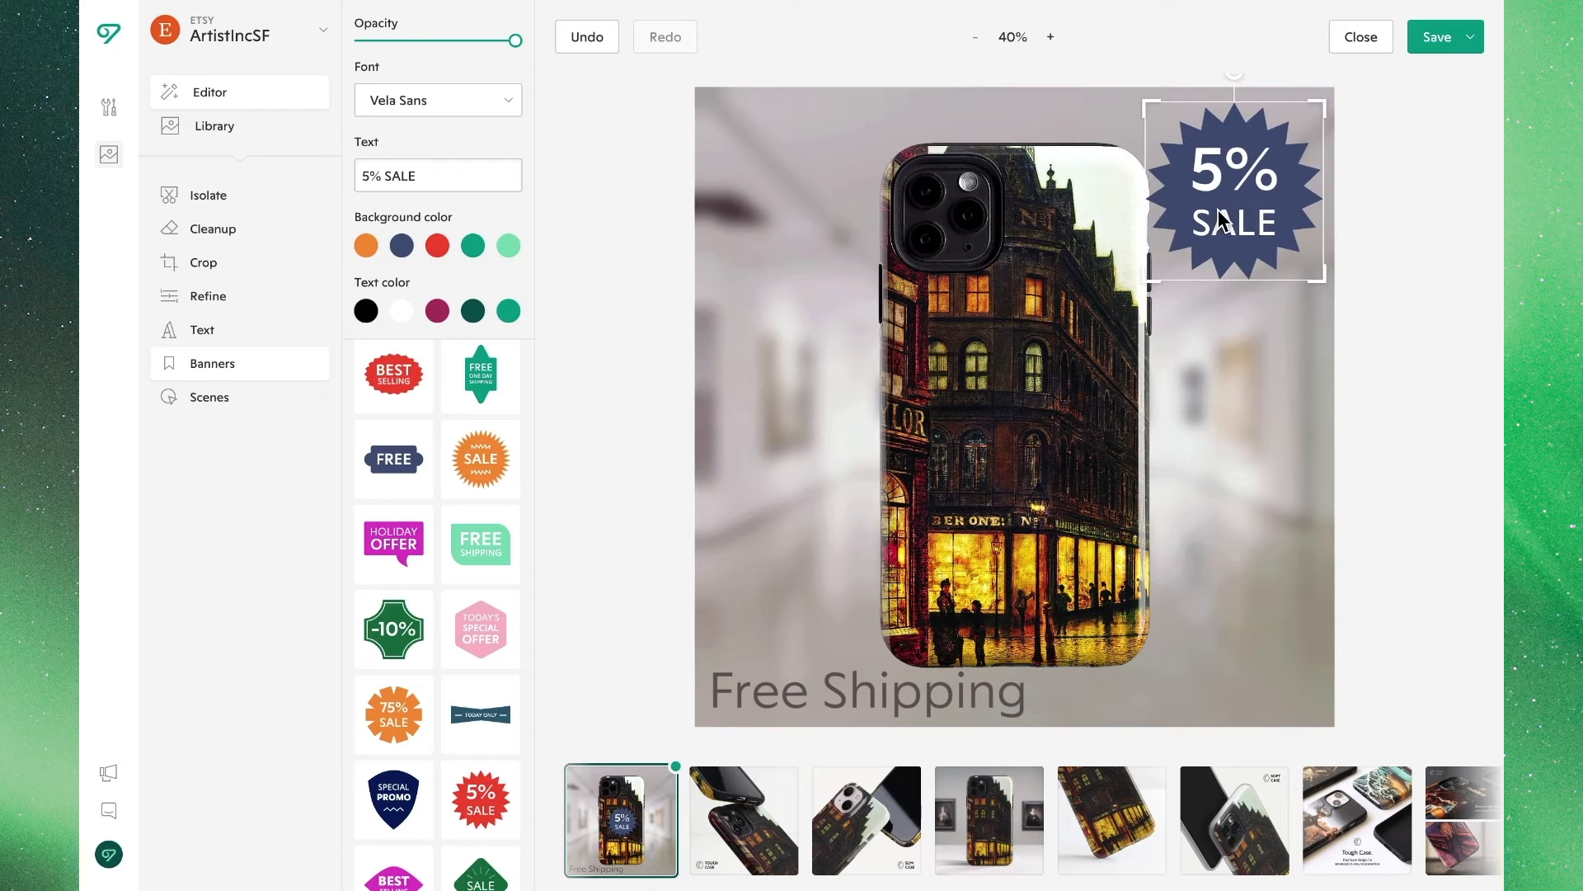
{"action": "mouse_move", "coordinate": [1161, 282]}
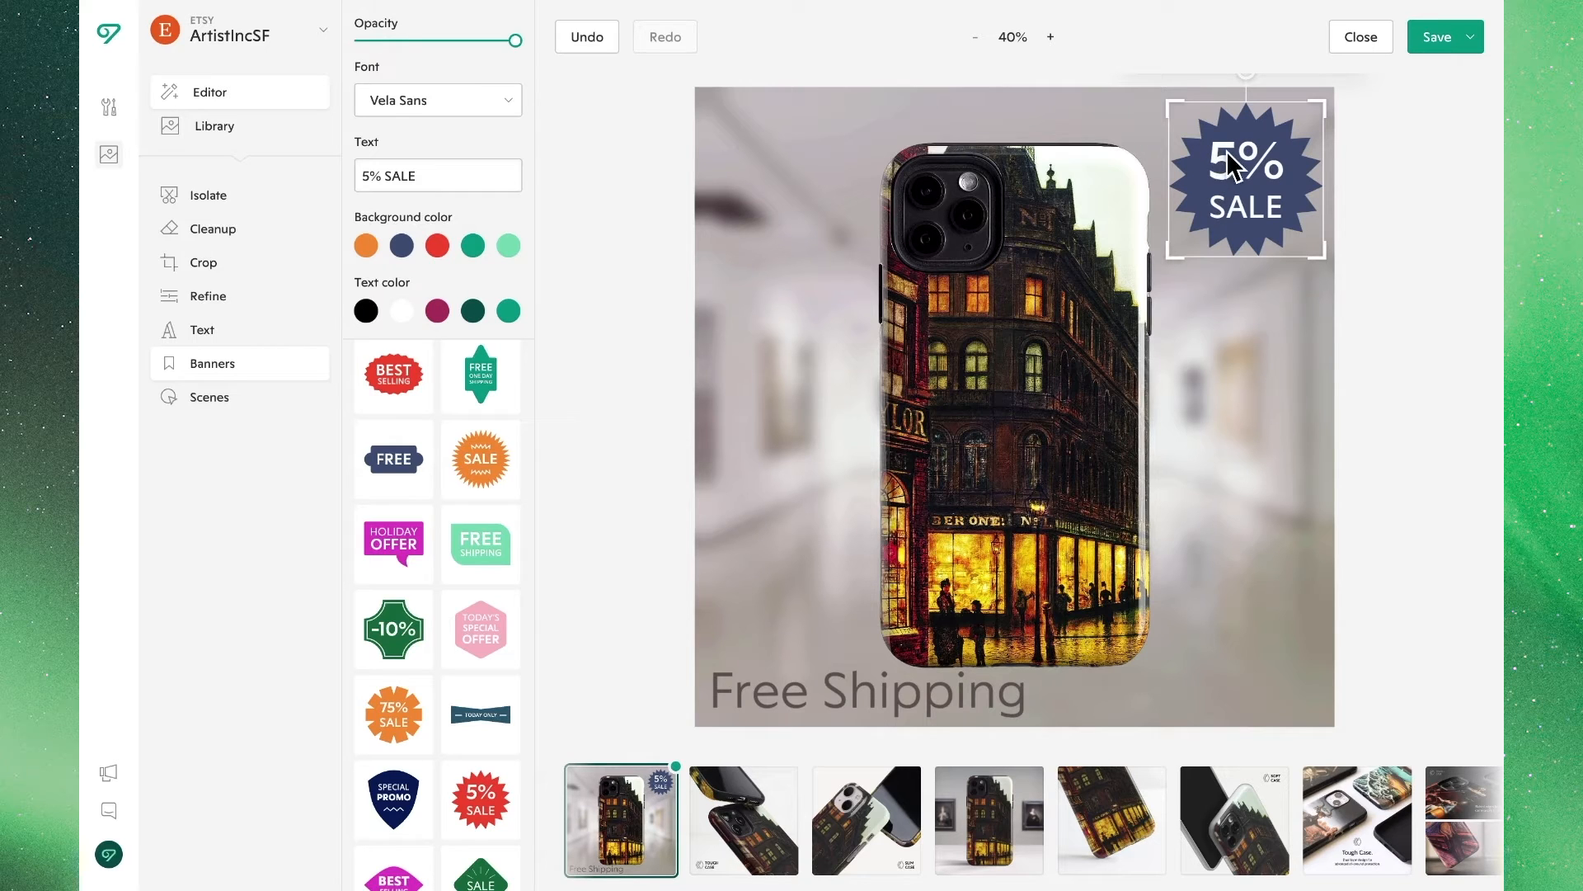
Change the navy banner's text to '15% SALE' and click off to finish.
{"action": "left_click", "coordinate": [437, 175]}
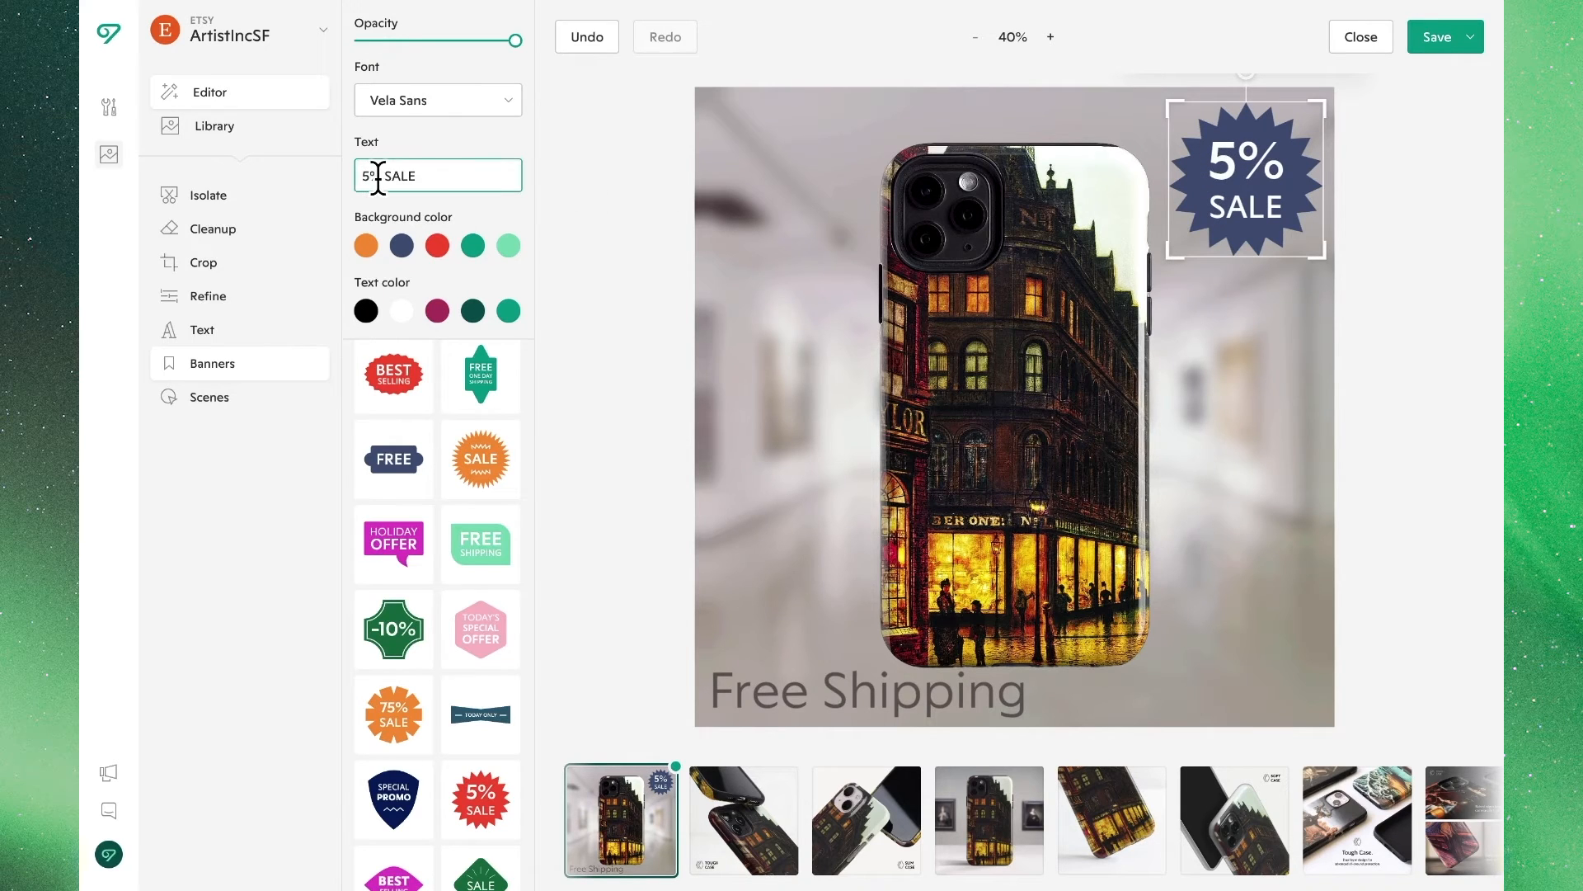
{"action": "type", "text": "1"}
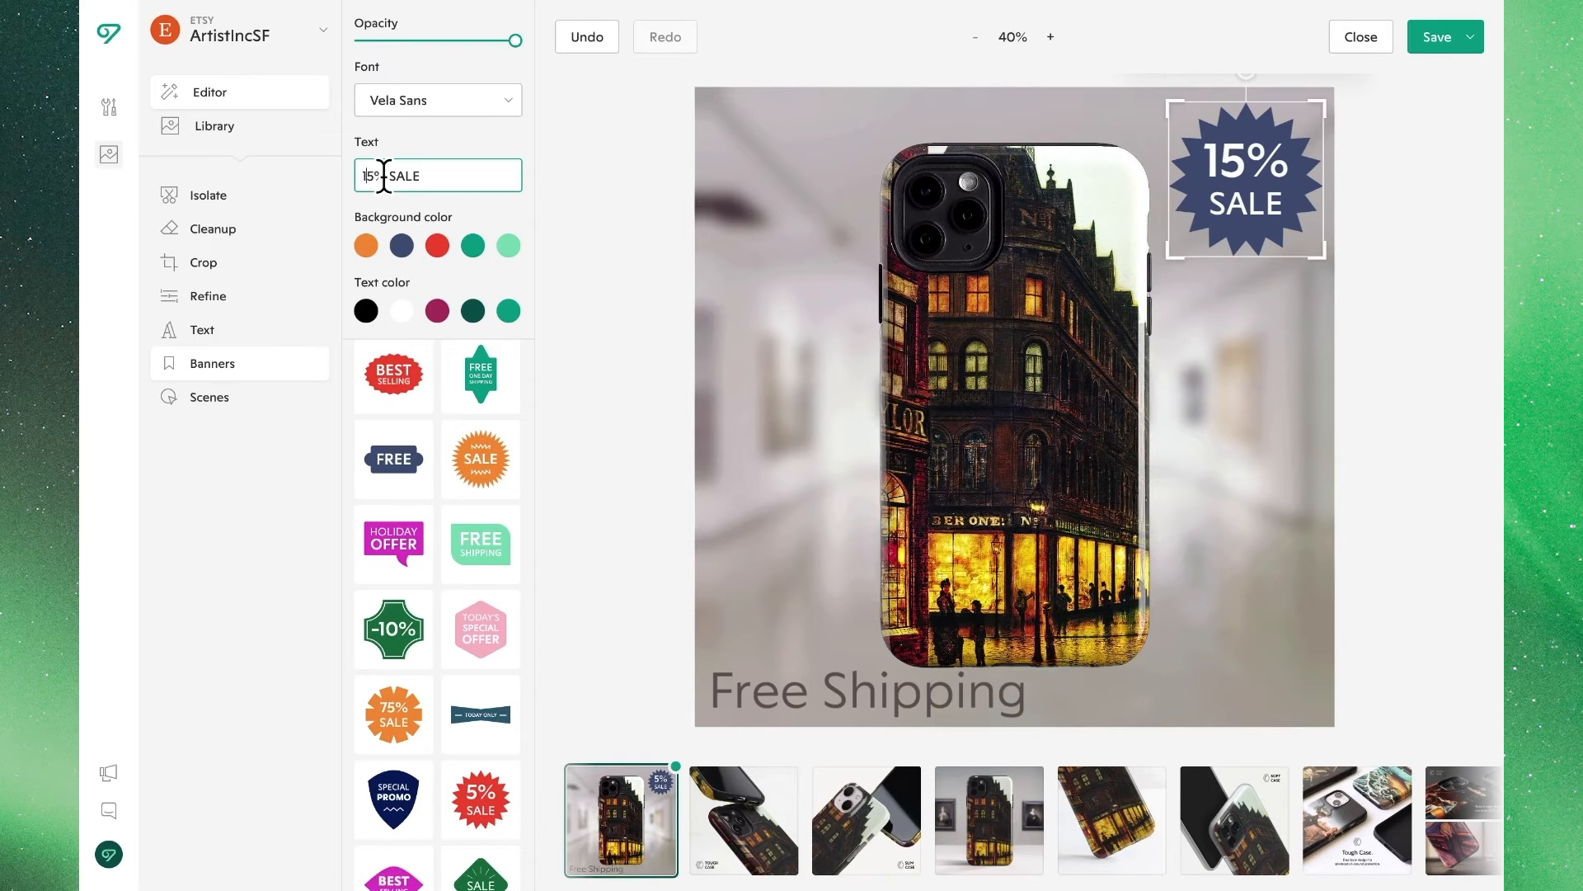
{"action": "left_click", "coordinate": [616, 197]}
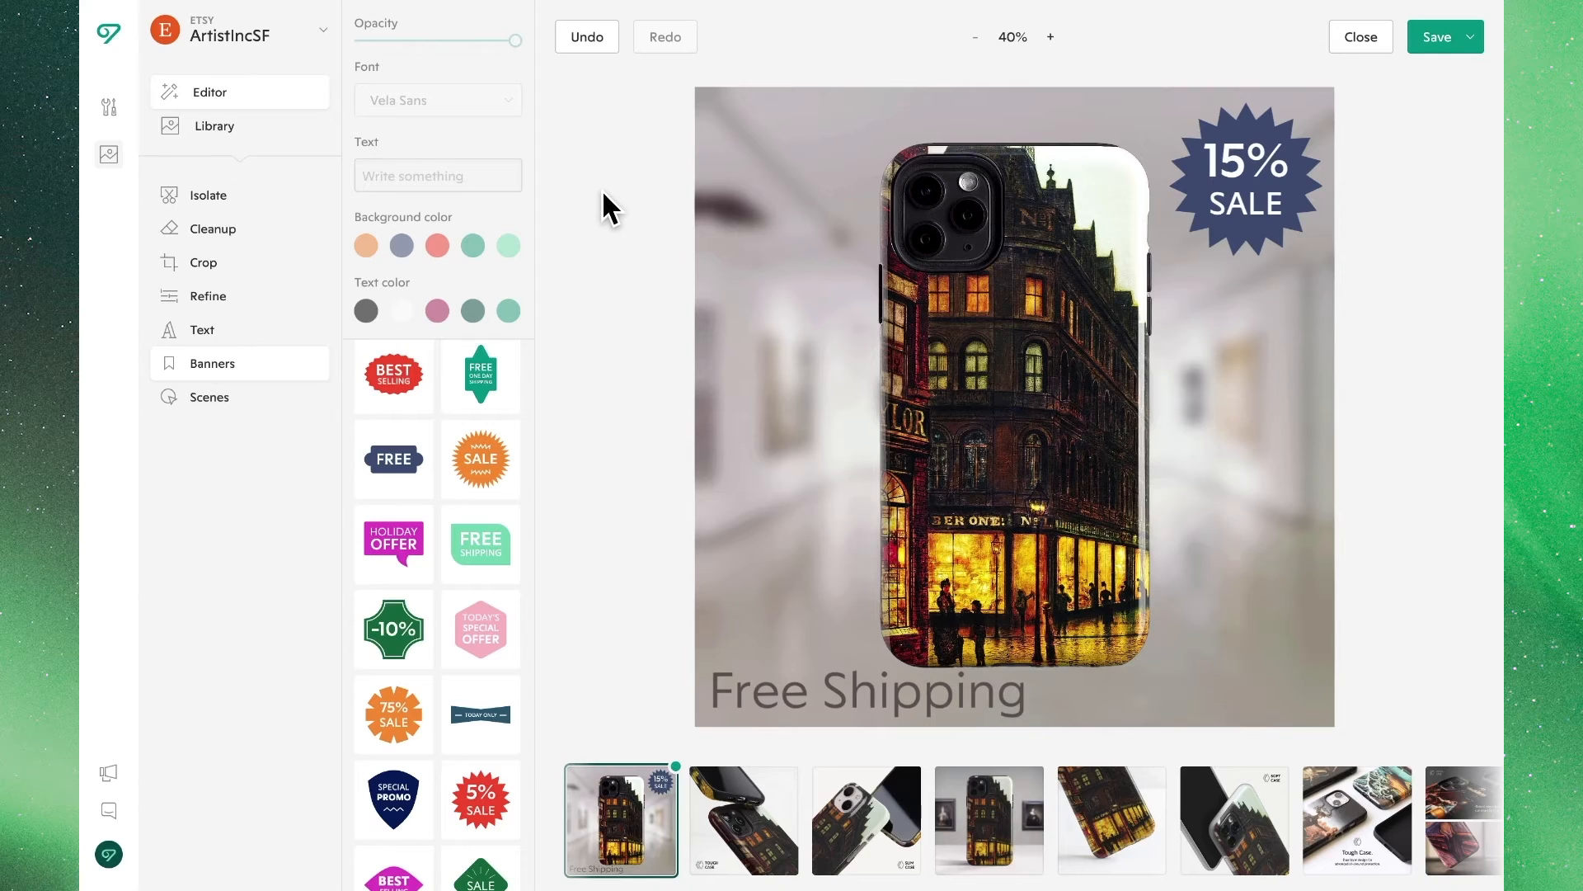
{"action": "mouse_move", "coordinate": [679, 798]}
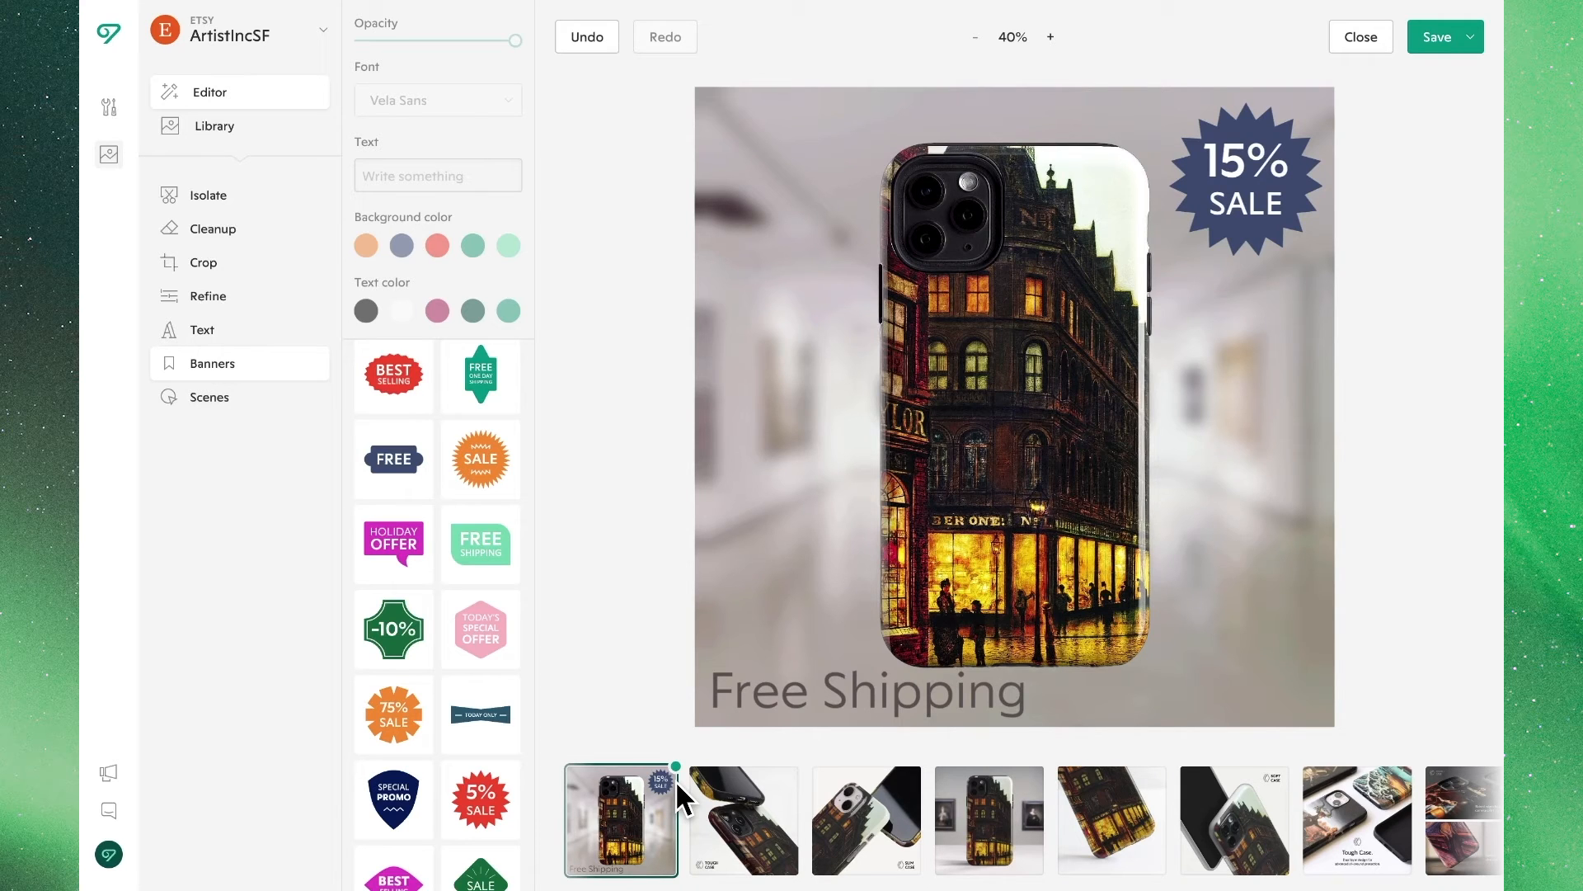
Load the second filmstrip photo, the angled Tough Case shot, into the editor.
{"action": "left_click", "coordinate": [722, 819]}
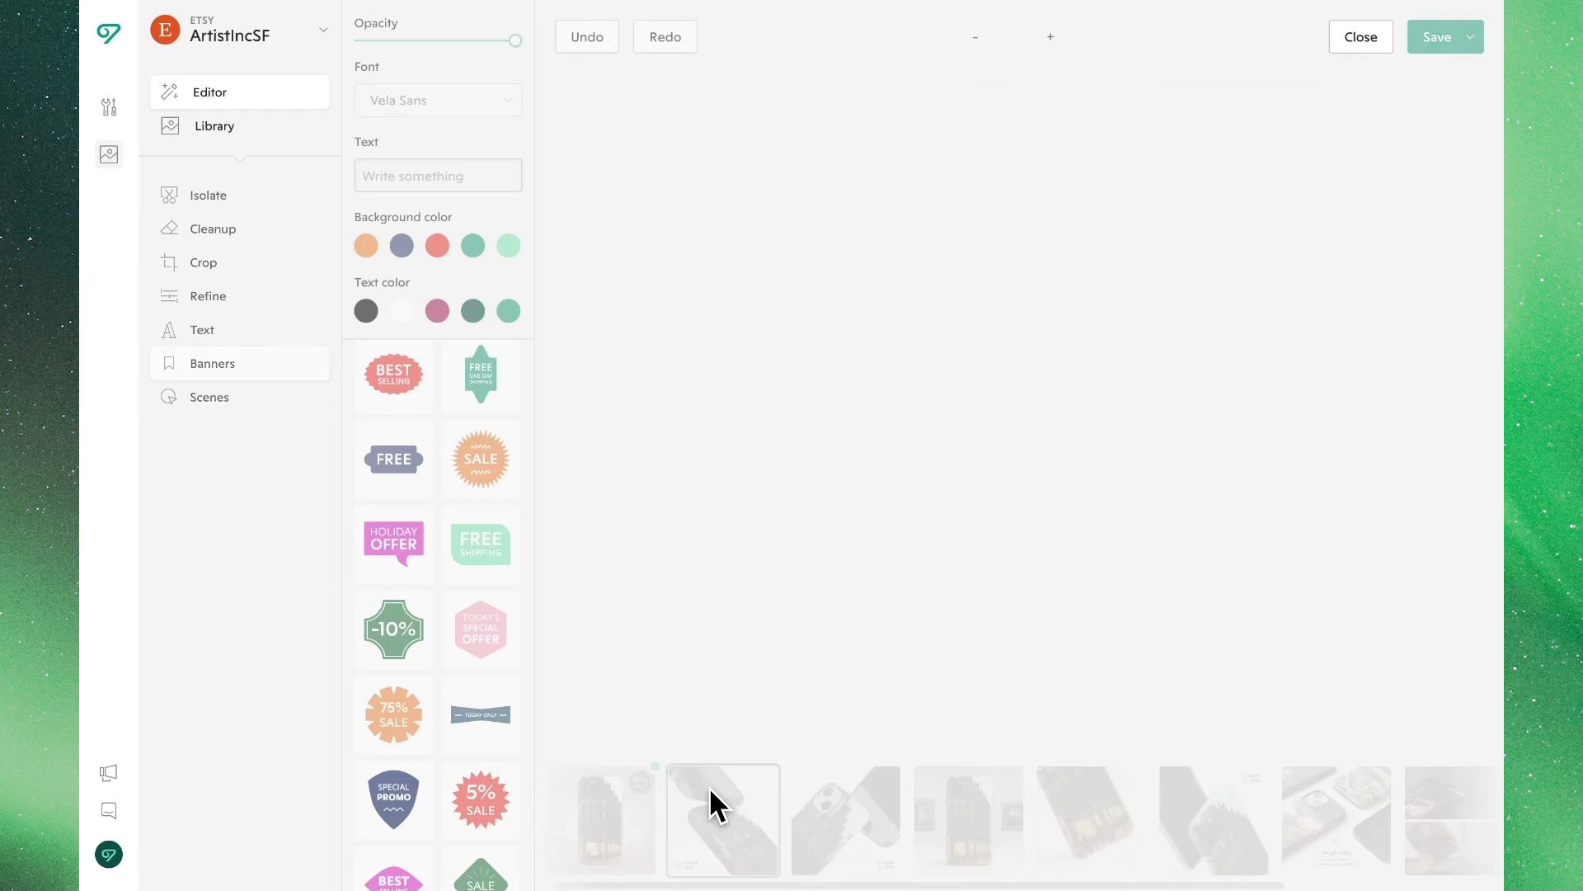
{"action": "left_click", "coordinate": [723, 819]}
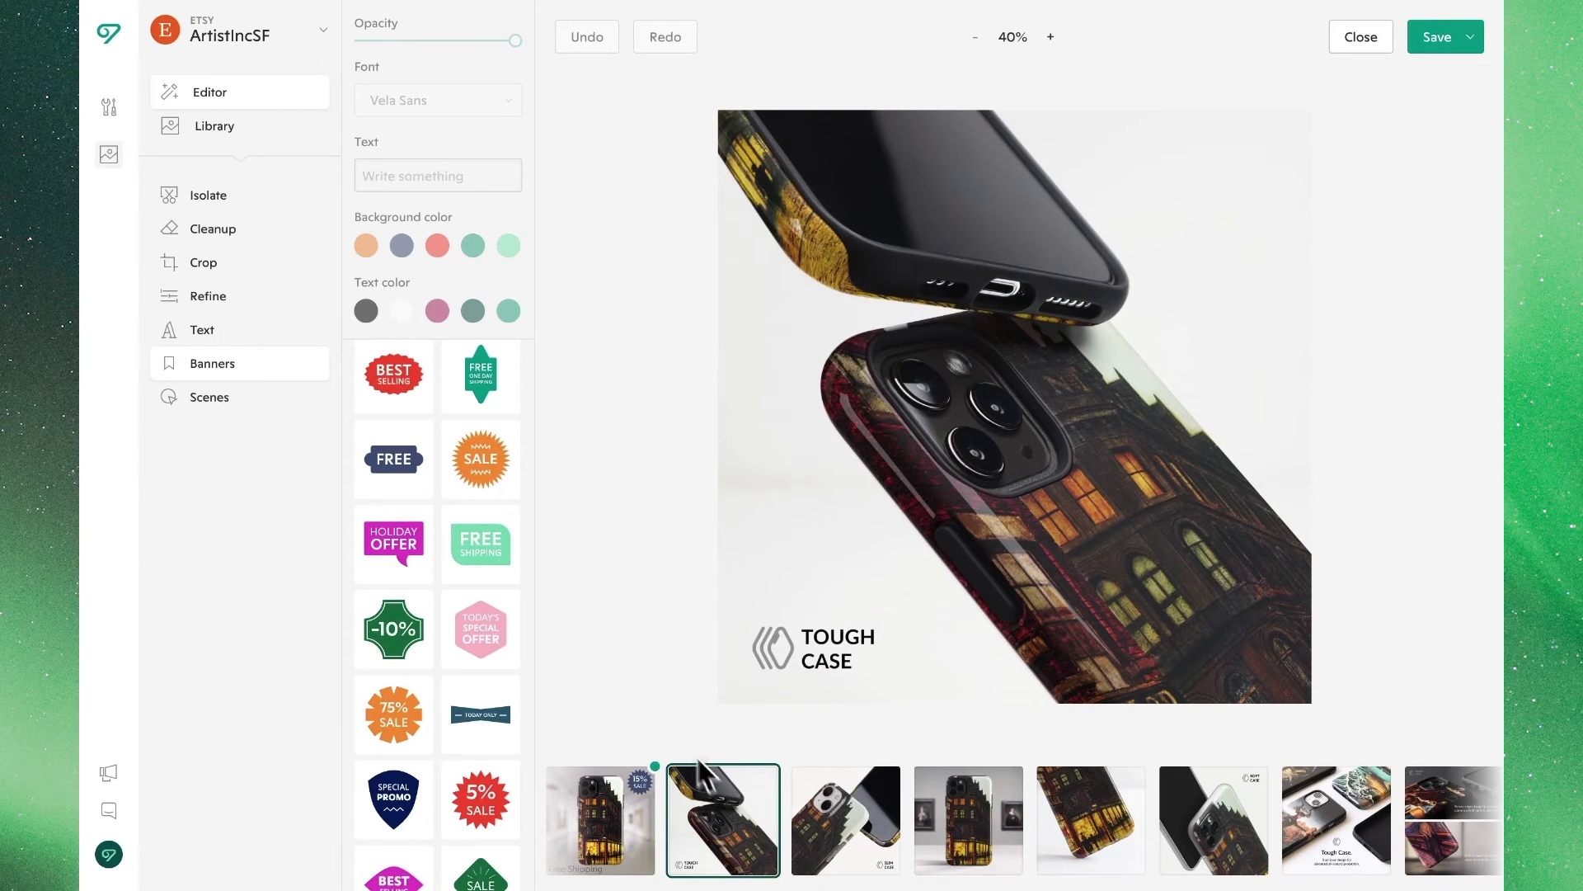
{"action": "left_click", "coordinate": [211, 229]}
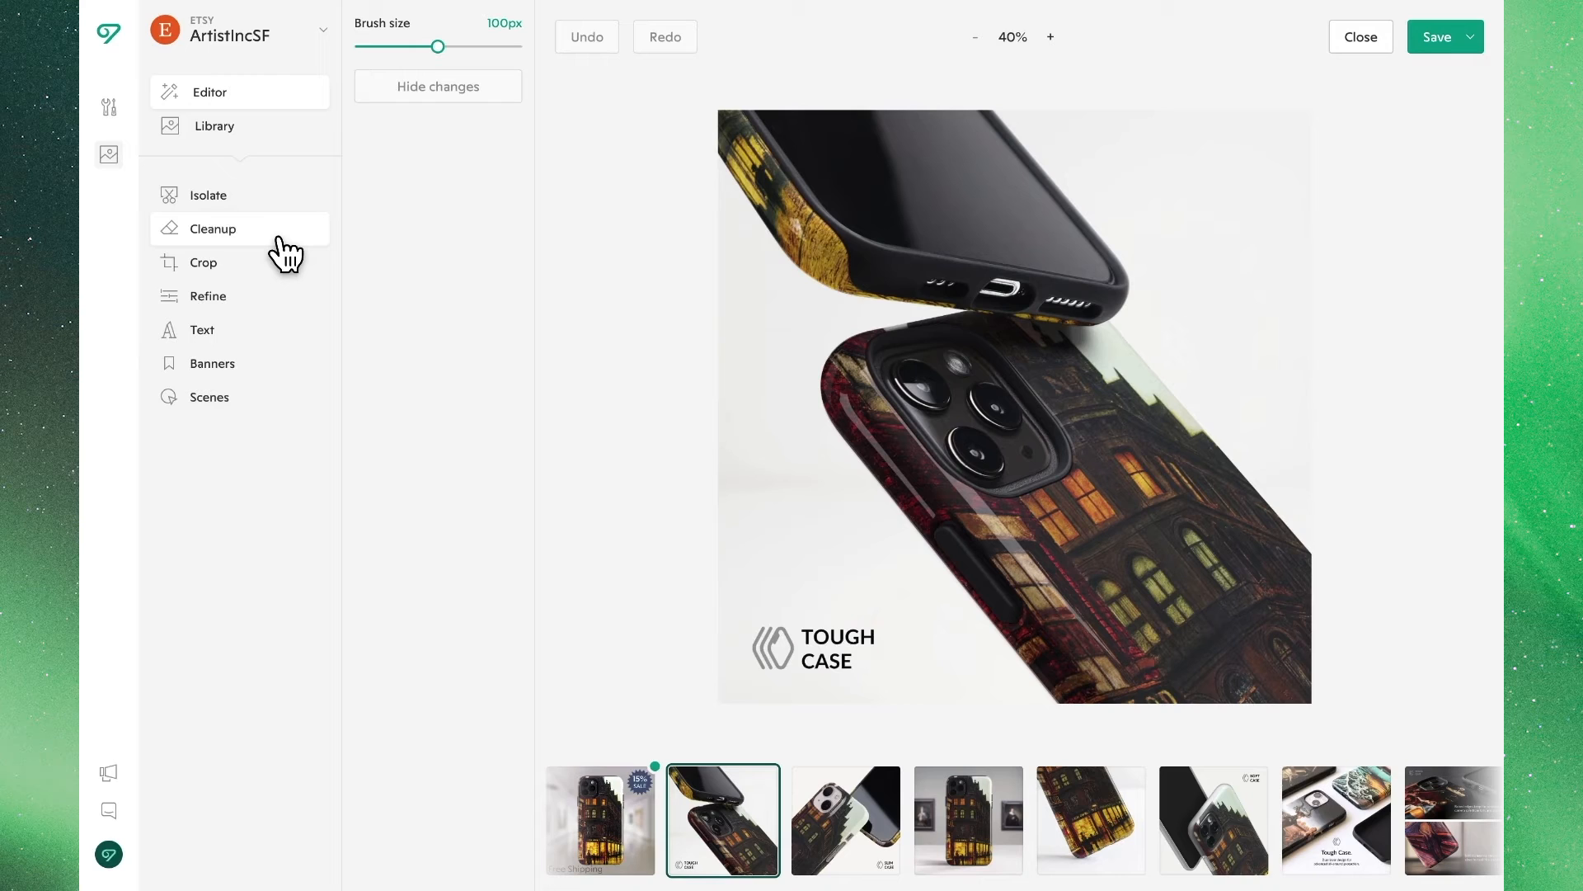
{"action": "mouse_move", "coordinate": [793, 682]}
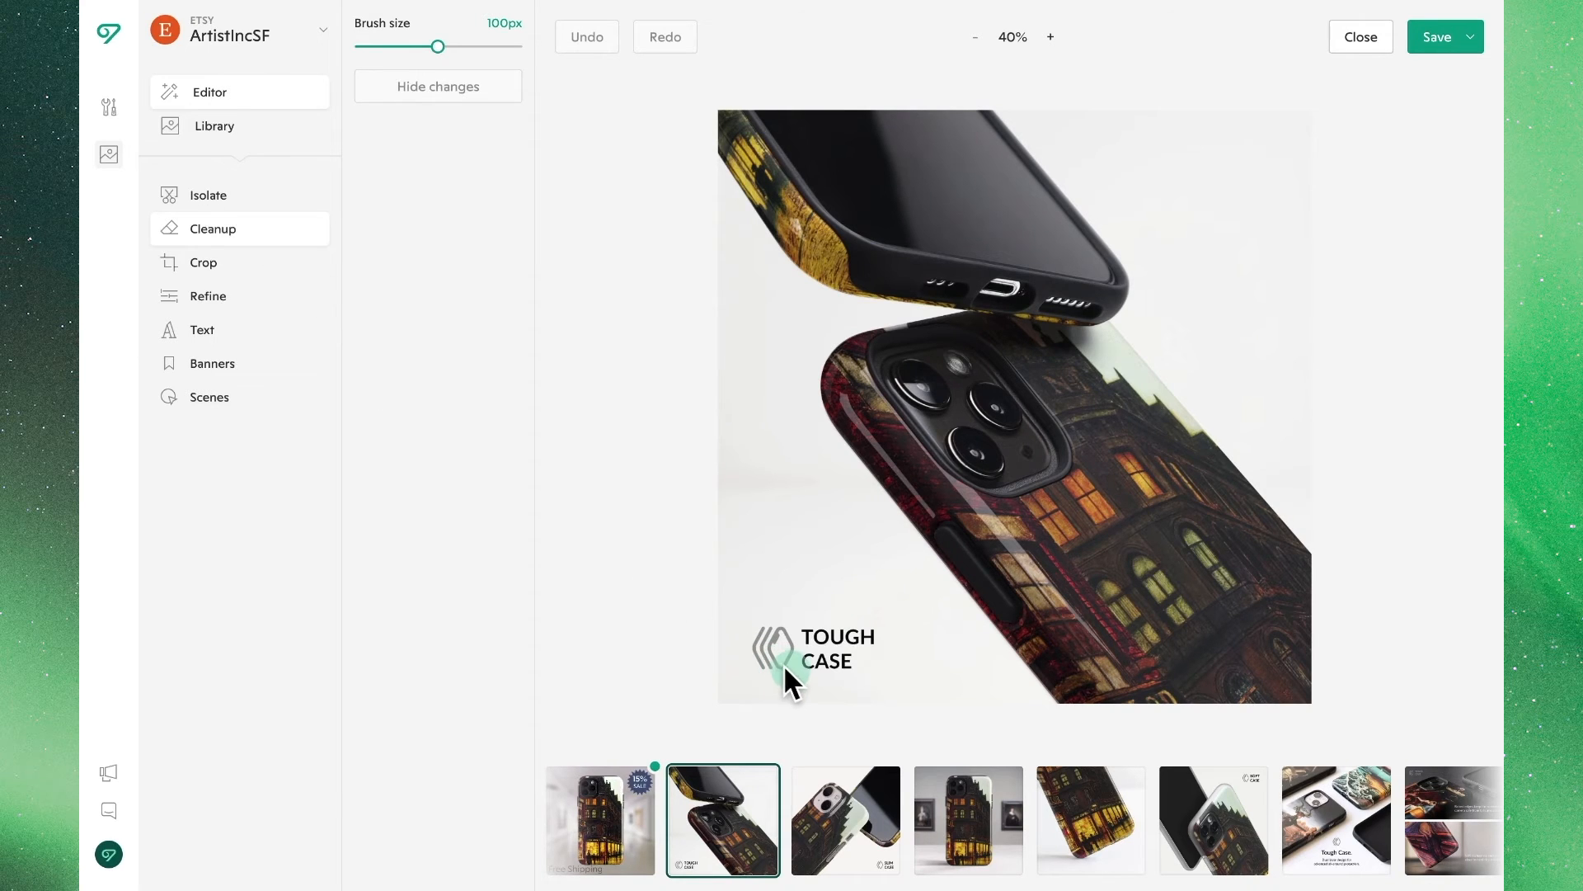
{"action": "mouse_move", "coordinate": [797, 684]}
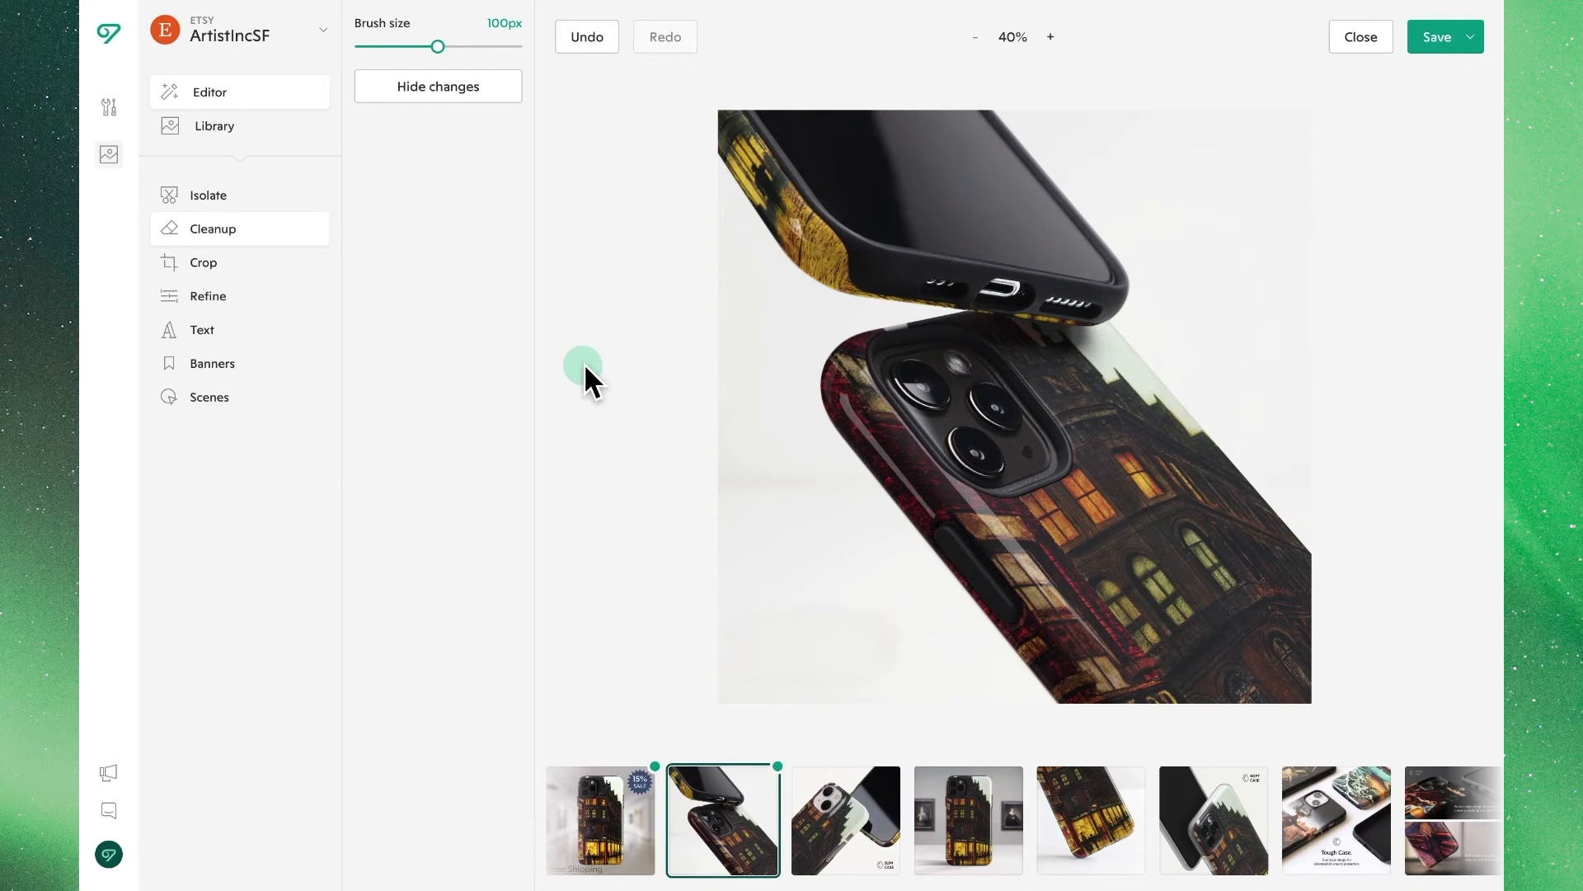
Shrink the Cleanup brush a lot, then enlarge it slightly for retouching.
{"action": "left_click_drag", "start_coordinate": [437, 46], "coordinate": [378, 46]}
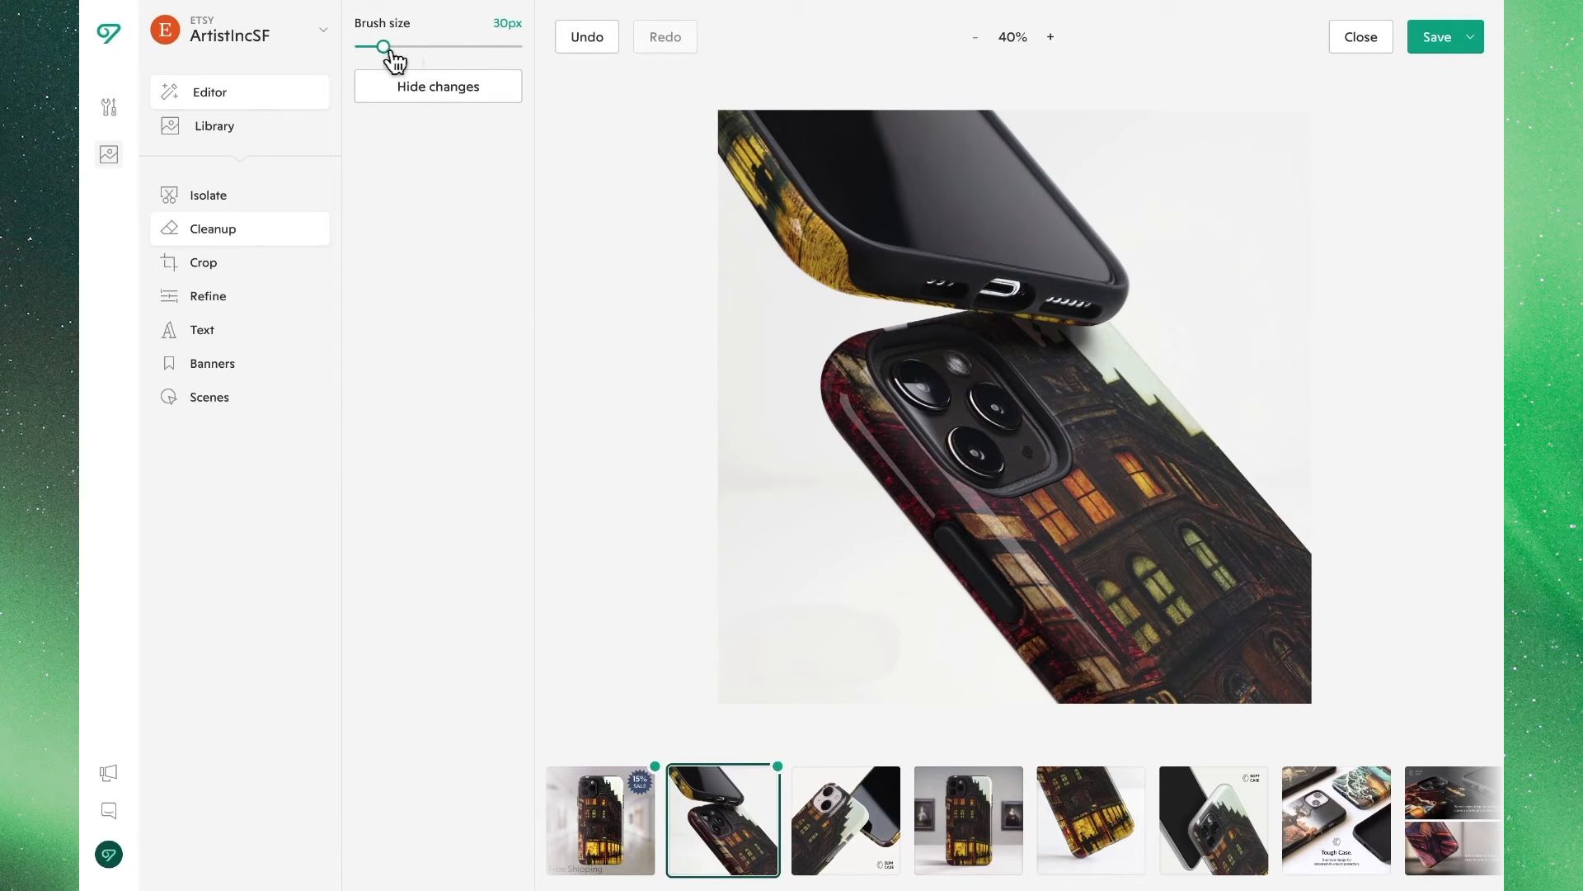
{"action": "left_click_drag", "start_coordinate": [382, 48], "coordinate": [402, 48]}
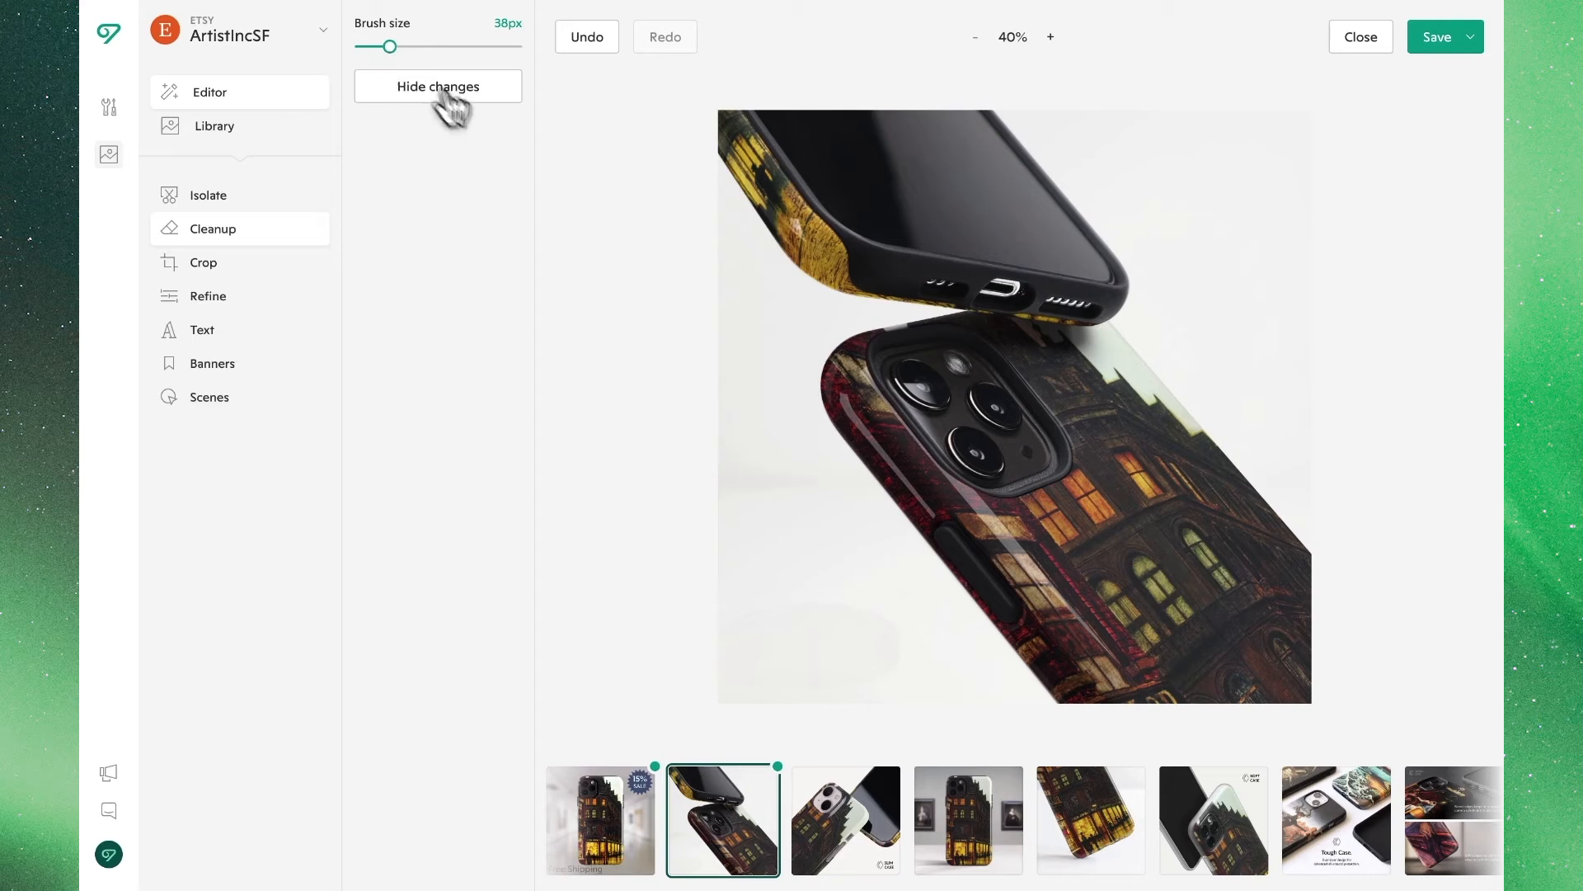
{"action": "mouse_move", "coordinate": [826, 342]}
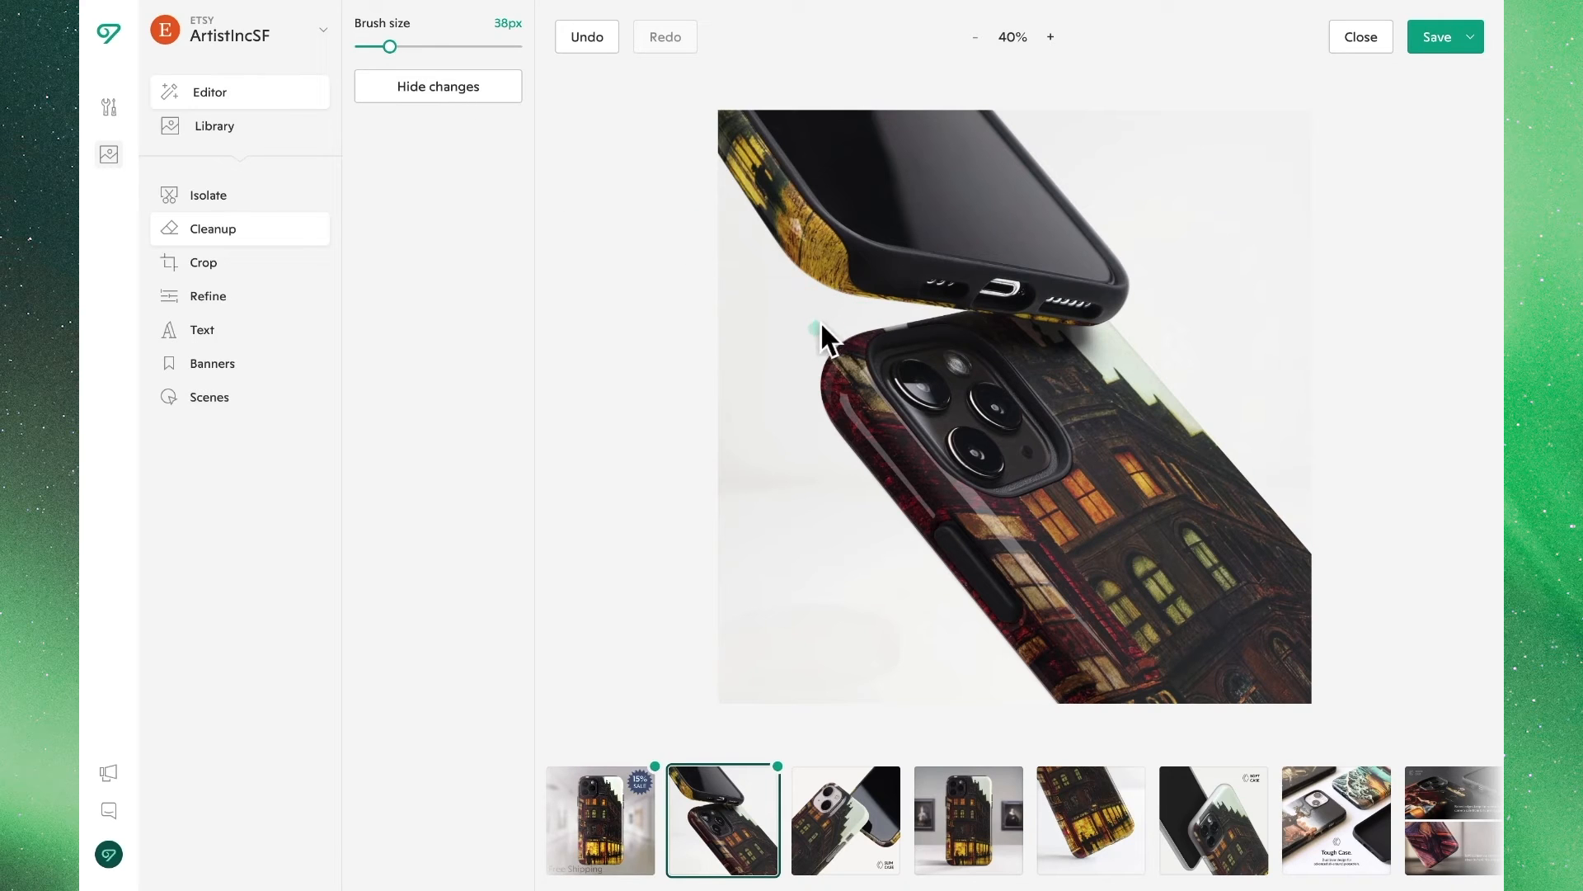
{"action": "mouse_move", "coordinate": [755, 351]}
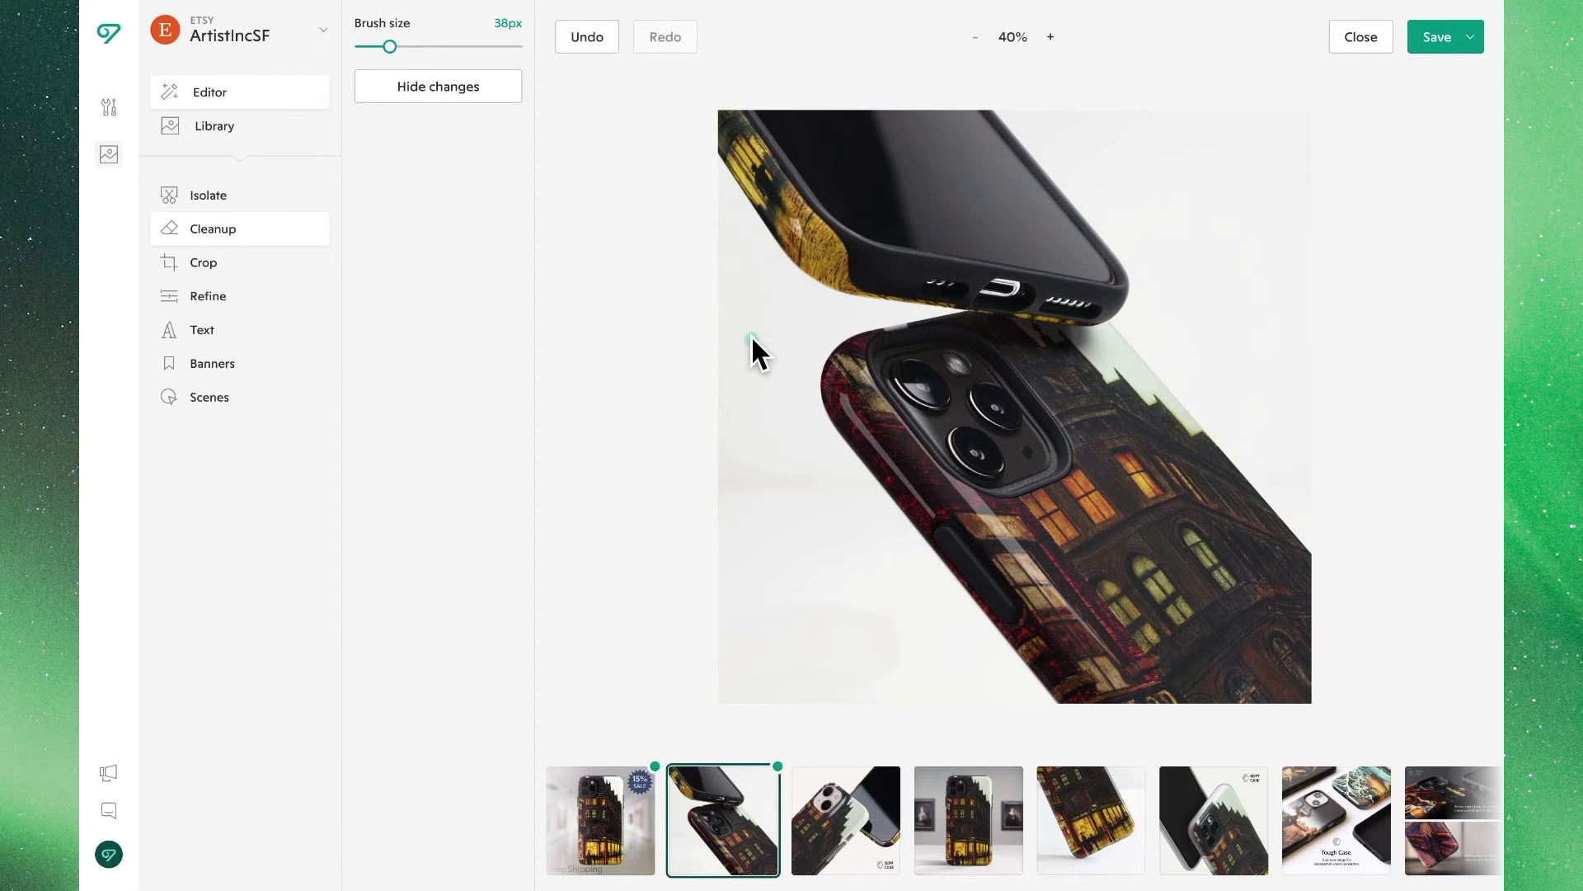
{"action": "mouse_move", "coordinate": [773, 793]}
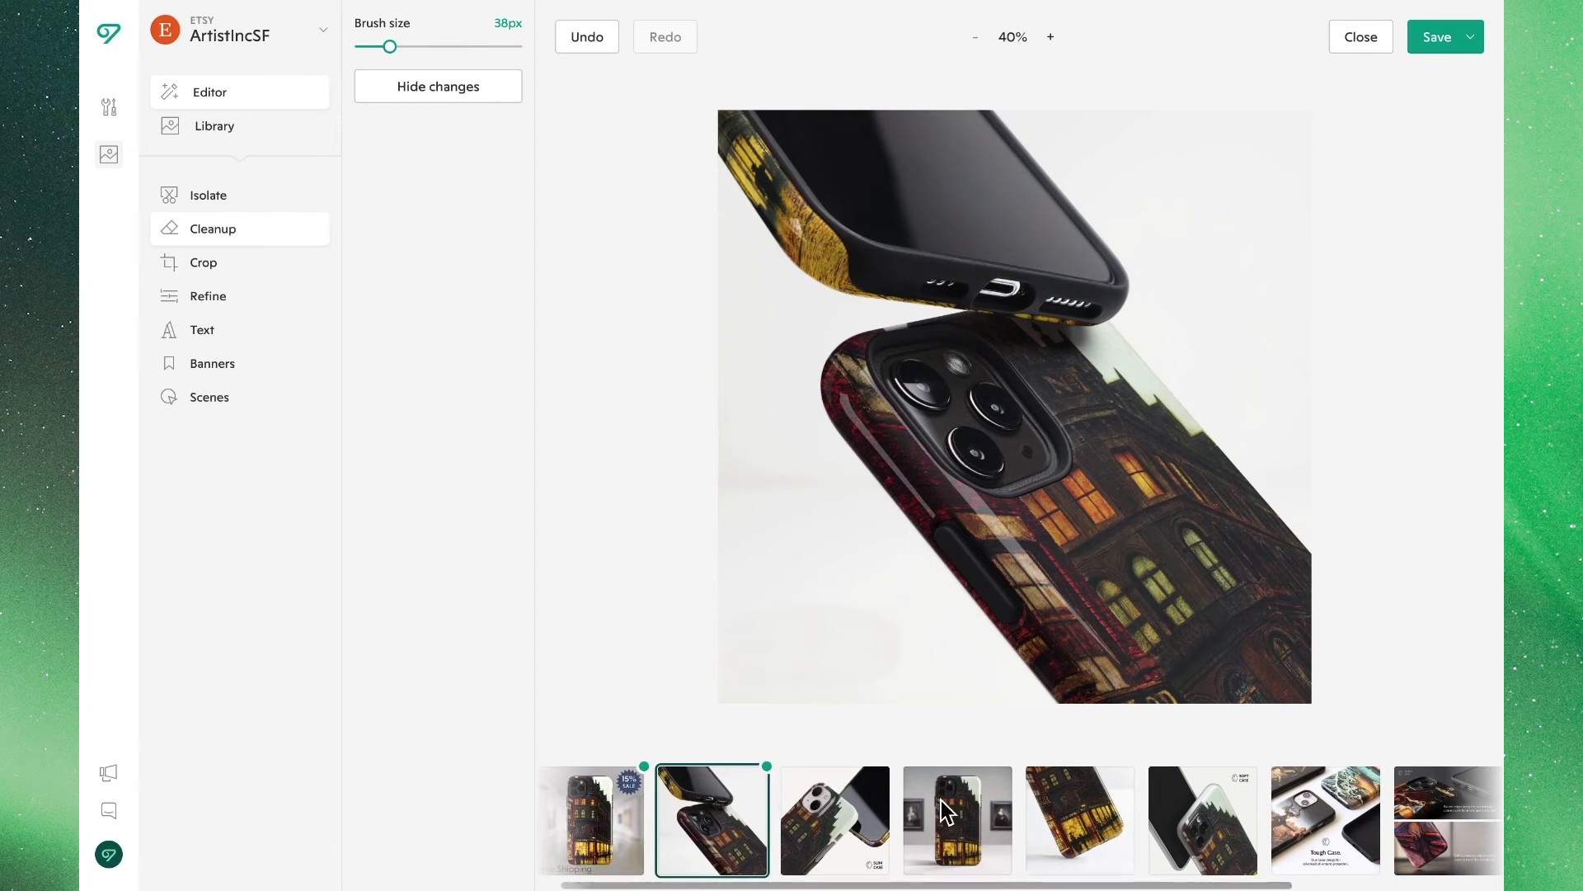
Open the gallery case photo and remove its background with Isolate.
{"action": "left_click", "coordinate": [957, 819]}
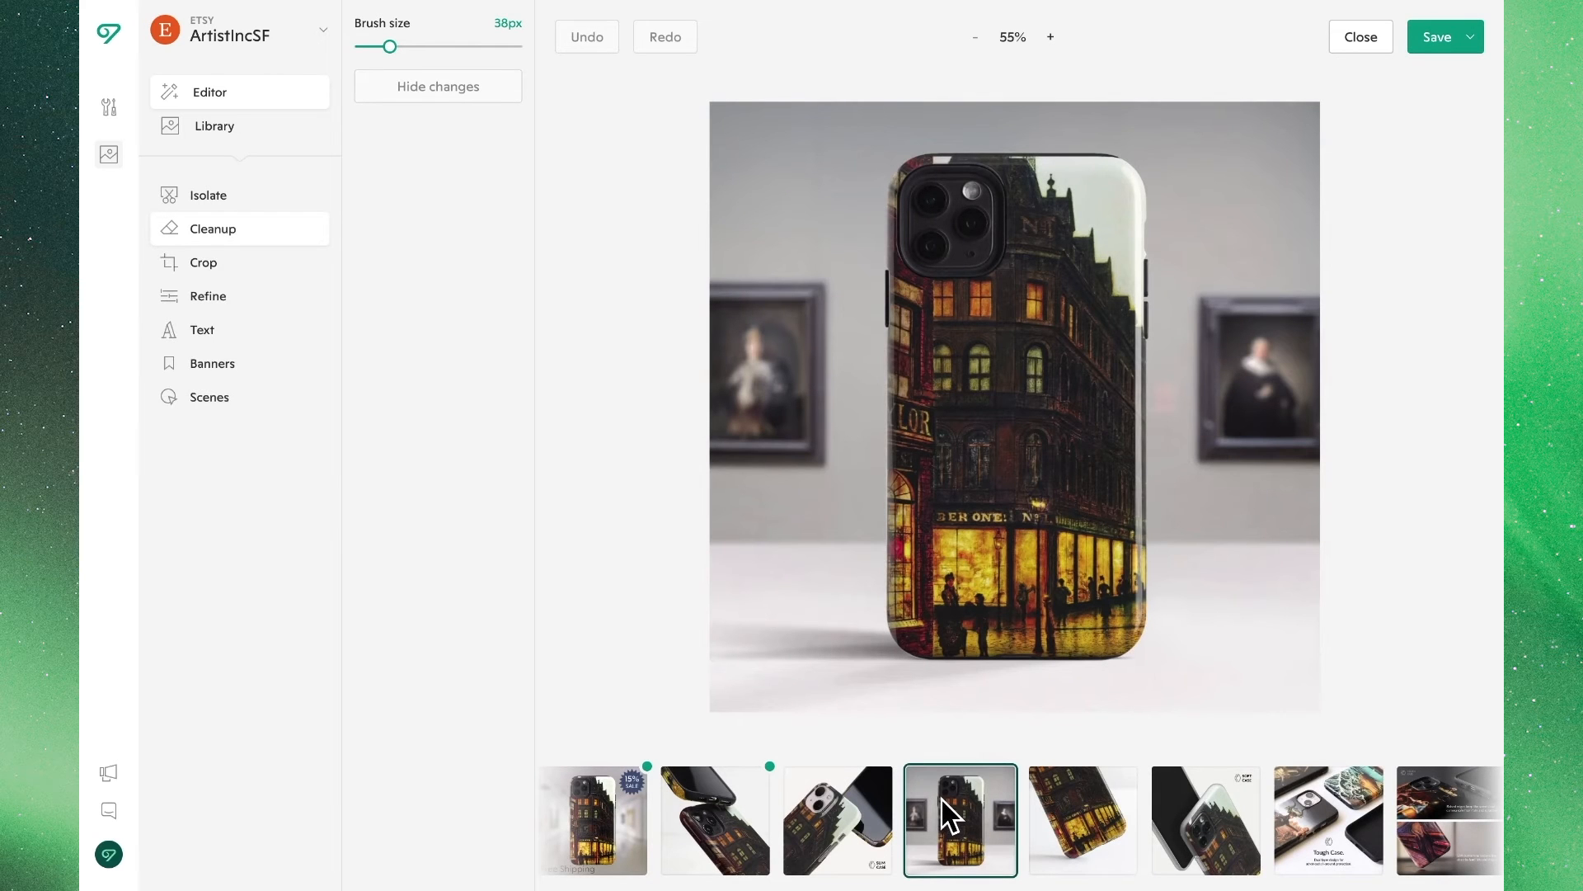
{"action": "left_click", "coordinate": [209, 194]}
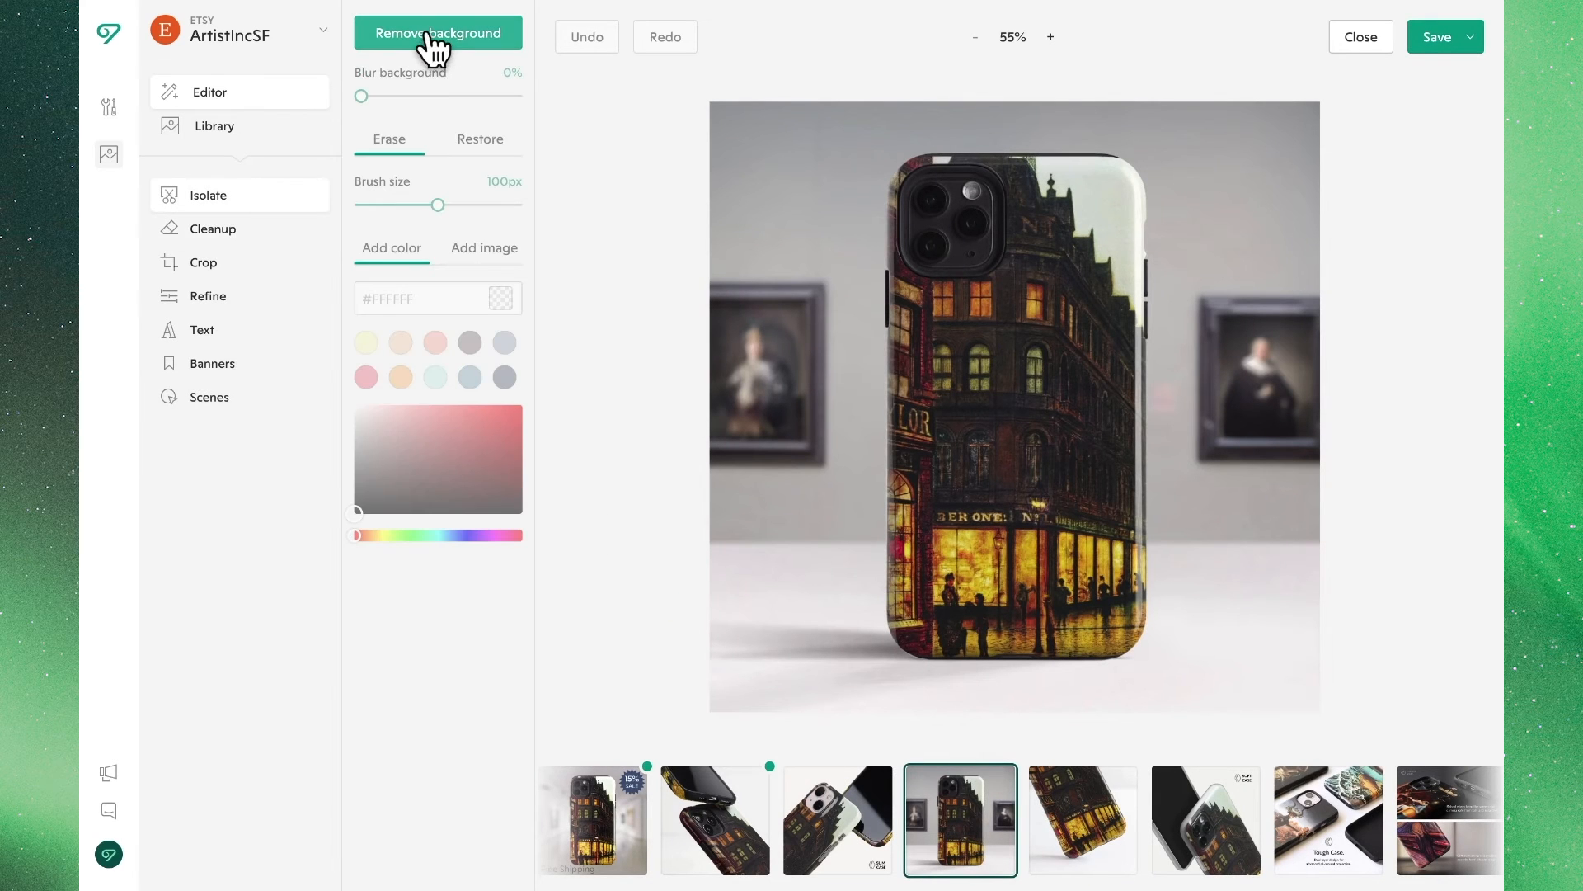
{"action": "left_click", "coordinate": [437, 32]}
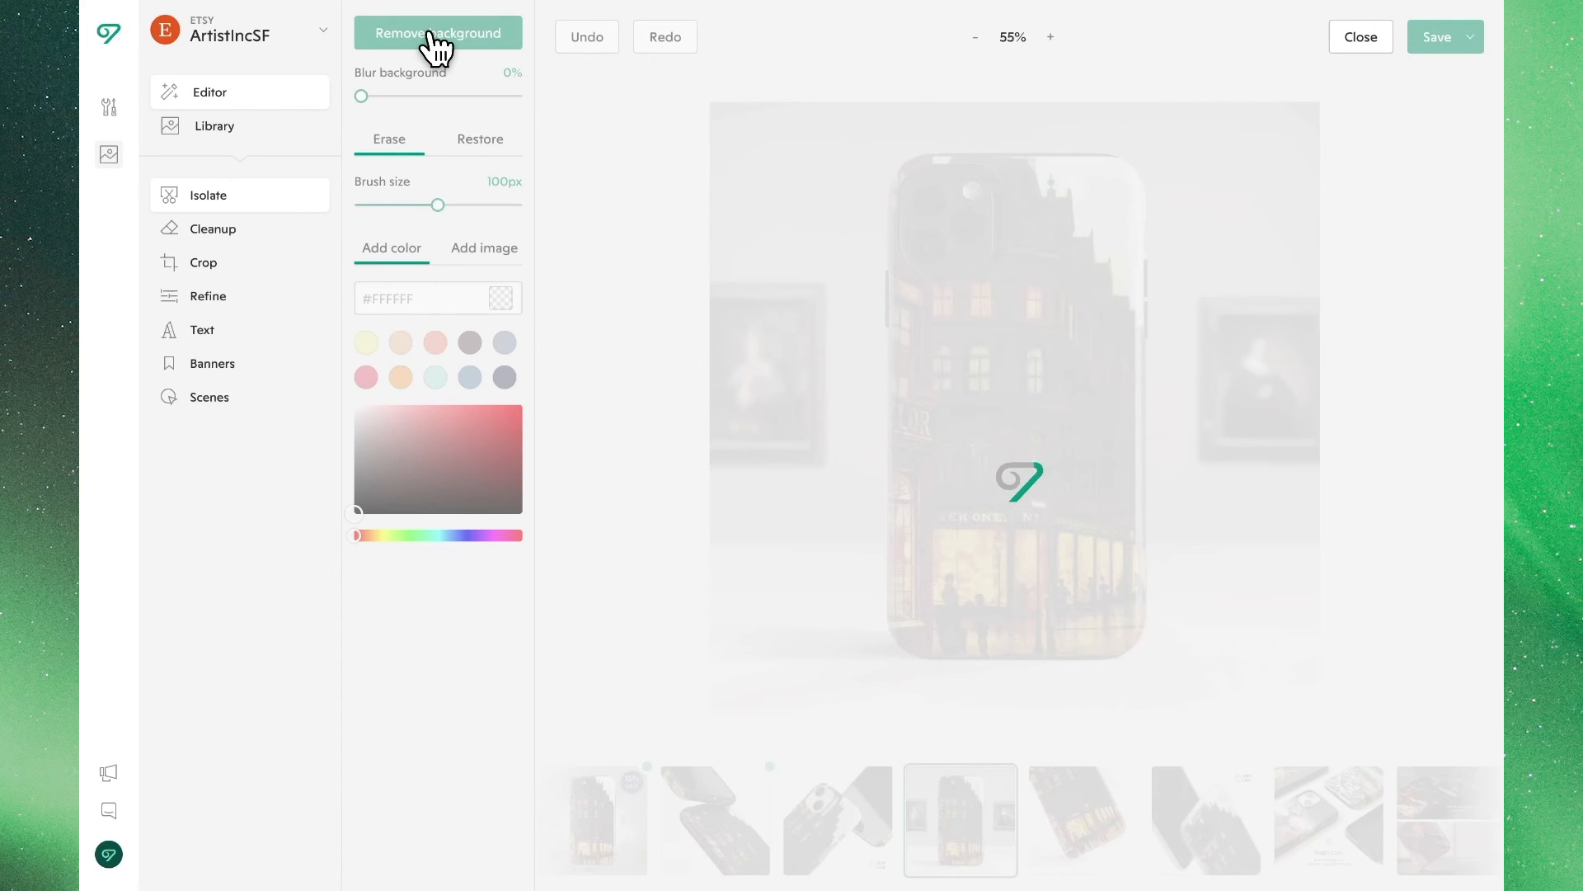
{"action": "left_click", "coordinate": [437, 32]}
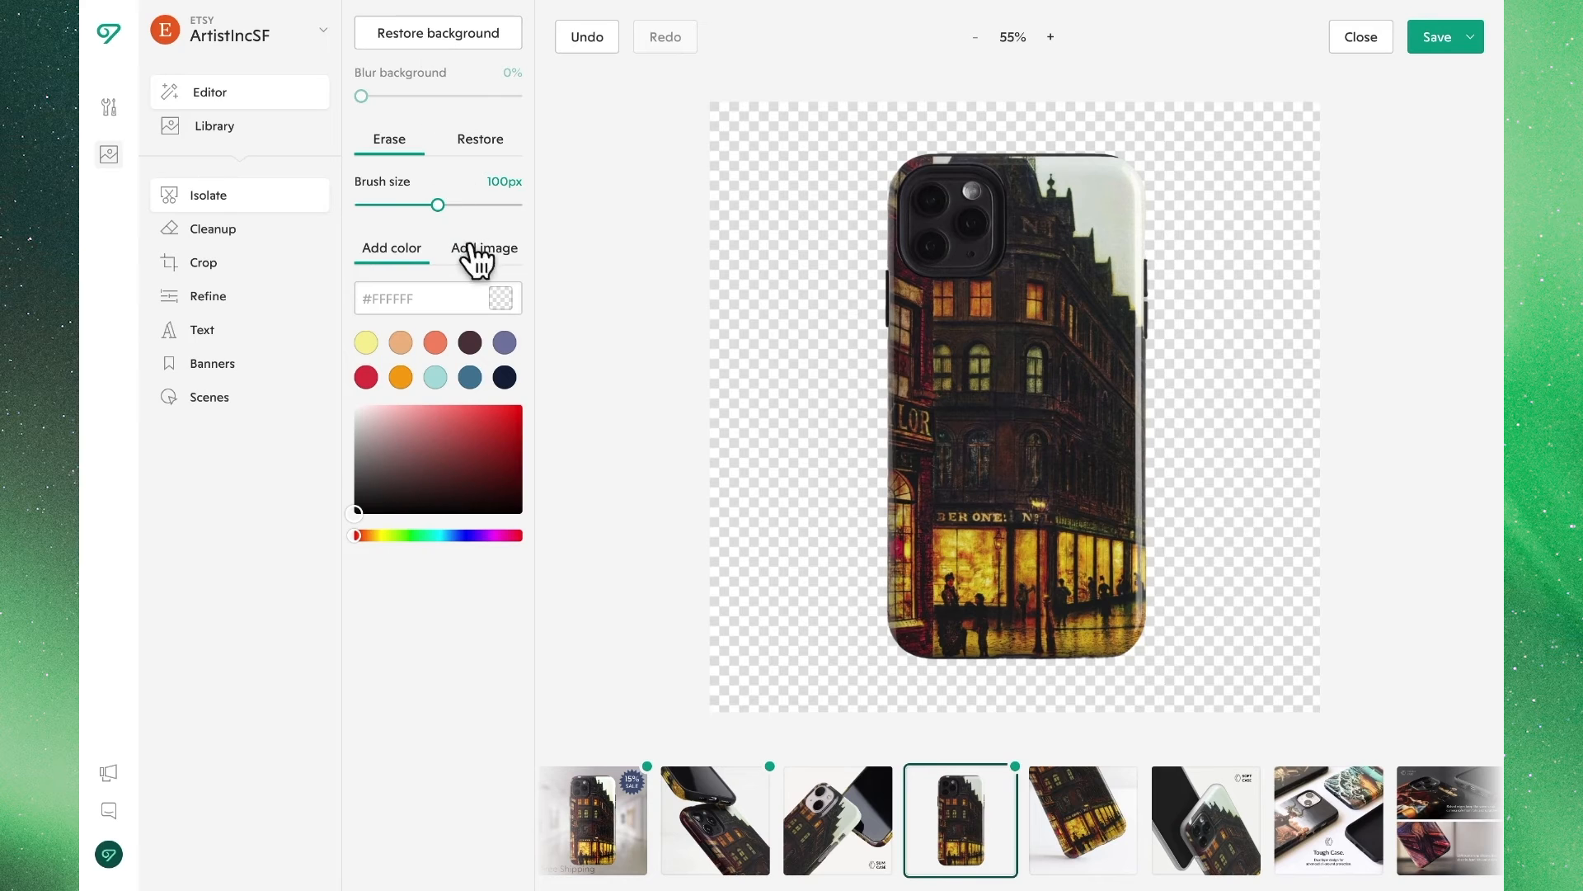
Place the marble desk scene from the Desk collection behind the case.
{"action": "left_click", "coordinate": [484, 248]}
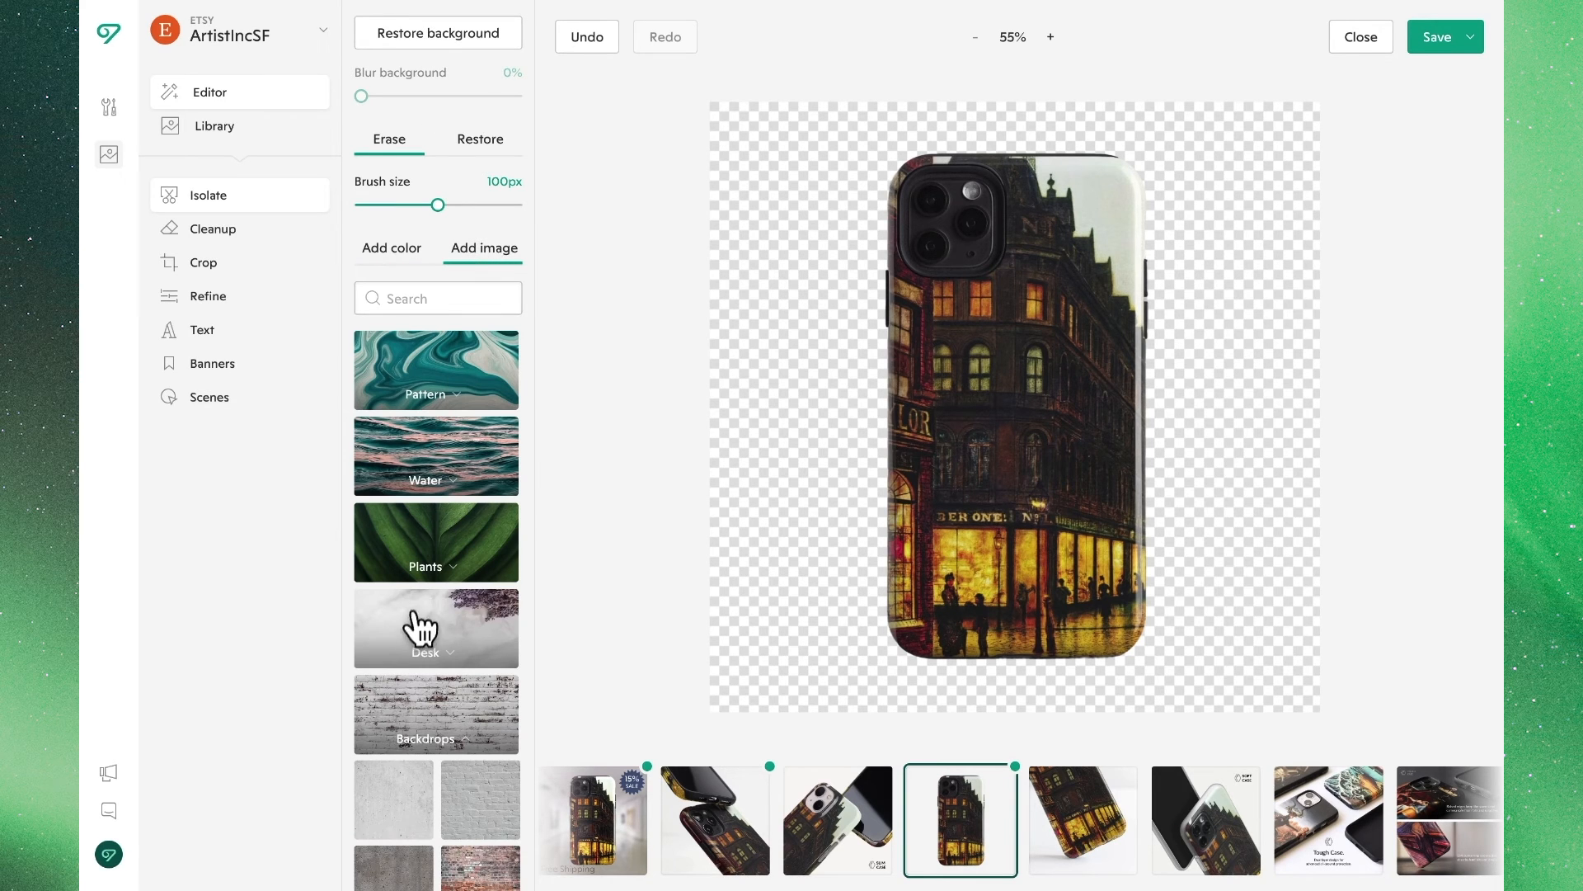
{"action": "scroll", "scroll_direction": "down", "scroll_amount": 3}
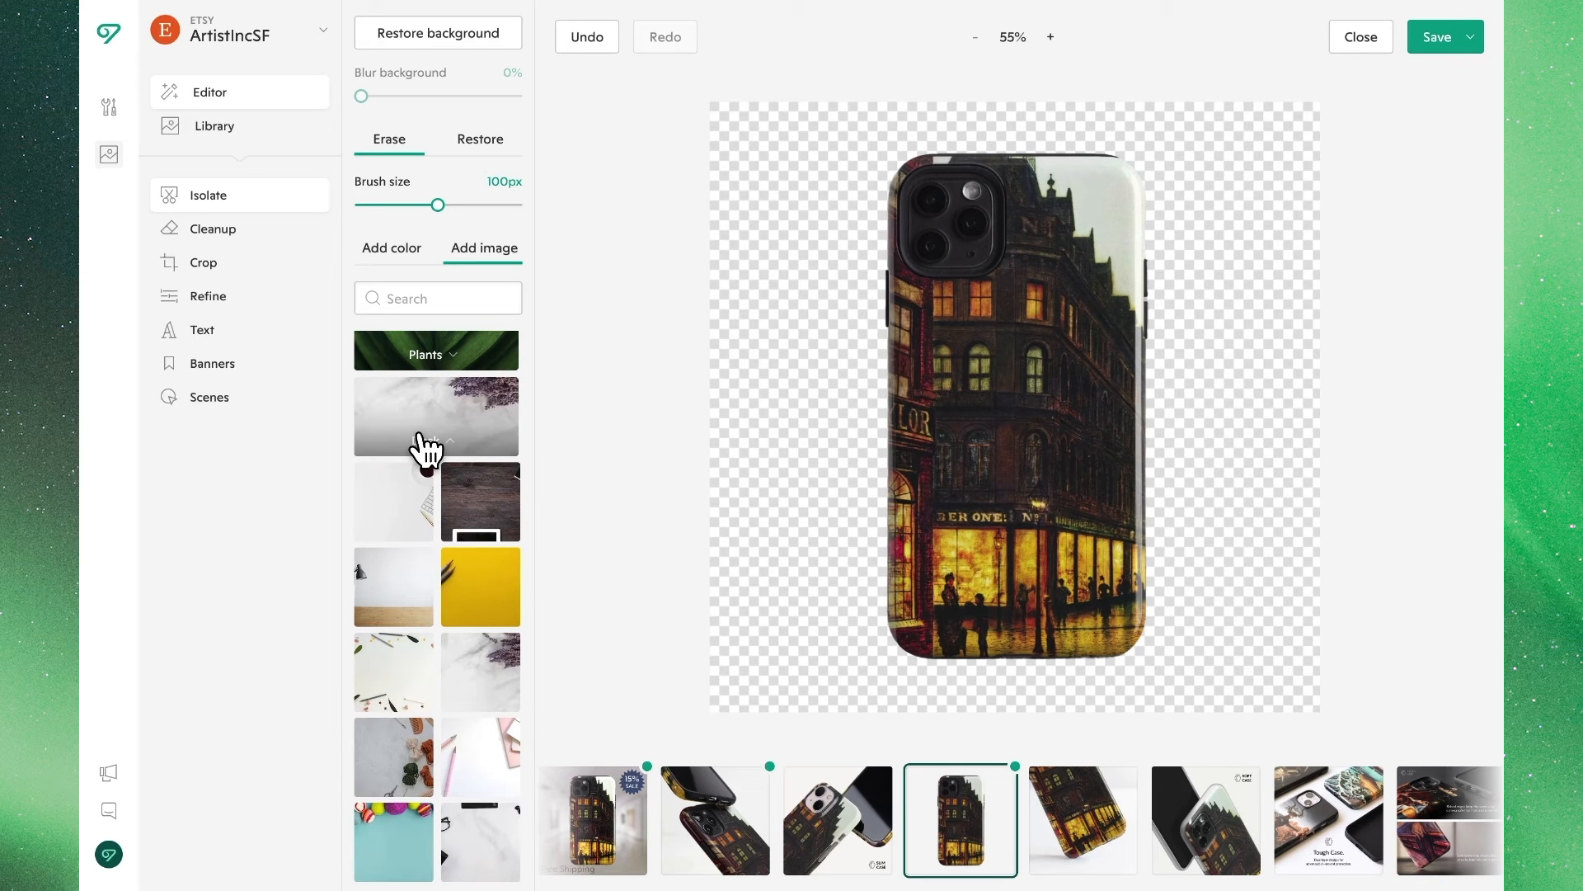
{"action": "left_click", "coordinate": [436, 352]}
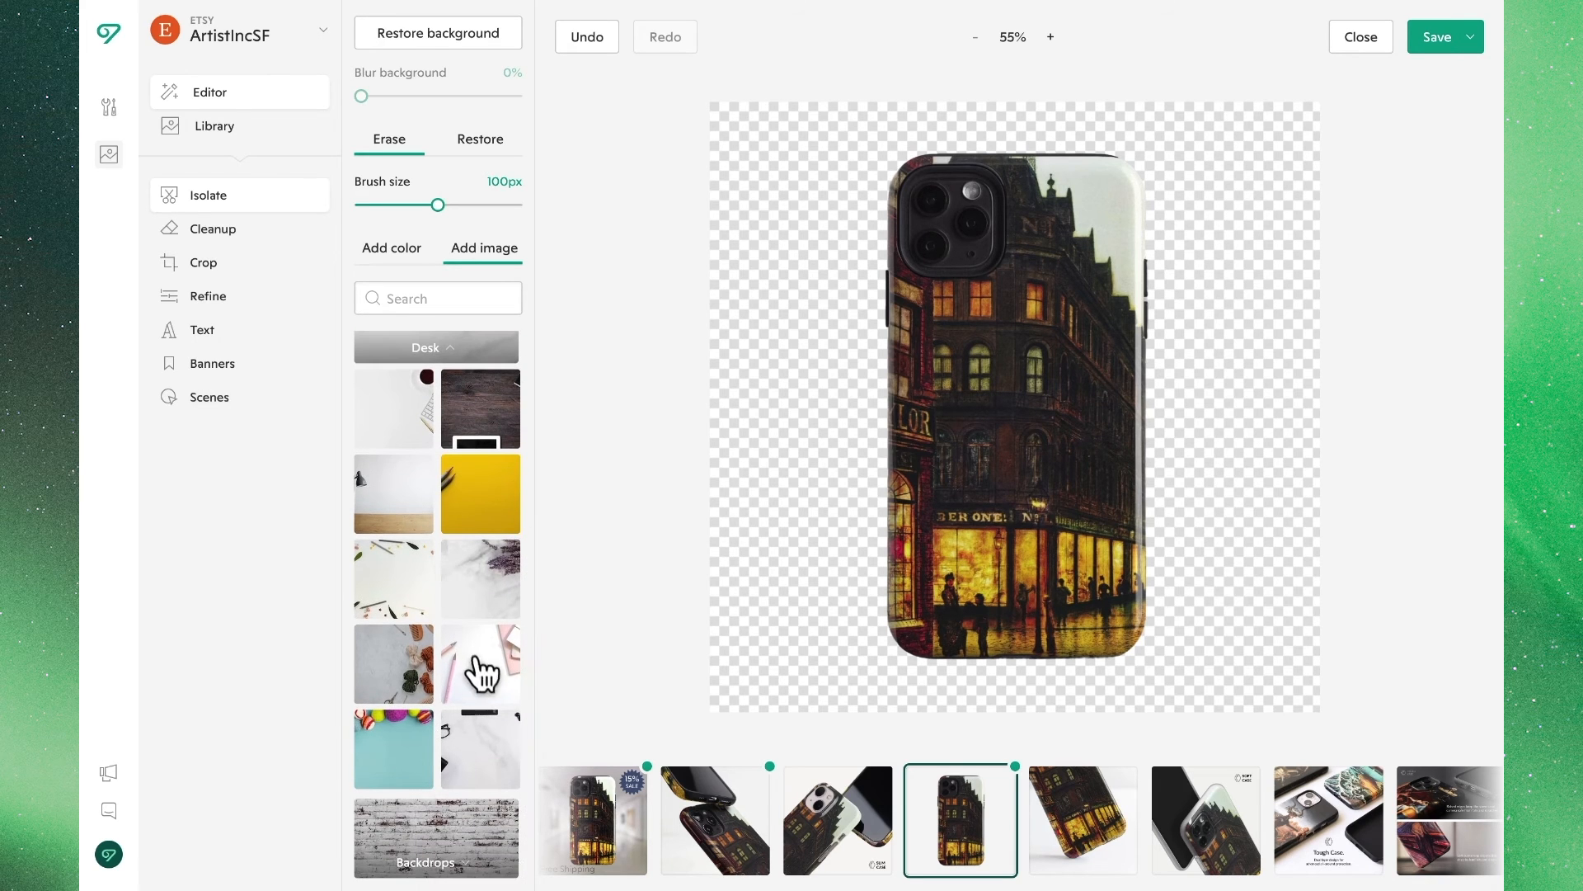
{"action": "left_click", "coordinate": [480, 747]}
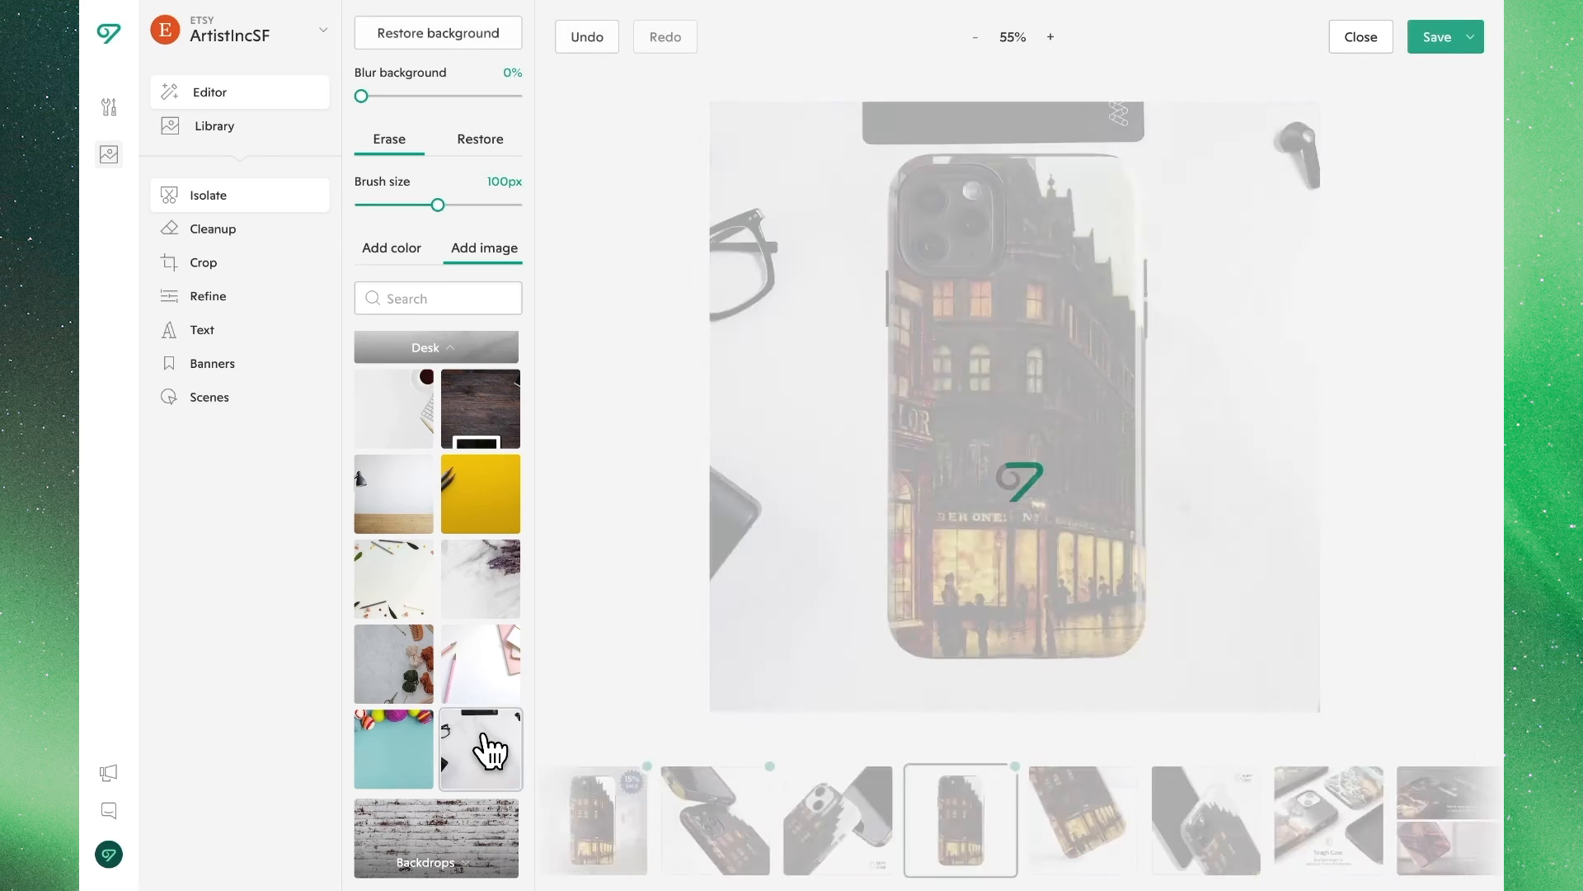
{"action": "left_click", "coordinate": [481, 747]}
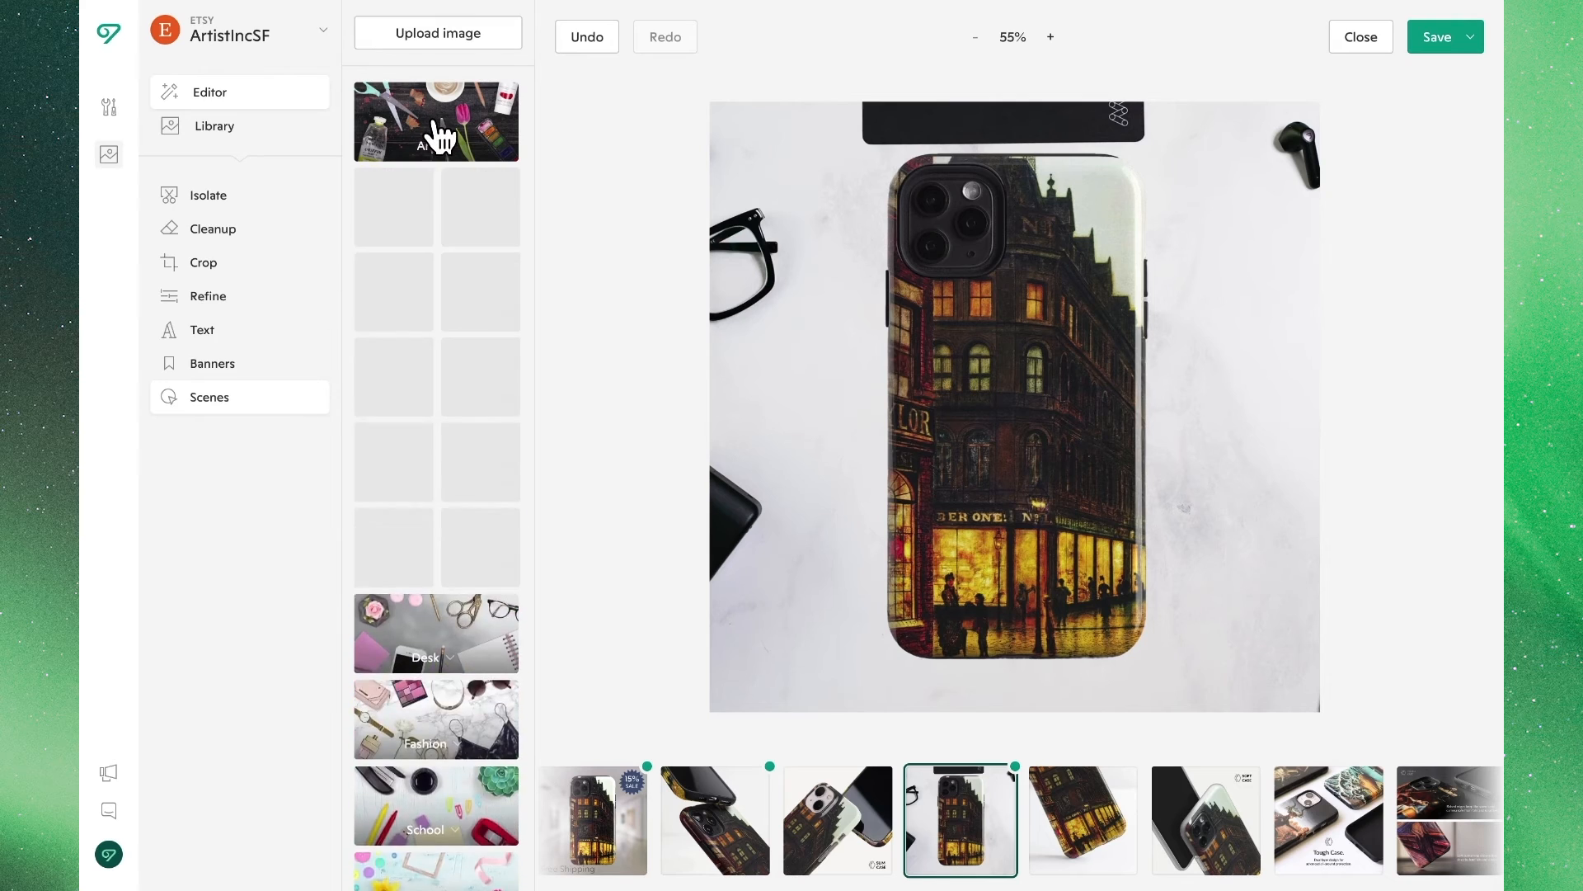
Collapse the Art items and add the Desk latte cup to the scene.
{"action": "scroll", "scroll_direction": "down", "scroll_amount": 3}
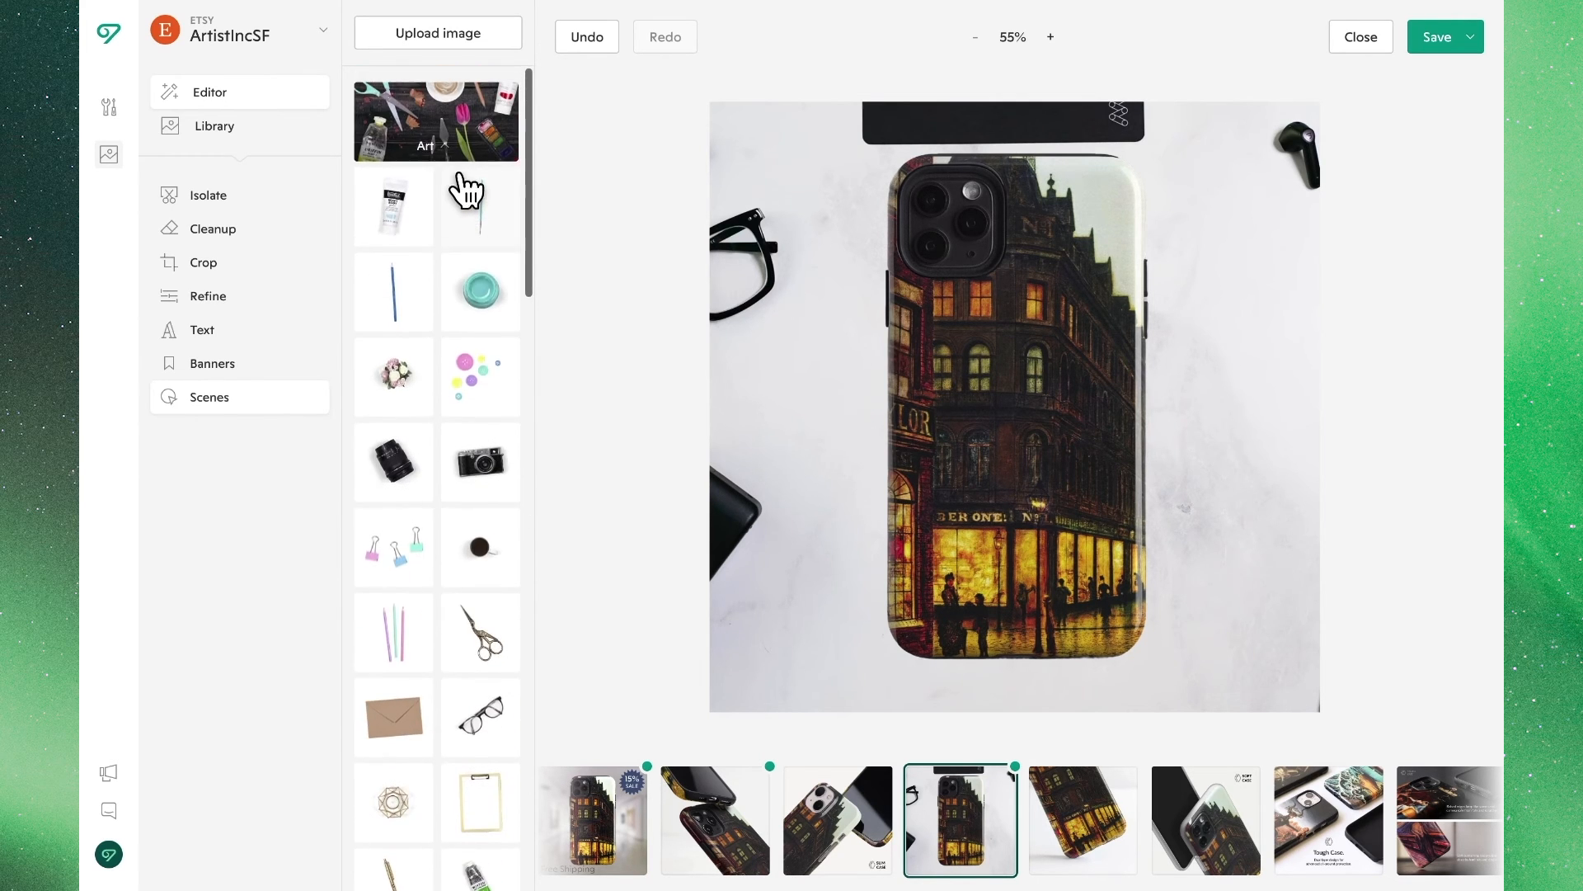
{"action": "left_click", "coordinate": [437, 145]}
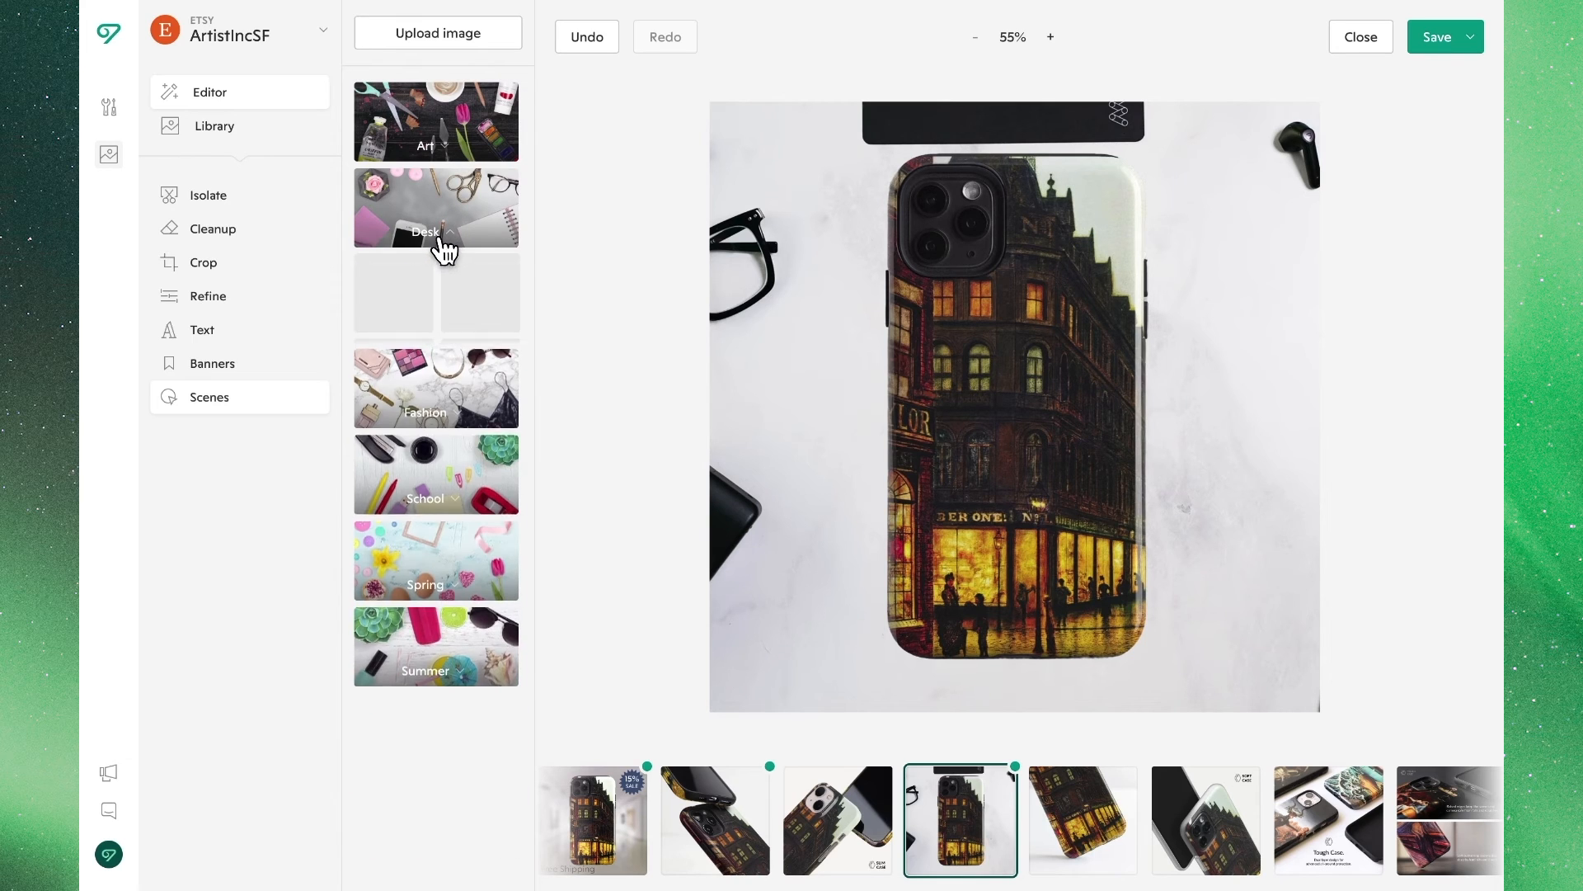
{"action": "left_click", "coordinate": [426, 232]}
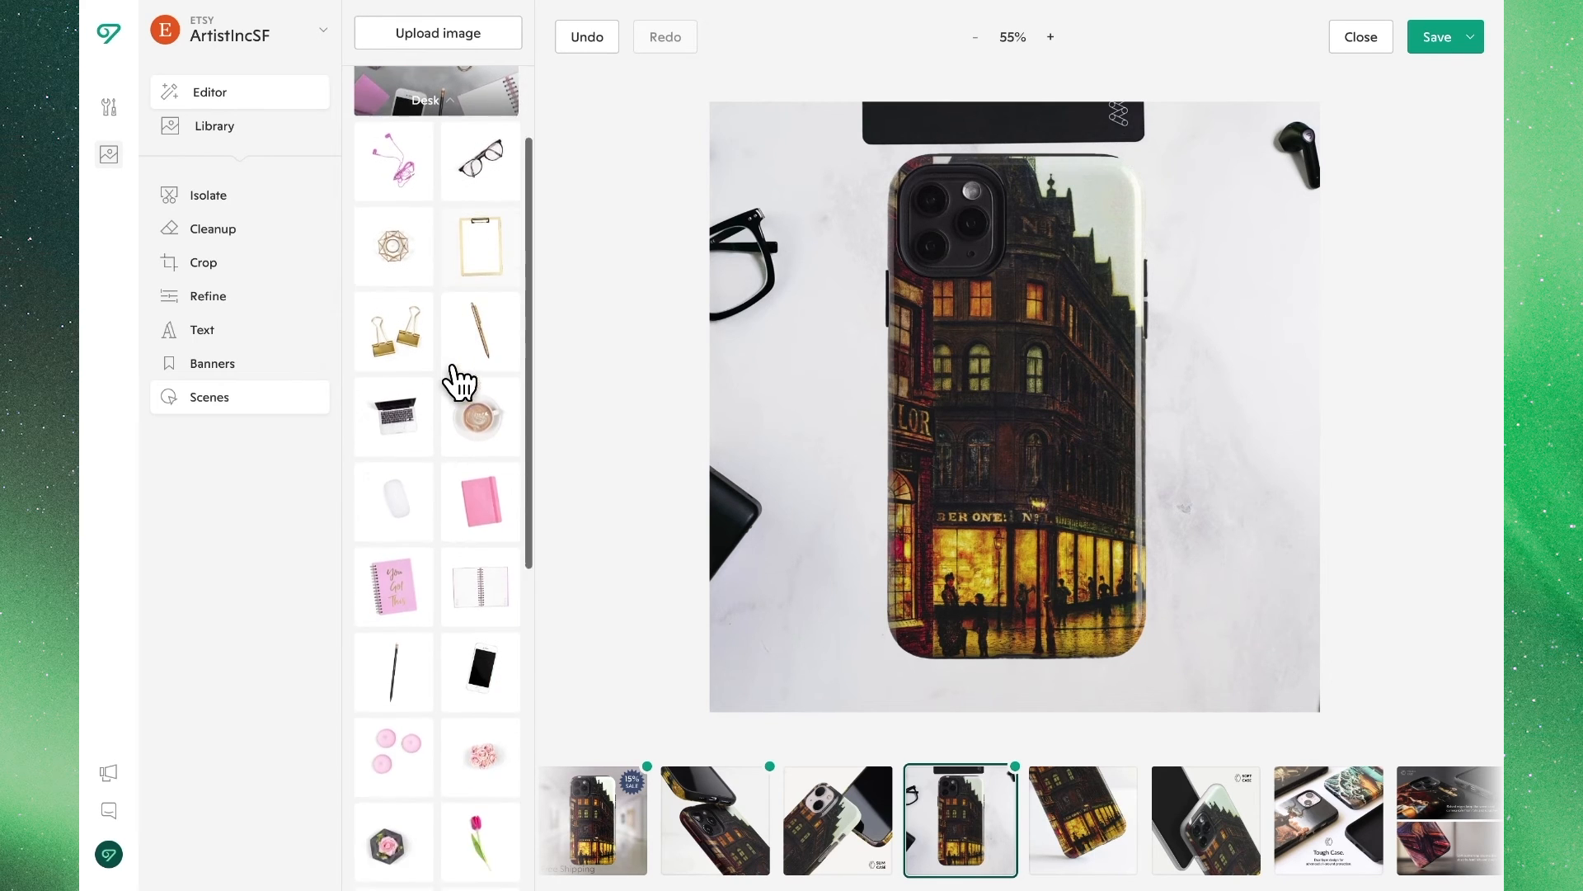
{"action": "scroll", "scroll_direction": "down", "scroll_amount": 3}
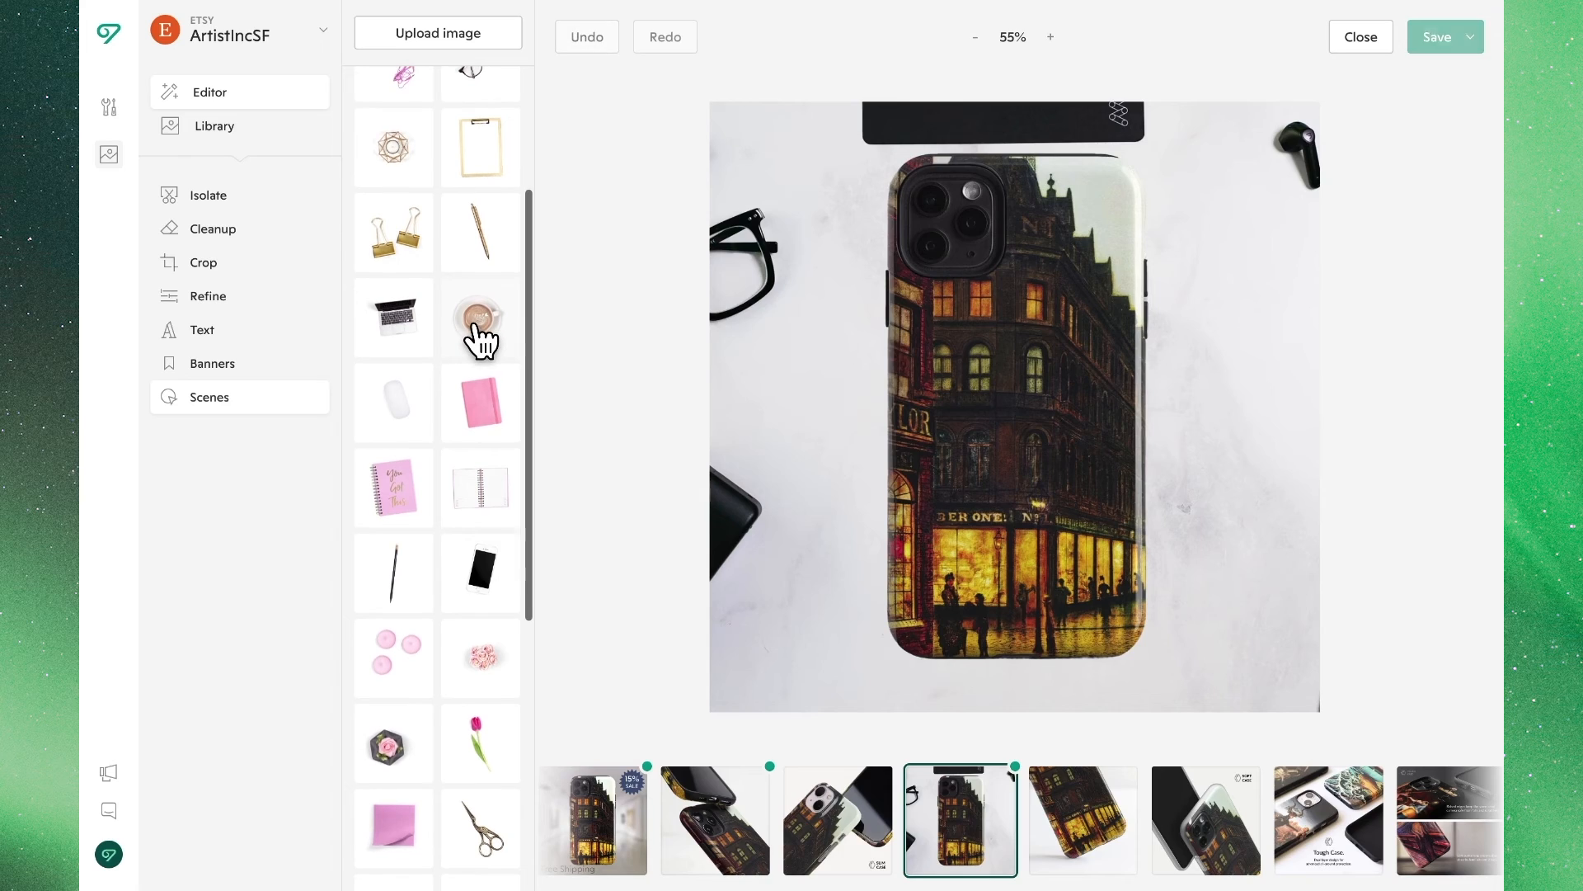
{"action": "left_click", "coordinate": [480, 318]}
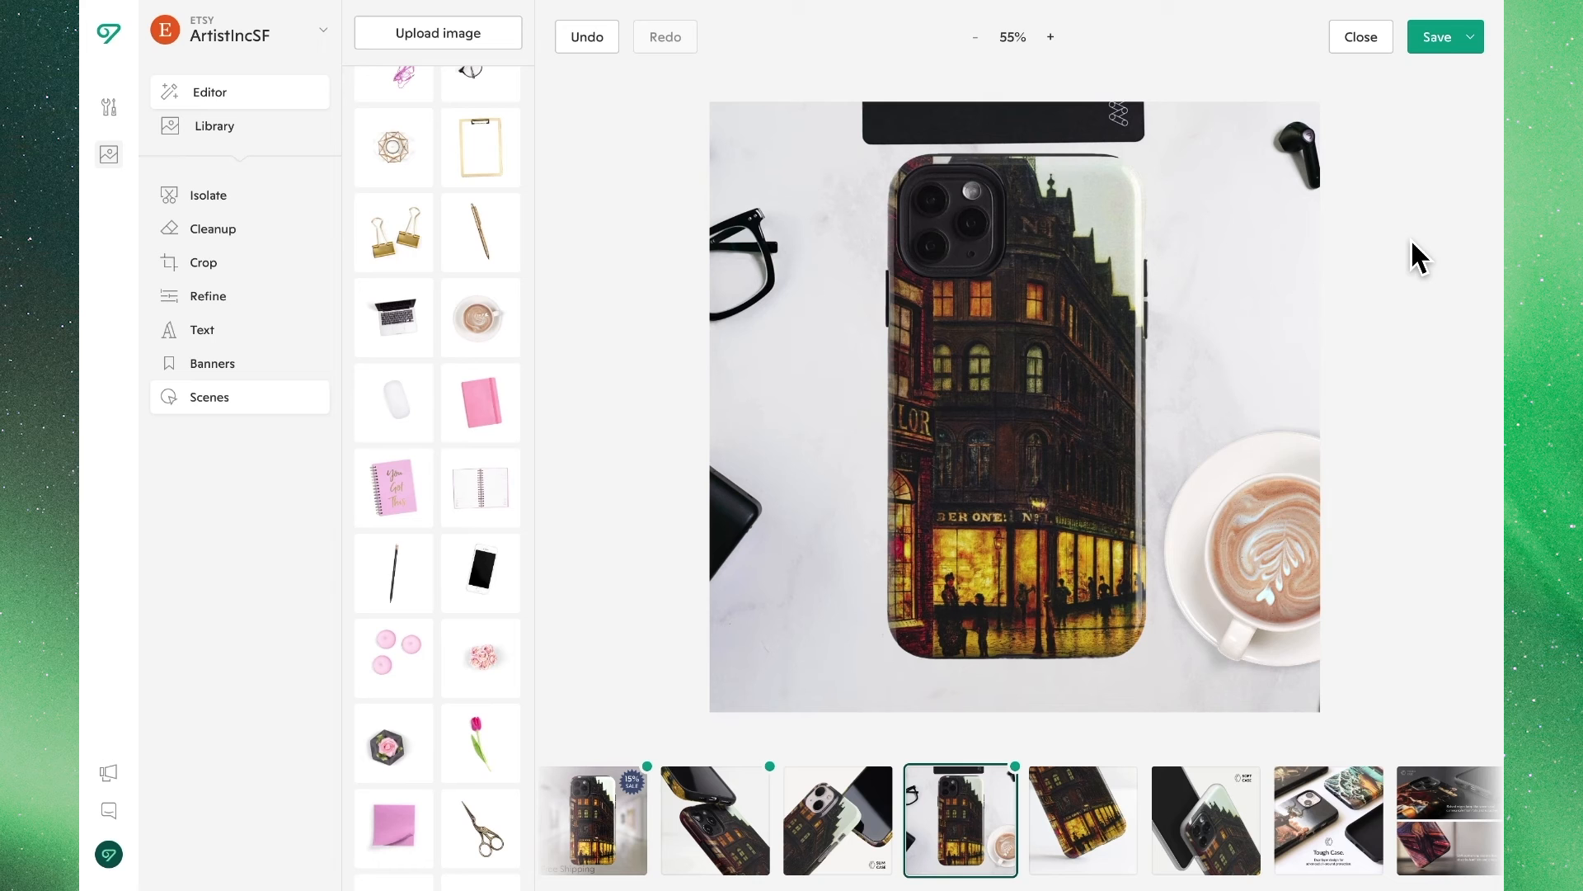
{"action": "scroll", "scroll_direction": "up", "scroll_amount": 3}
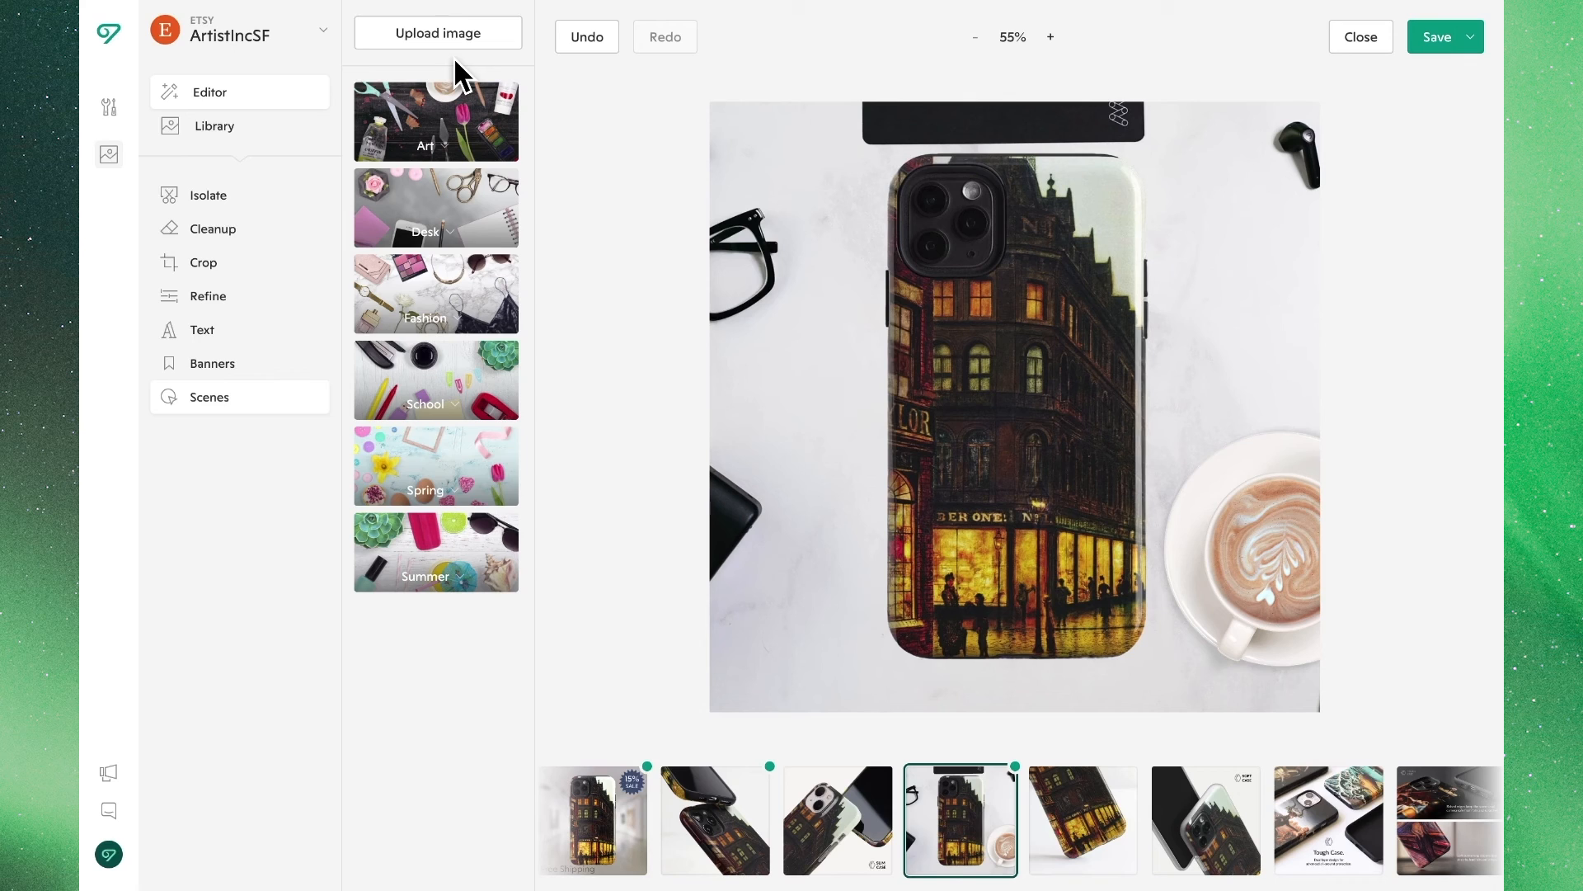
{"action": "mouse_move", "coordinate": [545, 368]}
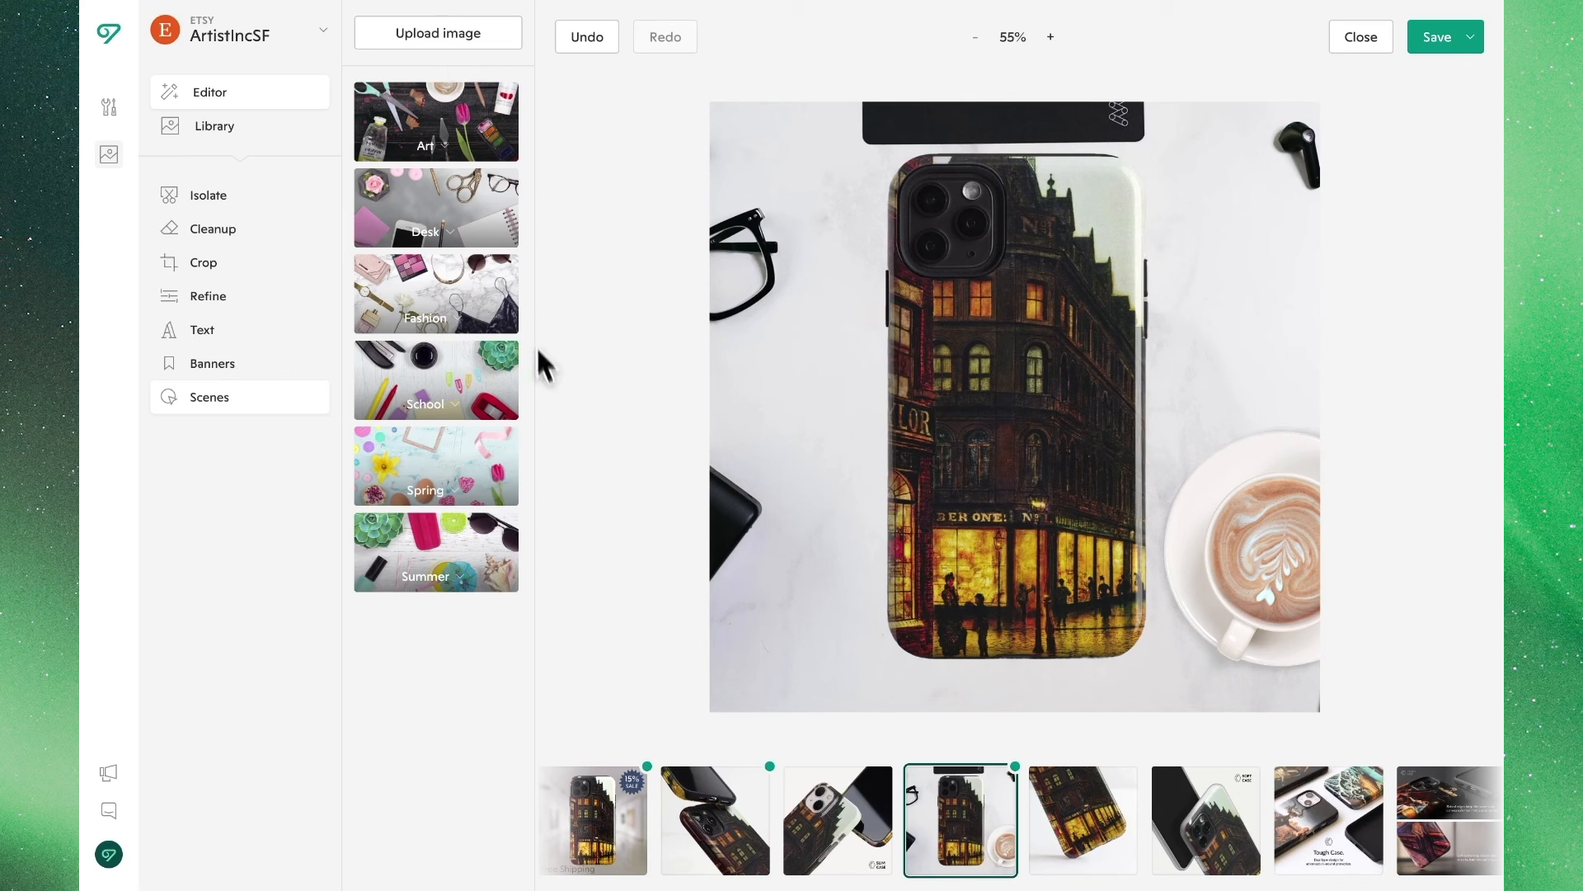
{"action": "mouse_move", "coordinate": [977, 821]}
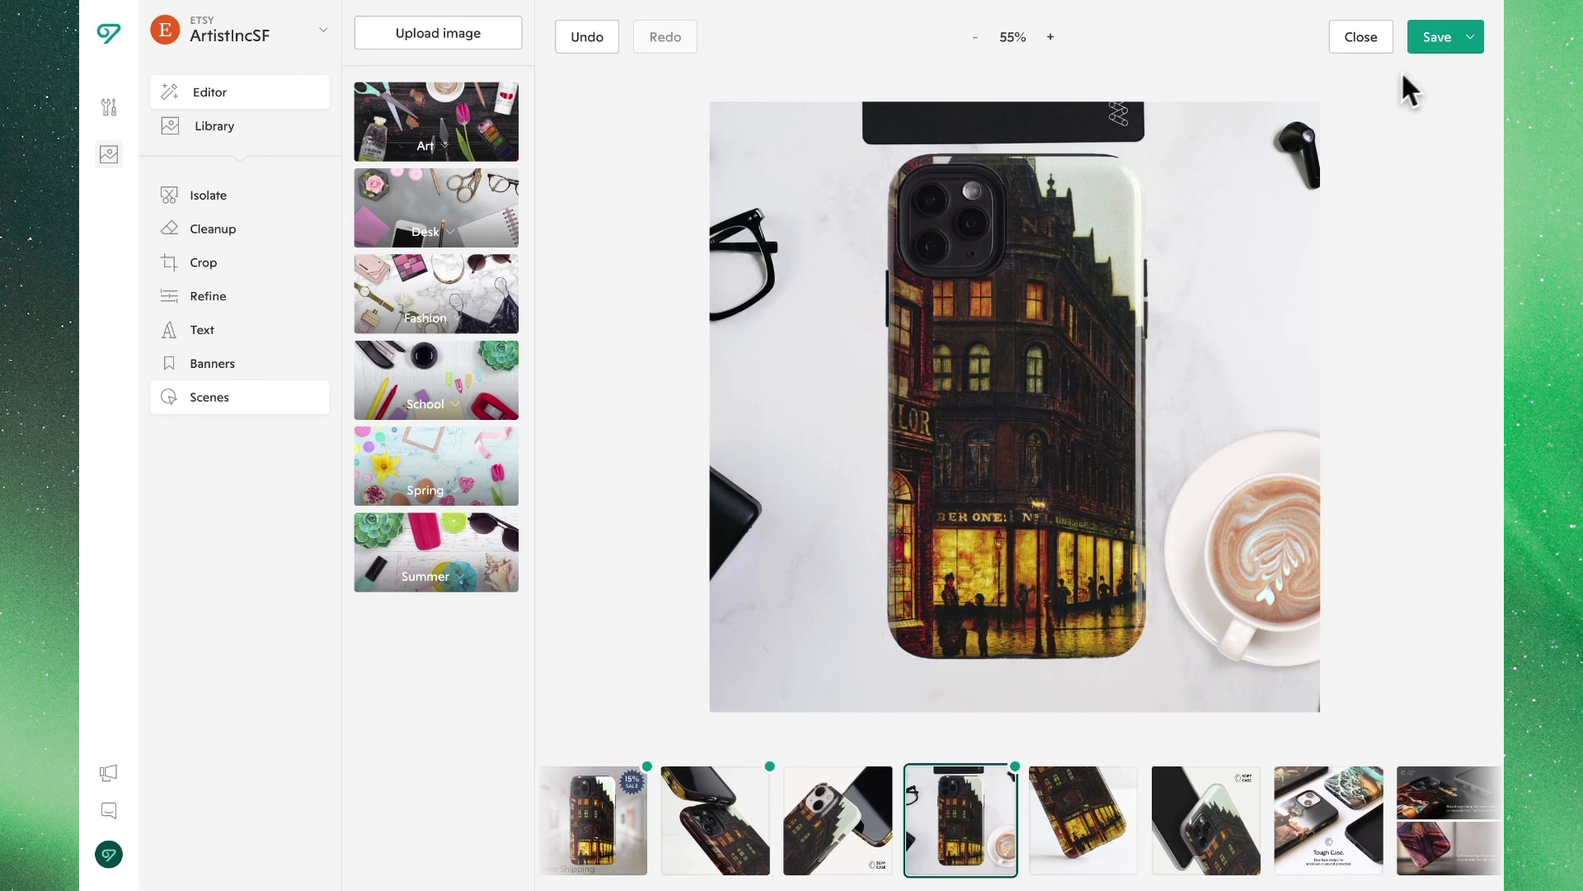
Open the Save dropdown to show the save destinations.
{"action": "left_click", "coordinate": [1475, 36]}
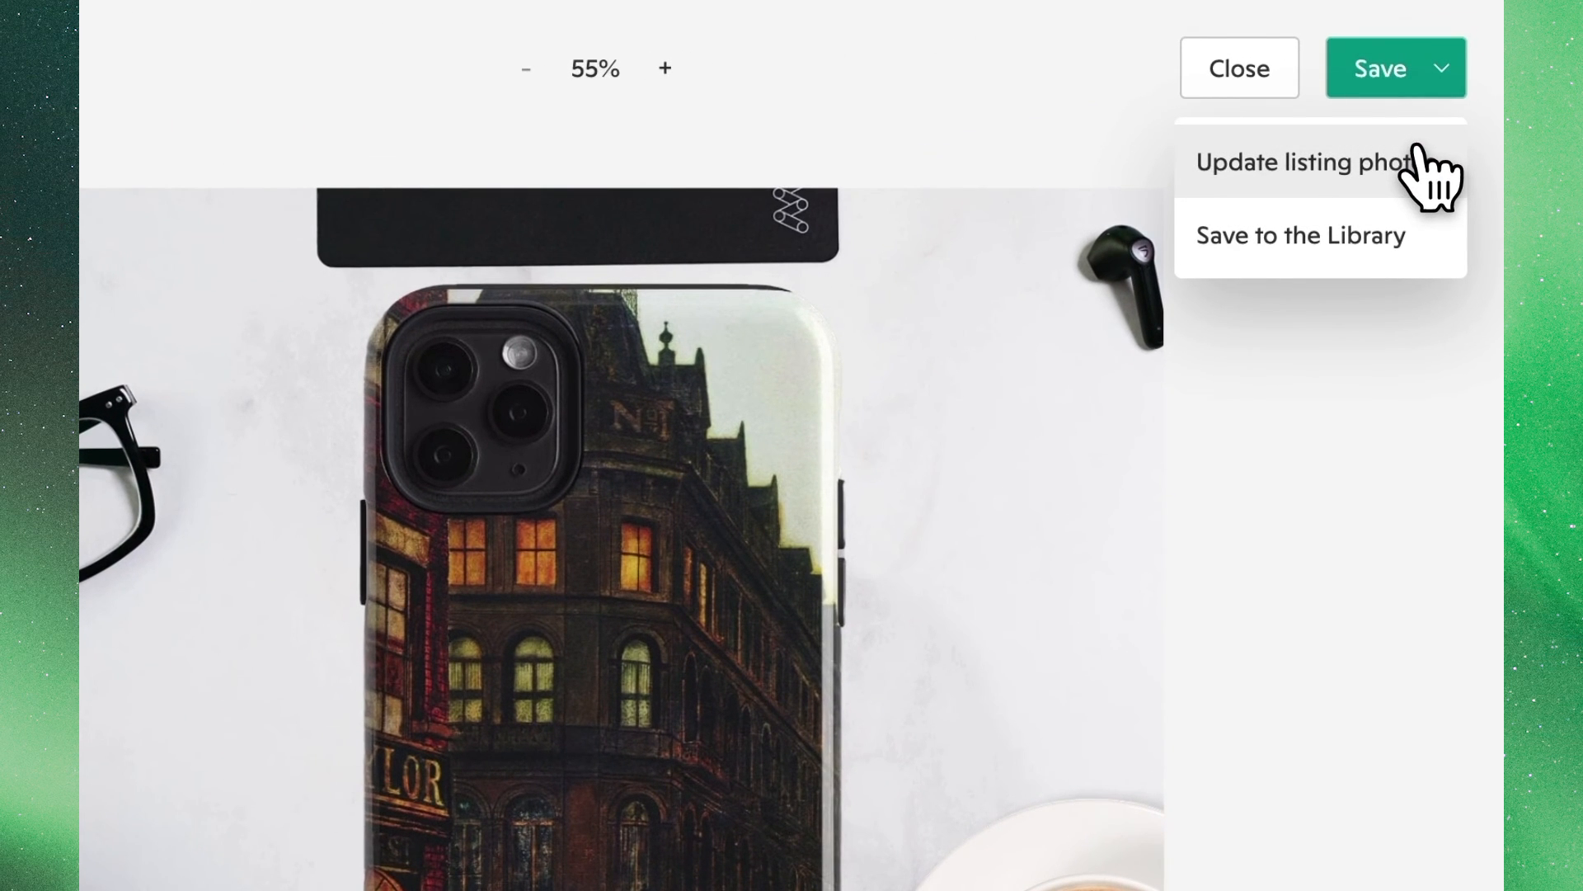
{"action": "mouse_move", "coordinate": [1430, 177]}
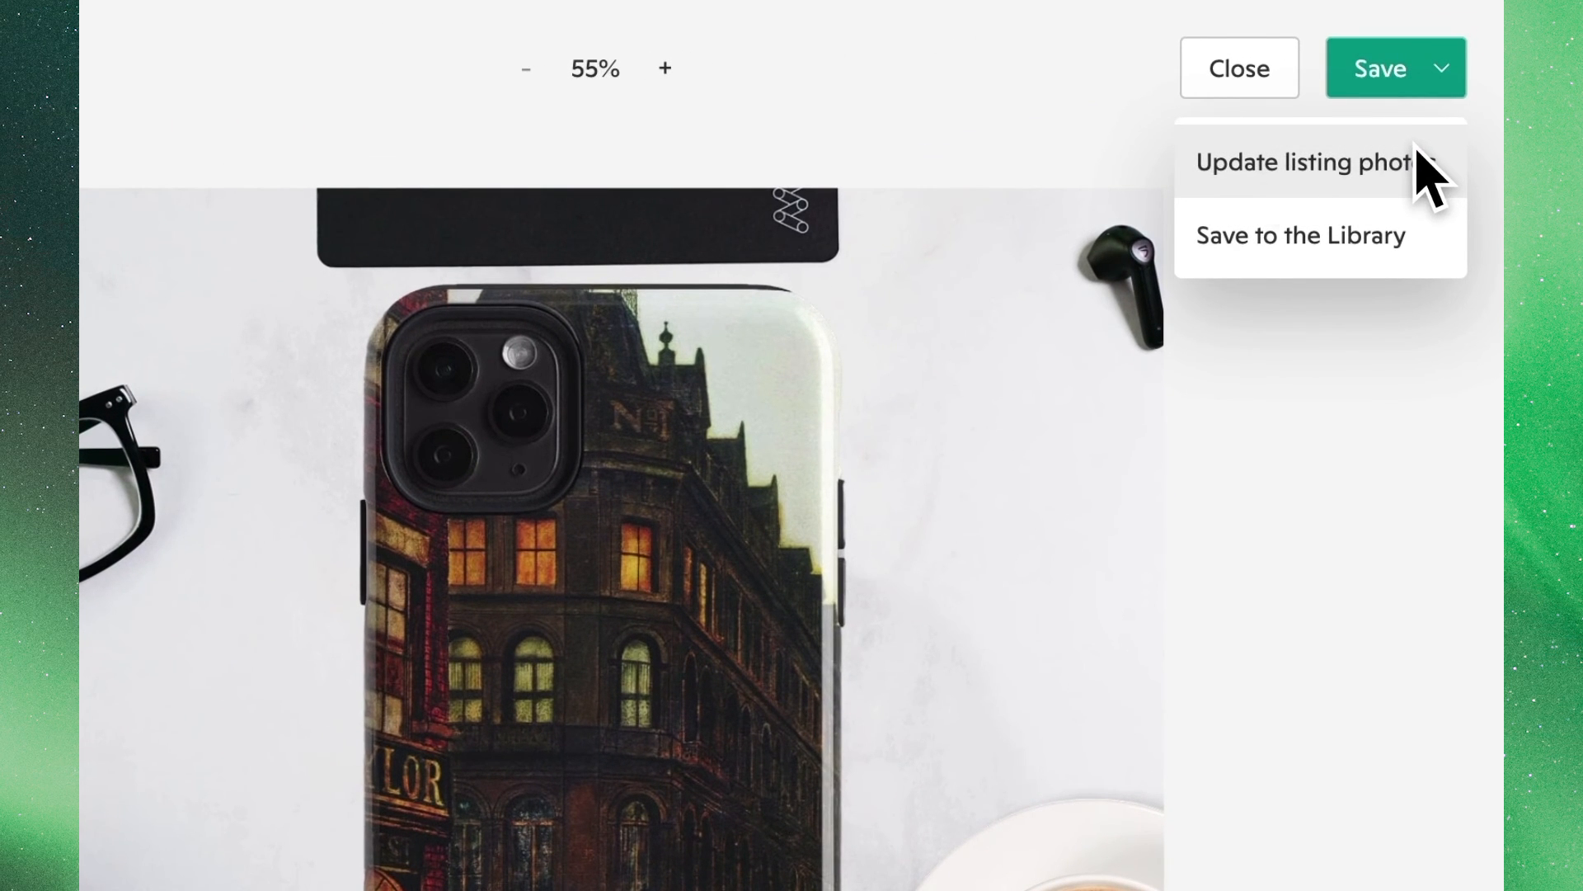
{"action": "mouse_move", "coordinate": [1414, 243]}
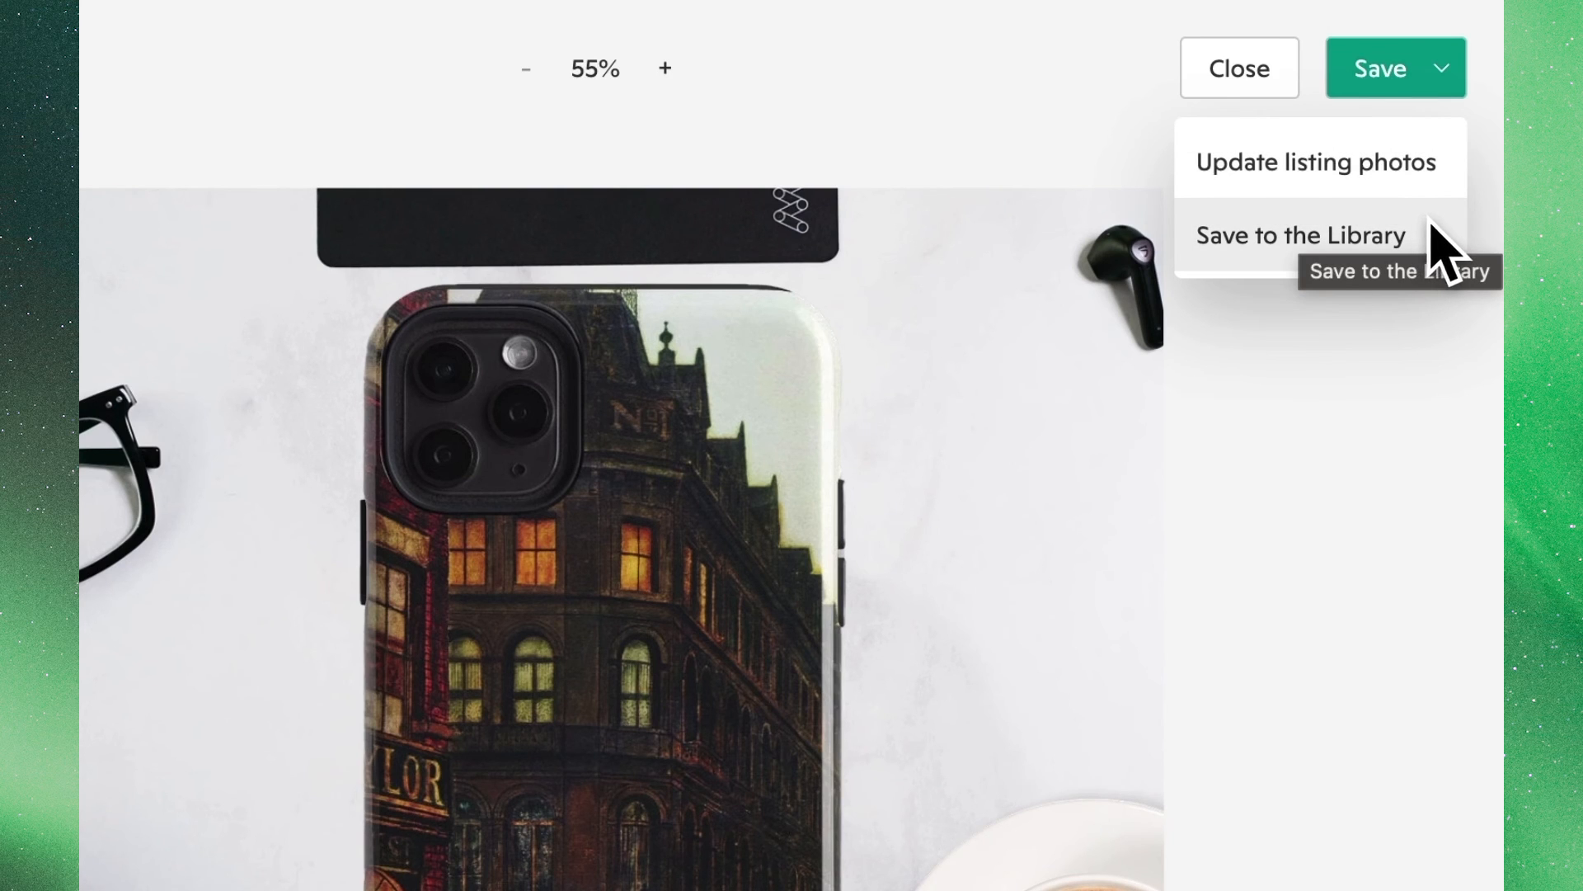
{"action": "mouse_move", "coordinate": [1454, 197]}
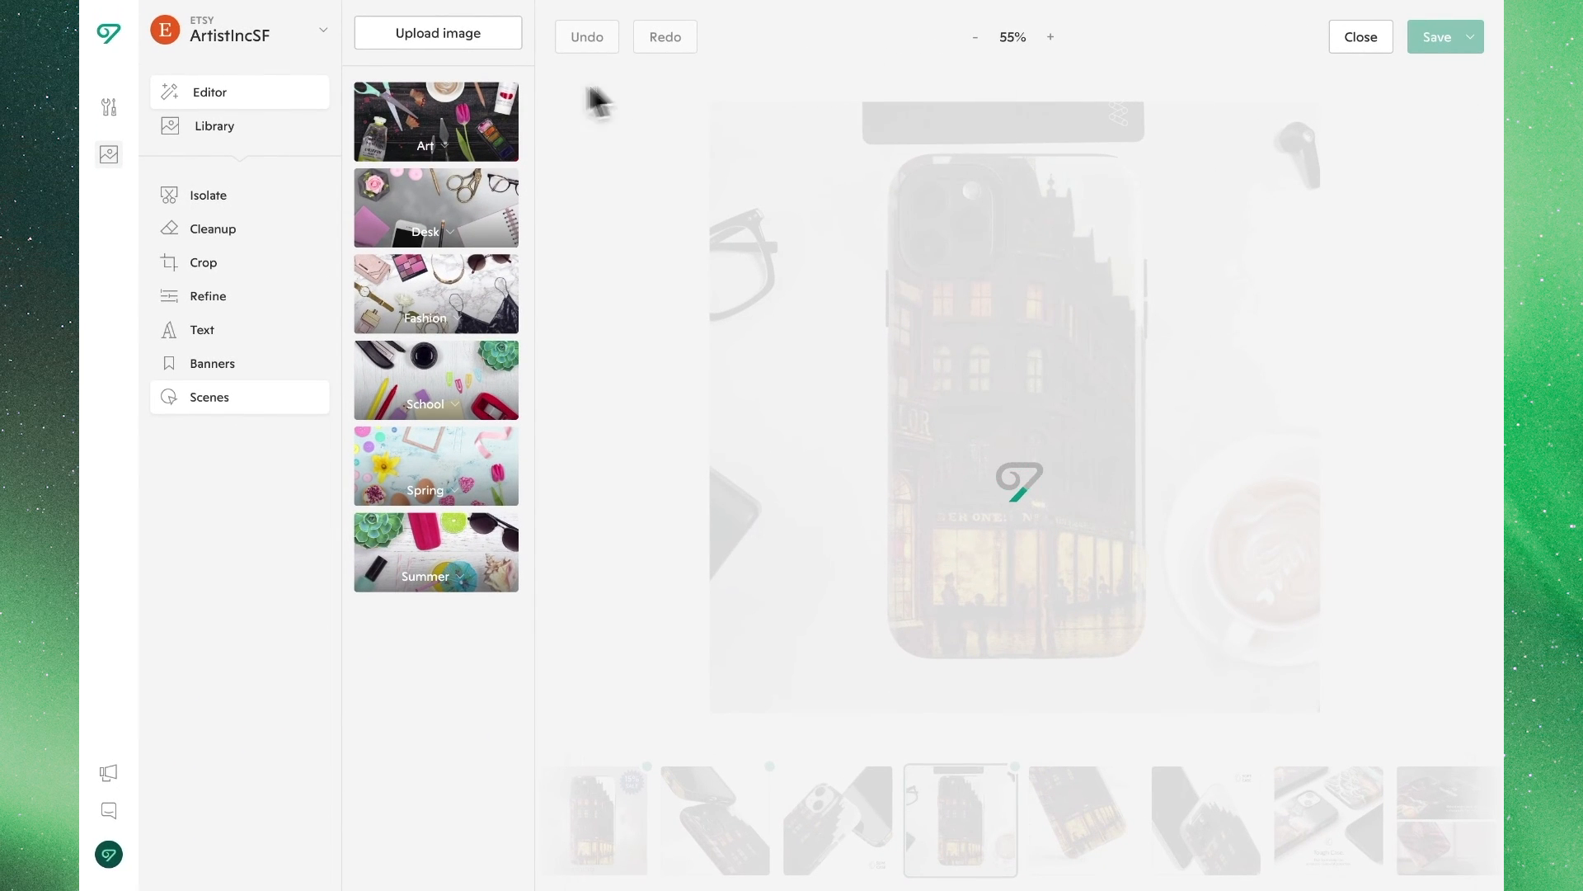
{"action": "mouse_move", "coordinate": [255, 136]}
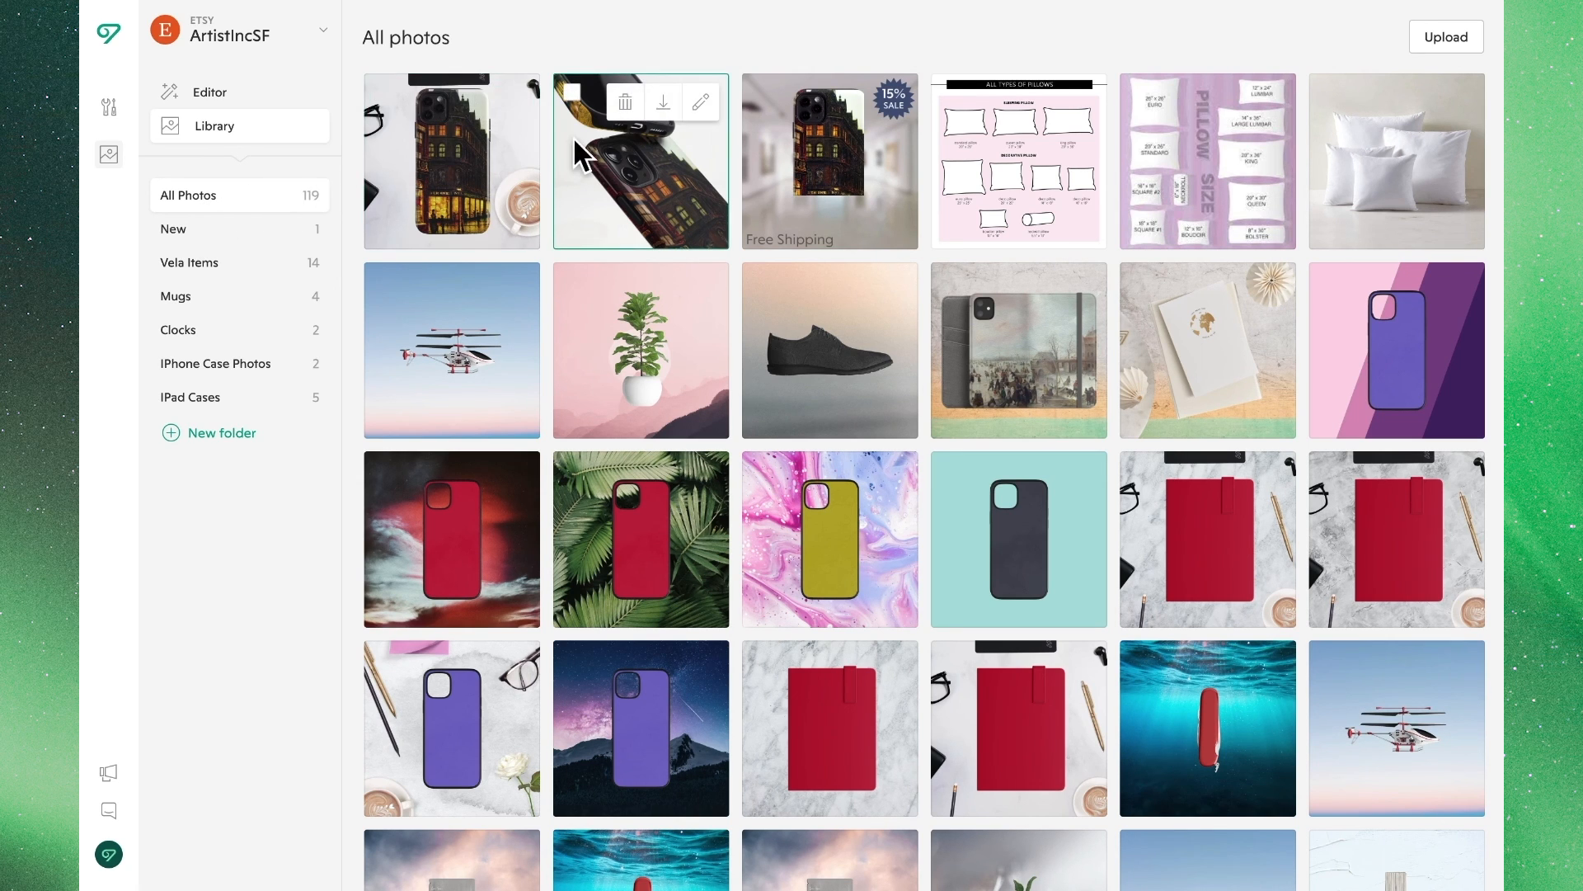
{"action": "mouse_move", "coordinate": [864, 181]}
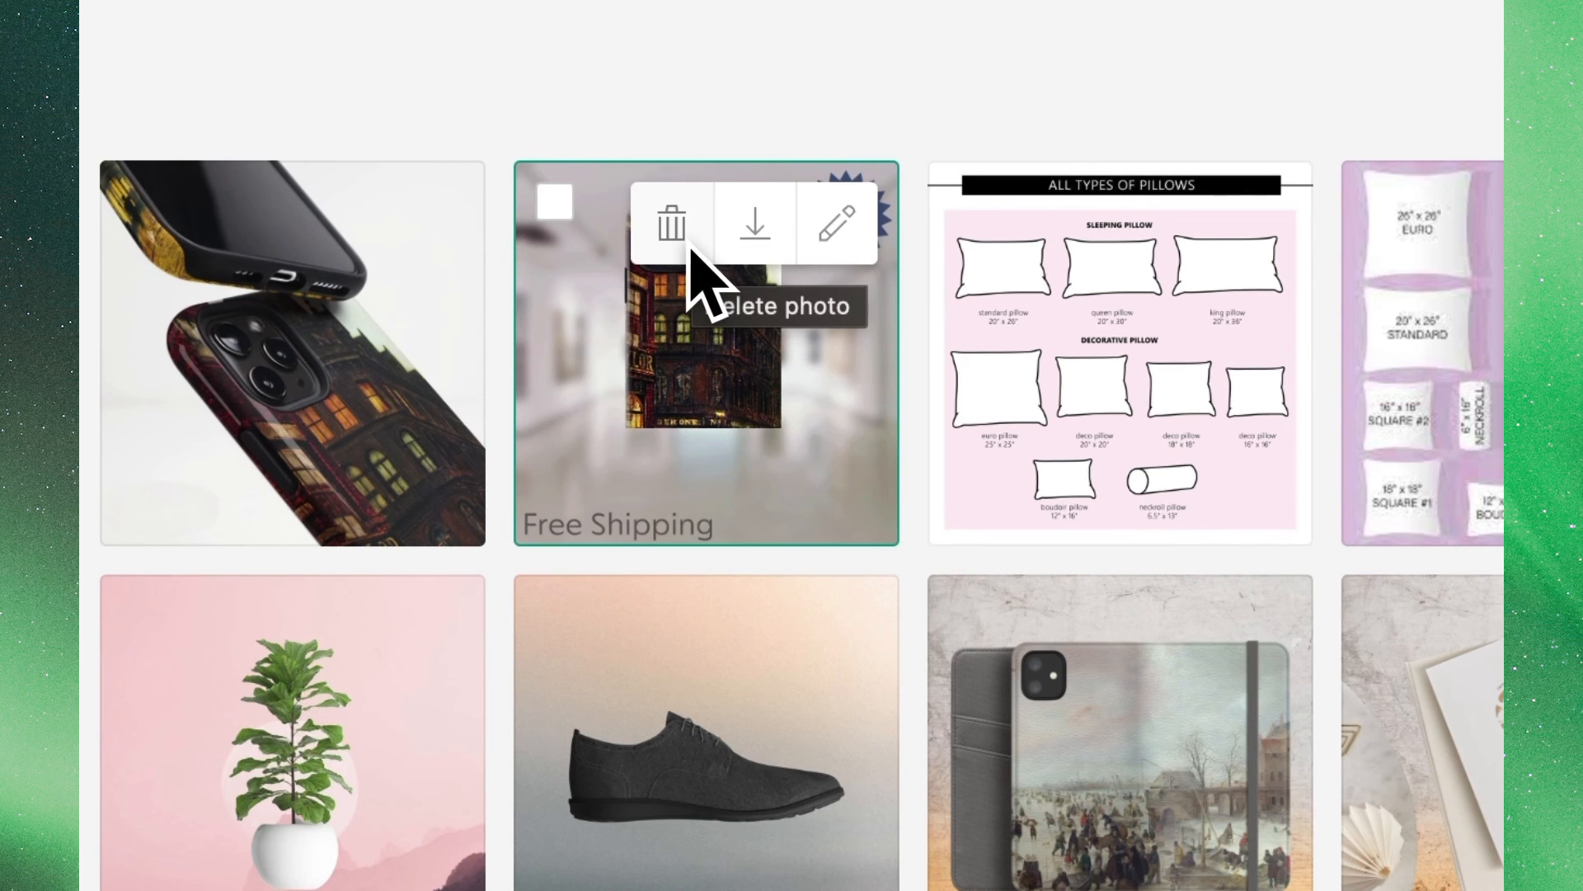
Scroll up the library to view the saved desk-scene photo.
{"action": "scroll", "scroll_direction": "up", "scroll_amount": 3}
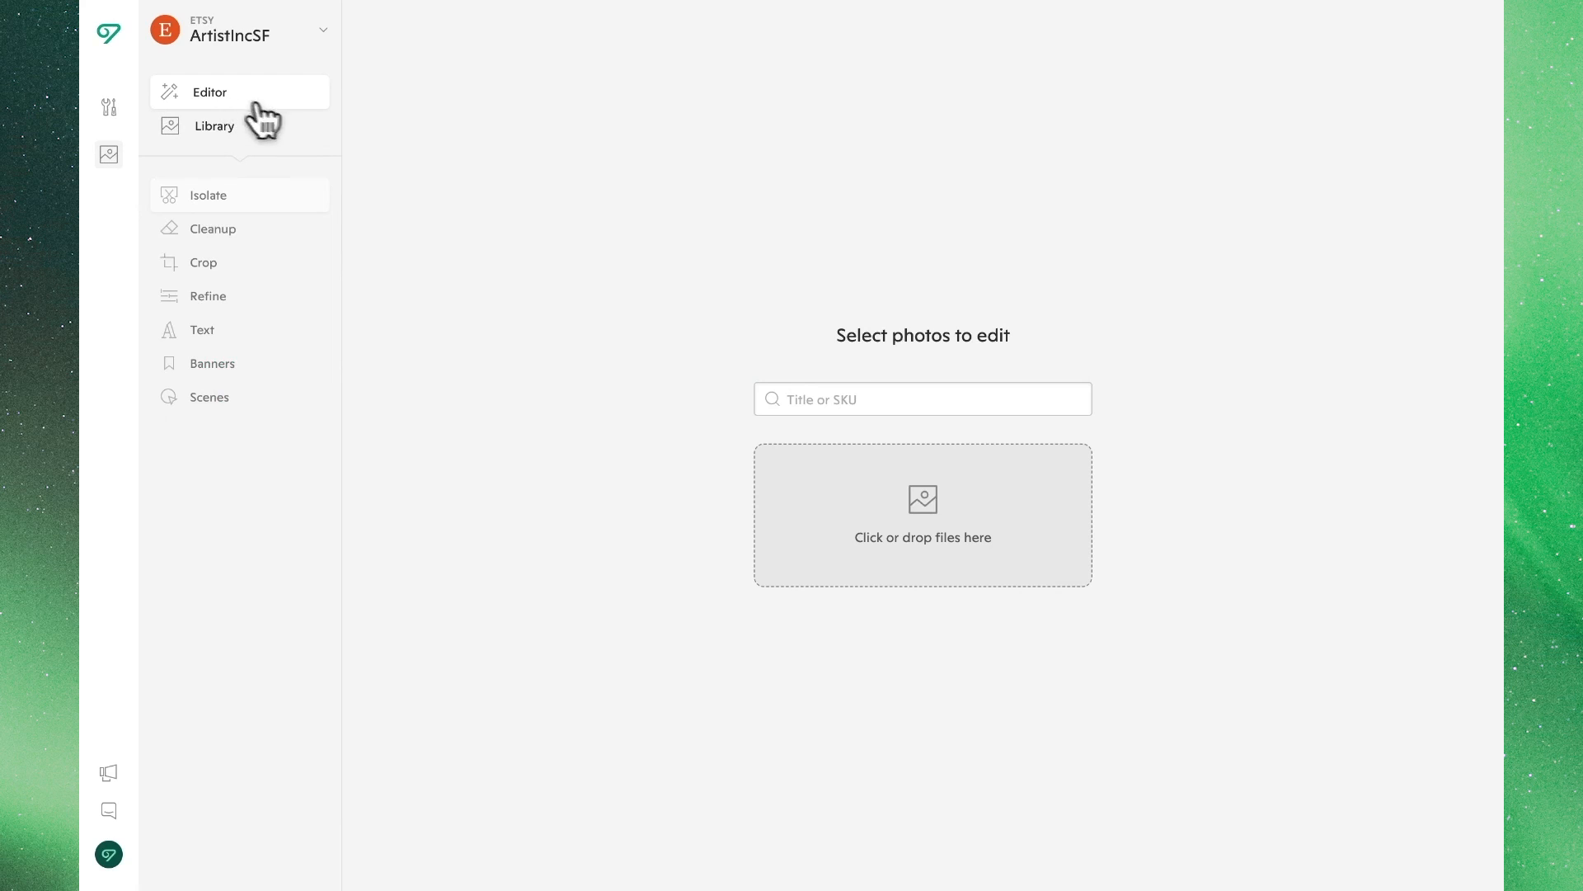
{"action": "mouse_move", "coordinate": [415, 149]}
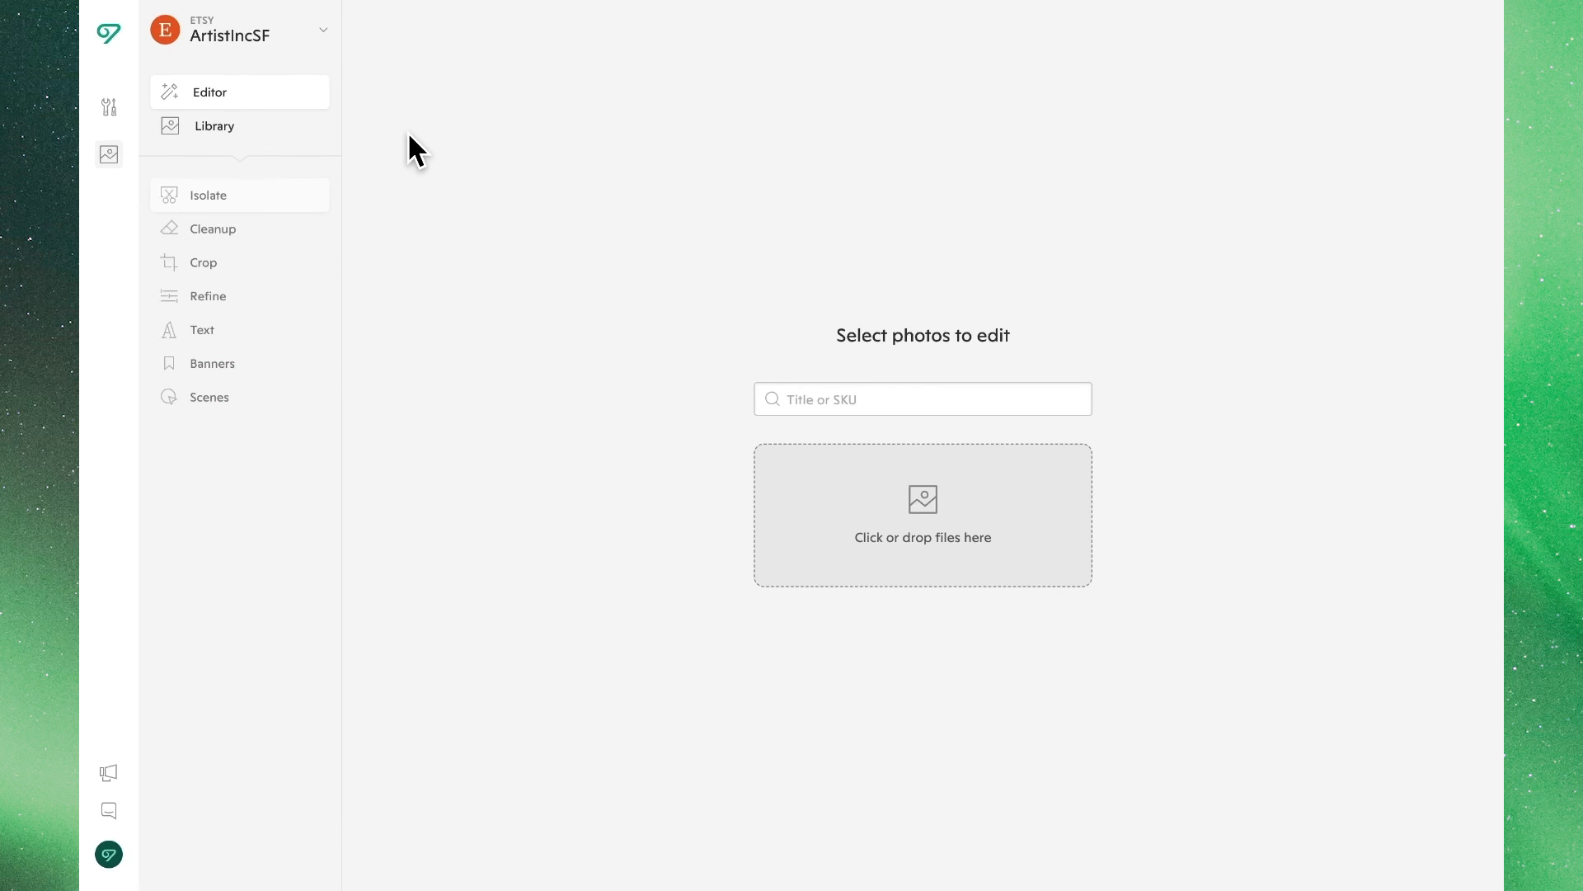